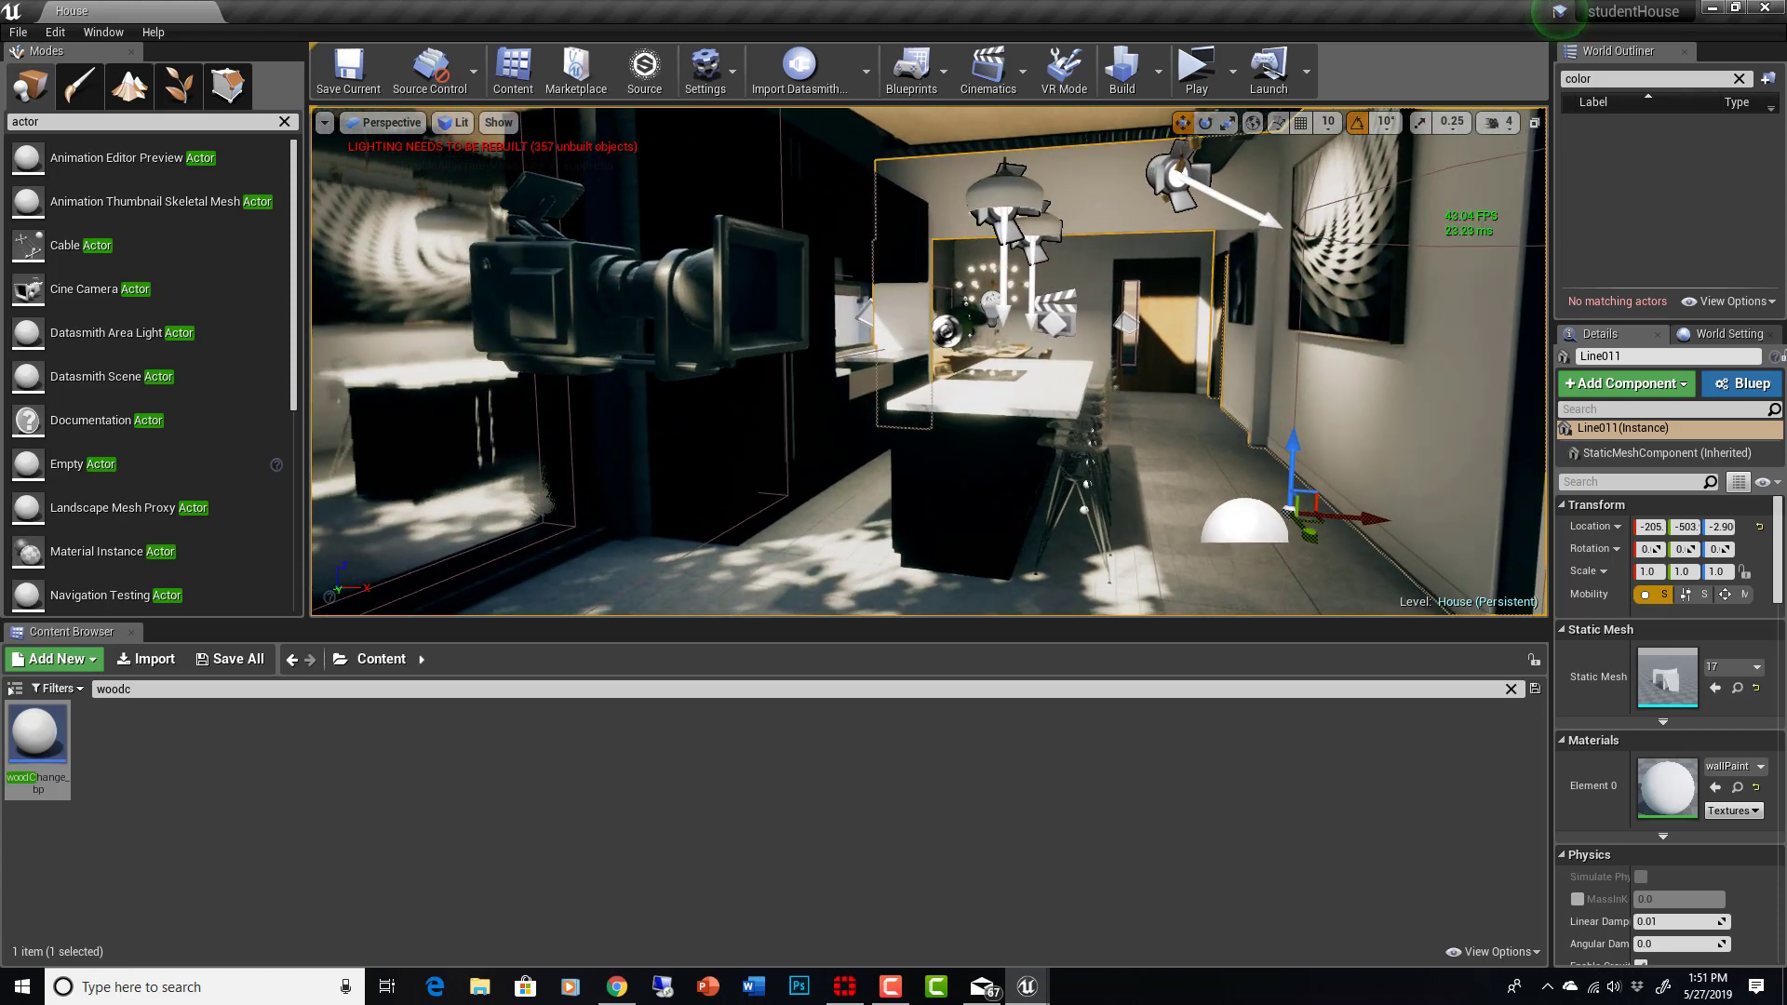
Step: Select the wood-change actor, then start and cancel creating a new Blueprint class
left_click(1243, 524)
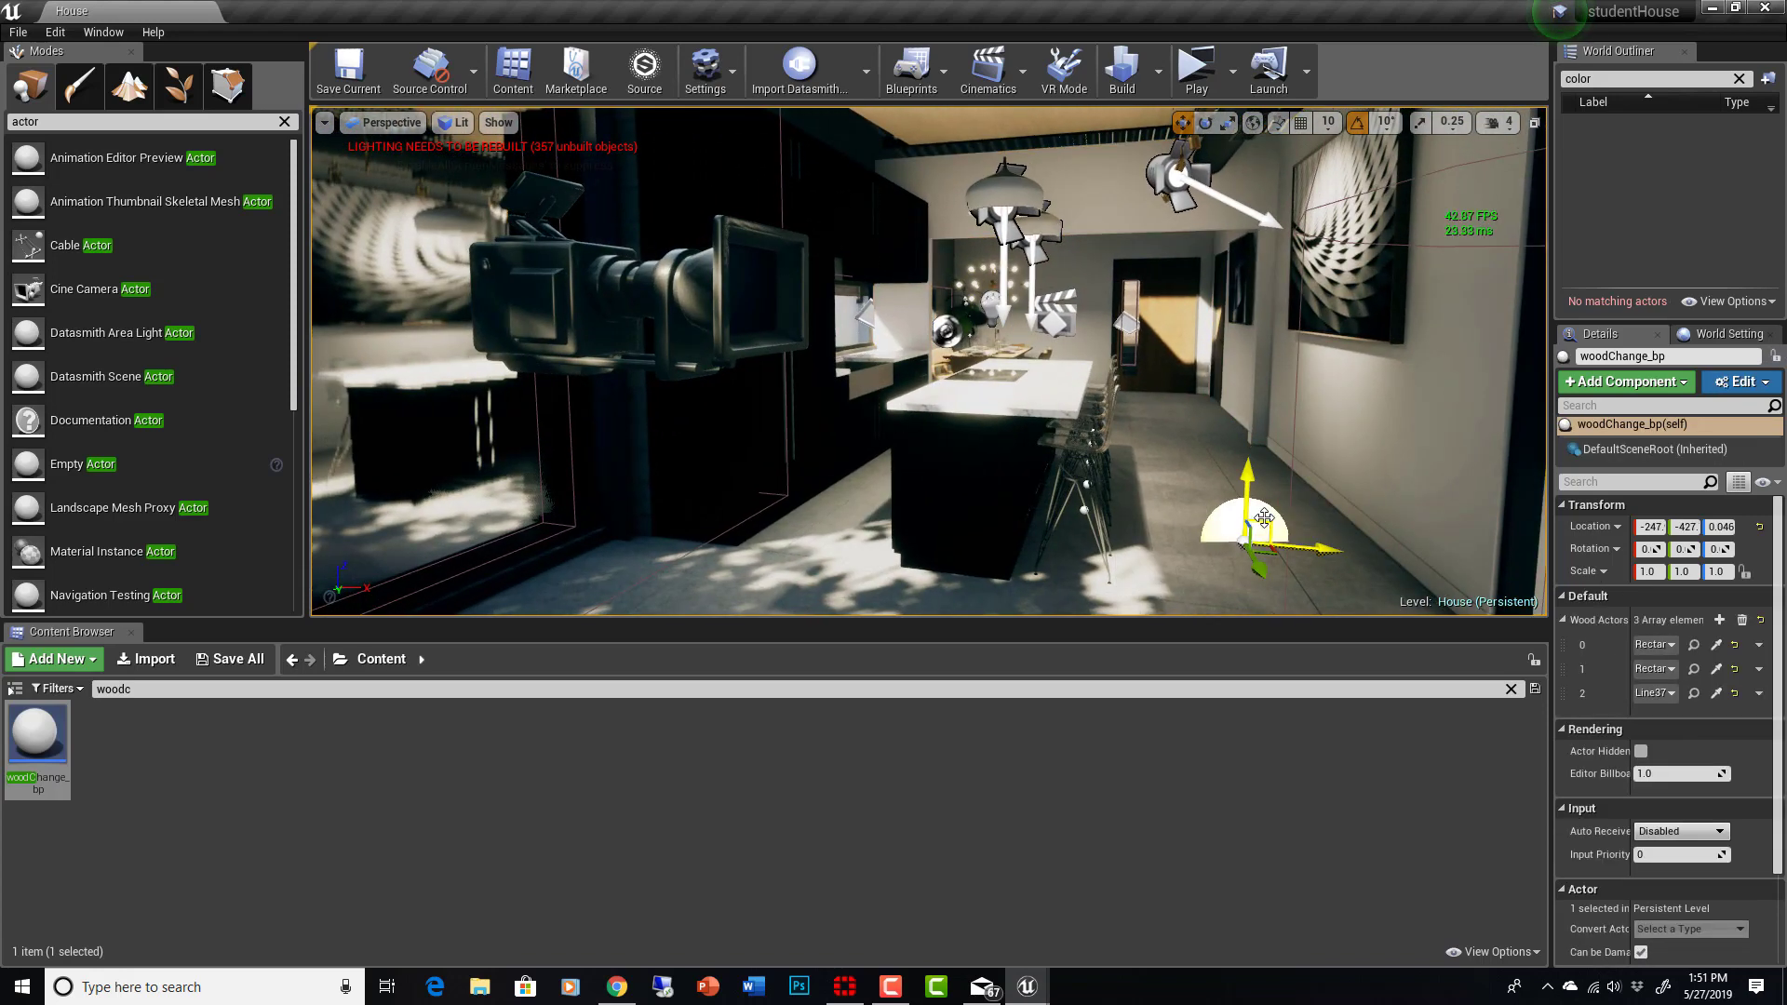
mouse_move(57, 660)
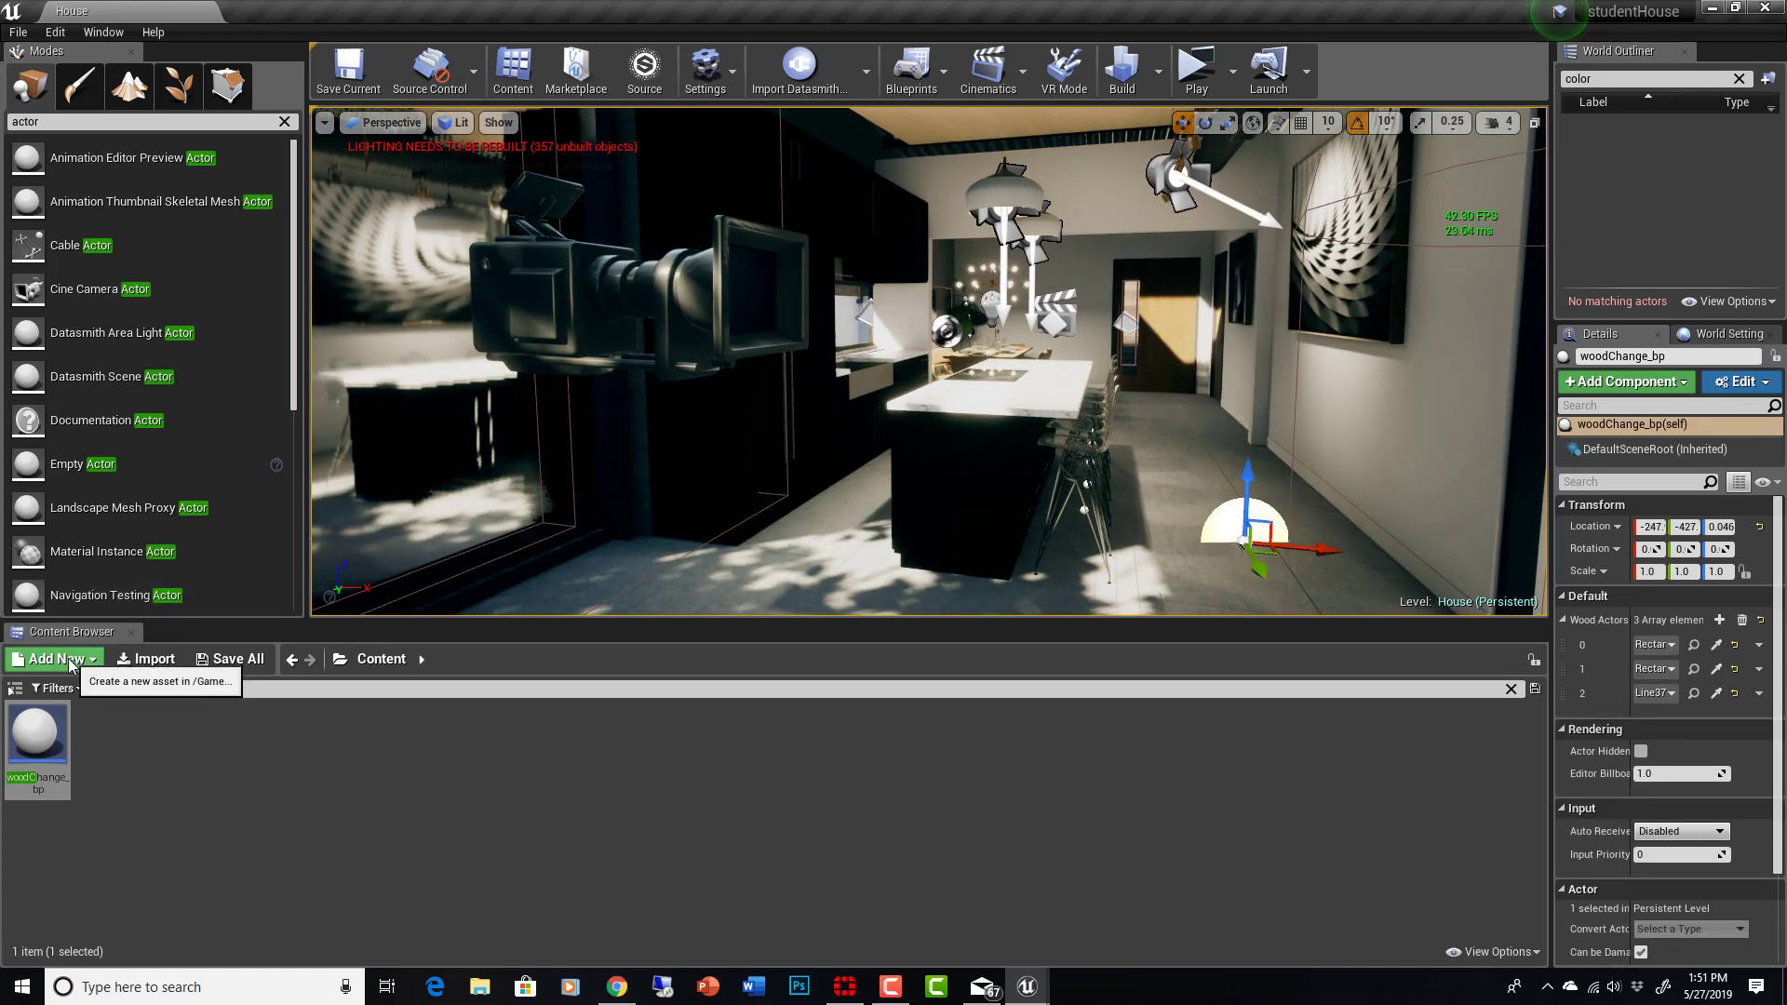
left_click(49, 659)
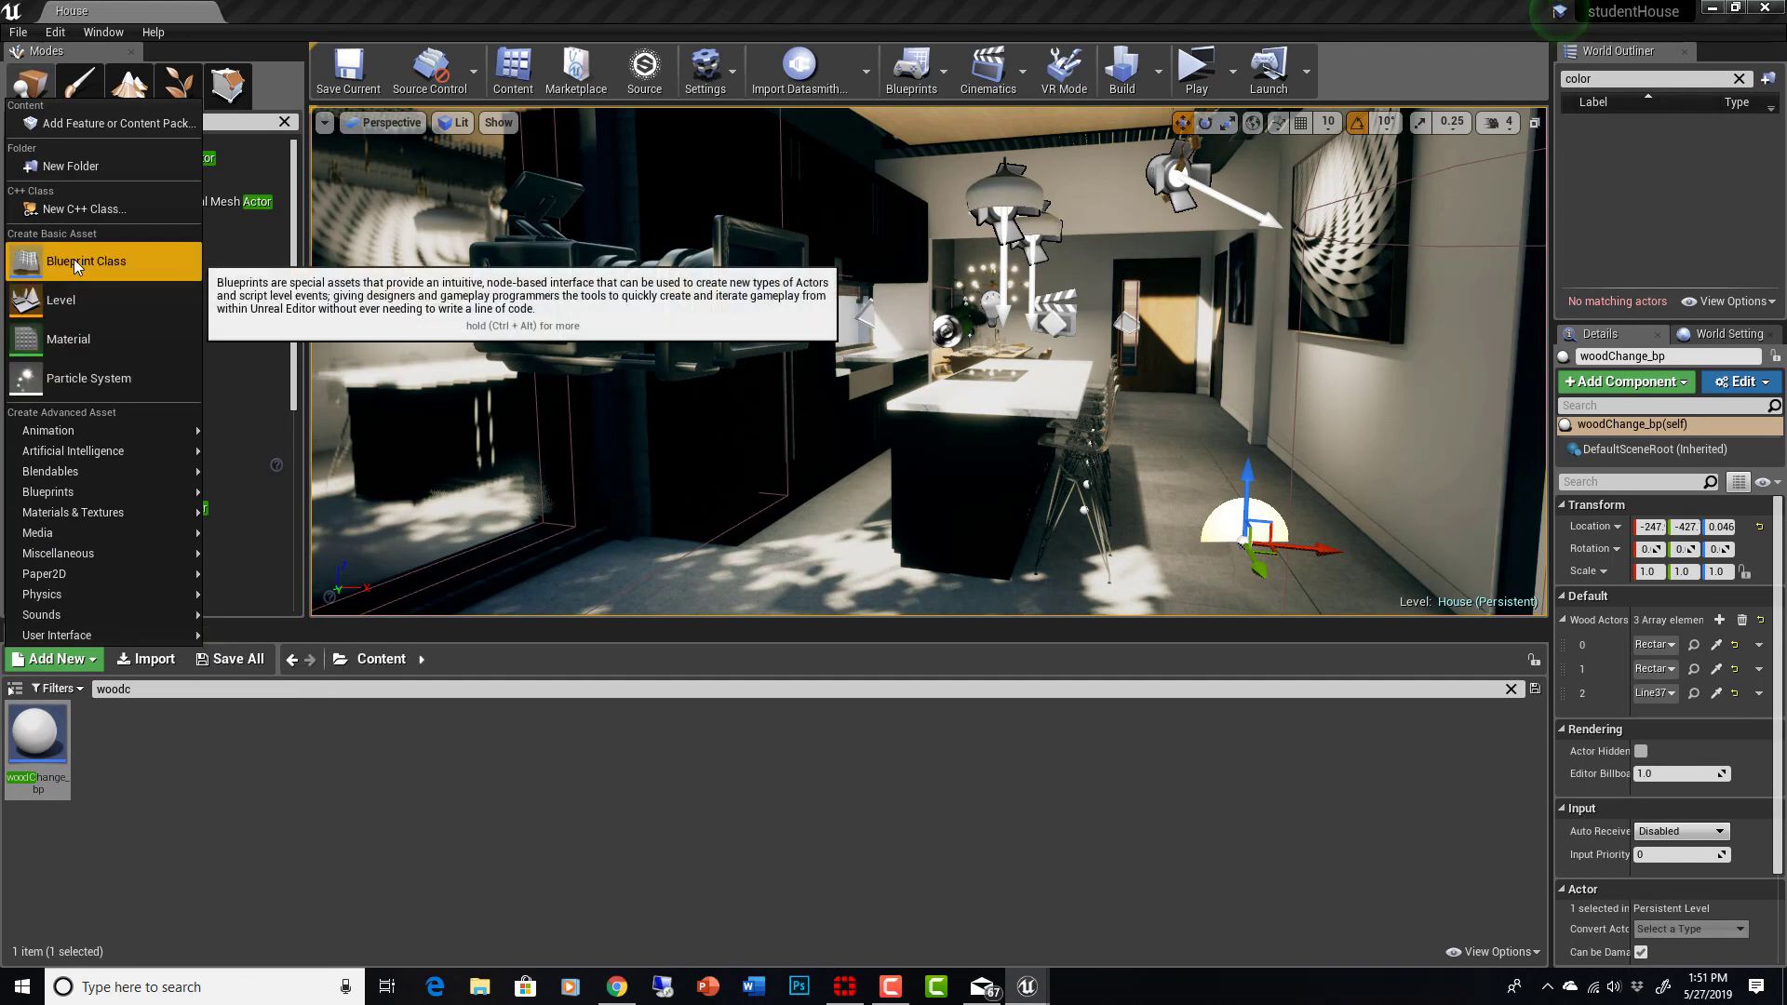
left_click(87, 260)
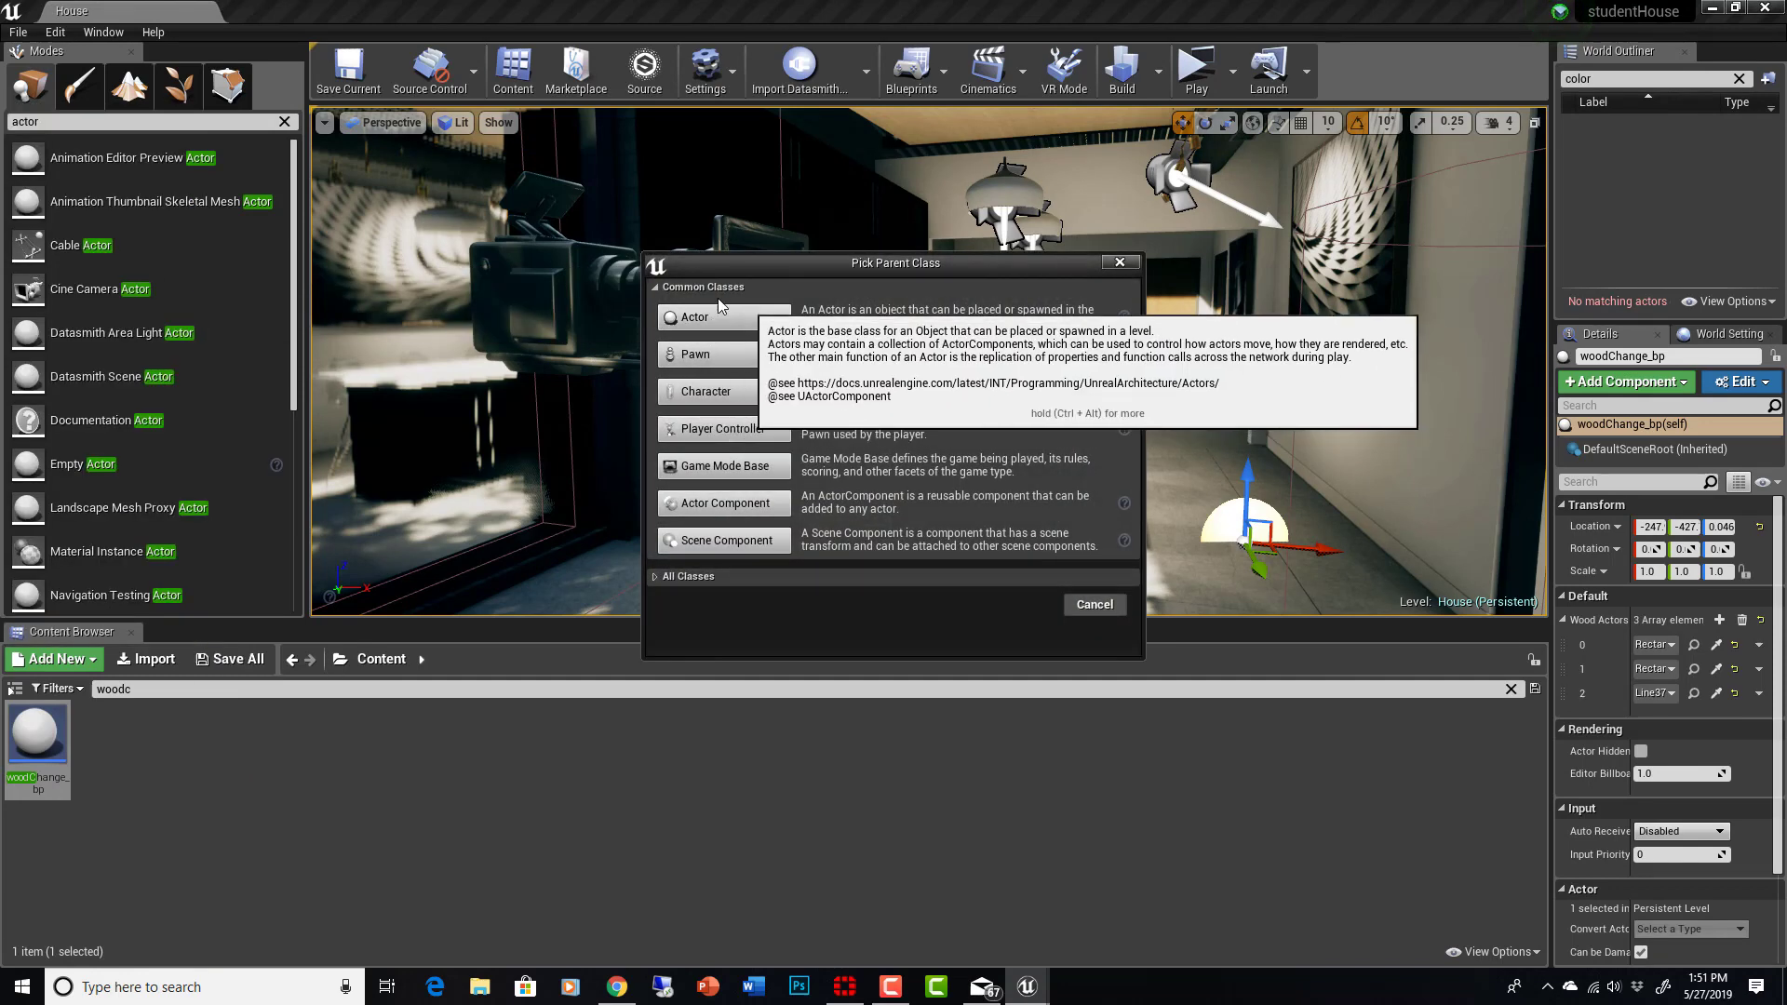
mouse_move(734, 327)
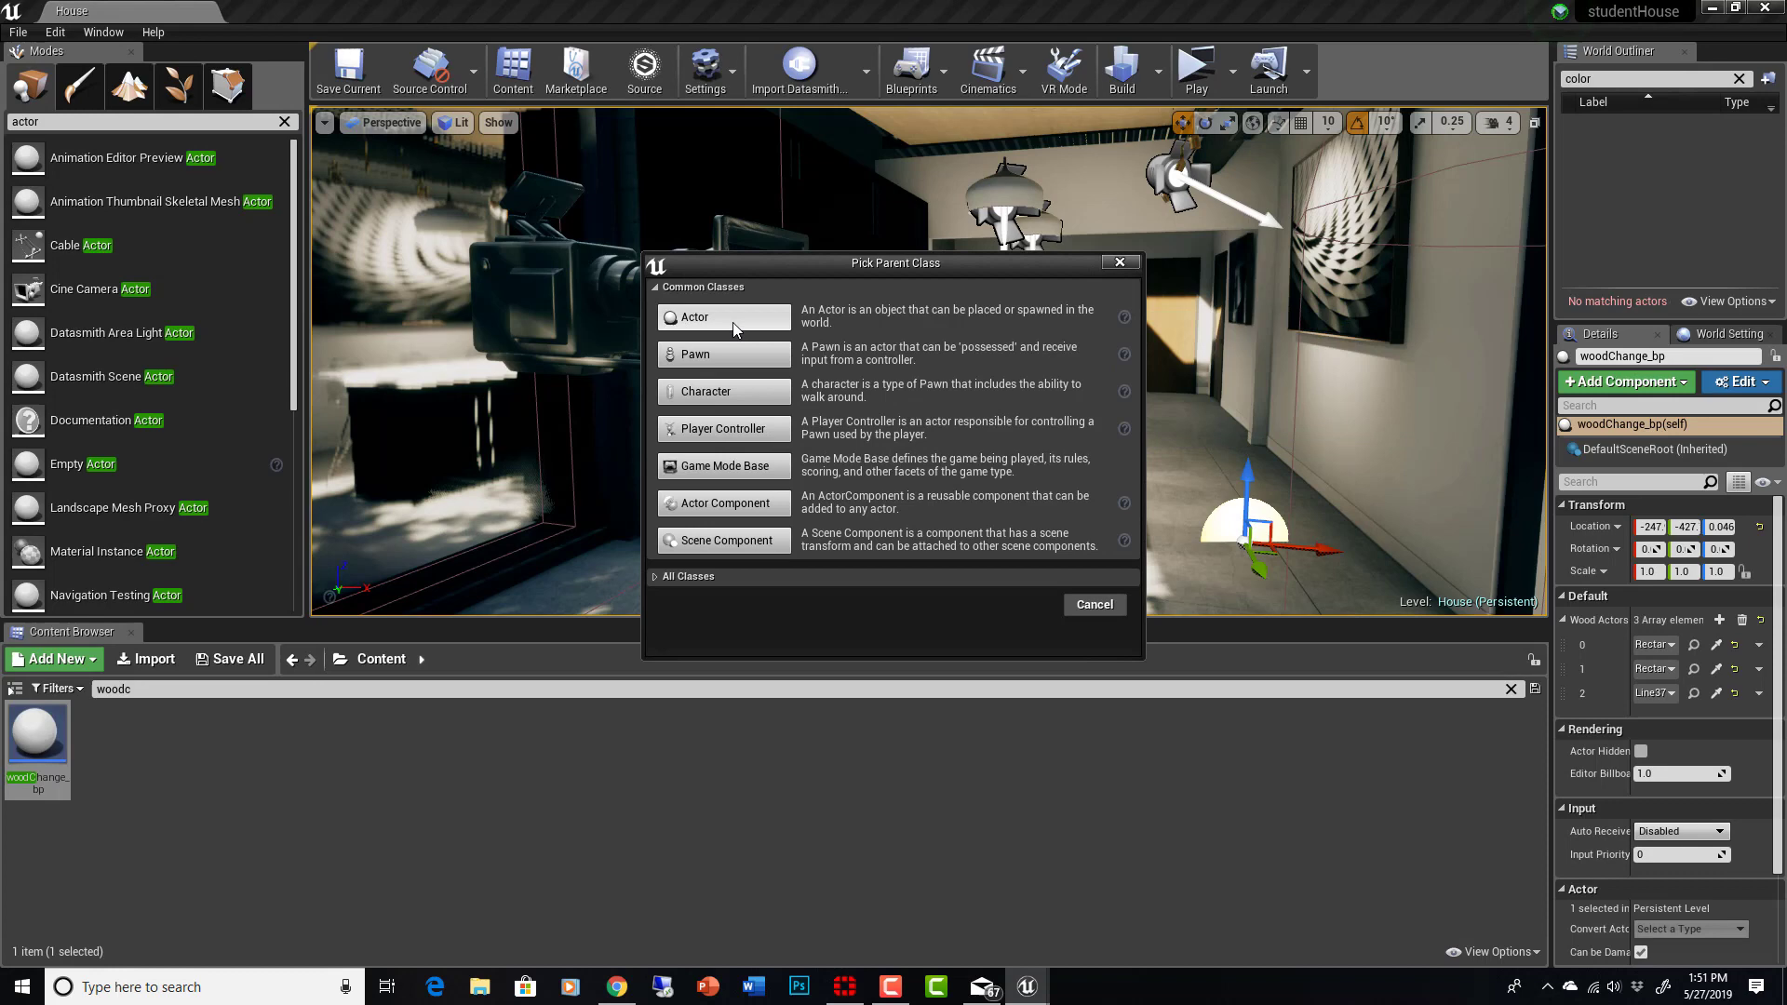
mouse_move(730, 555)
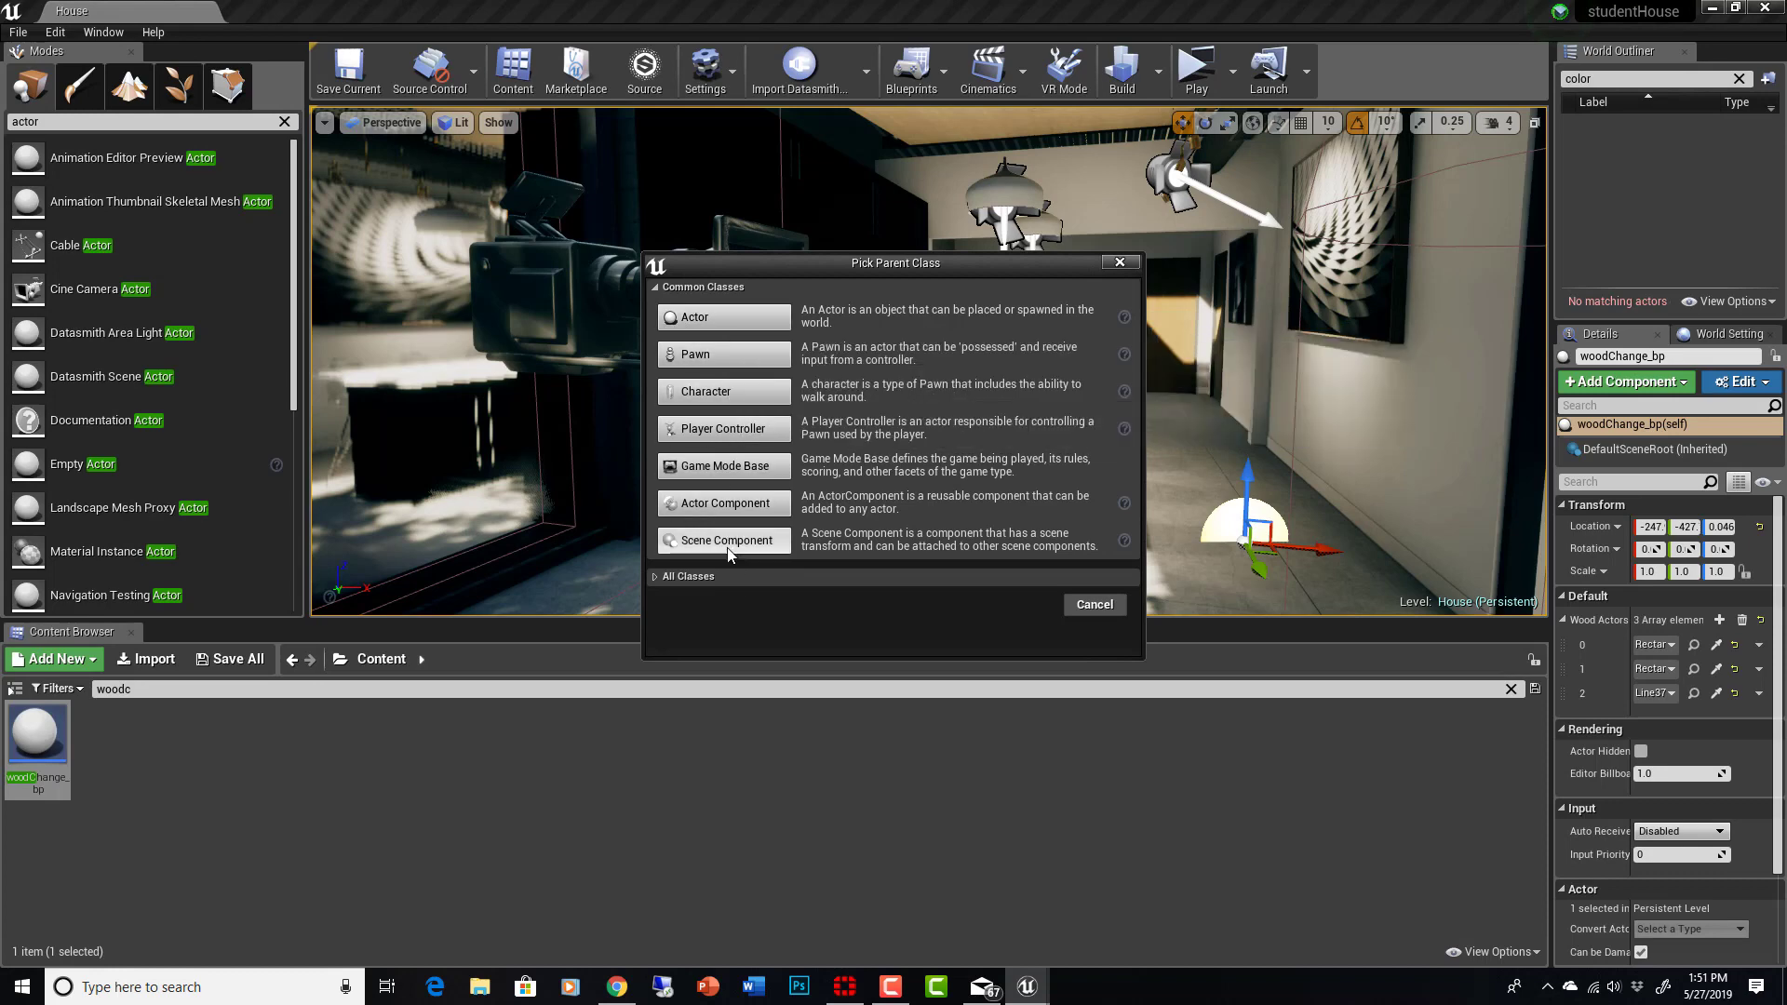
mouse_move(1262, 644)
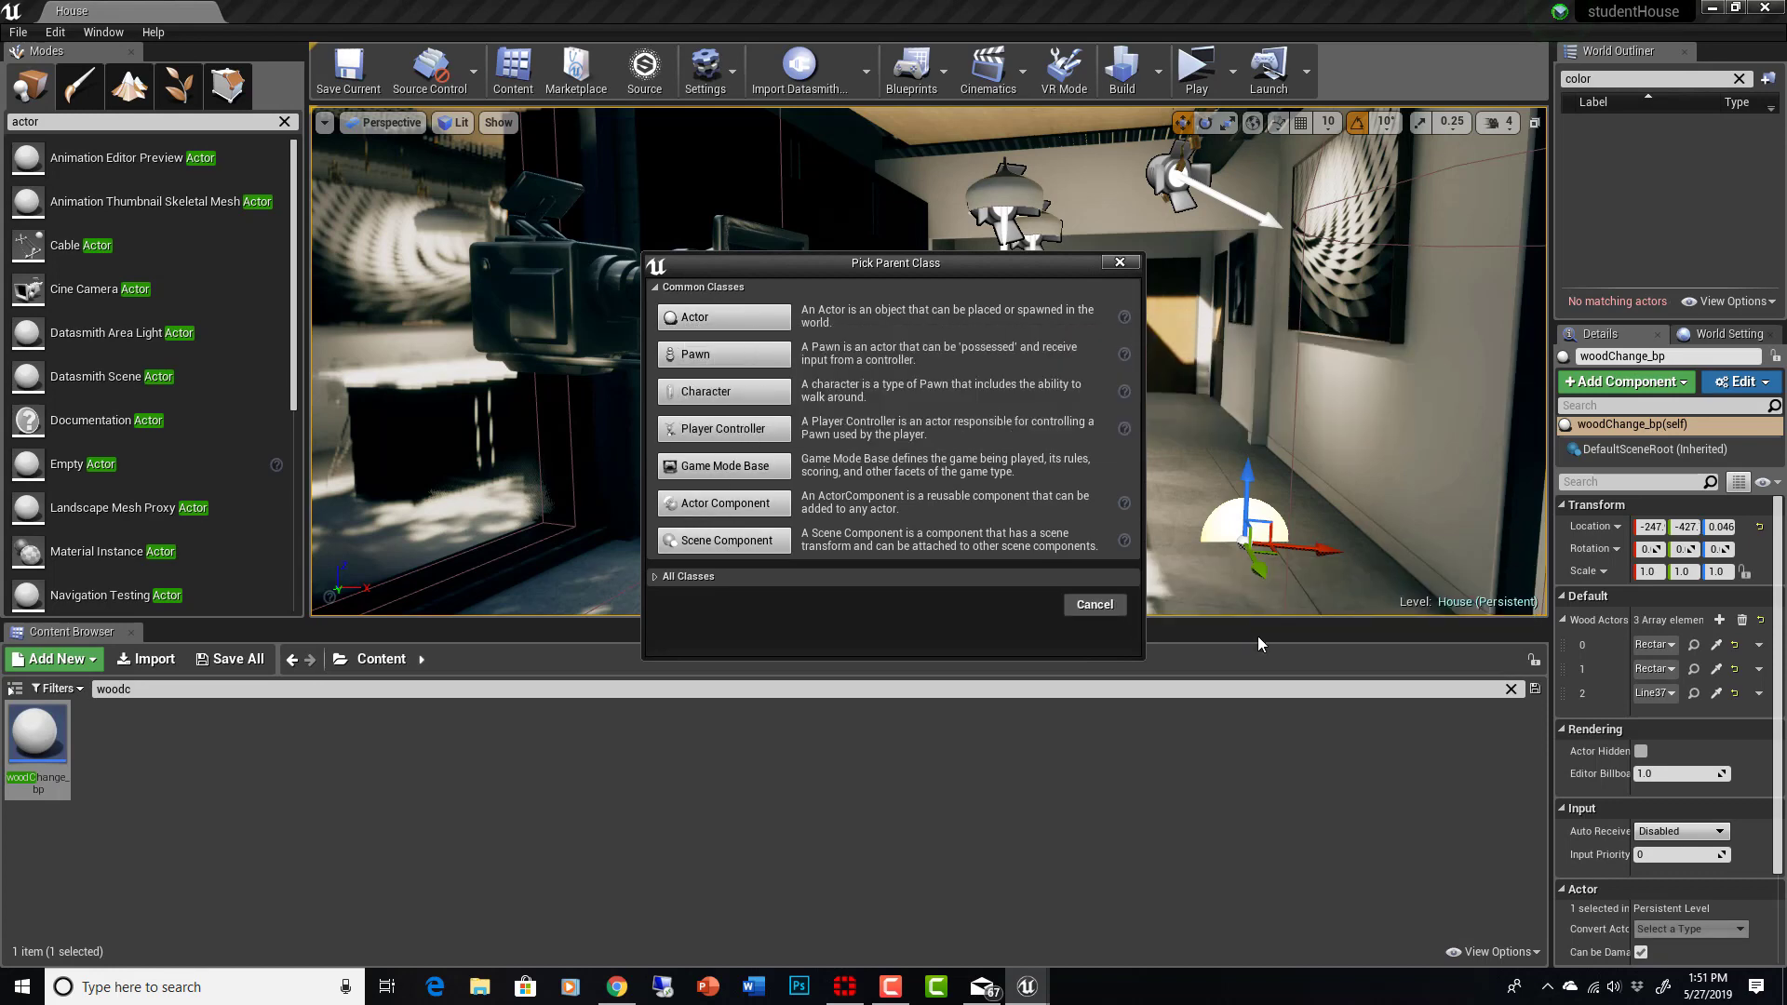
left_click(1094, 604)
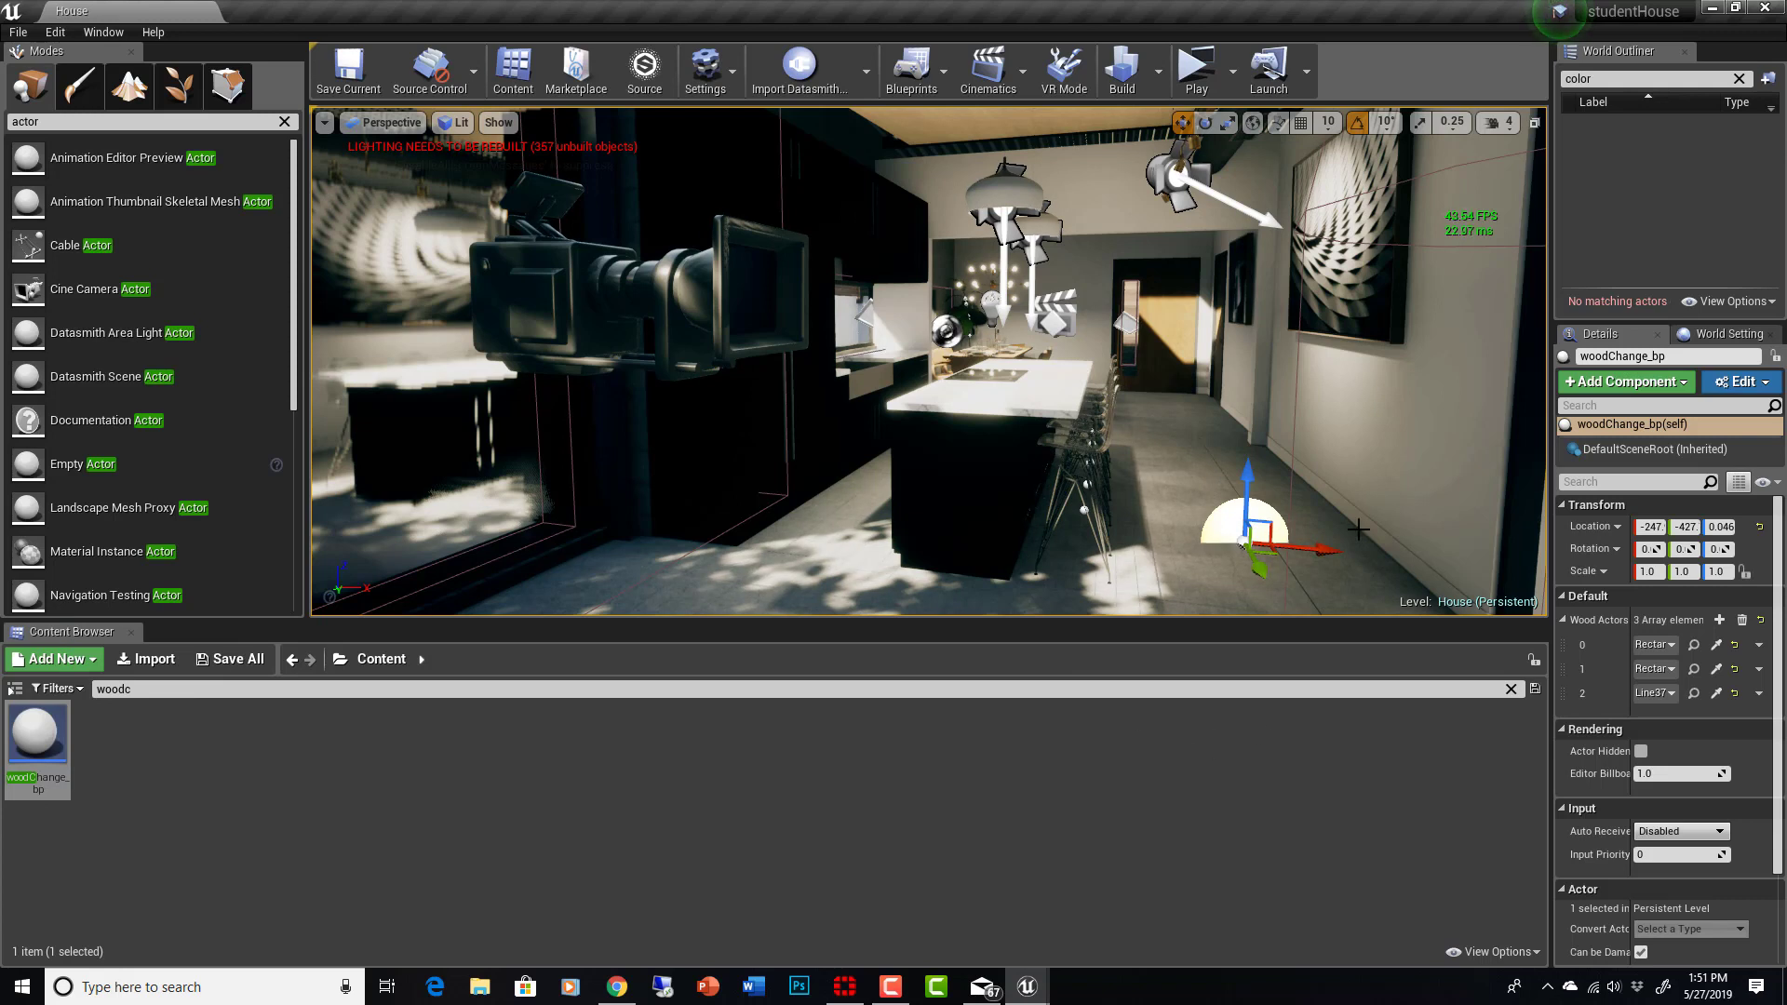
Step: Open woodChange_bp in the Blueprint Editor and inspect DefaultSceneRoot in the Viewport
left_click(1741, 382)
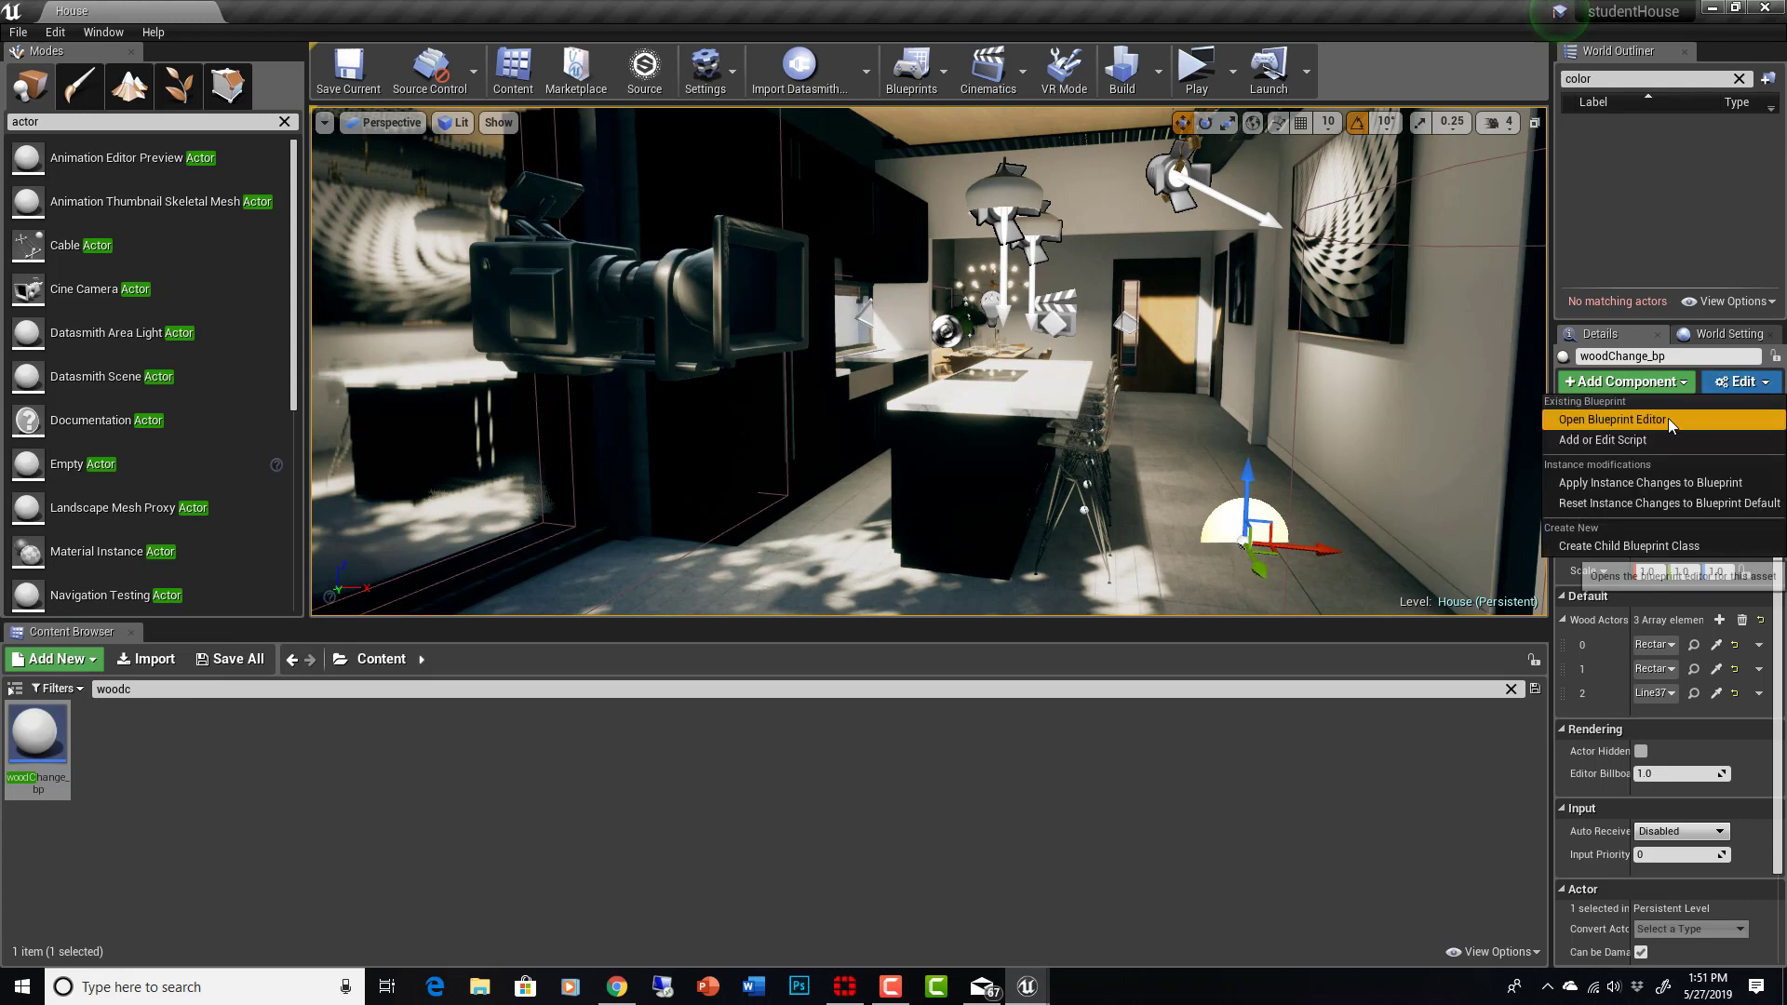
left_click(1612, 419)
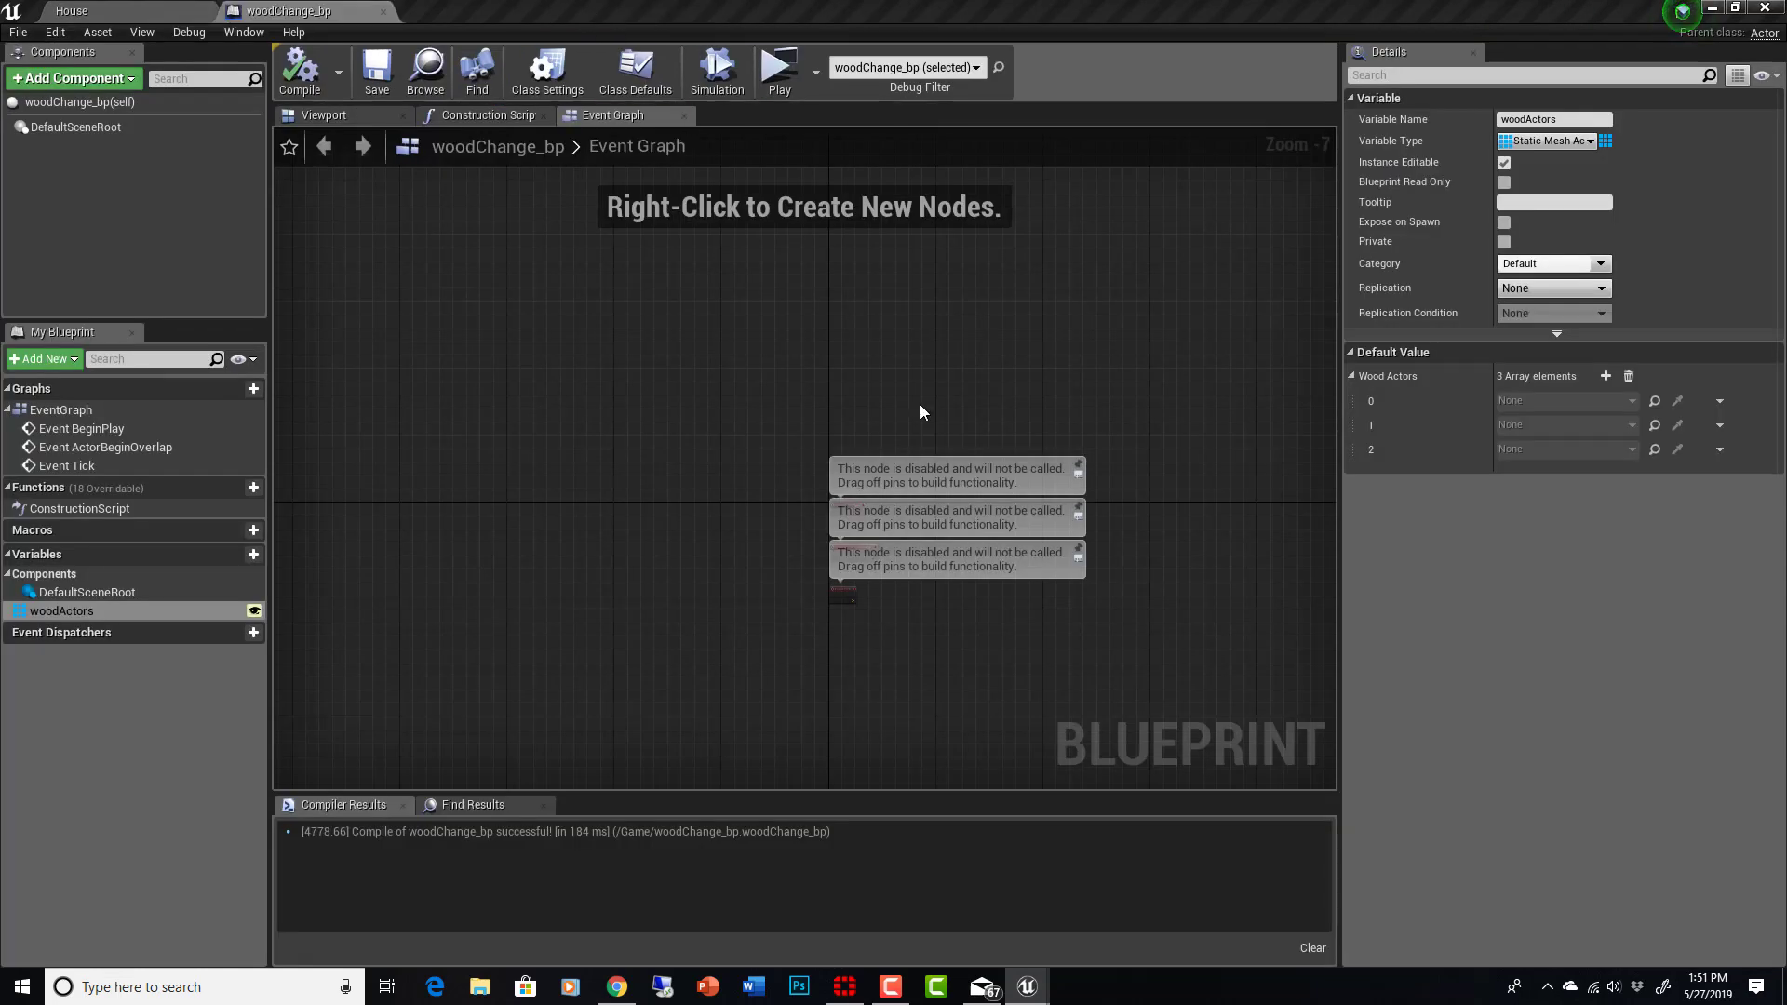
mouse_move(831, 419)
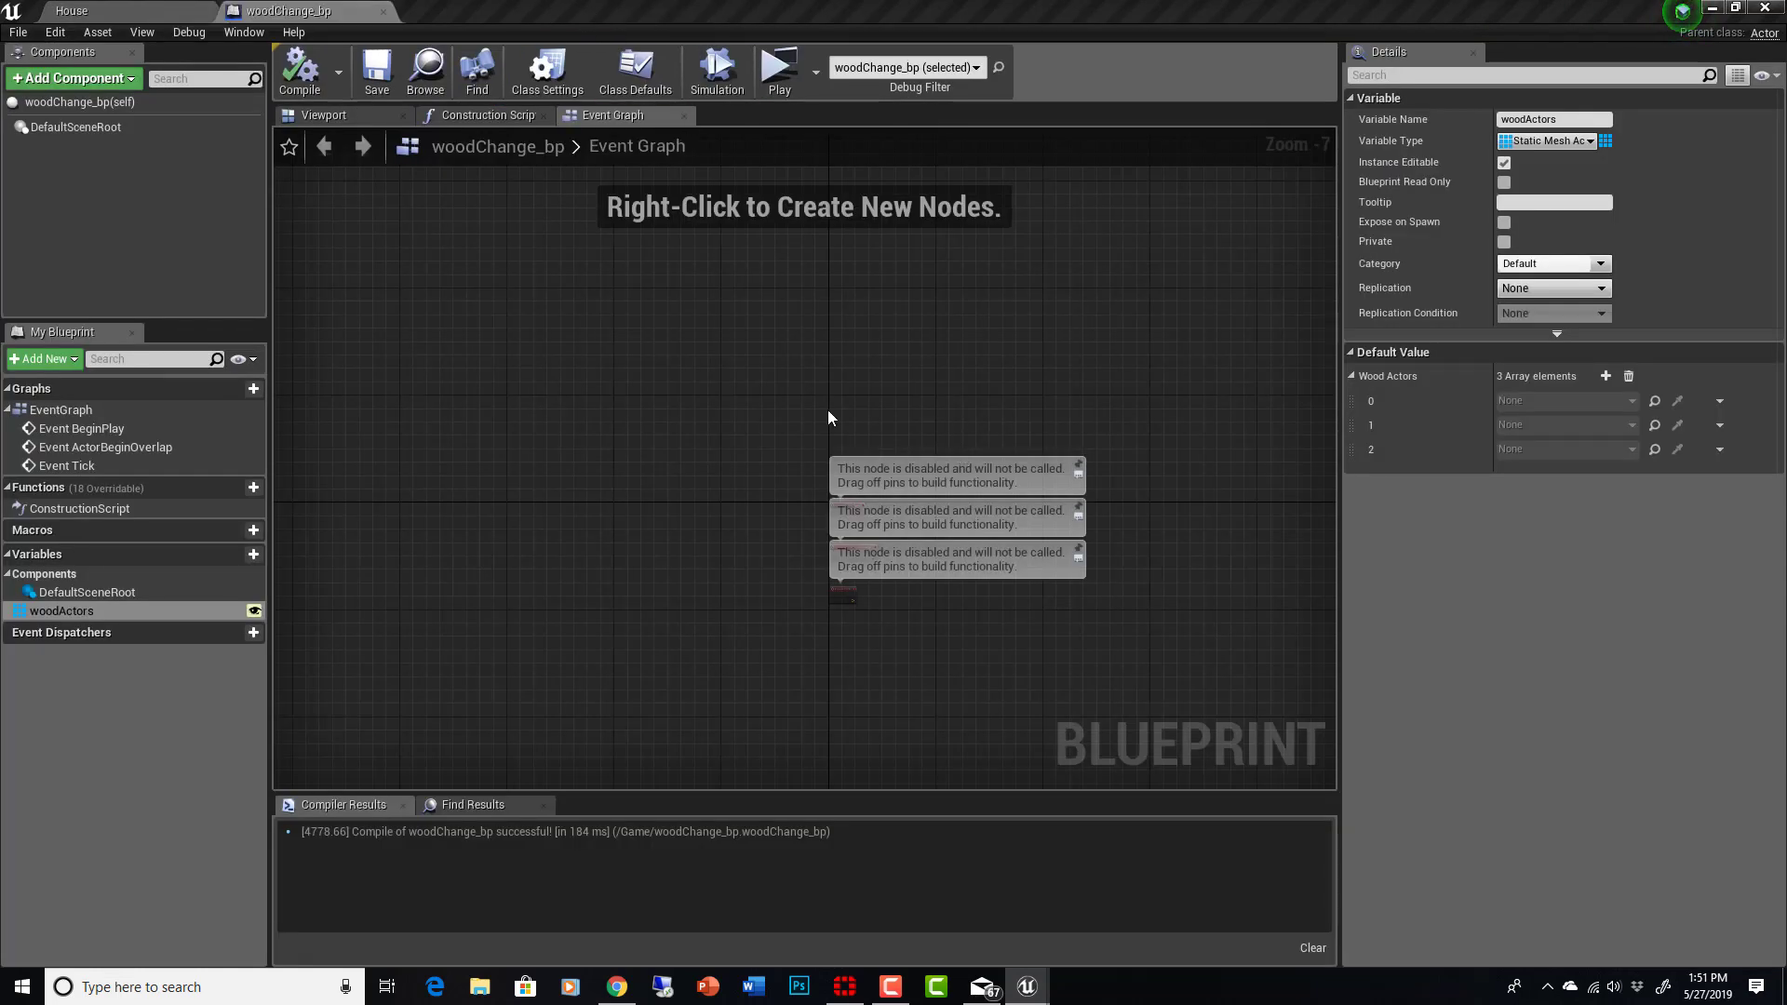
mouse_move(922, 718)
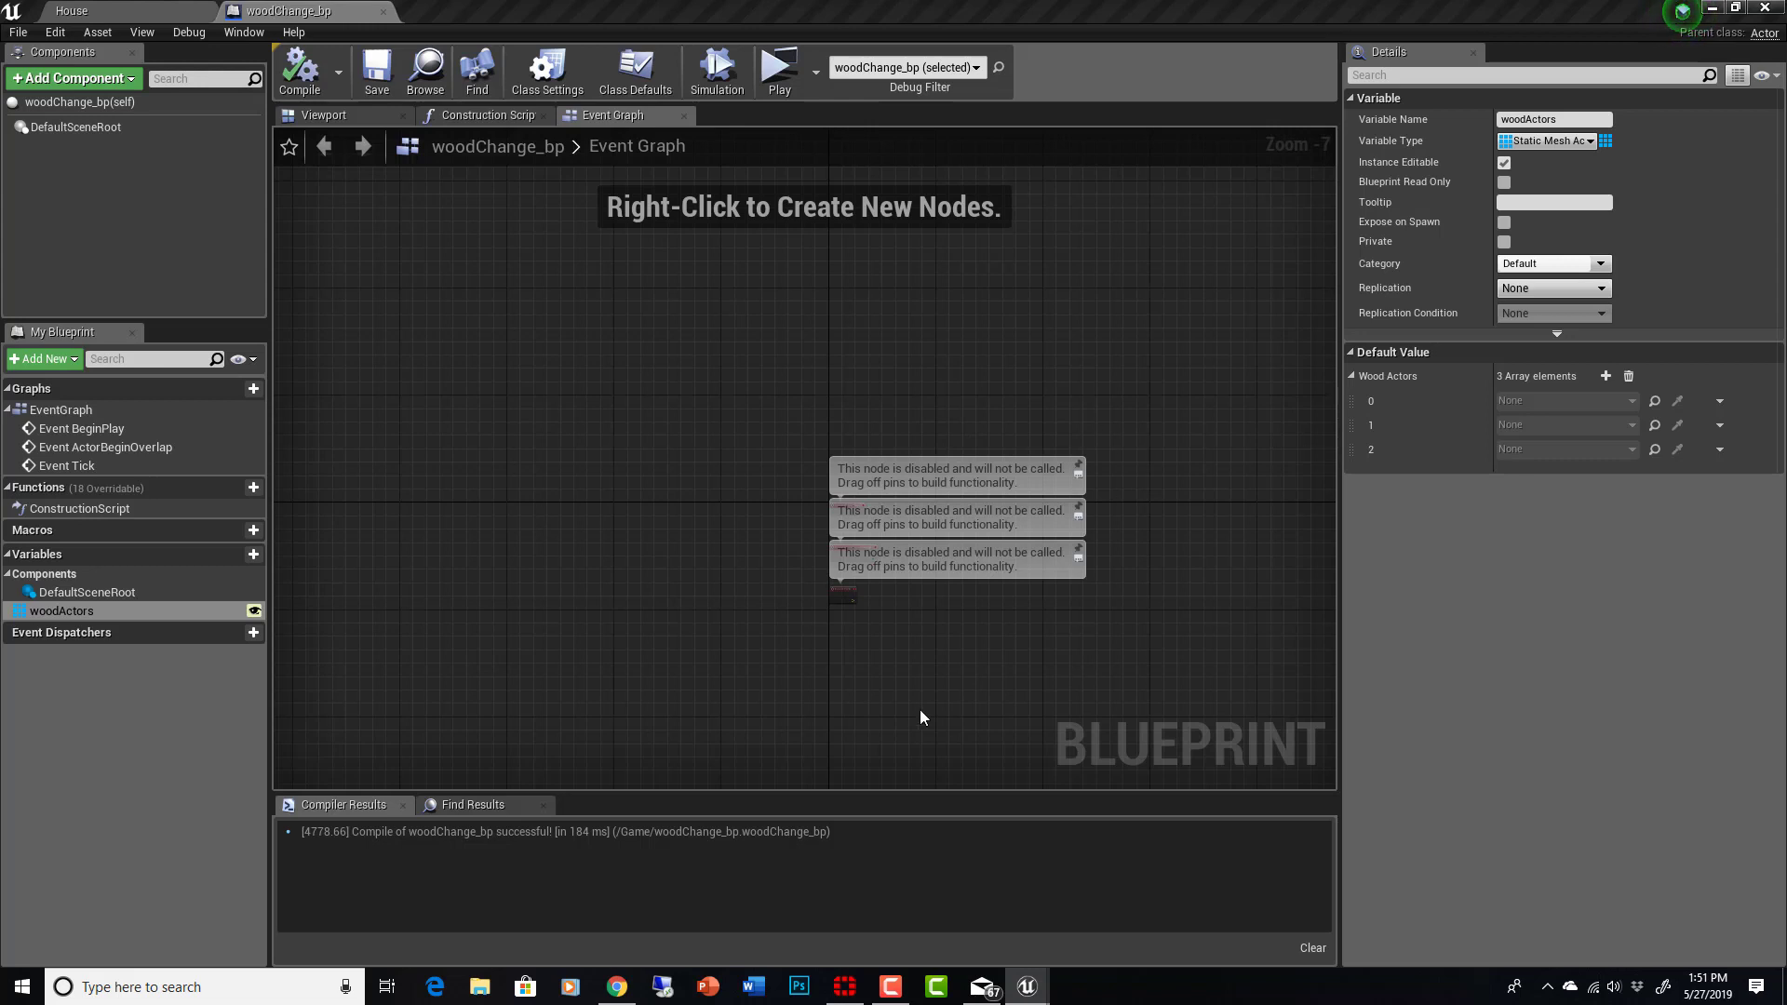
left_click(325, 114)
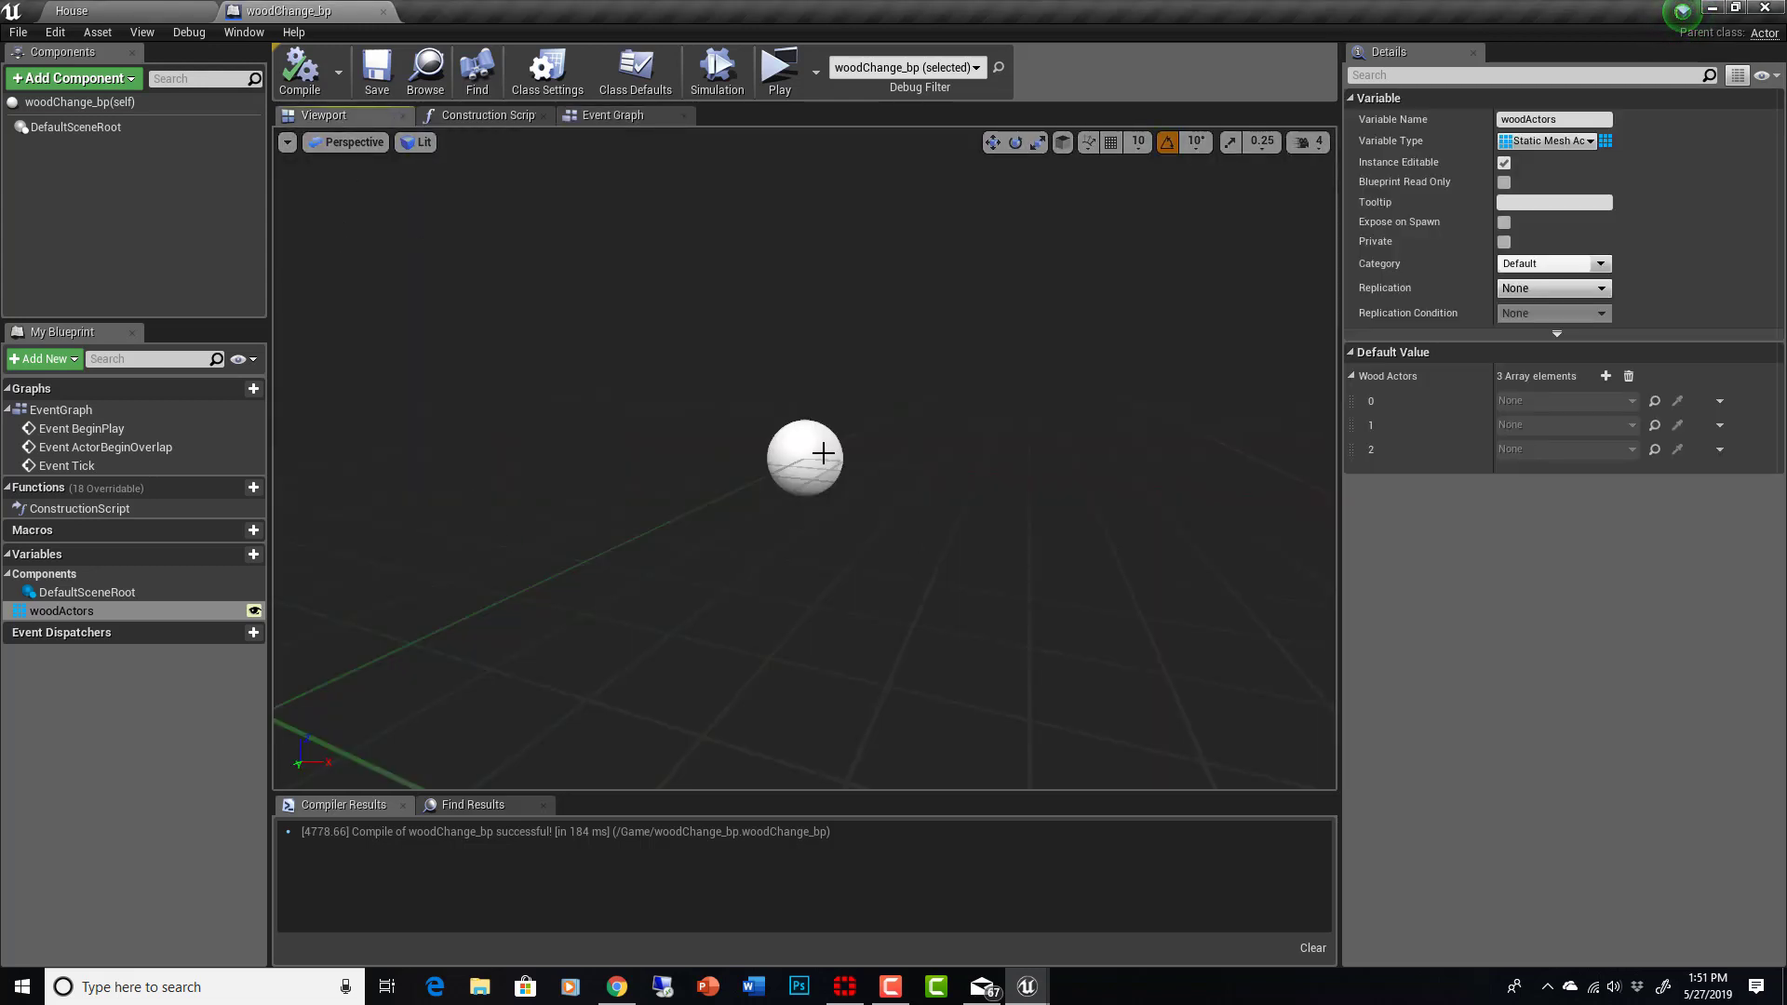
left_click(68, 125)
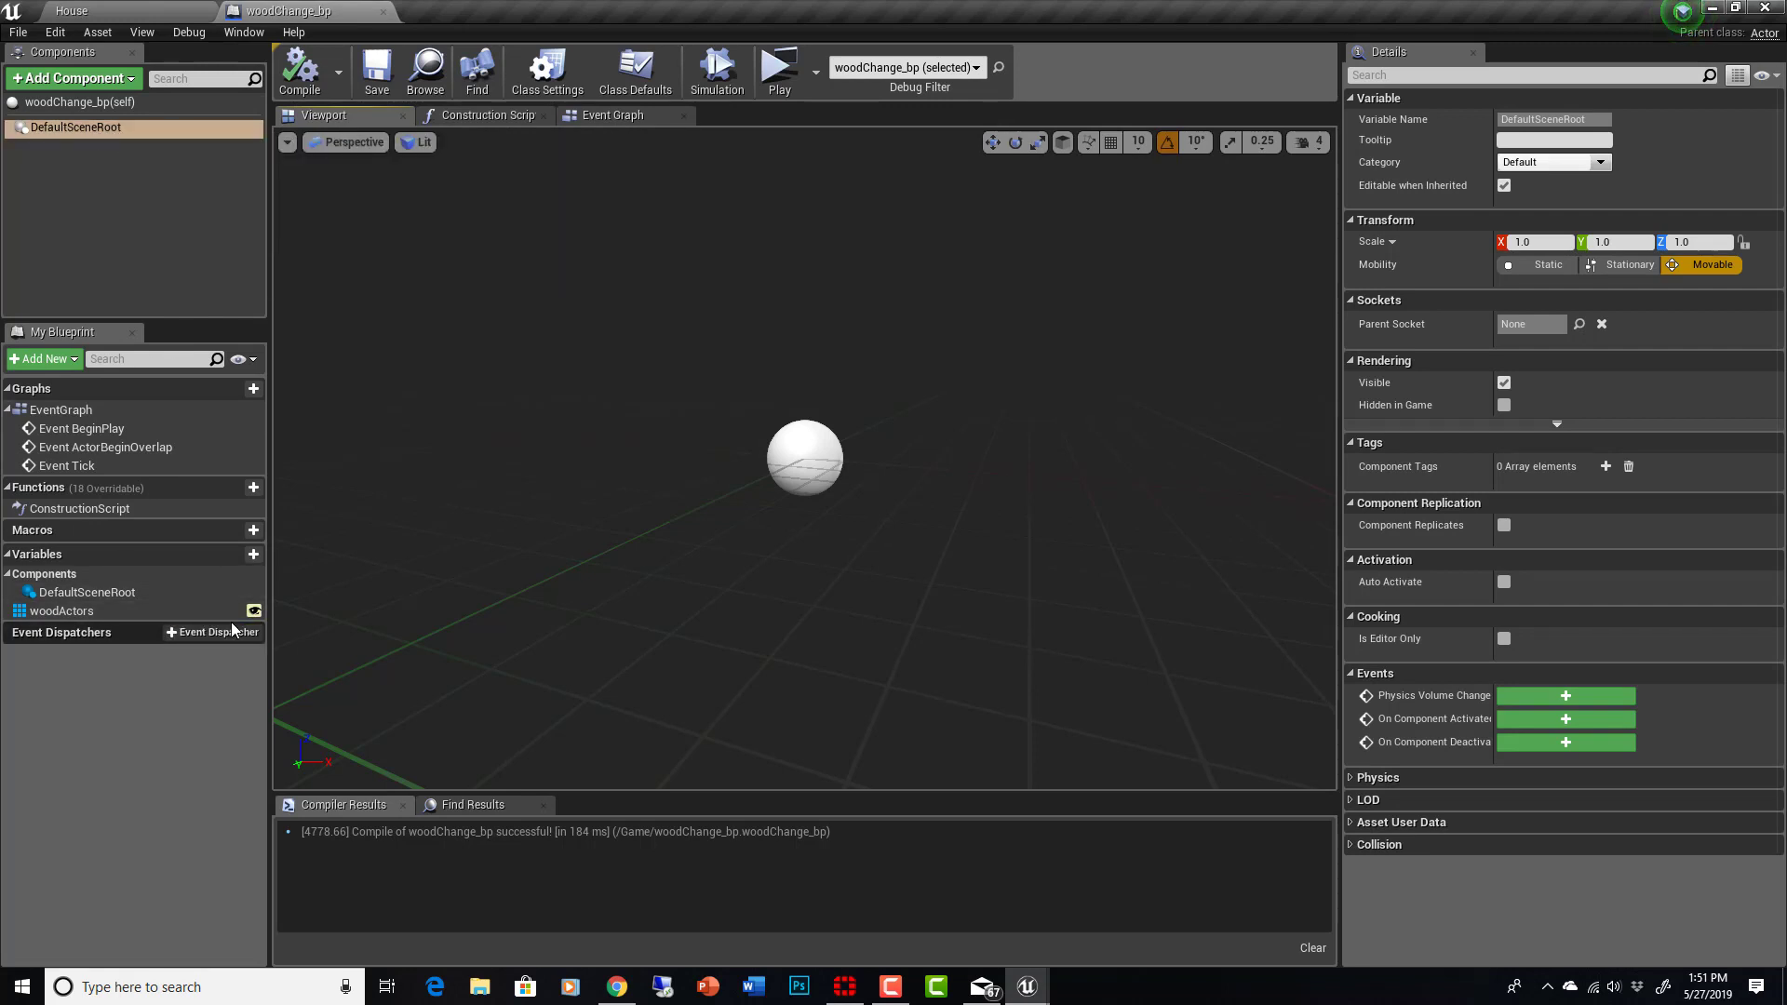
mouse_move(117, 633)
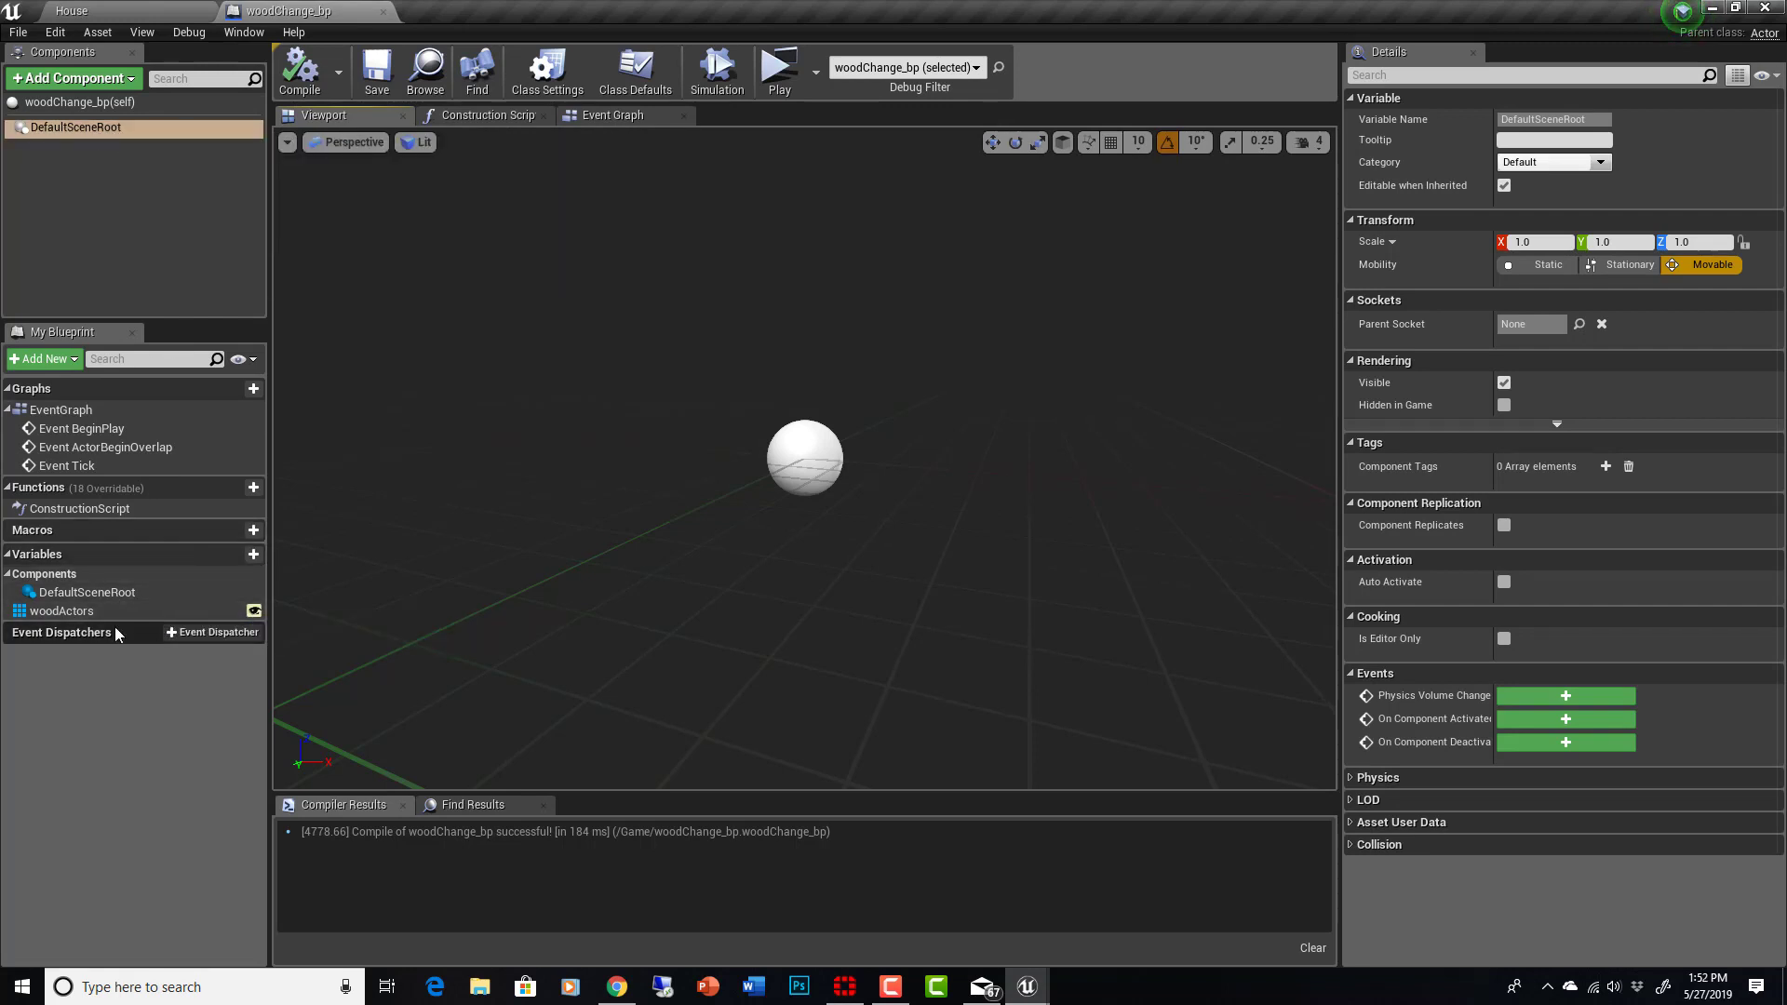
mouse_move(104, 562)
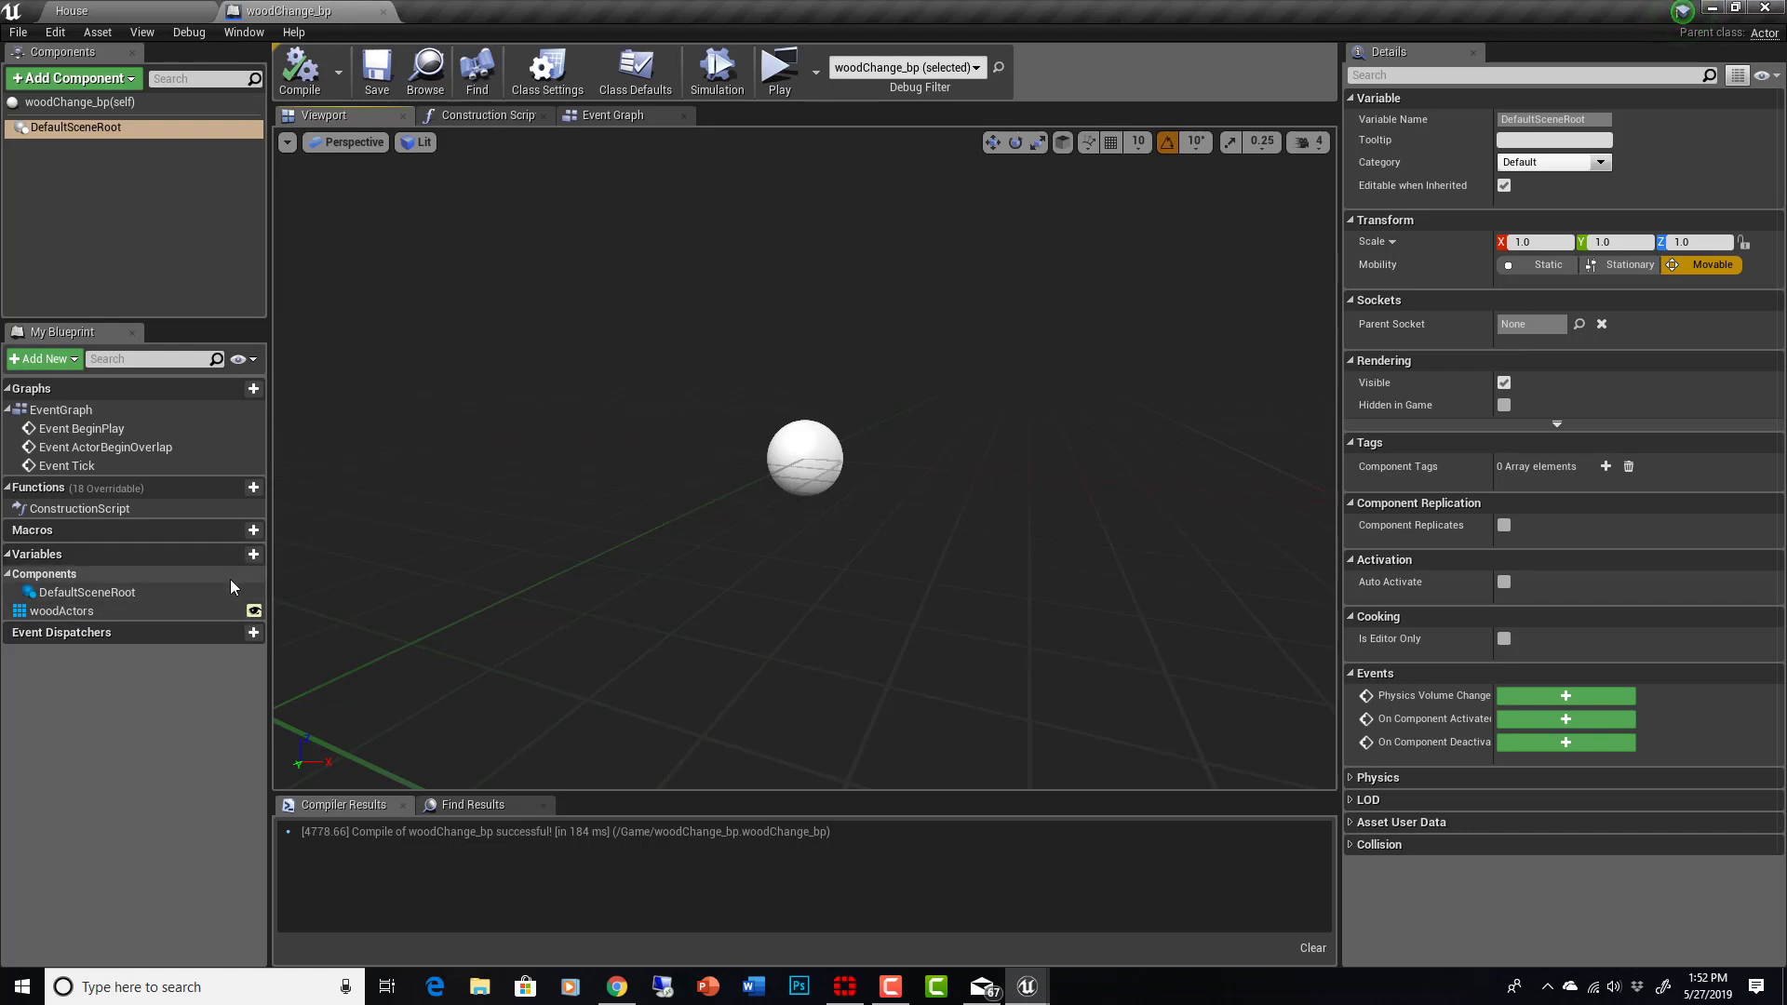
left_click(61, 611)
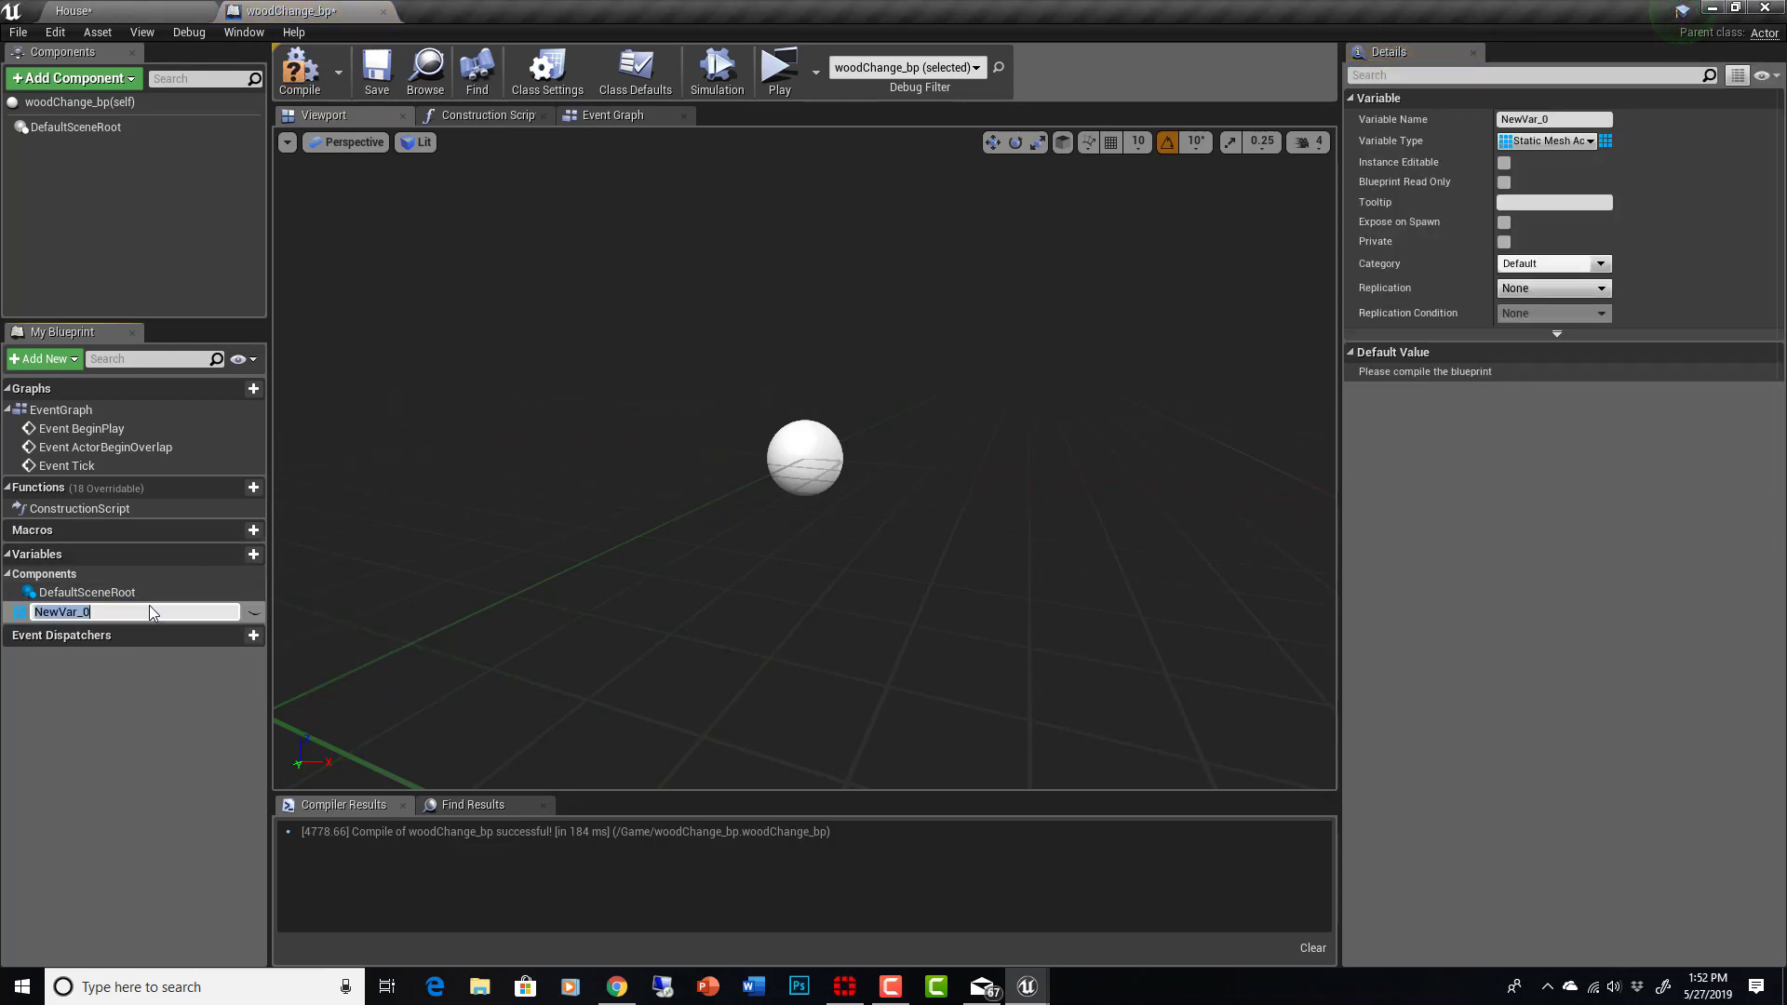
mouse_move(135, 611)
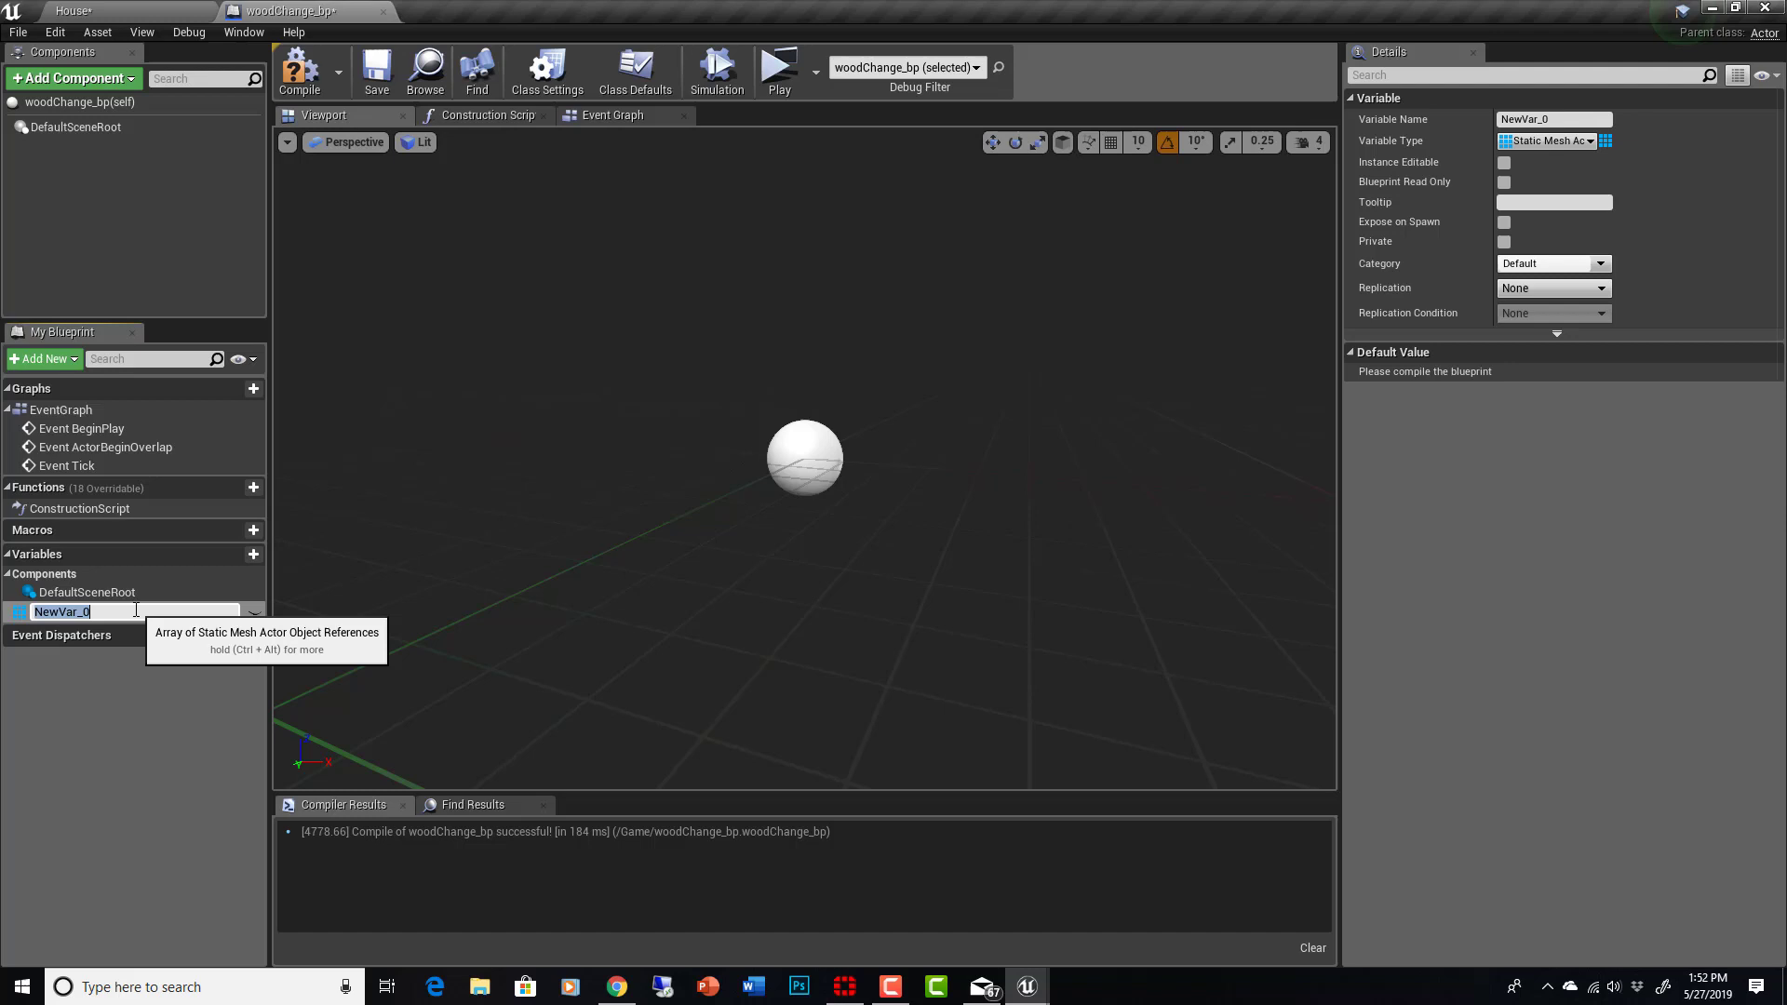
type("woodActors")
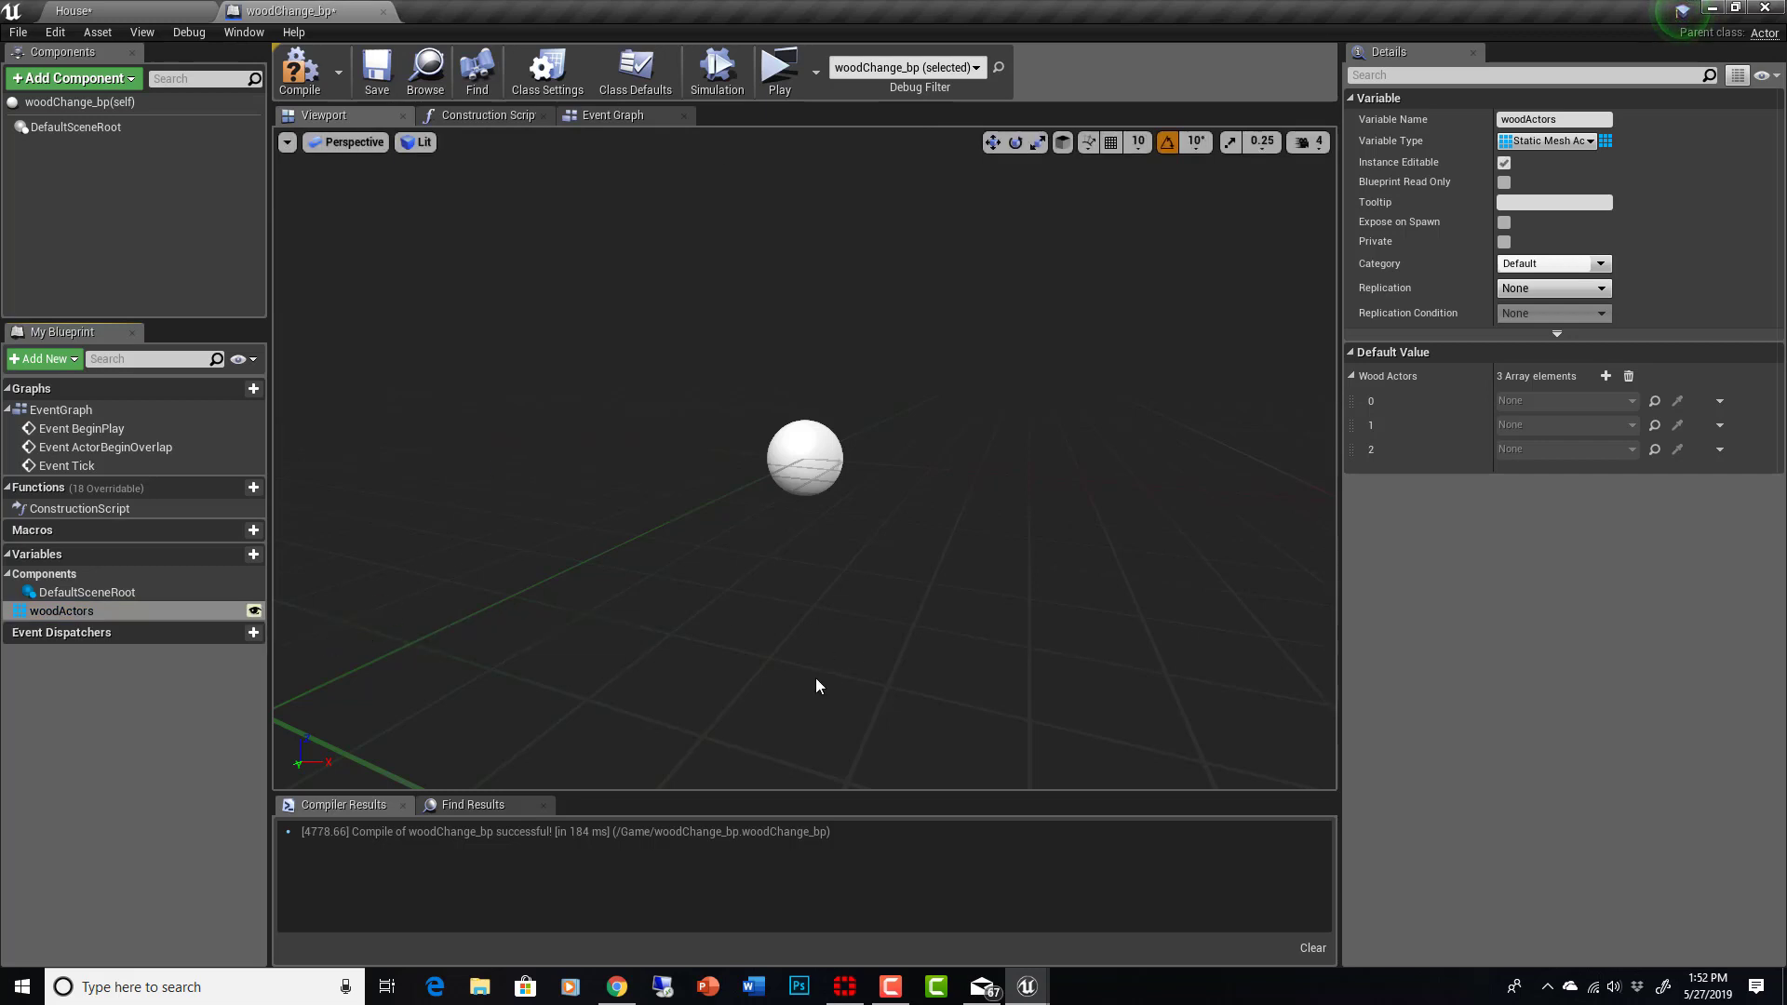
mouse_move(1517, 140)
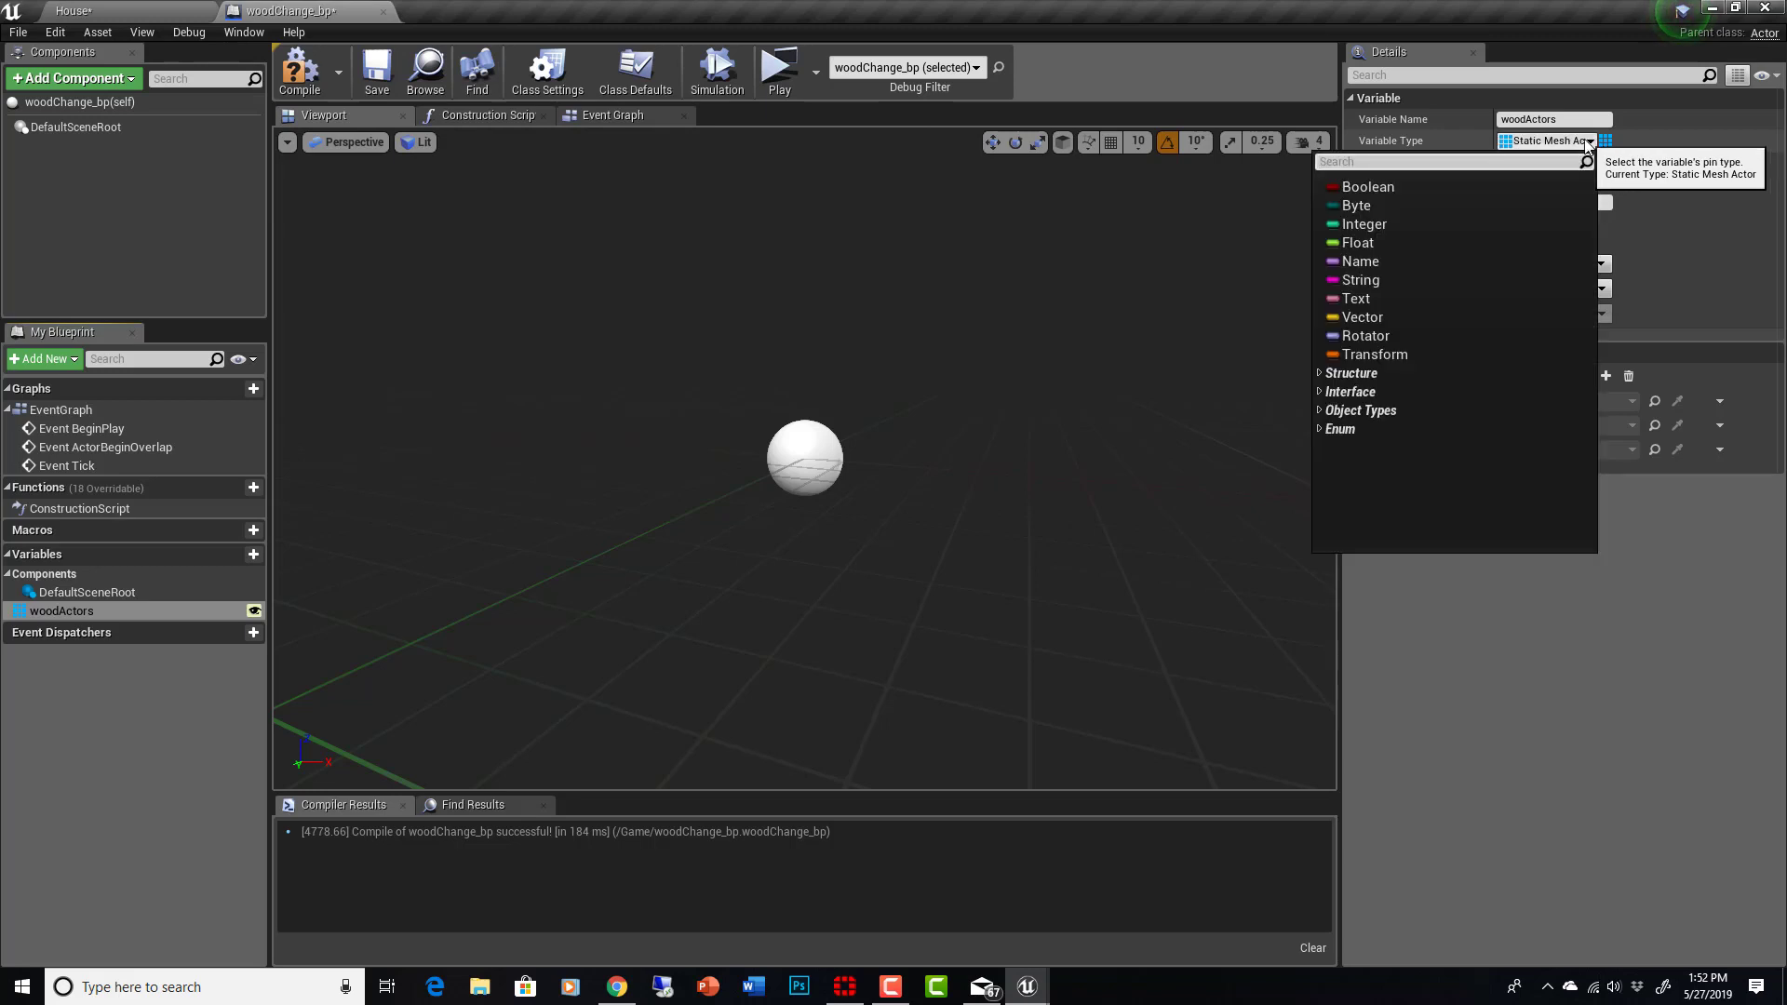
type("sta")
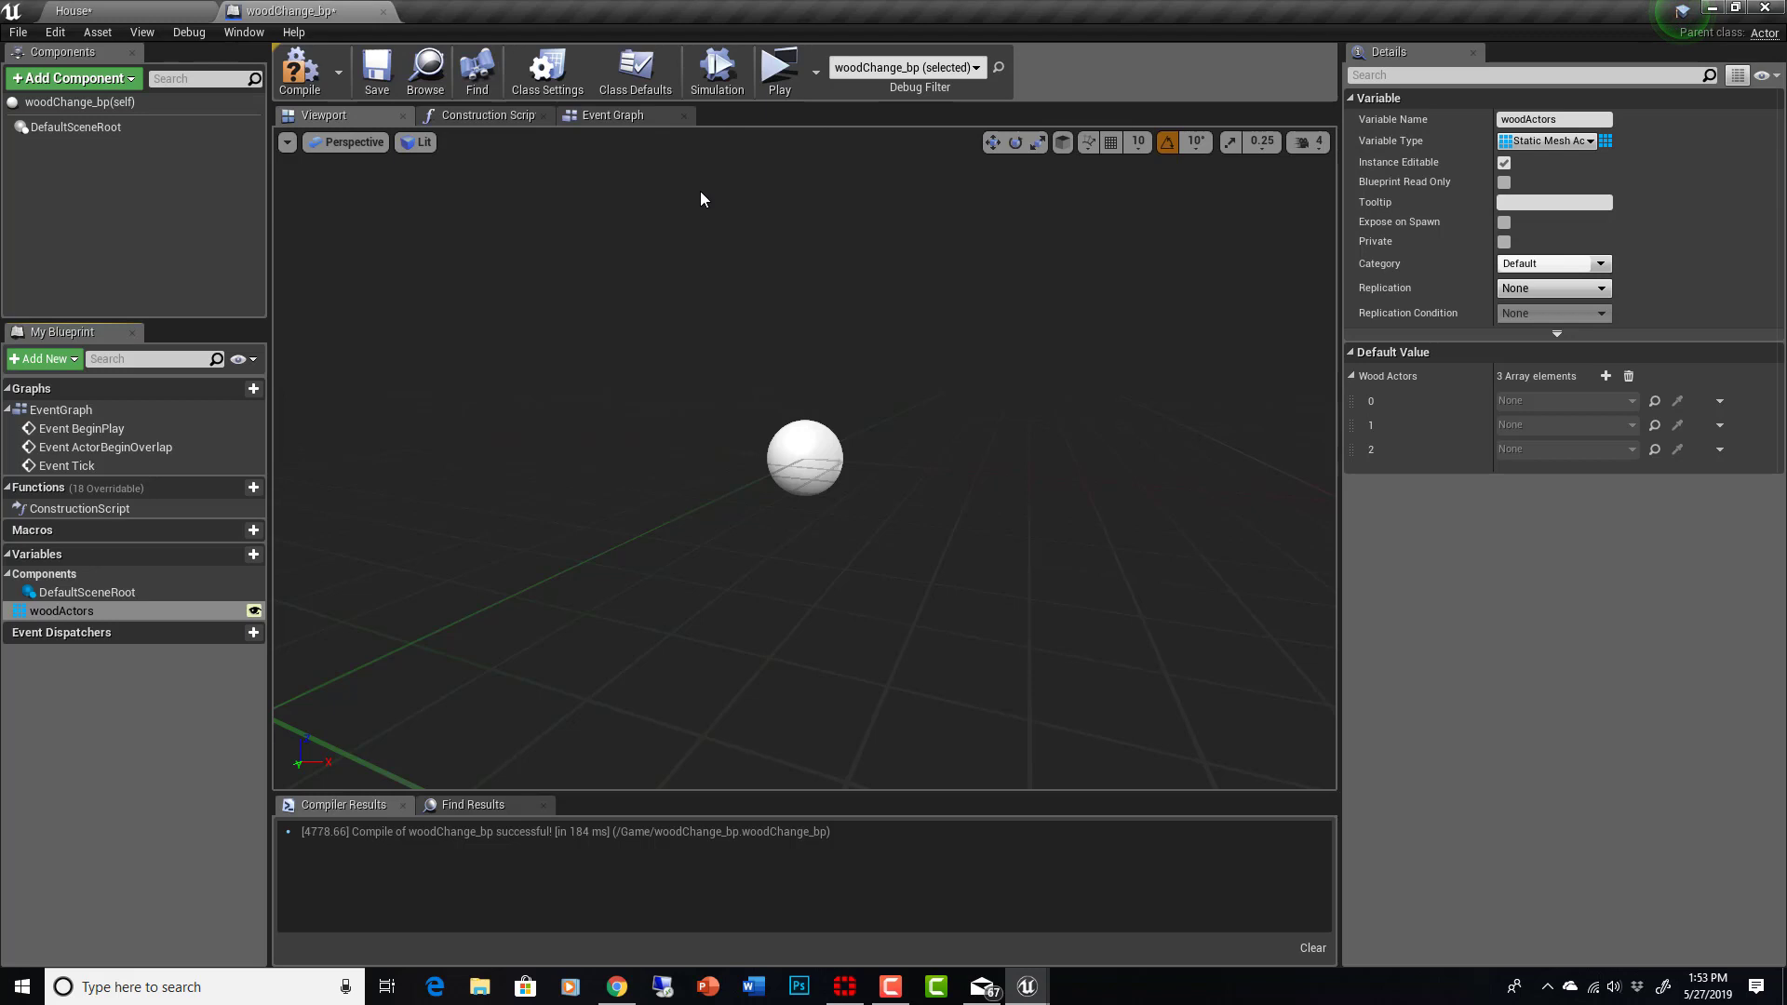
mouse_move(805, 501)
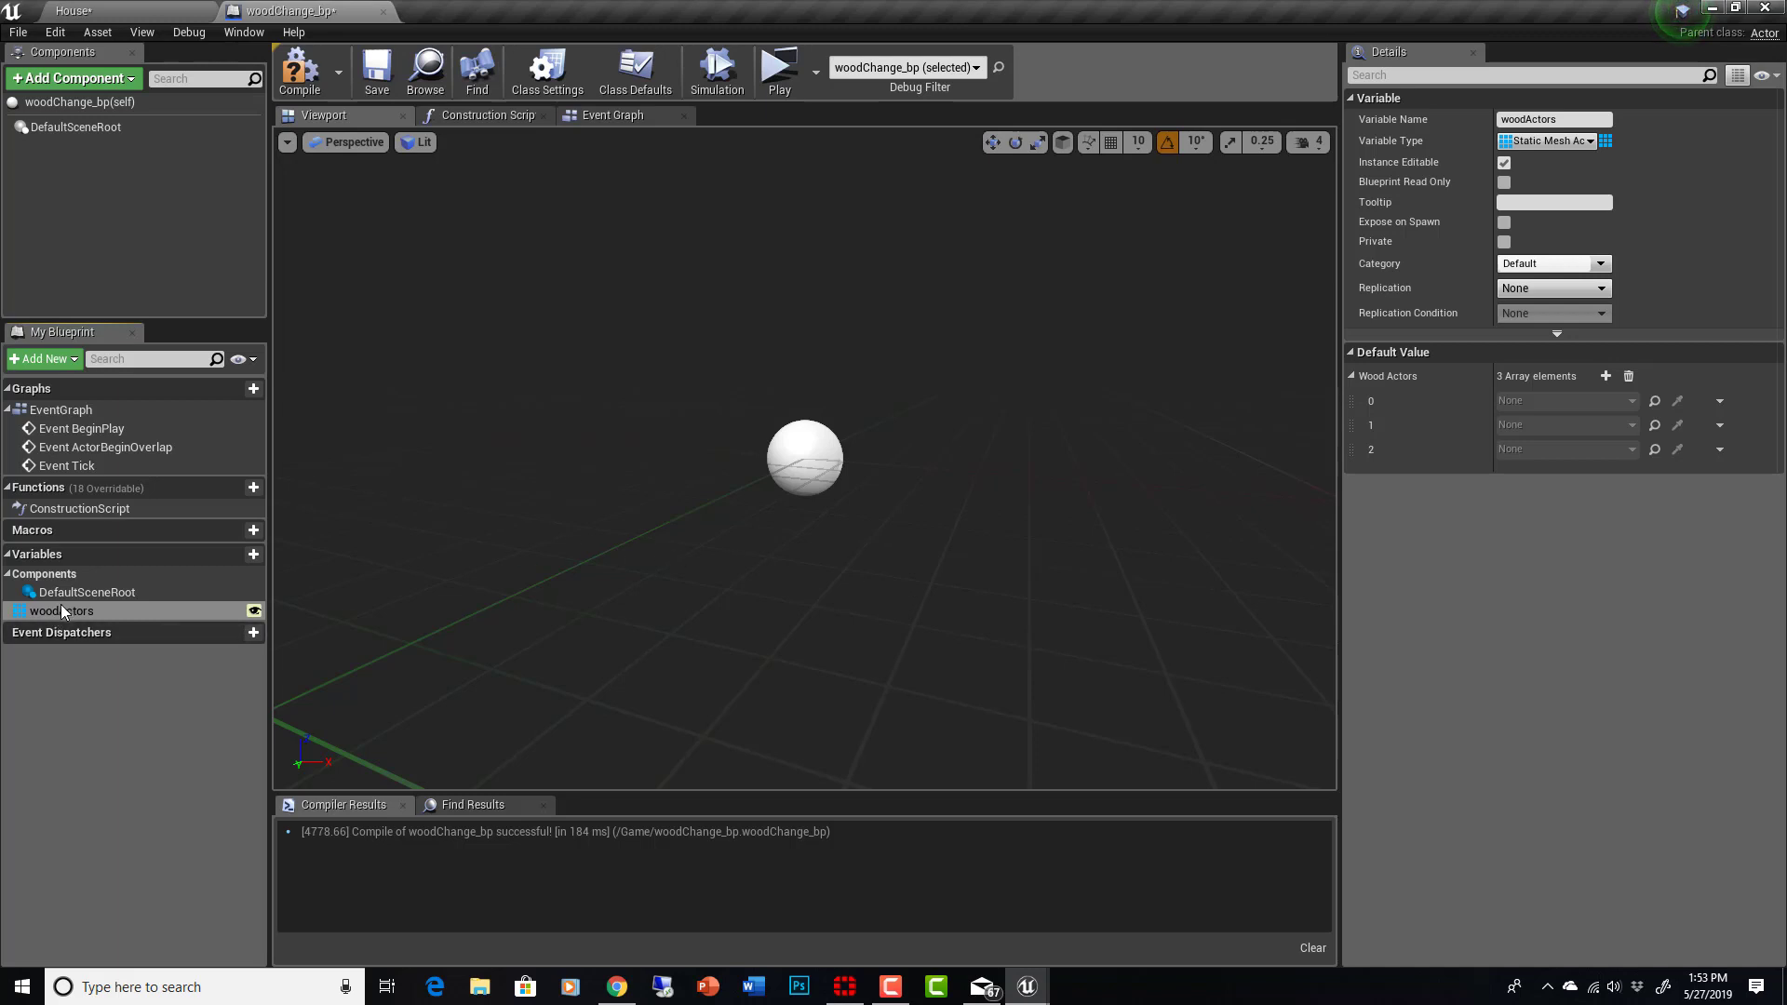
mouse_move(216, 616)
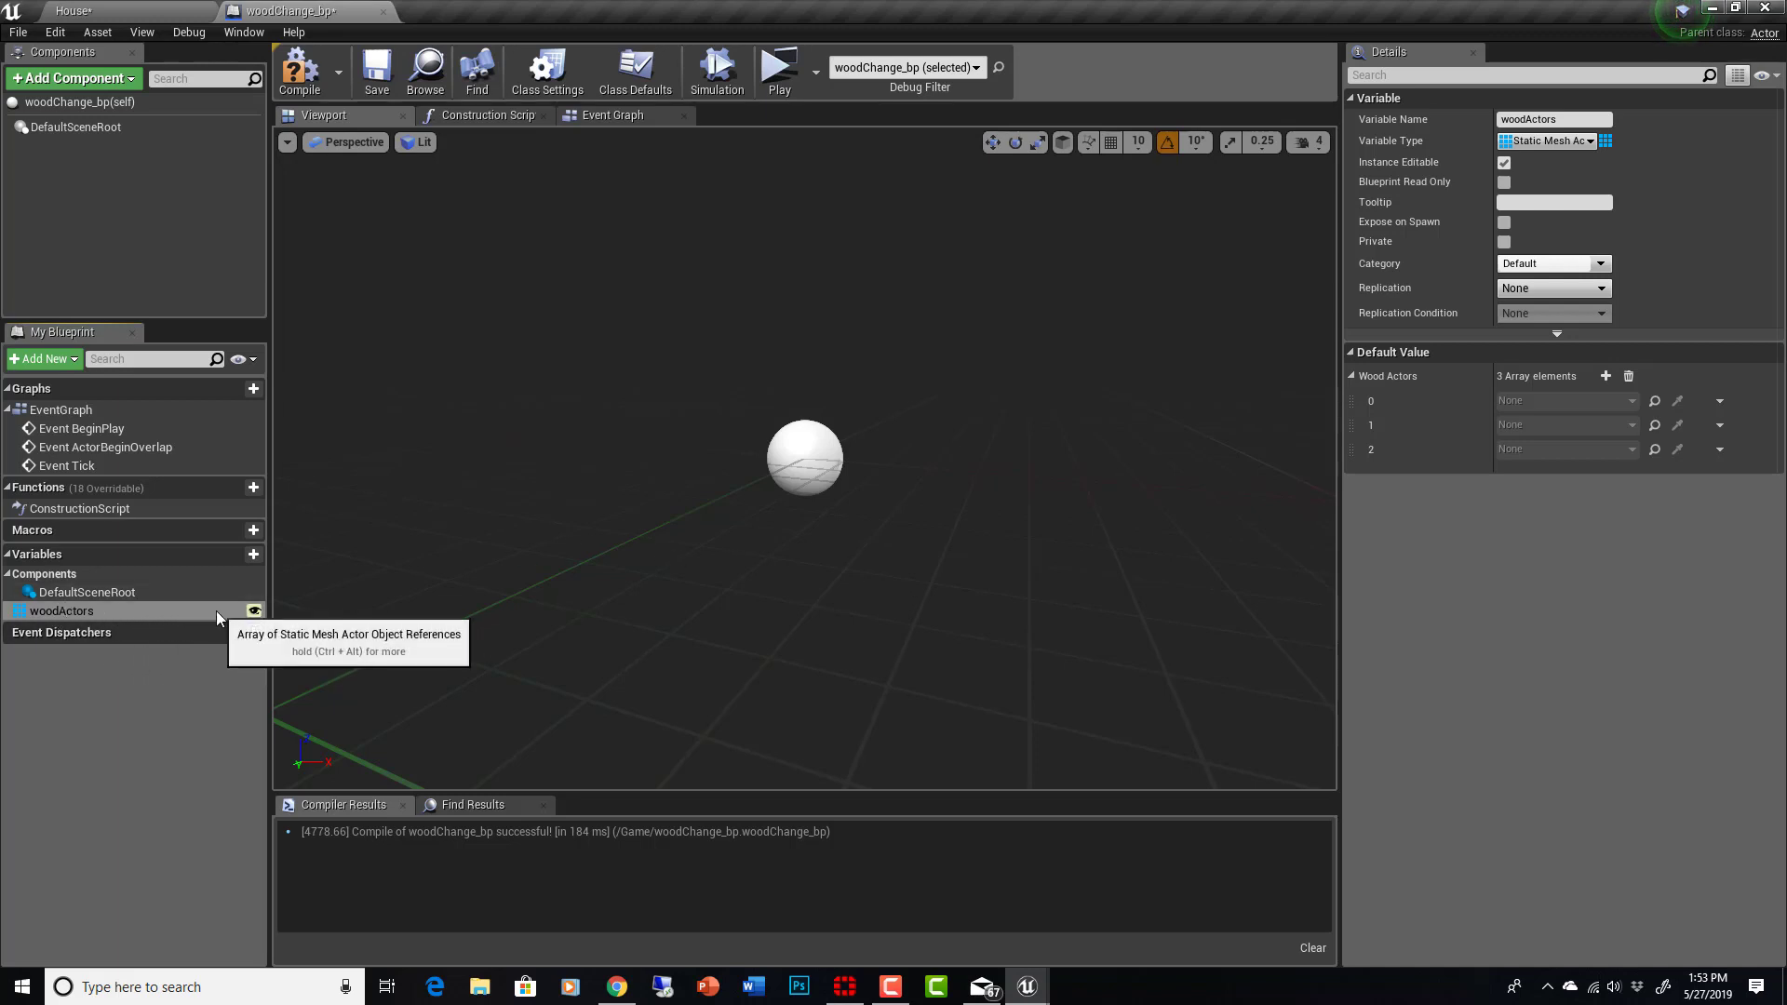
mouse_move(255, 610)
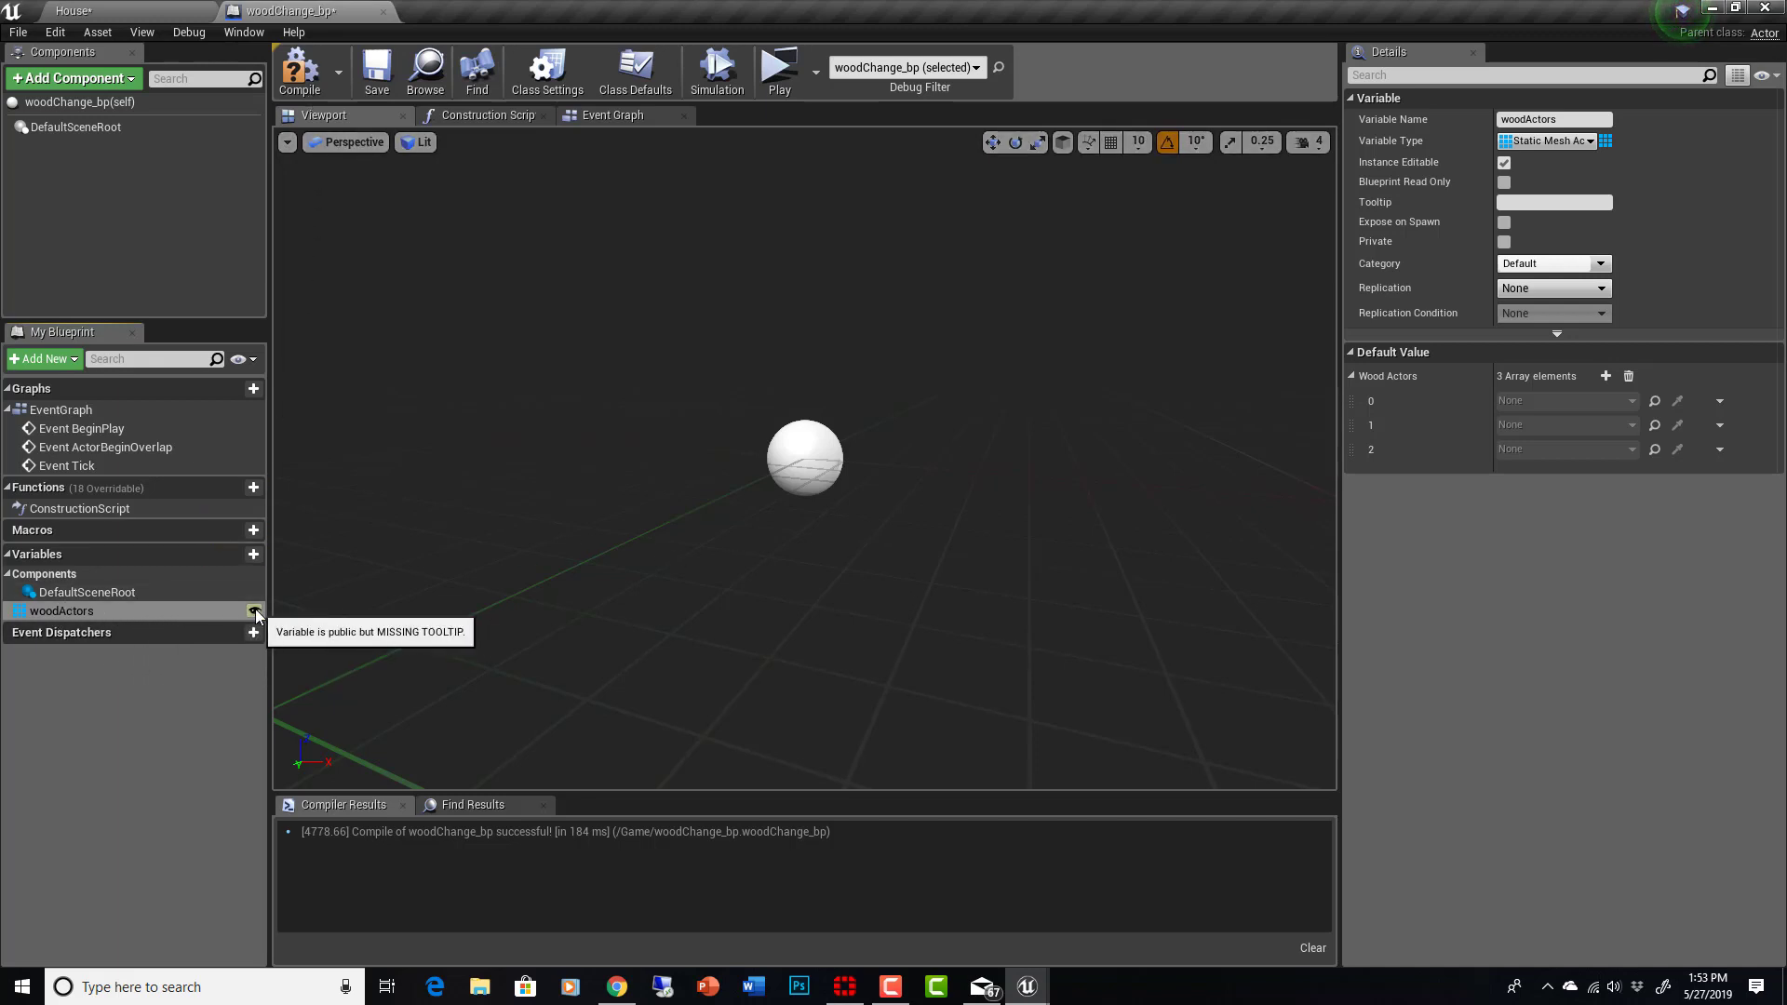
mouse_move(300, 70)
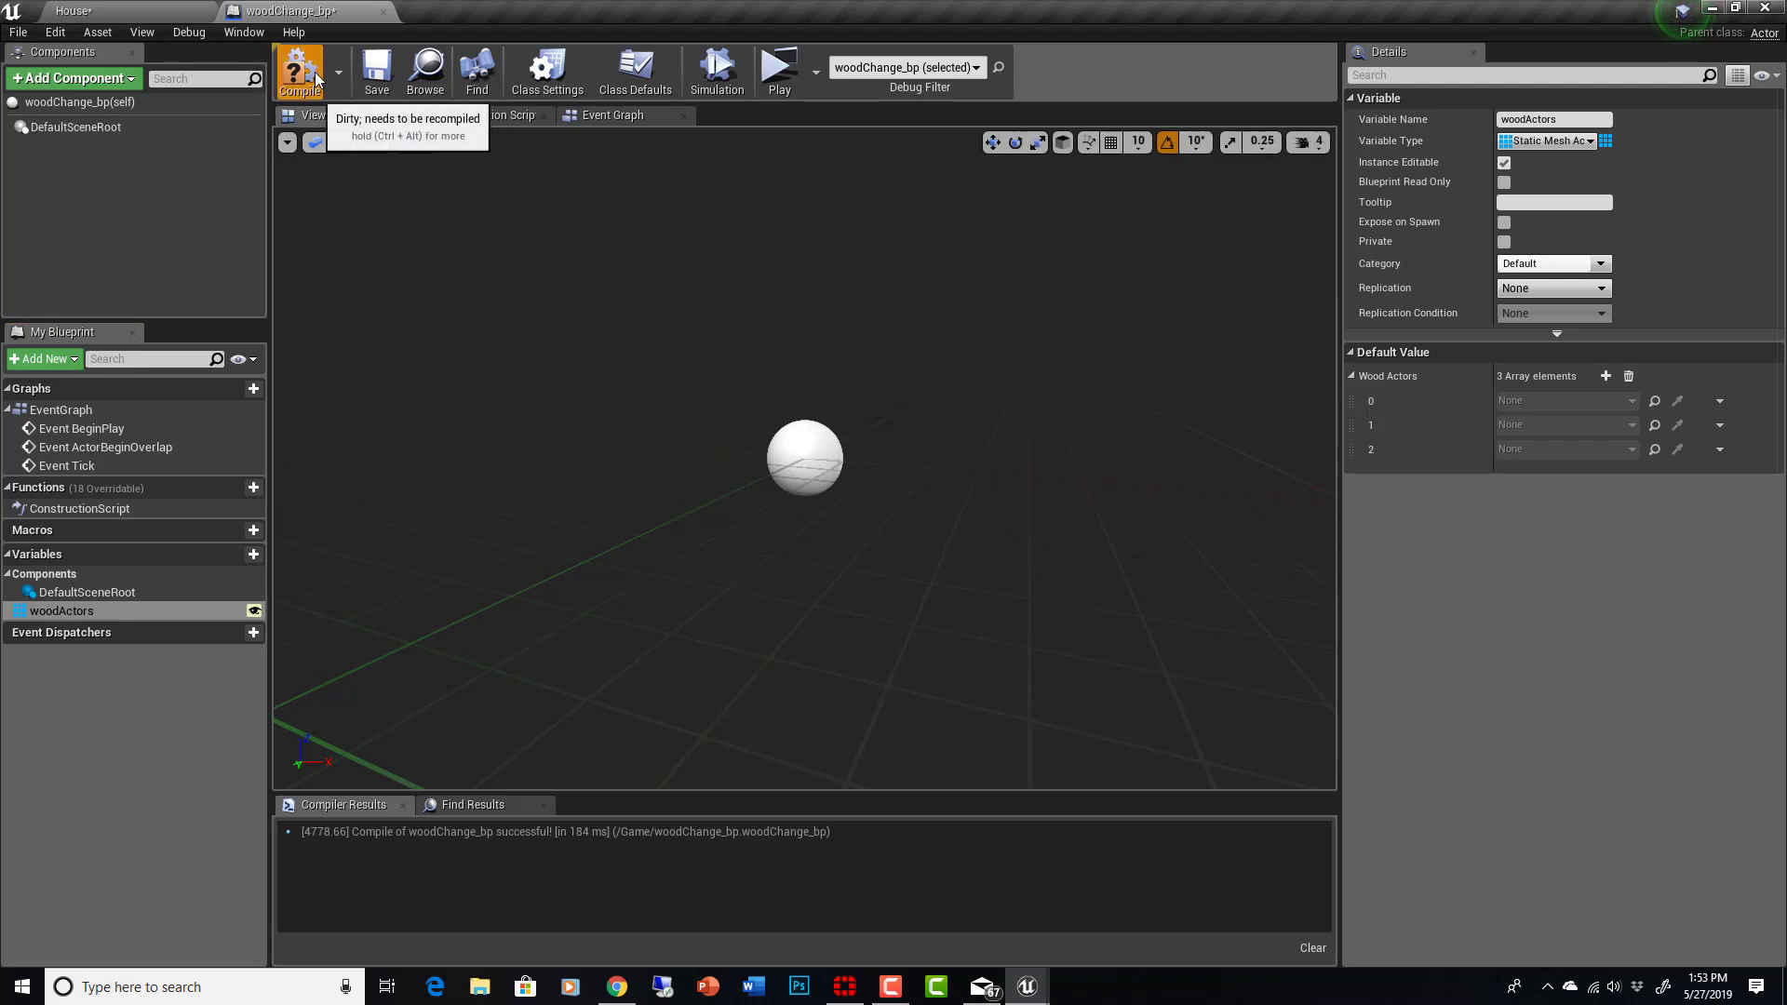
Step: Recompile the modified Blueprint and view its class default settings
left_click(299, 70)
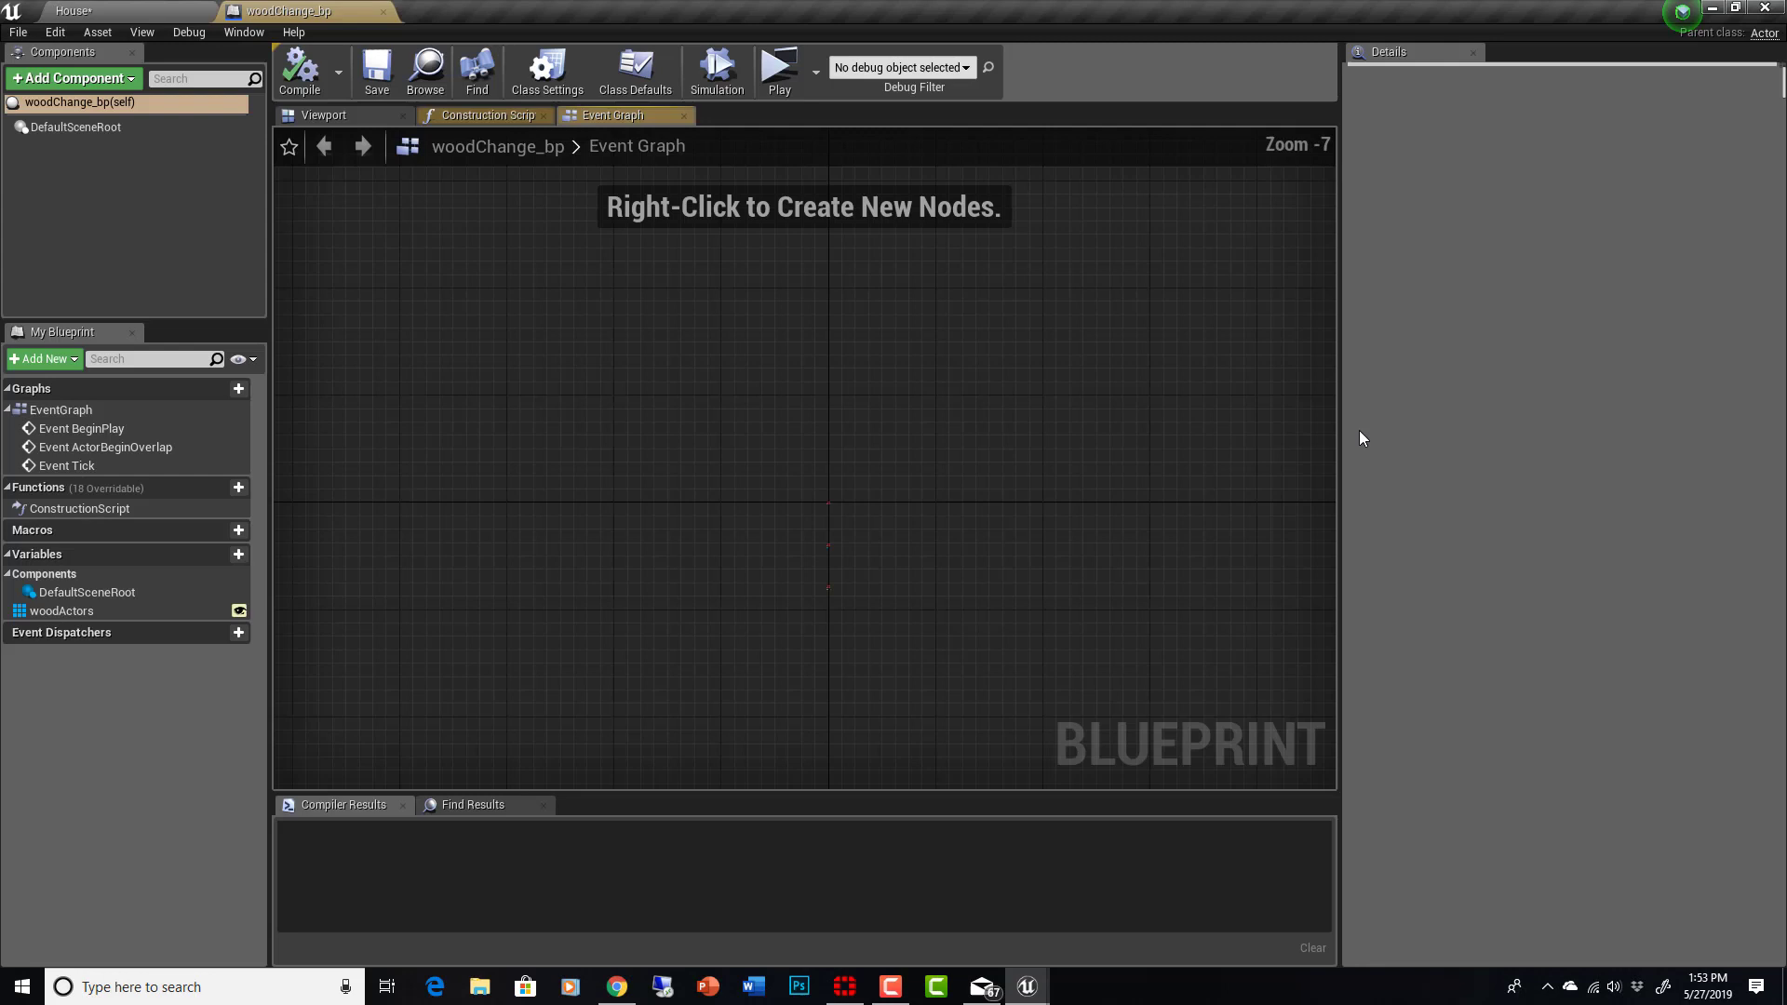
left_click(636, 70)
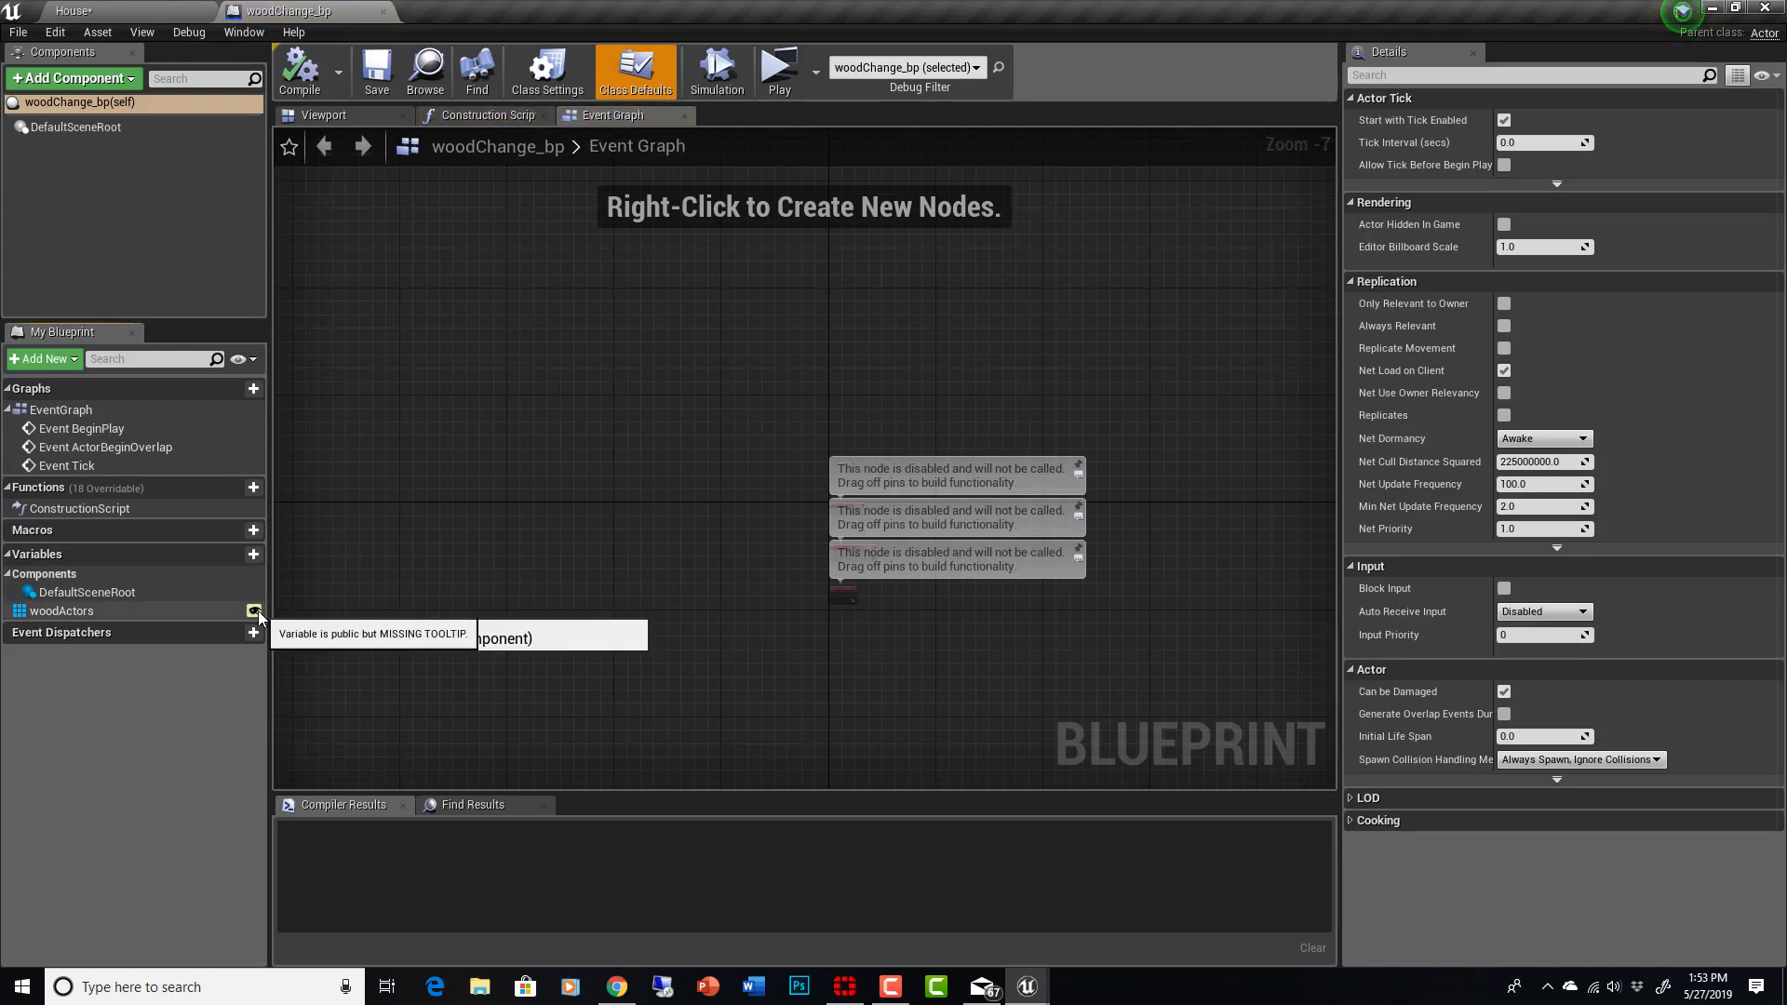
left_click(299, 70)
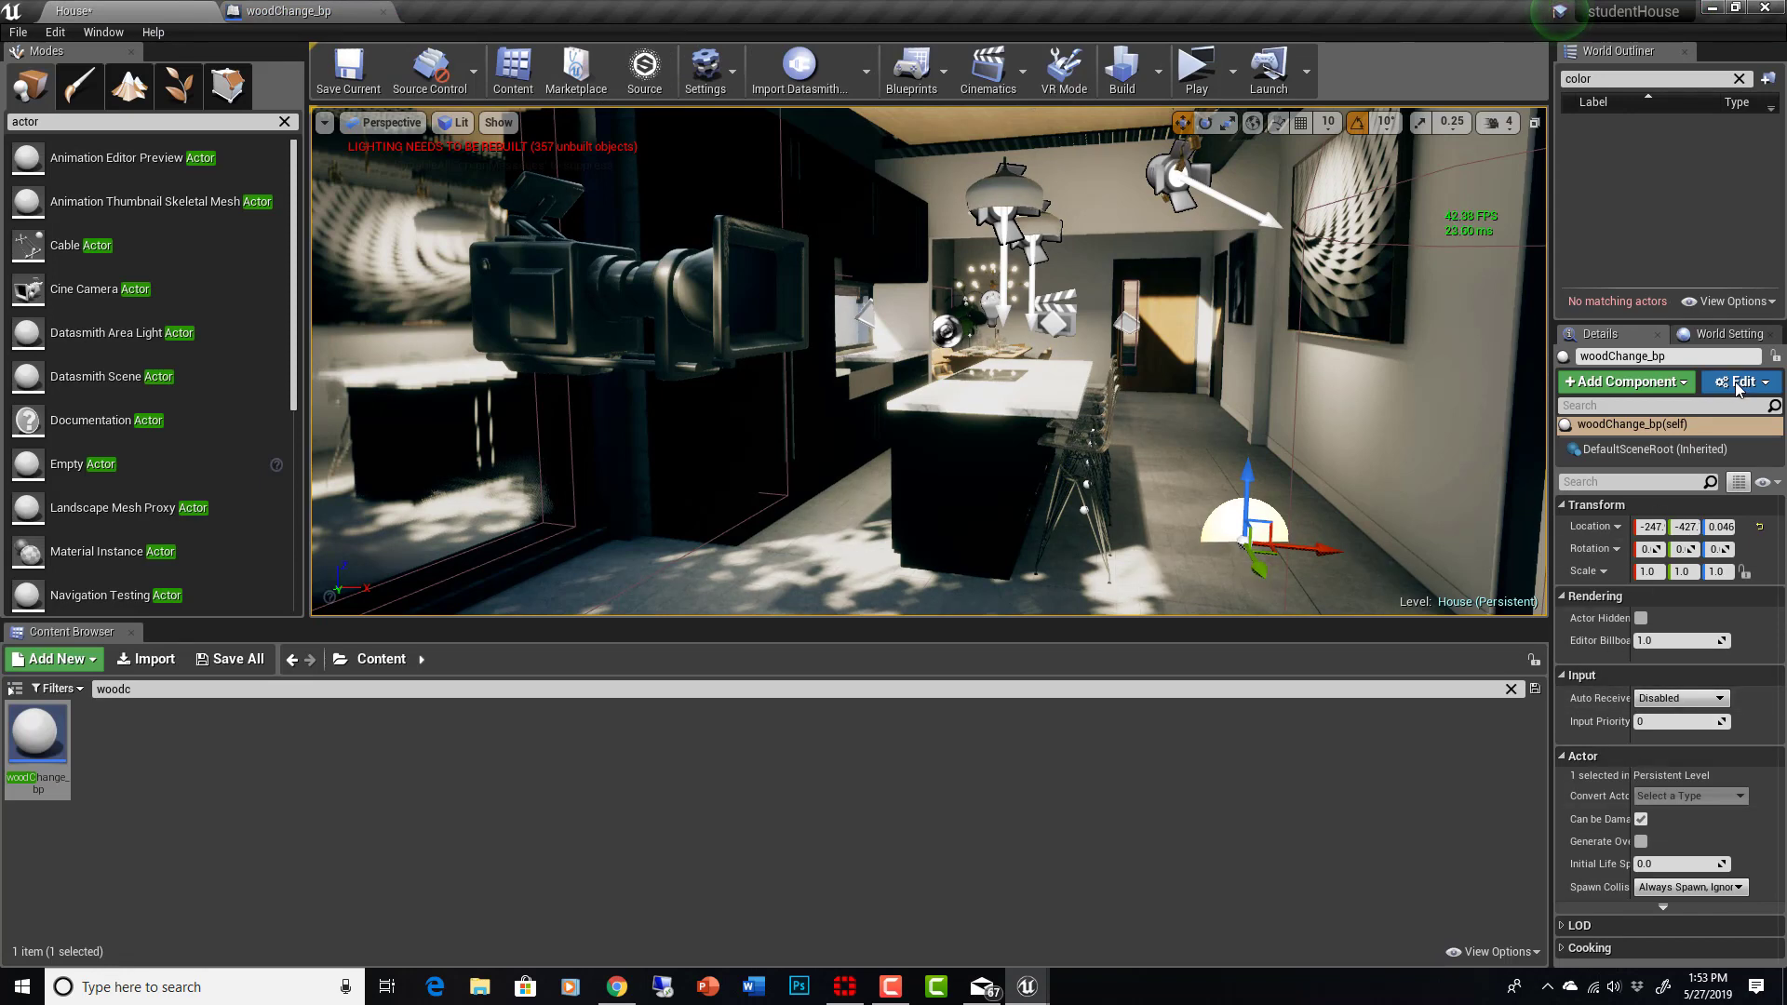
Step: Give the woodActors variable a new 'staticMeshActors' category, then return to the House level
left_click(1739, 381)
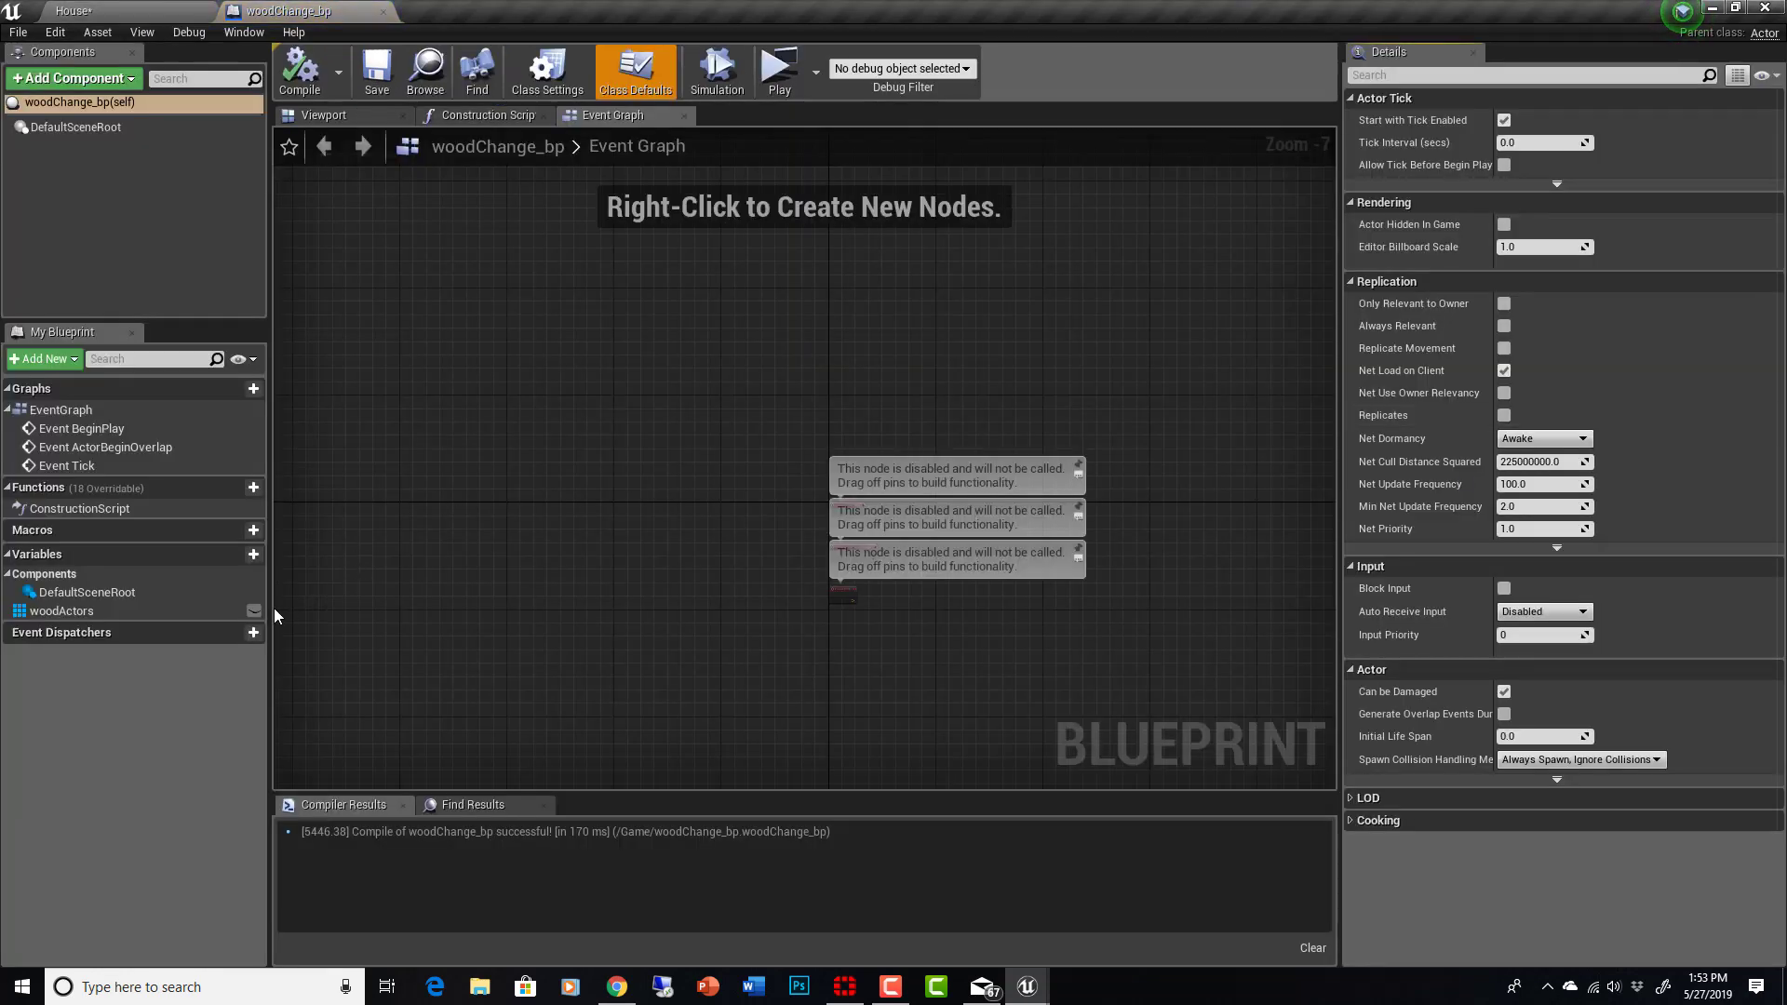
left_click(61, 611)
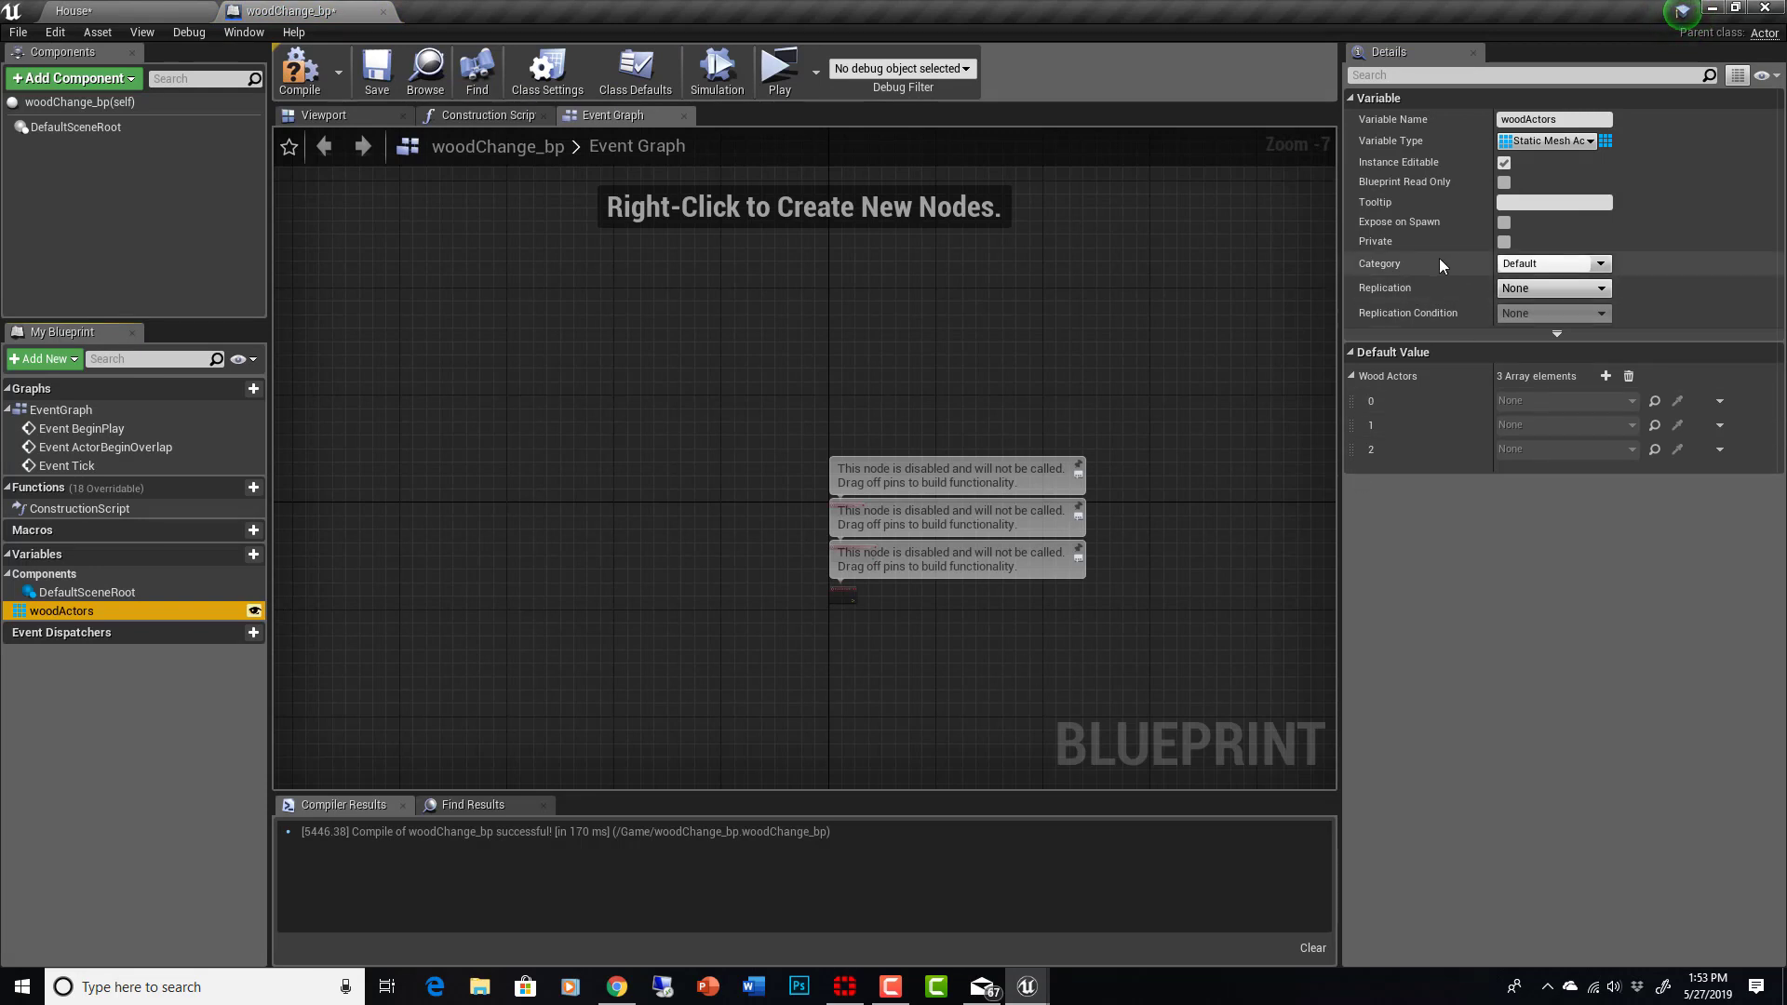
left_click(1595, 264)
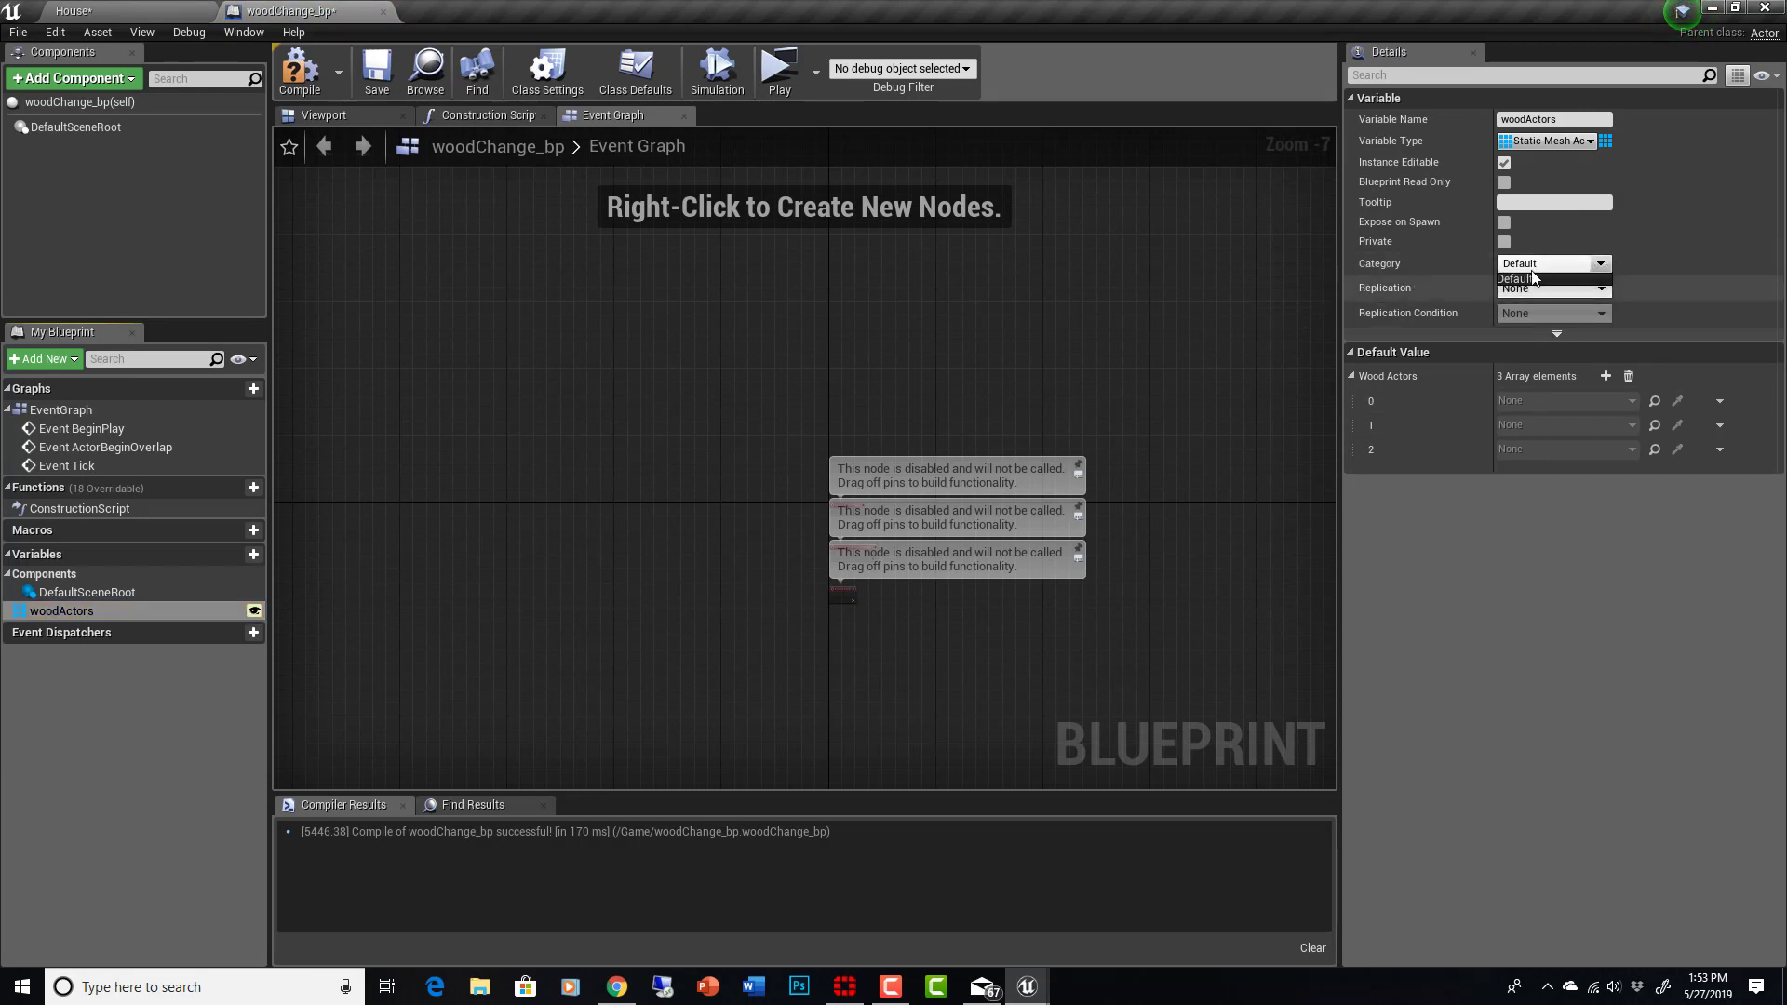
left_click(1525, 279)
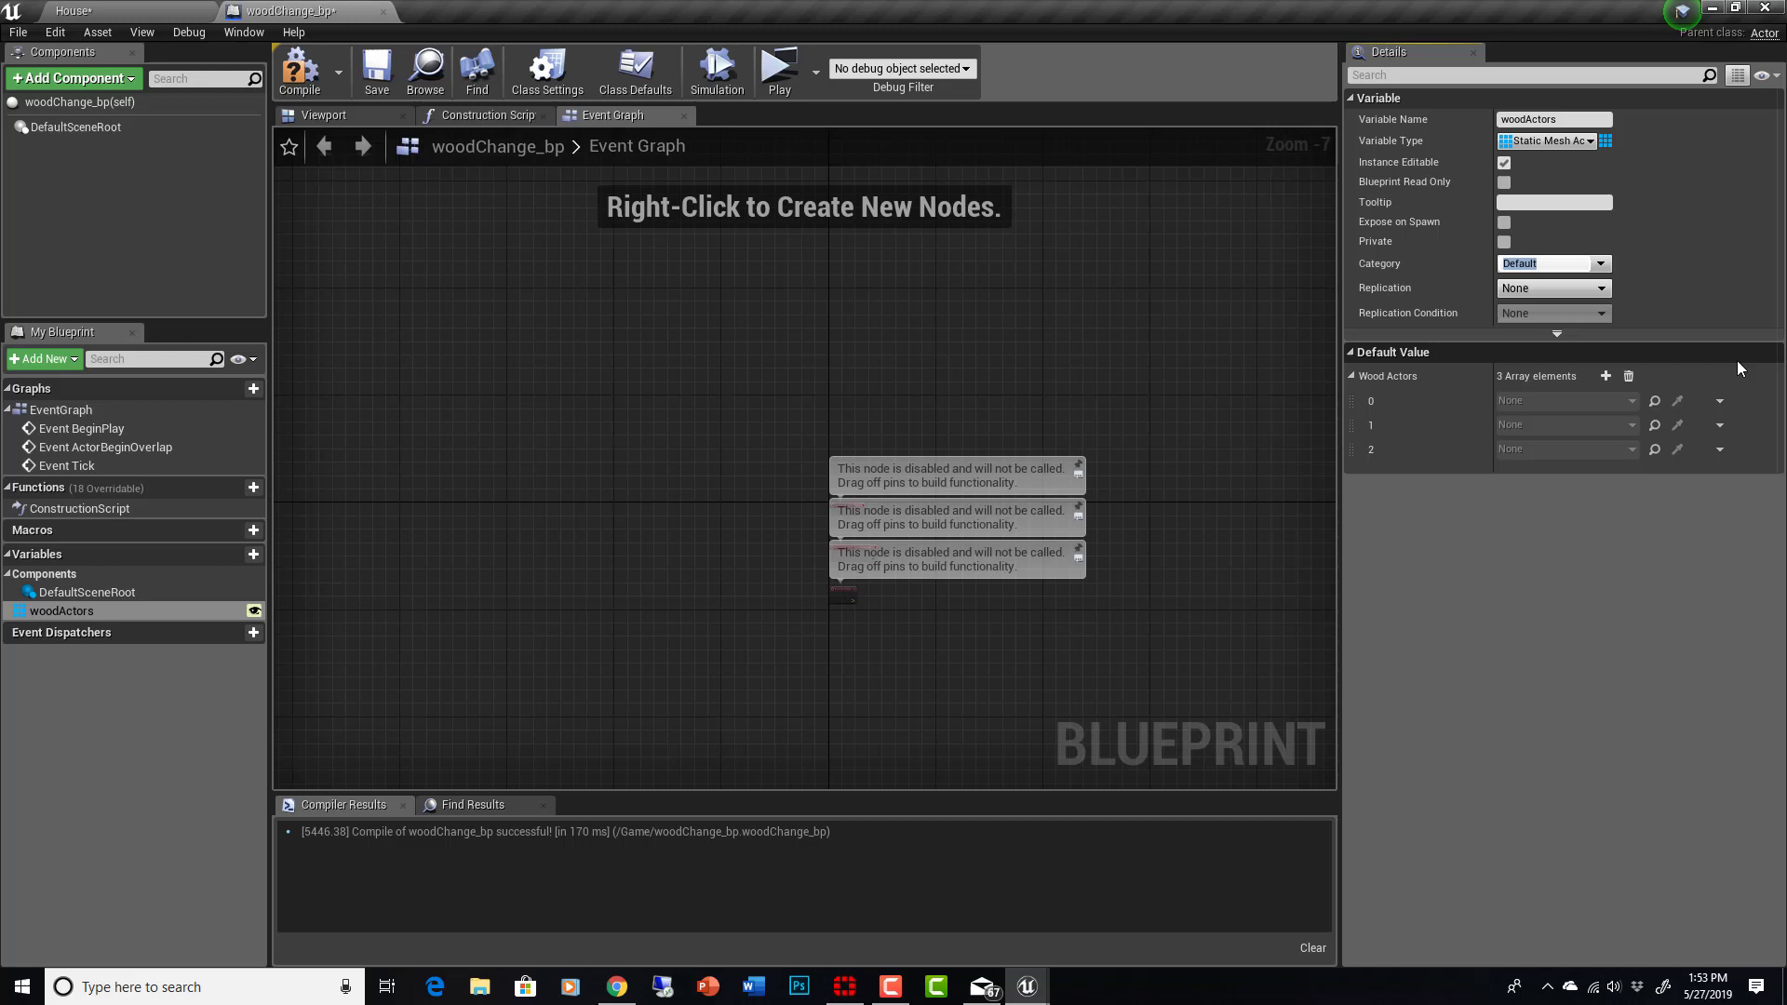
type("staticMeshActors")
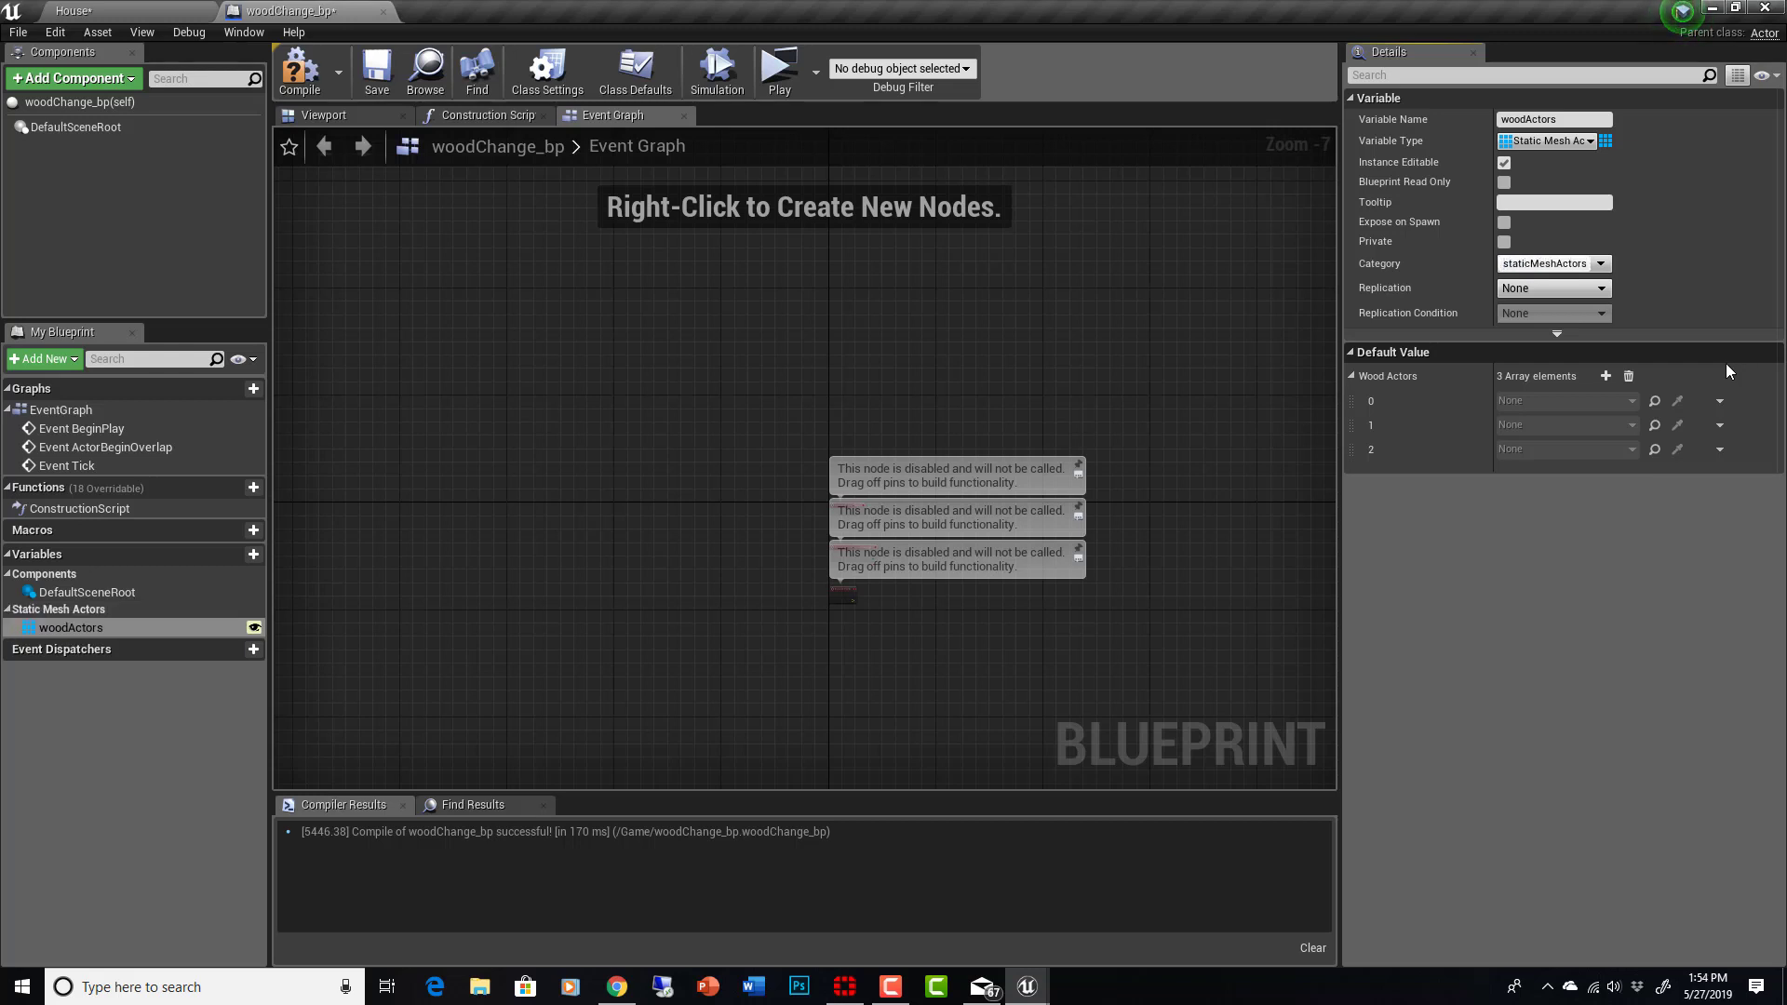
mouse_move(320, 112)
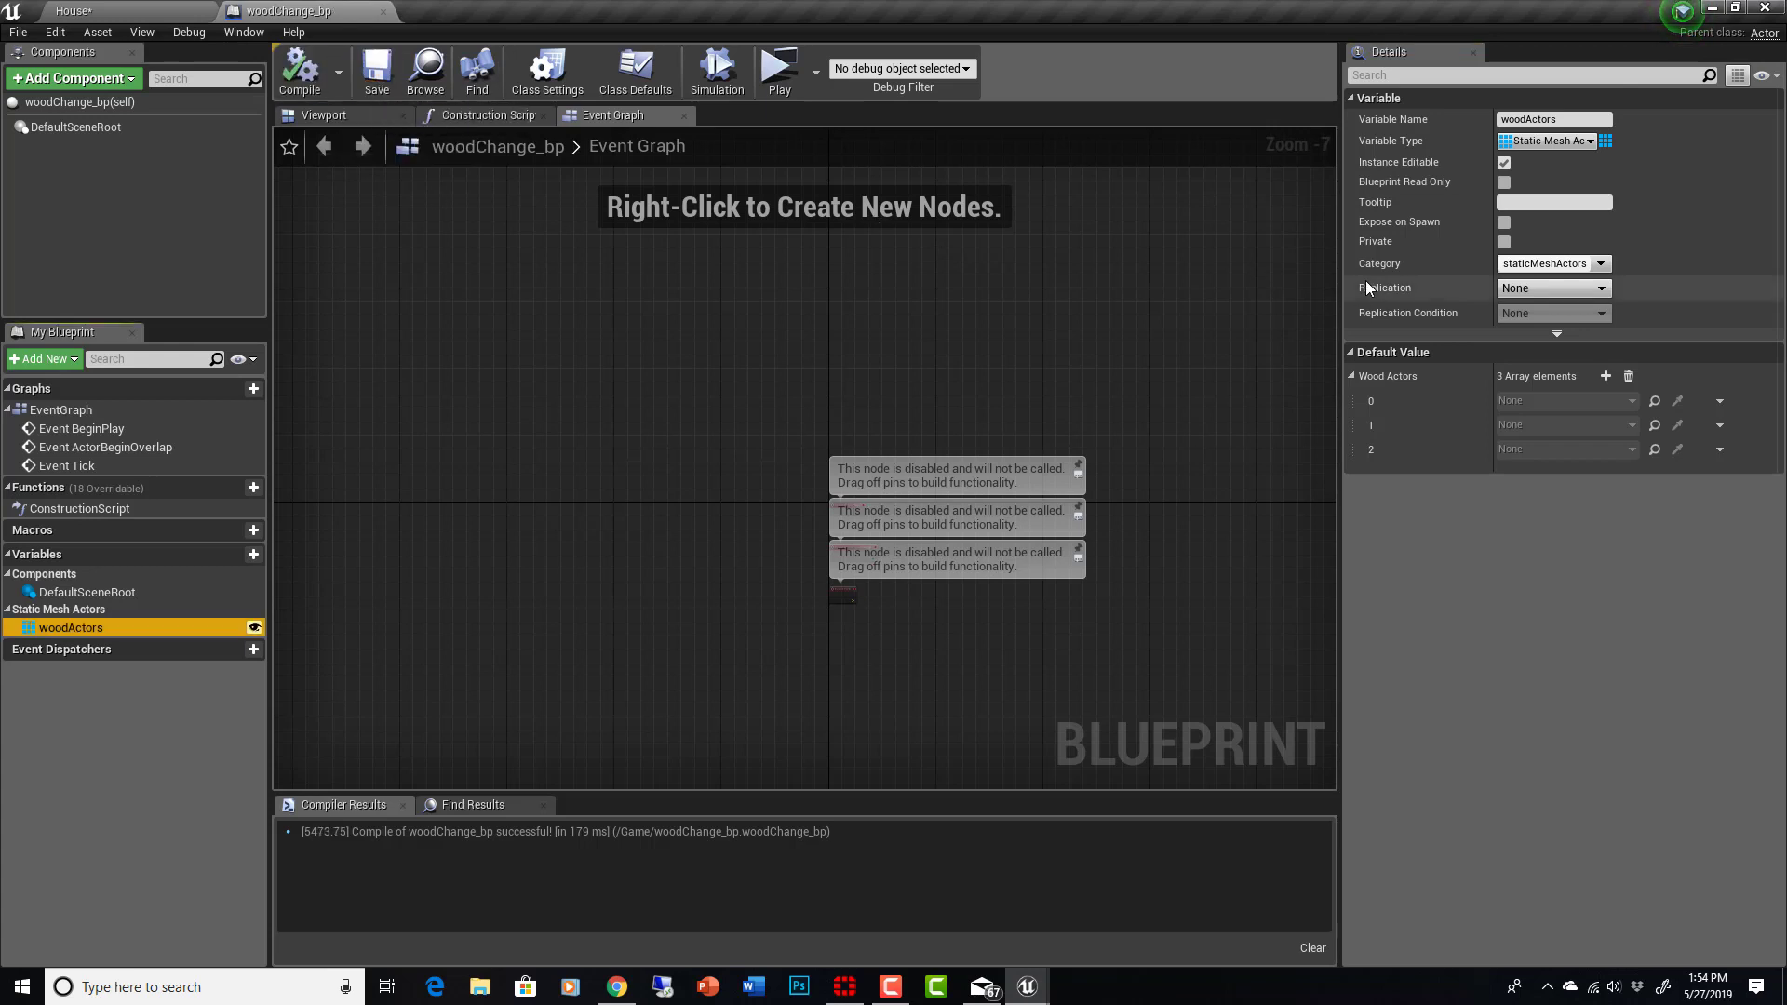
left_click(61, 10)
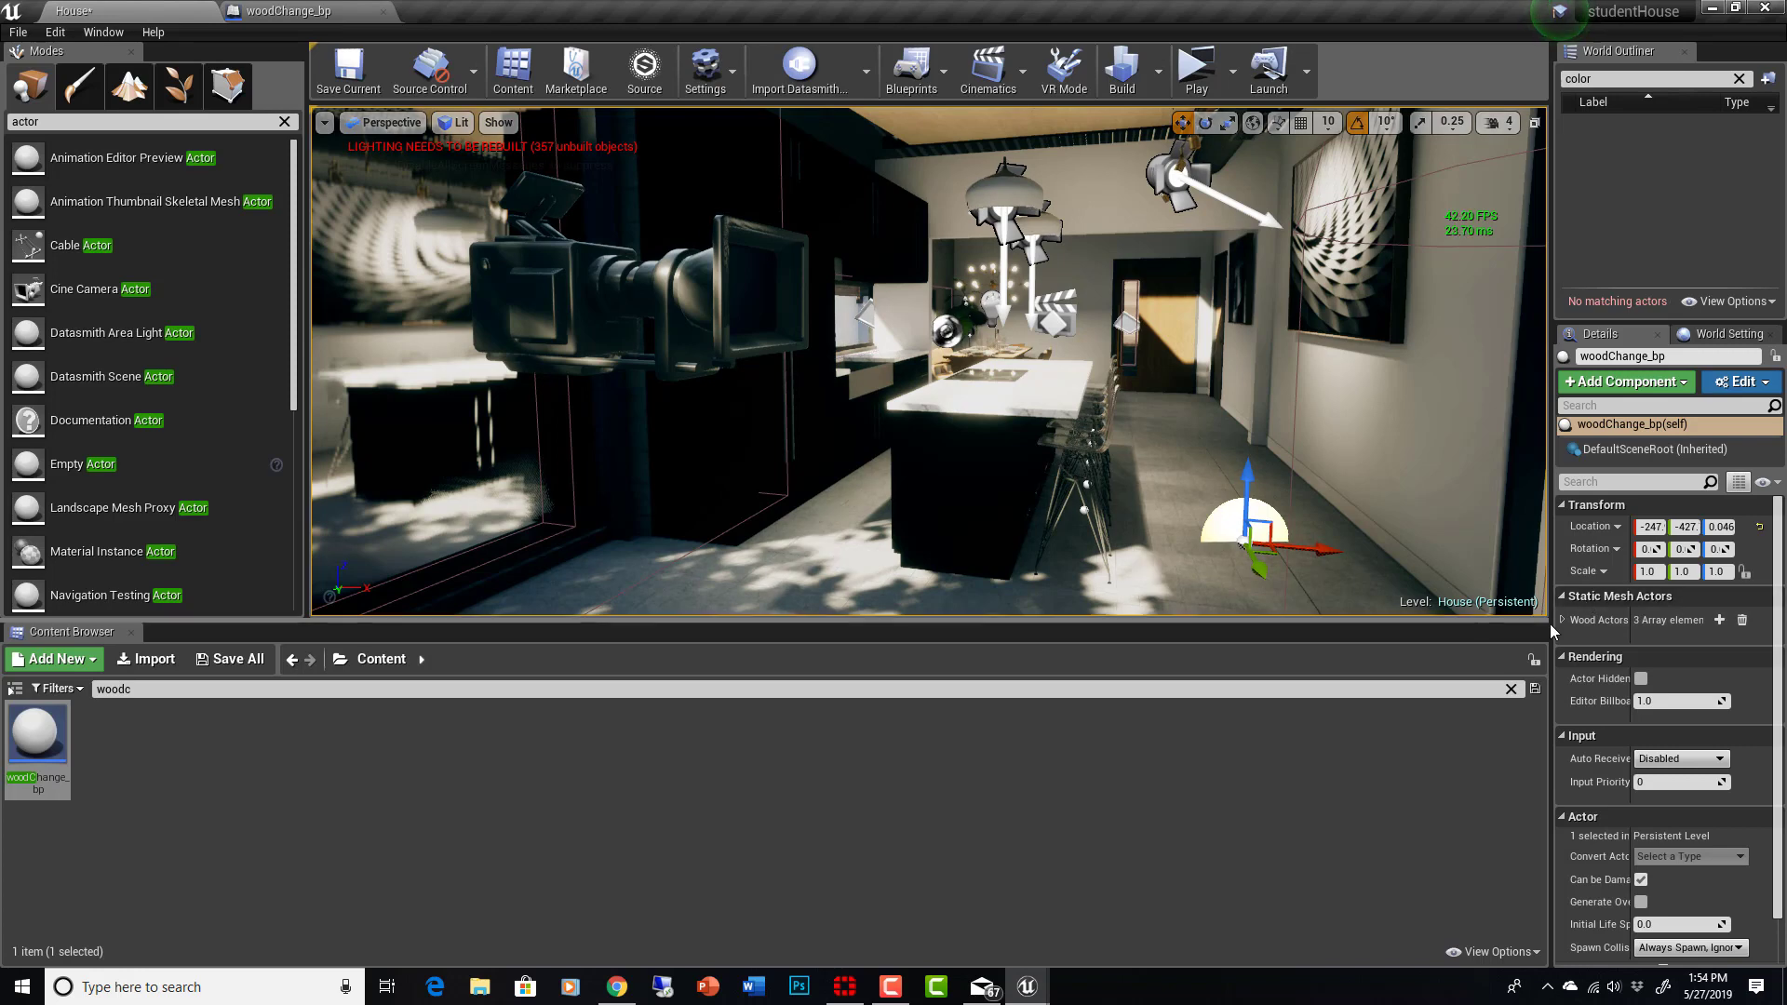
Step: Select a door mesh in the level, then reselect the woodChange_bp actor
left_click(1563, 620)
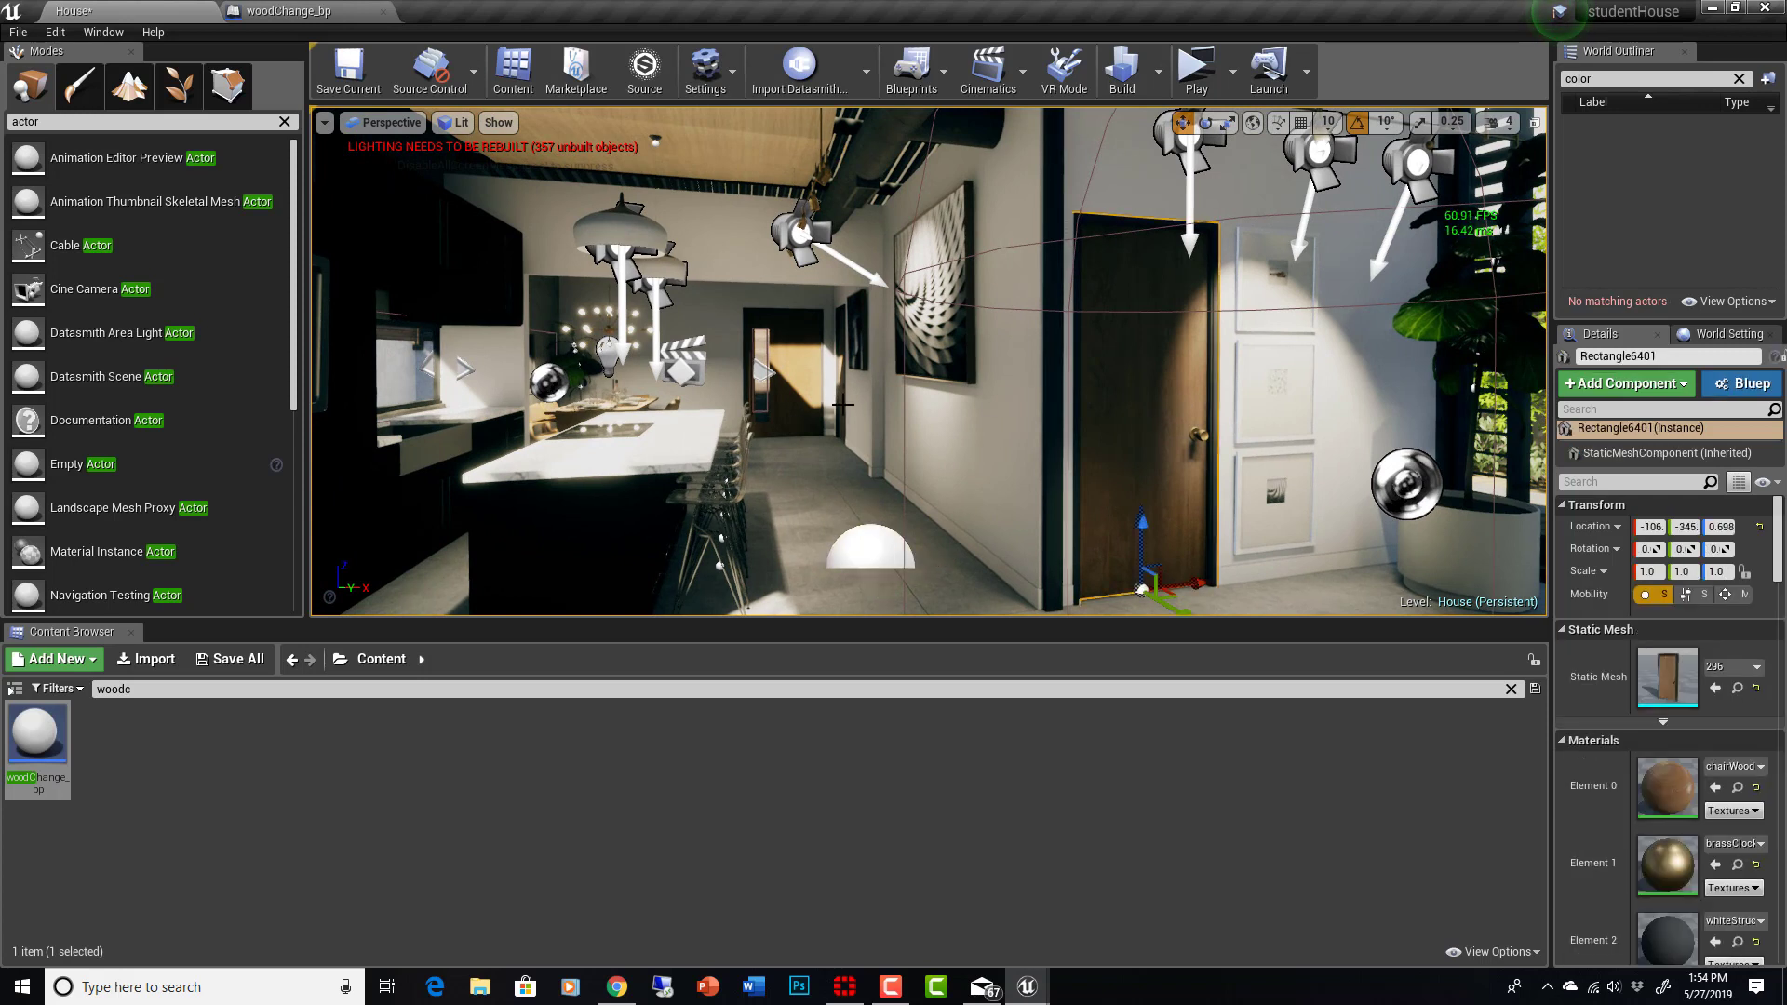
left_click(779, 359)
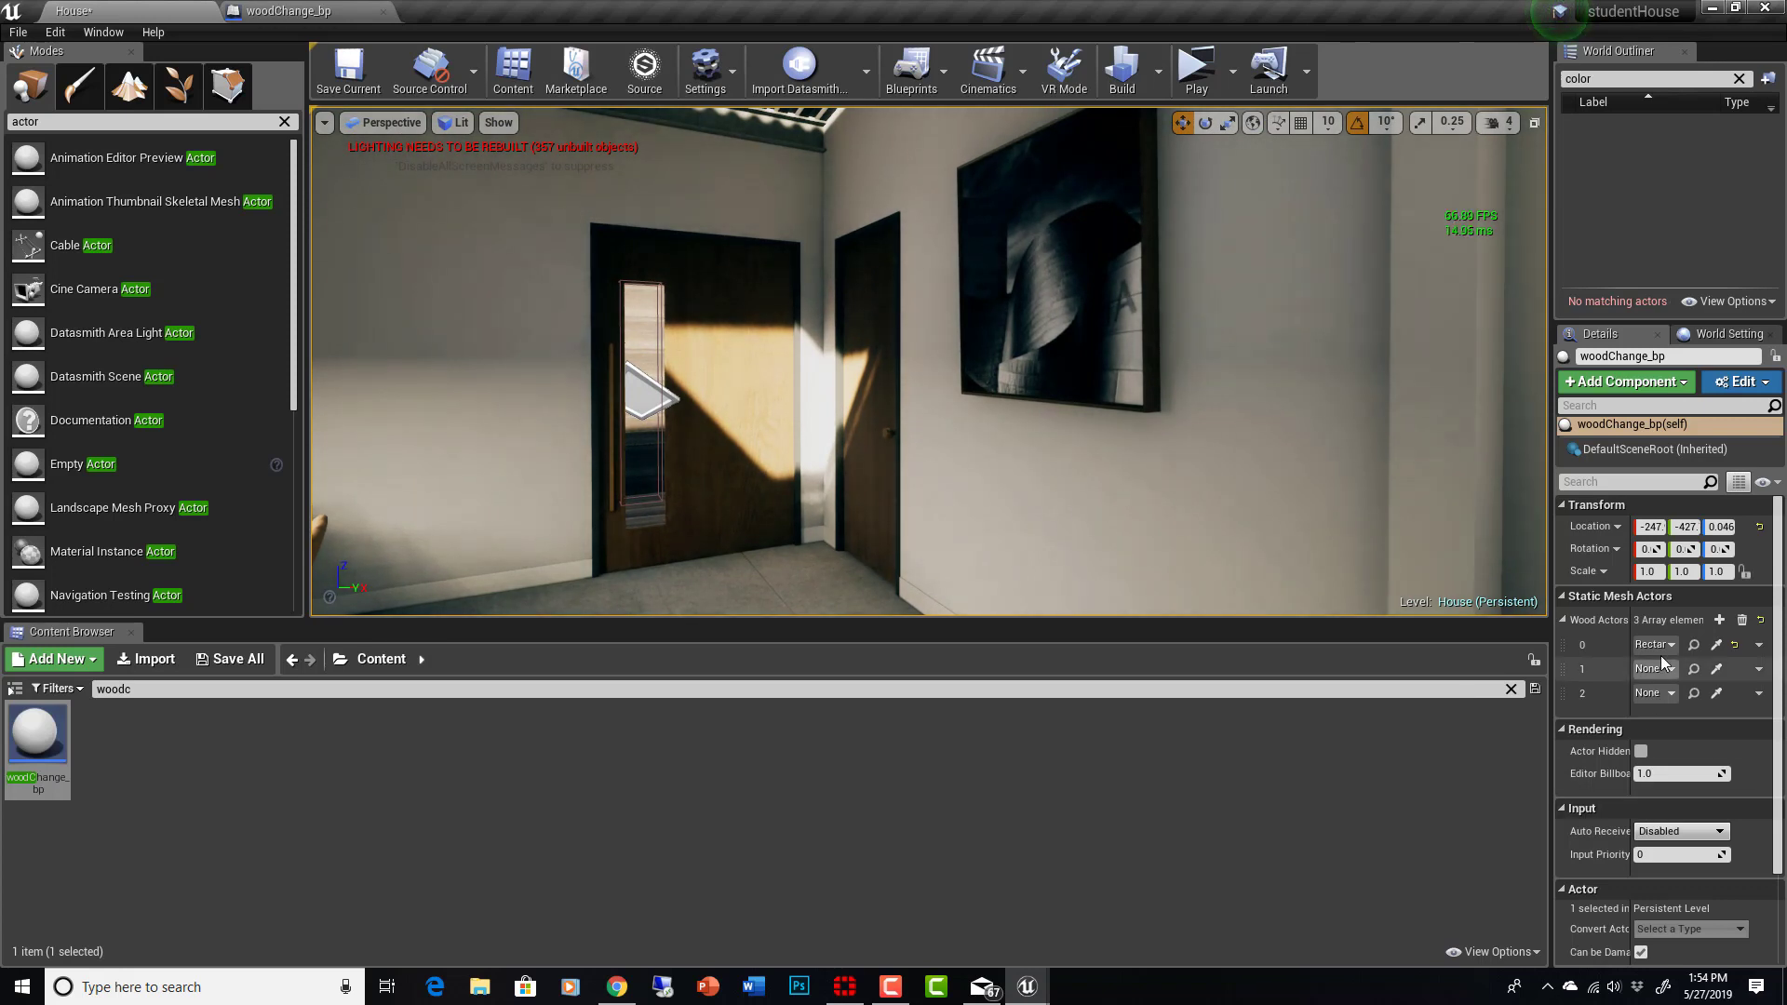
mouse_move(1654, 644)
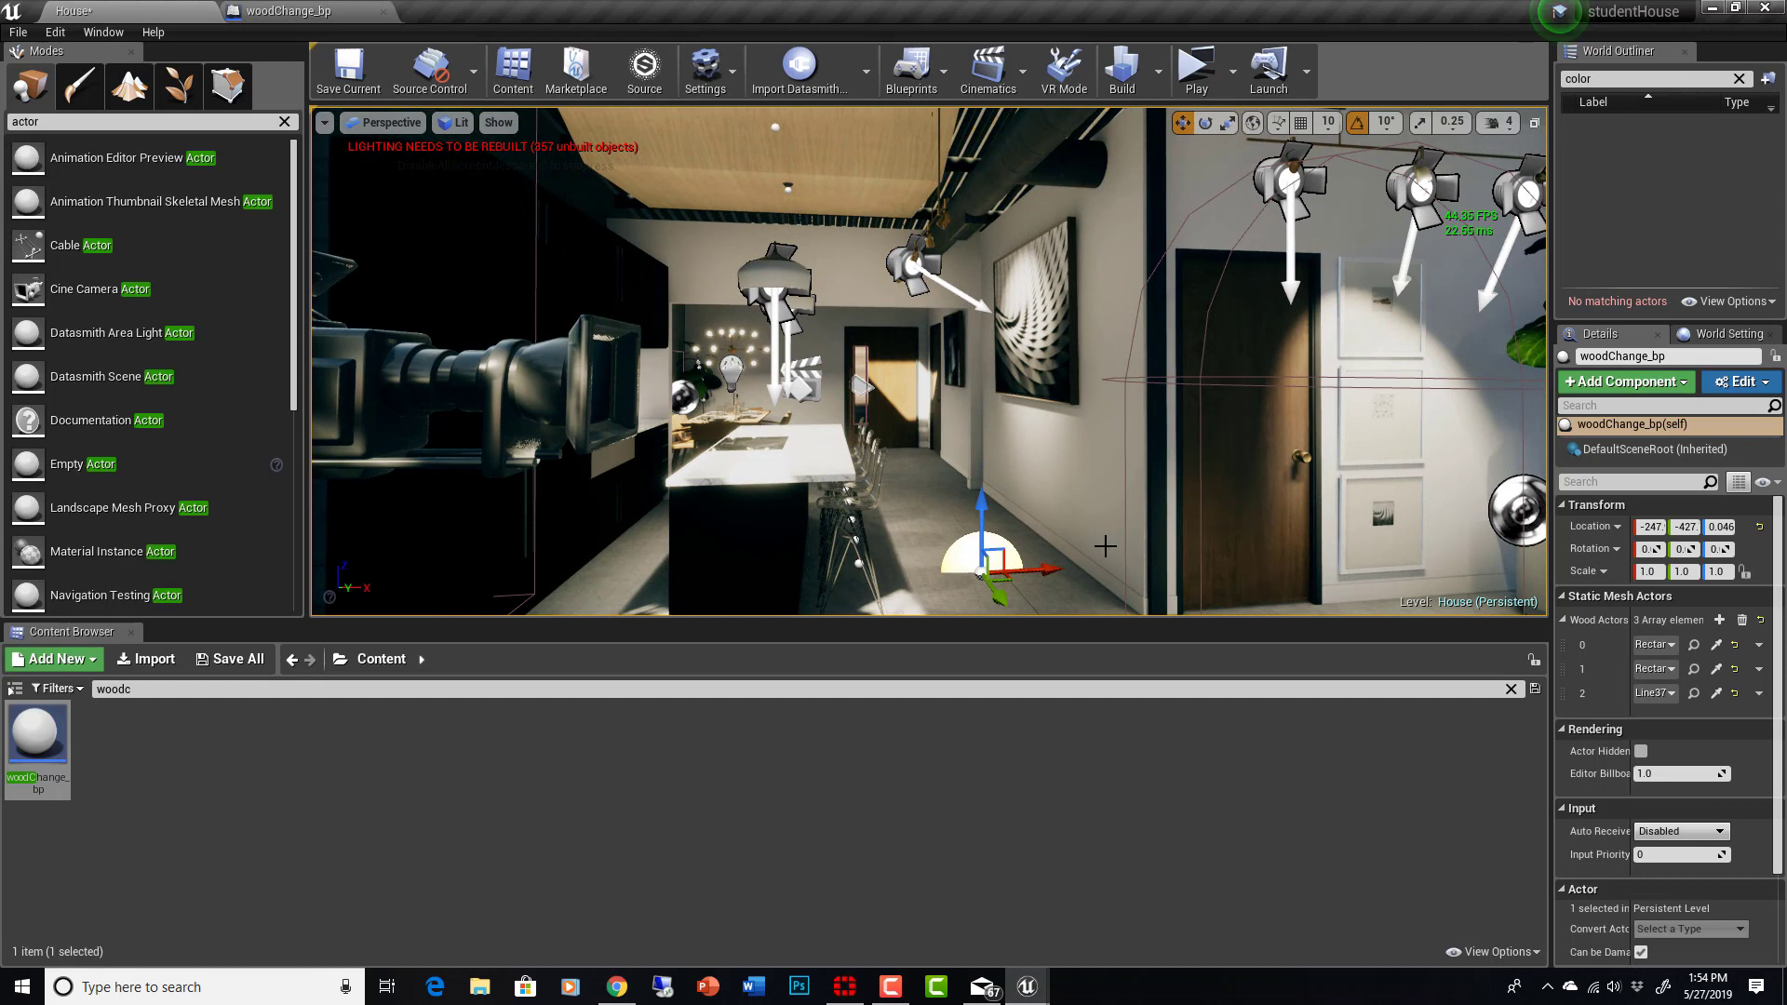
mouse_move(1044, 565)
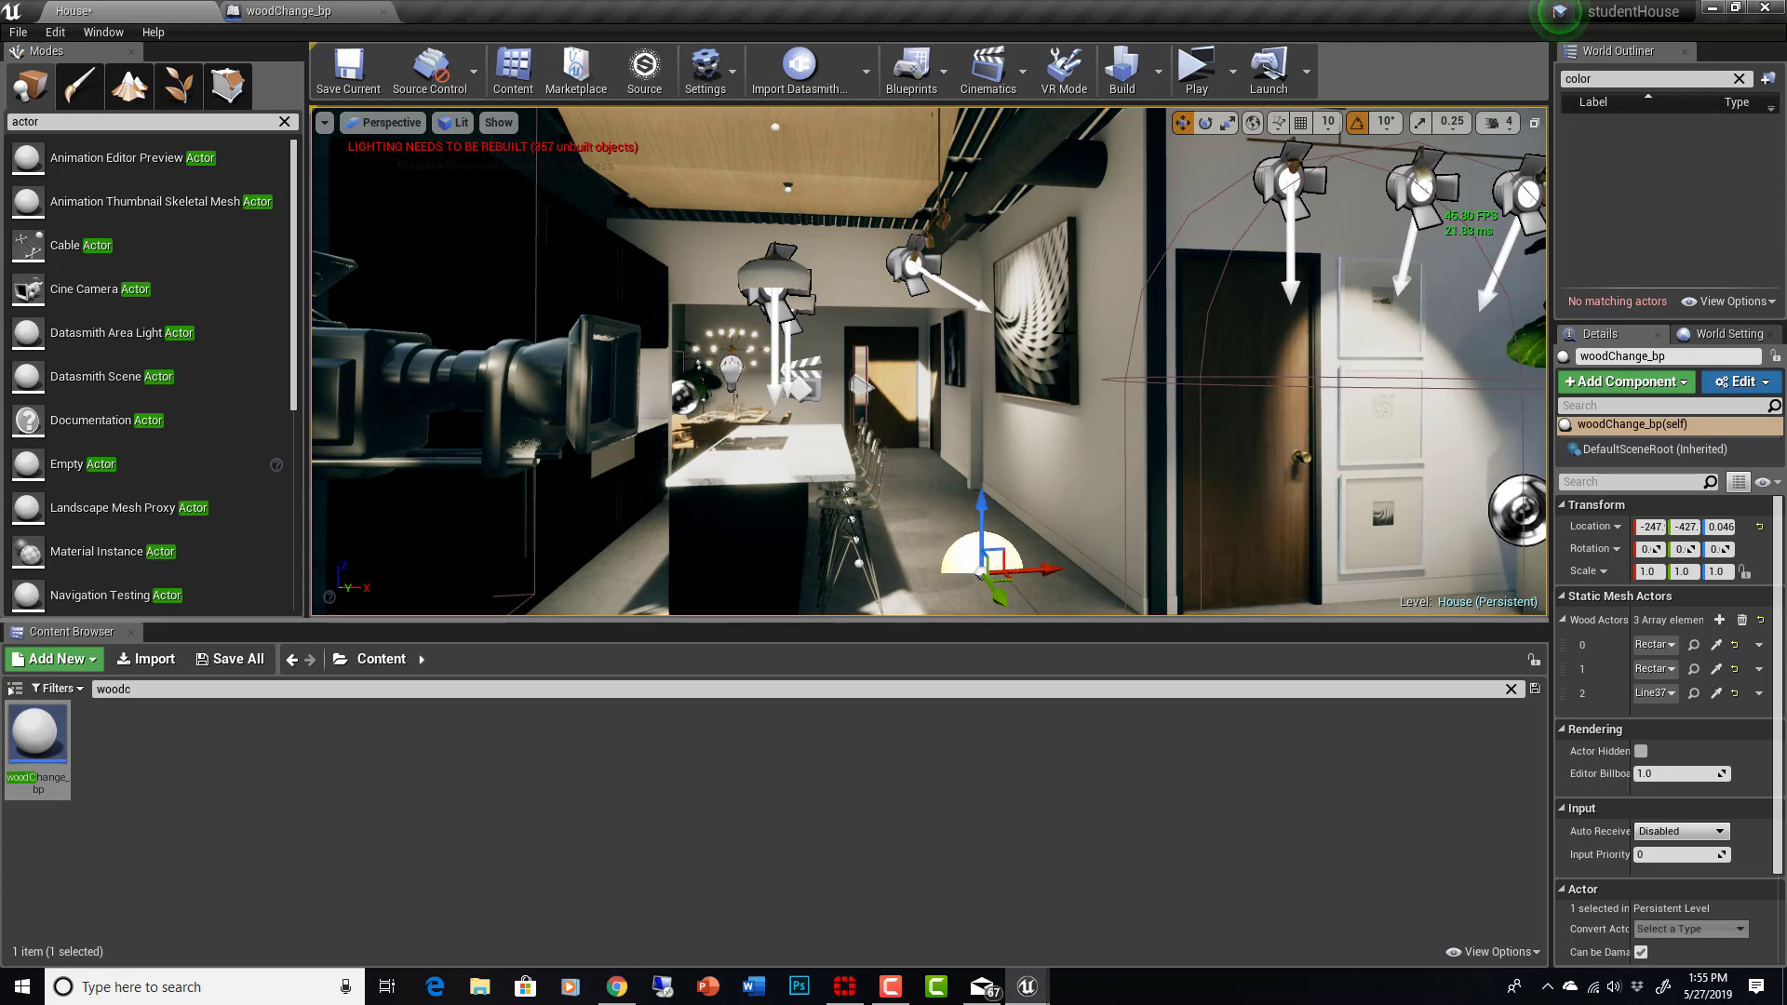
mouse_move(1094, 382)
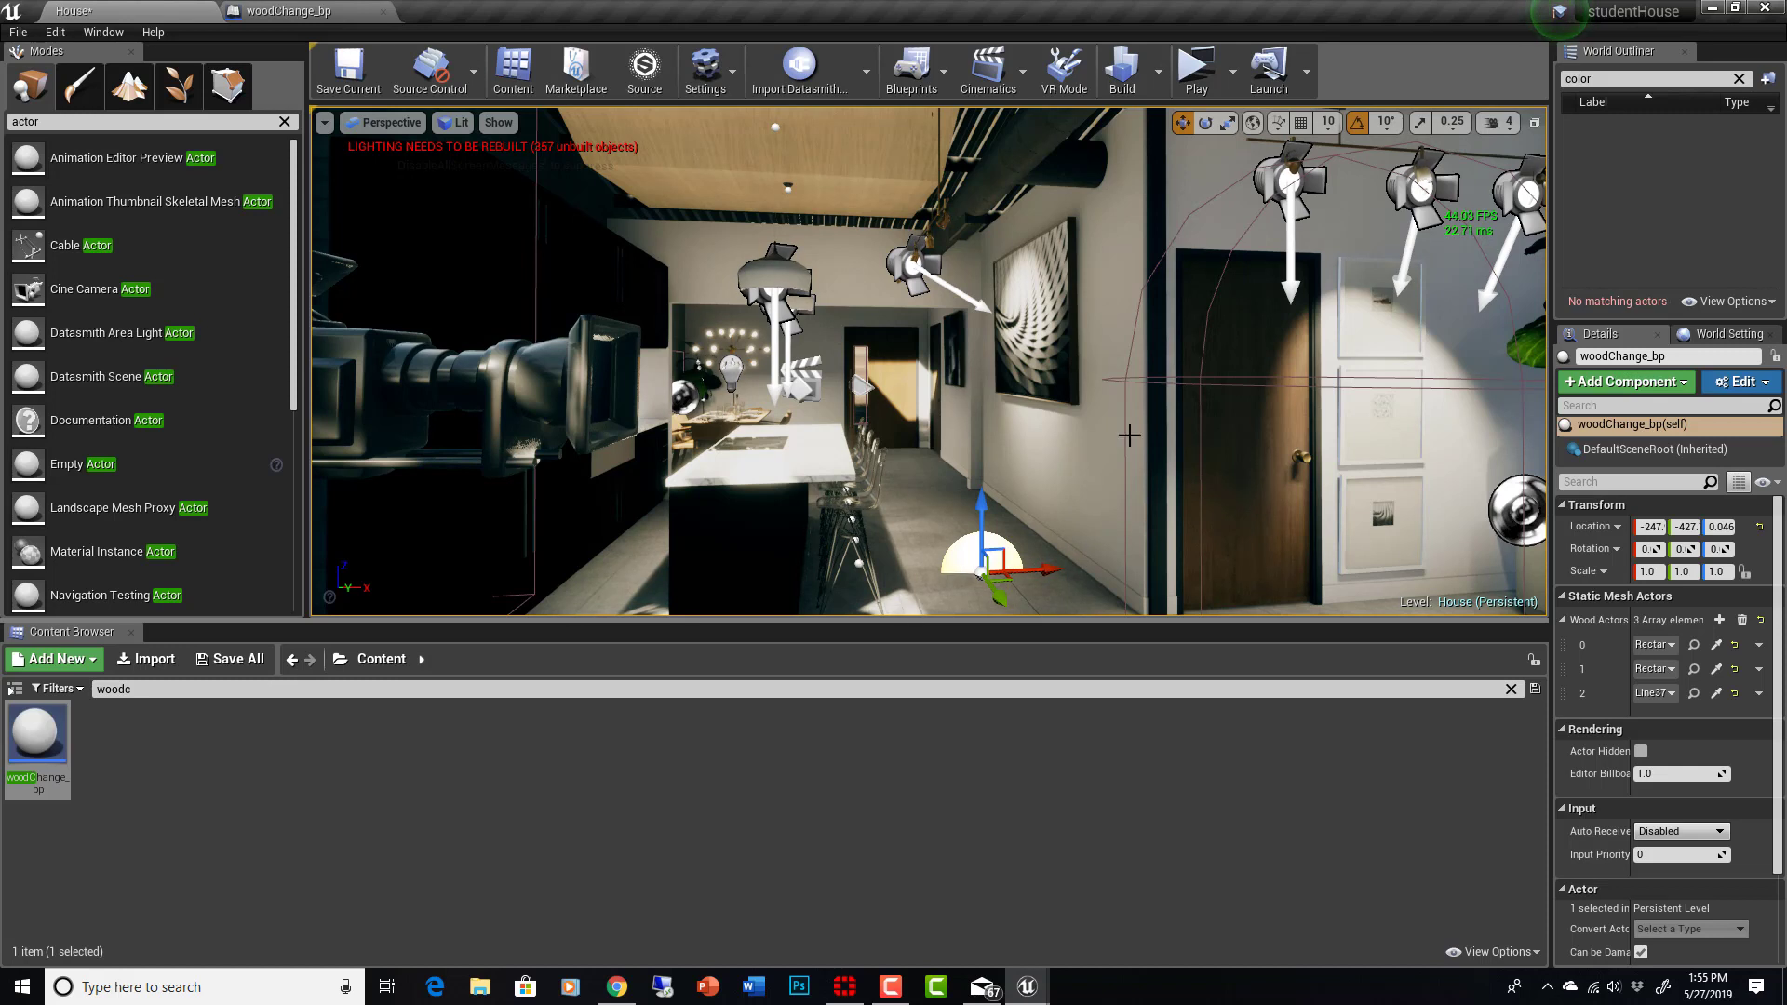
mouse_move(1207, 415)
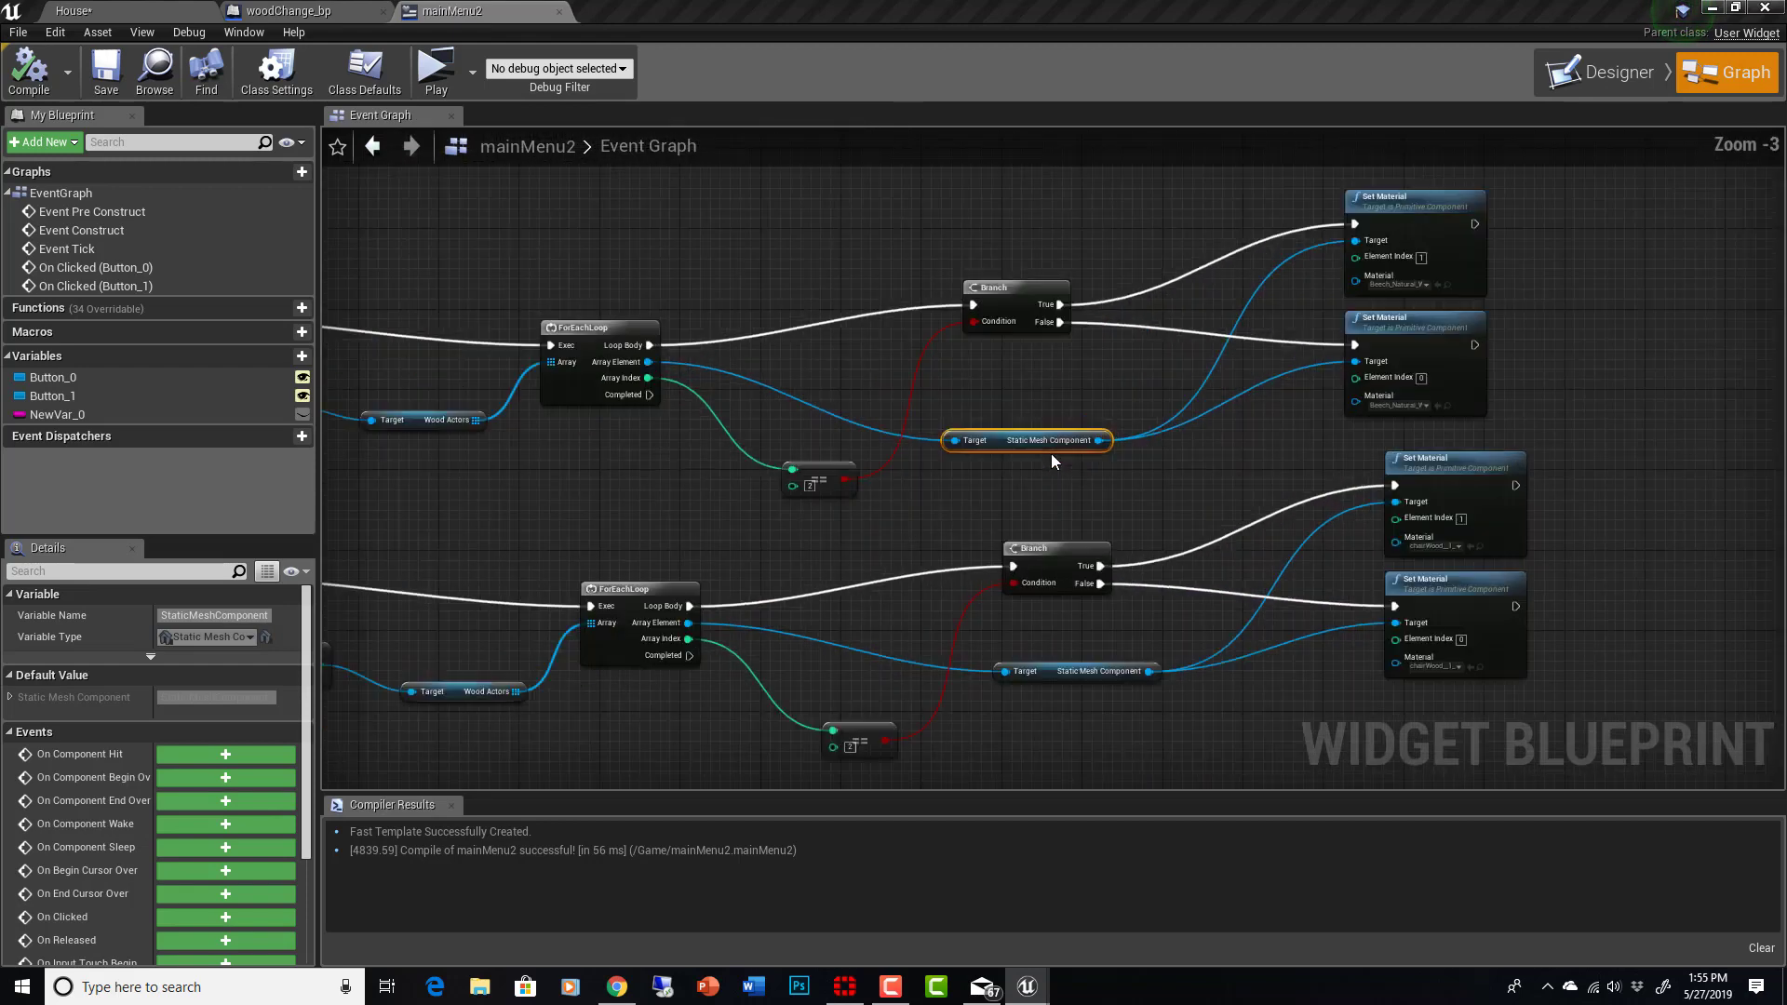
Step: Add an On Clicked event for Button_1 from the Designer and pull a wire from it
scroll("down", 3)
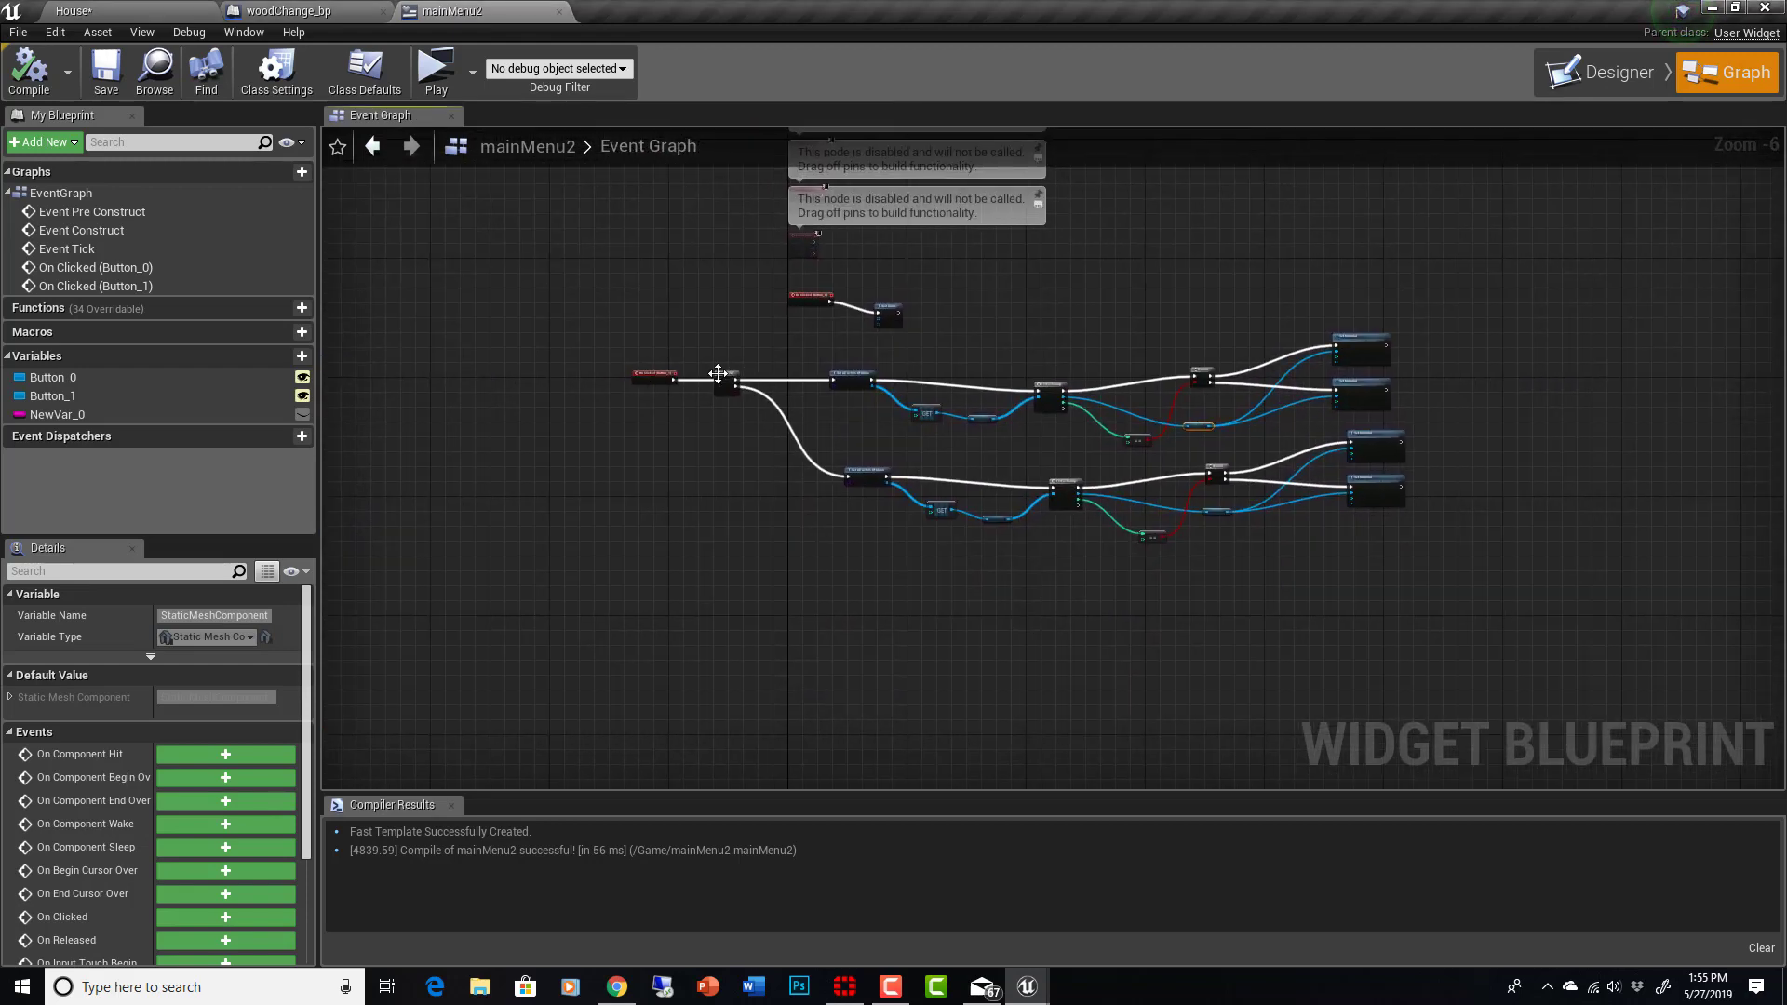
mouse_move(1632, 76)
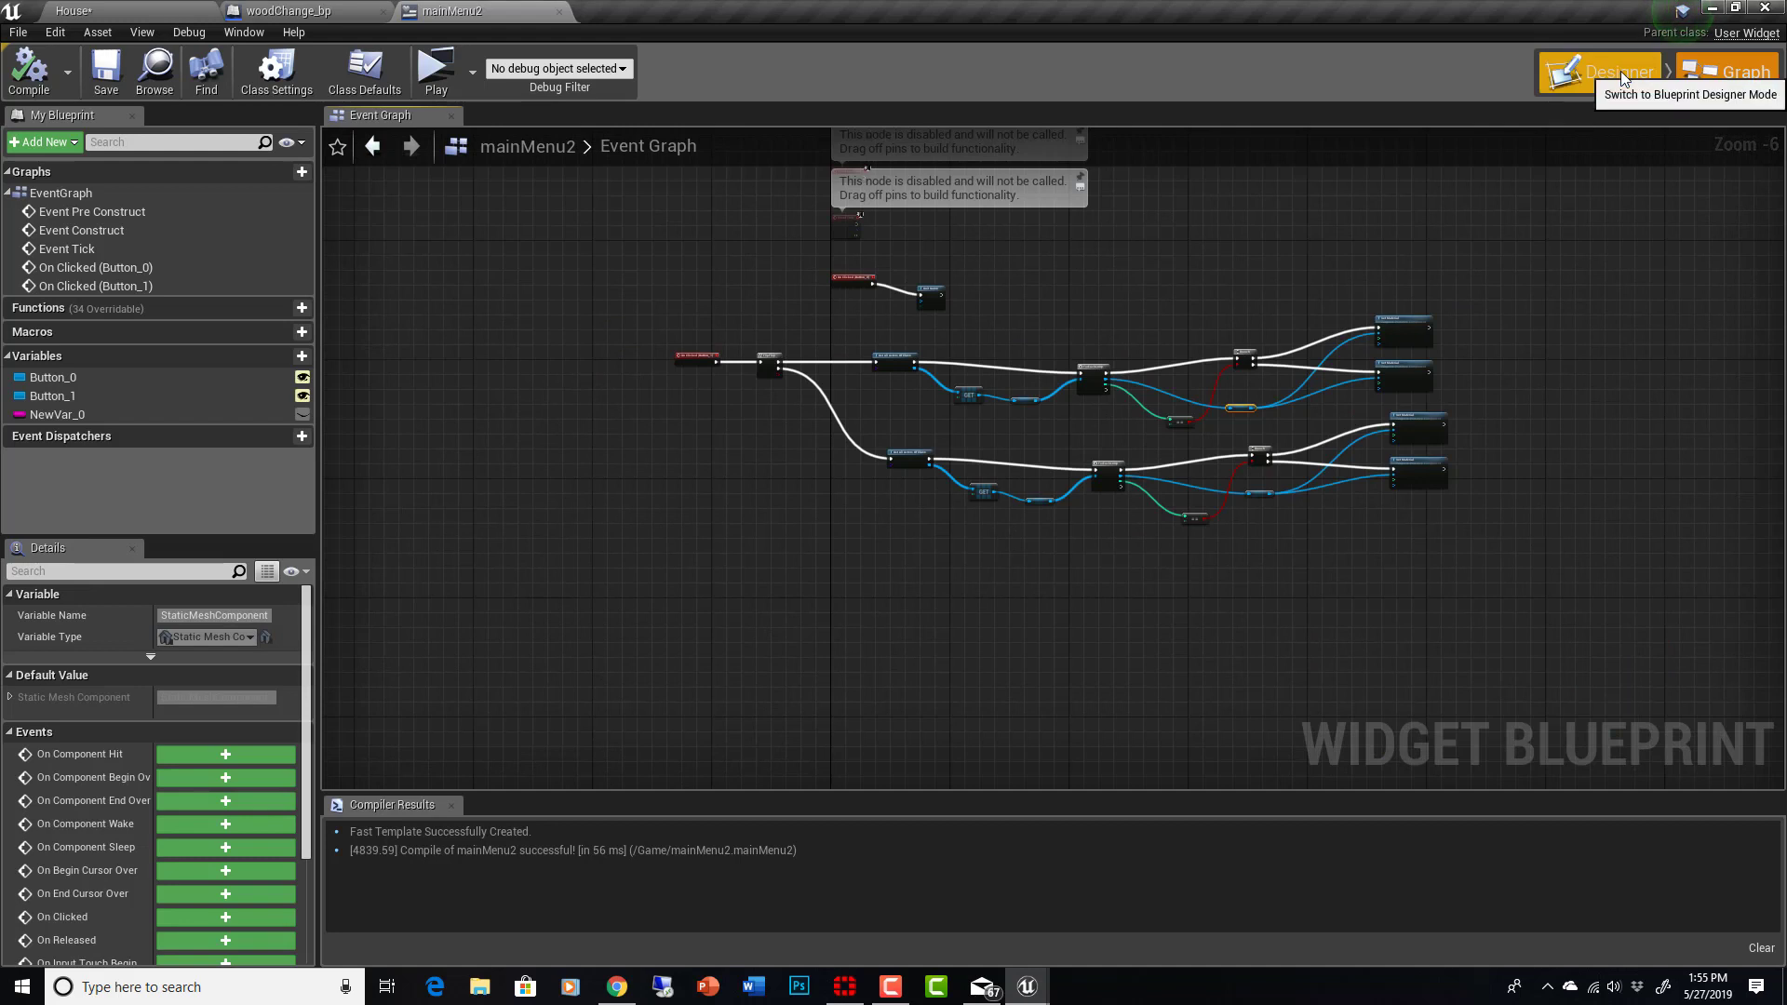
left_click(1609, 72)
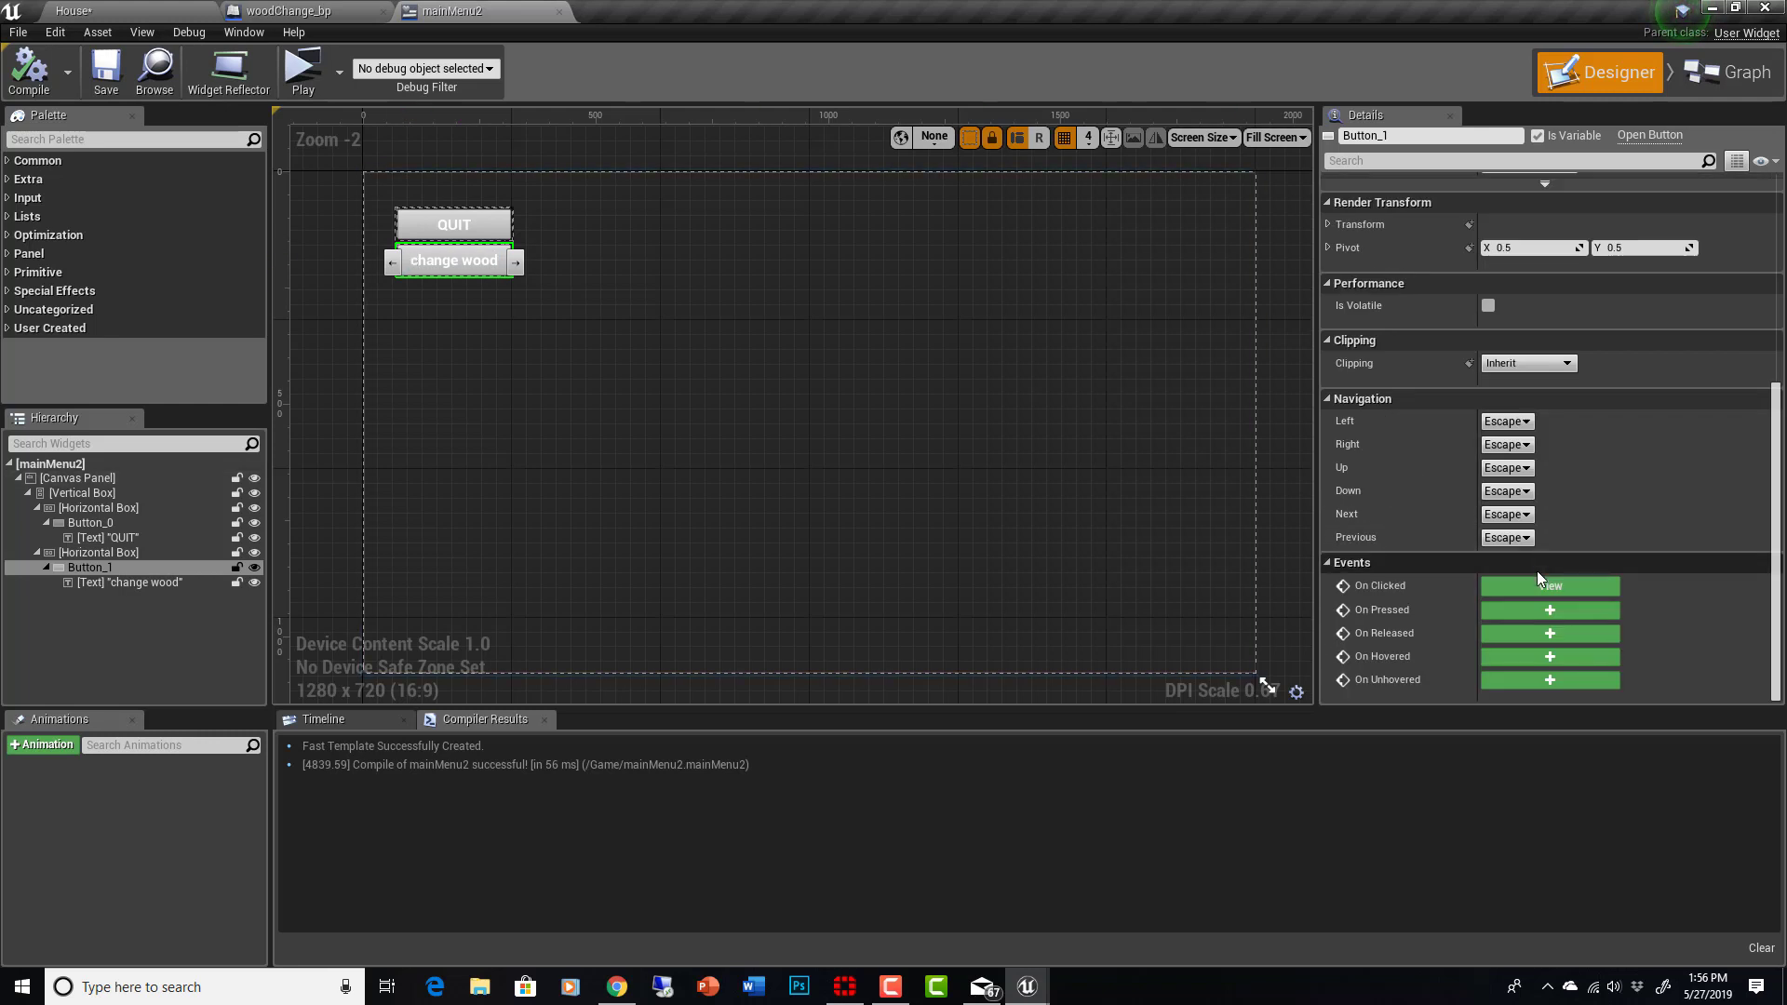
left_click(1729, 73)
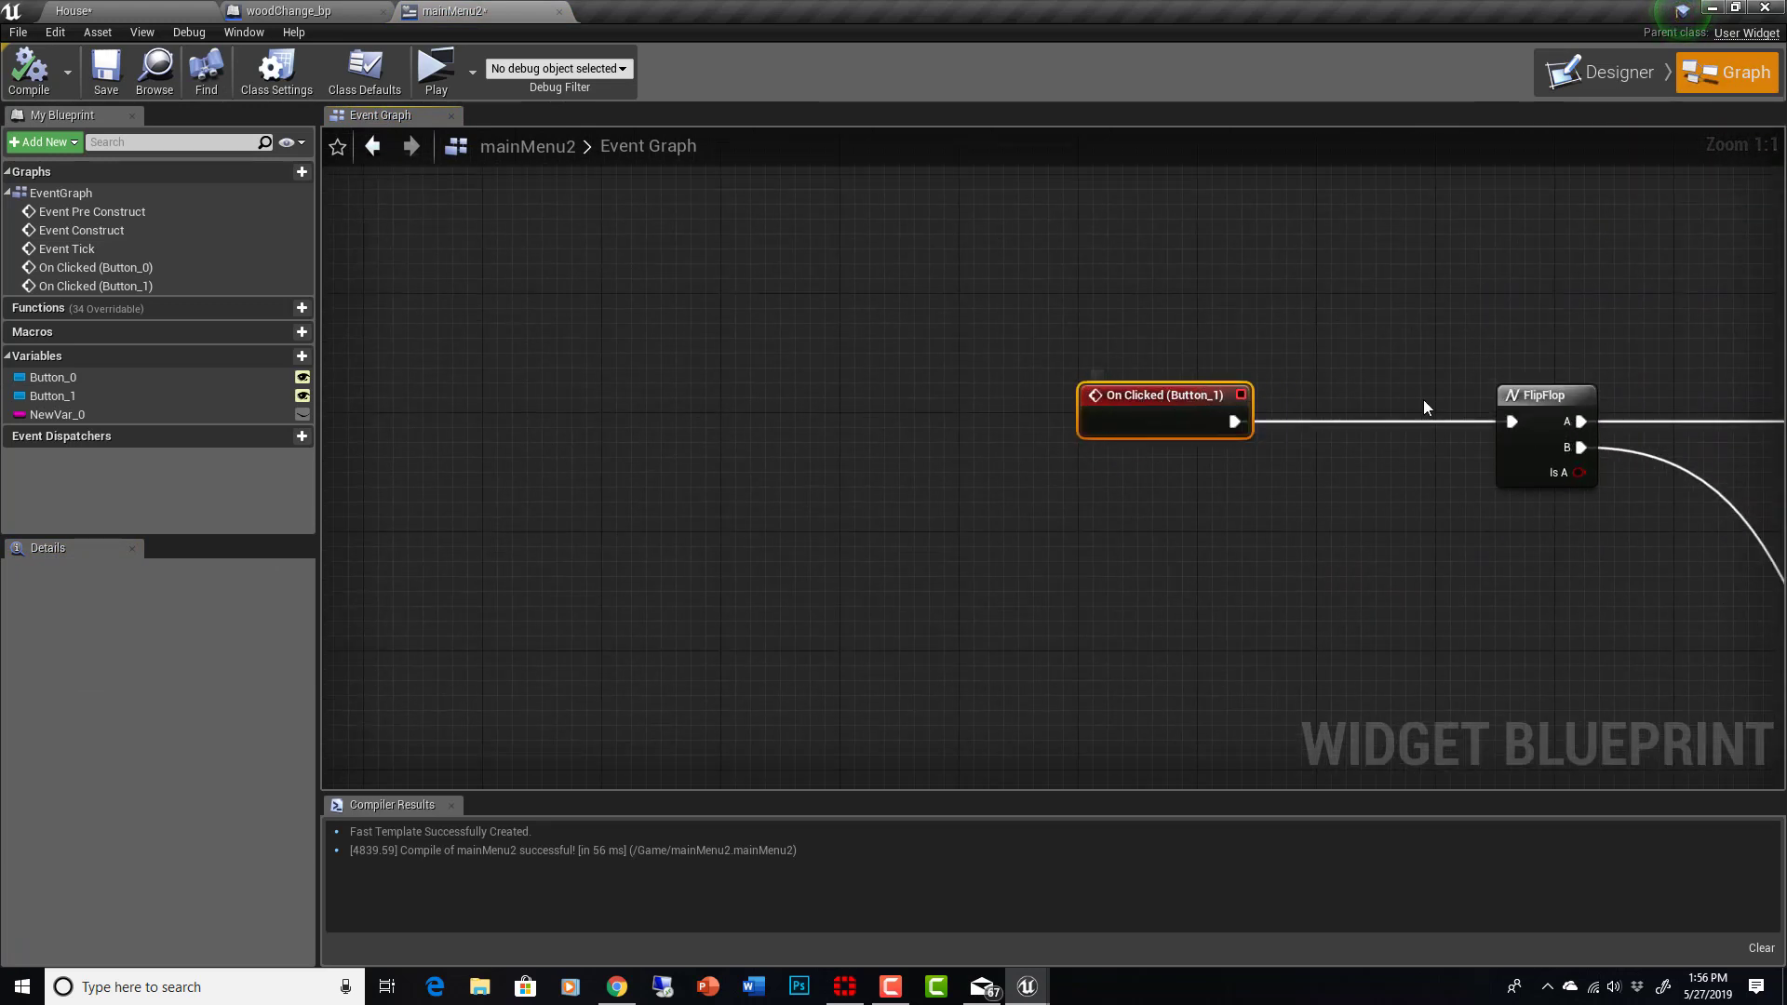
scroll("down", 3)
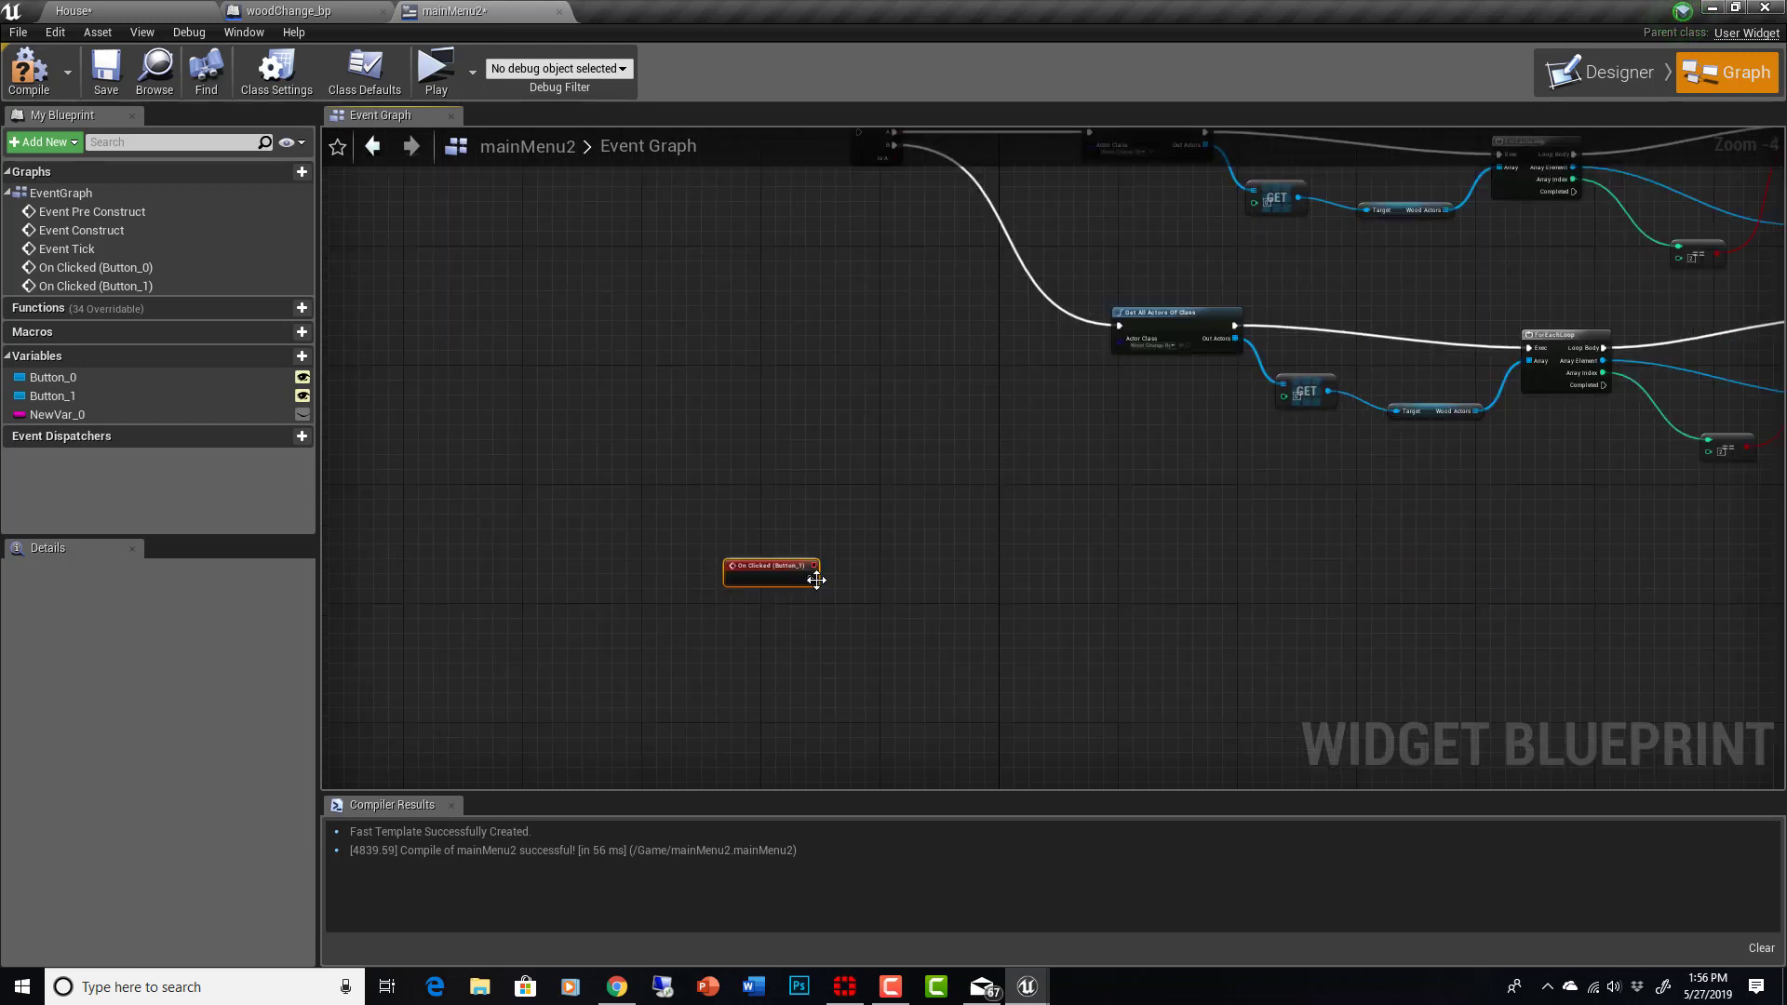
left_click_drag(811, 569, 965, 592)
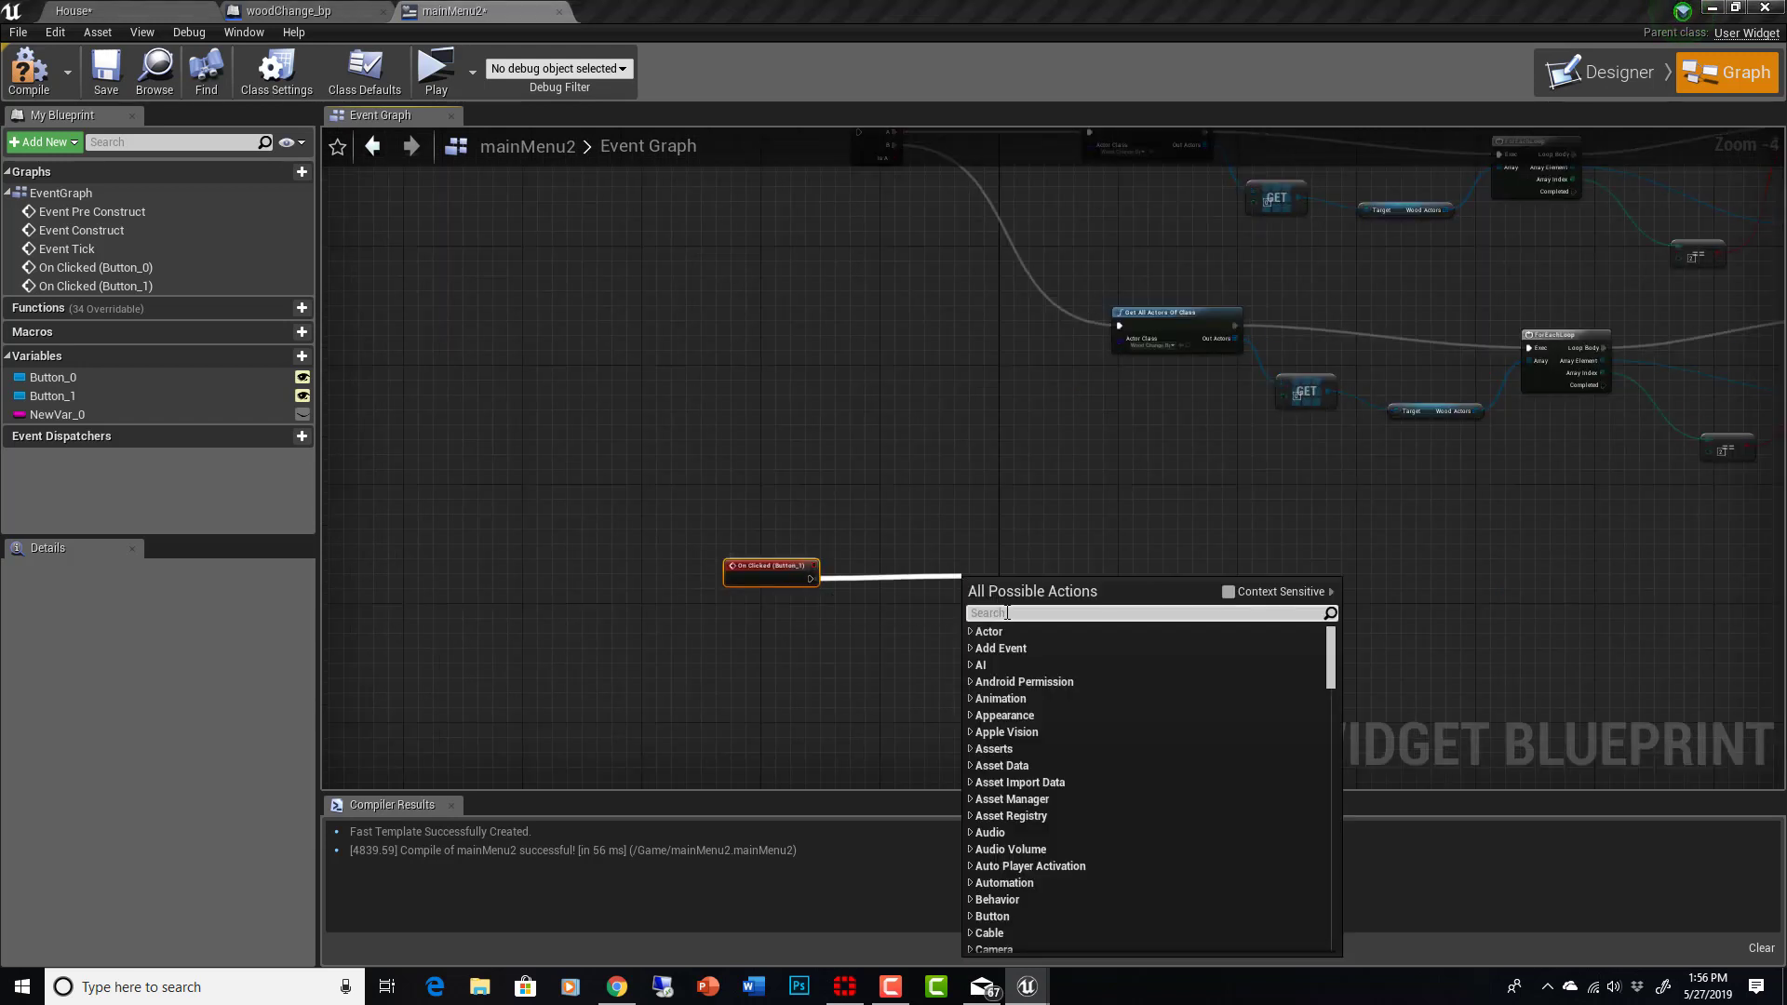
Step: Add a FlipFlop node after the Button_1 On Clicked event
type("flip f")
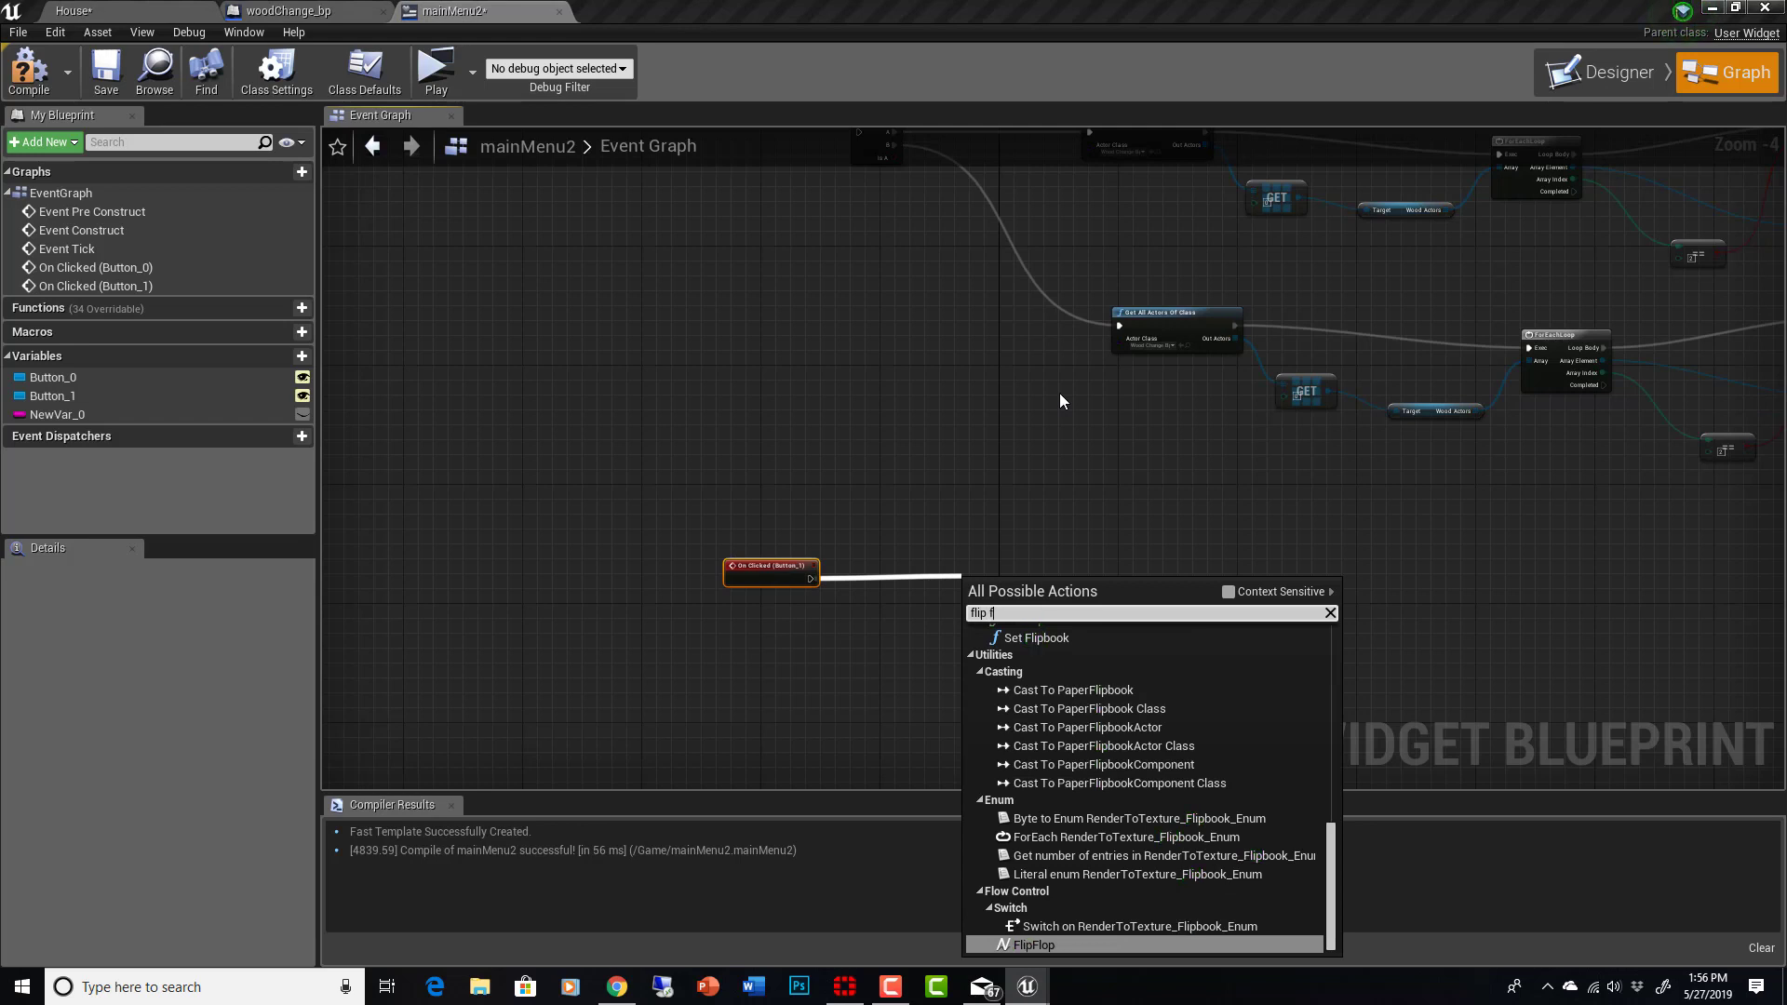
left_click(1035, 944)
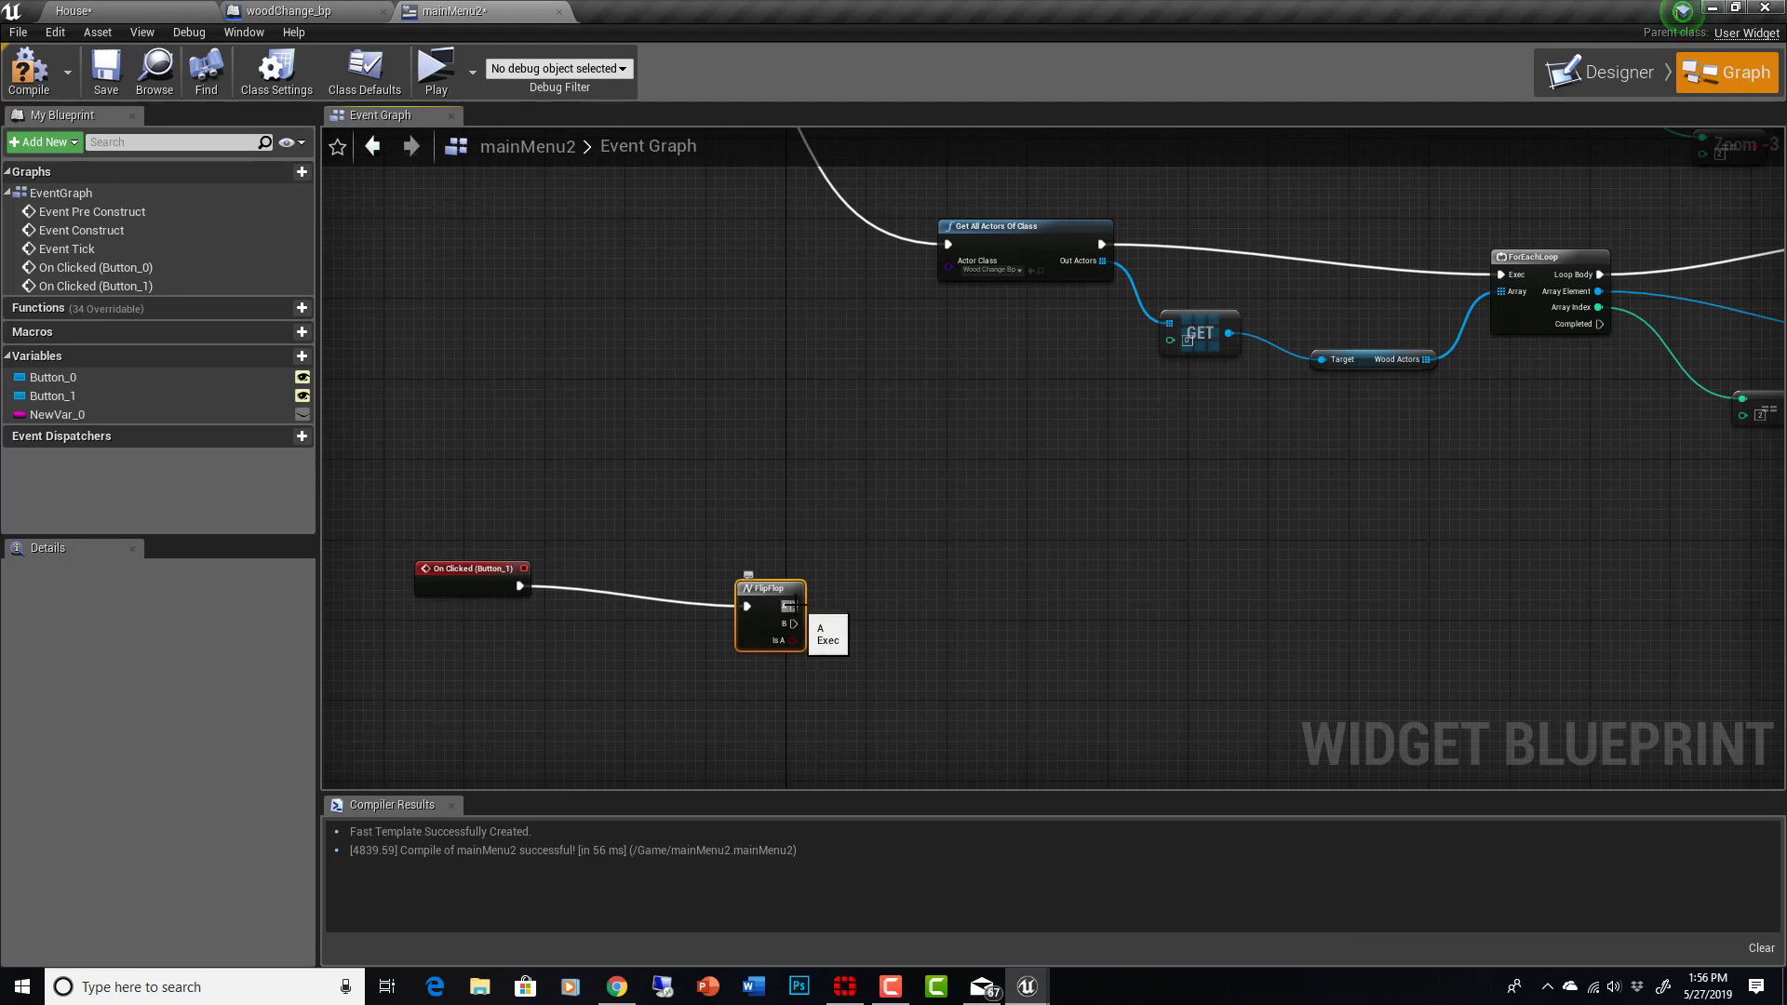
Step: Add a Get All Actors Of Class node from the FlipFlop A output
left_click_drag(794, 605, 969, 605)
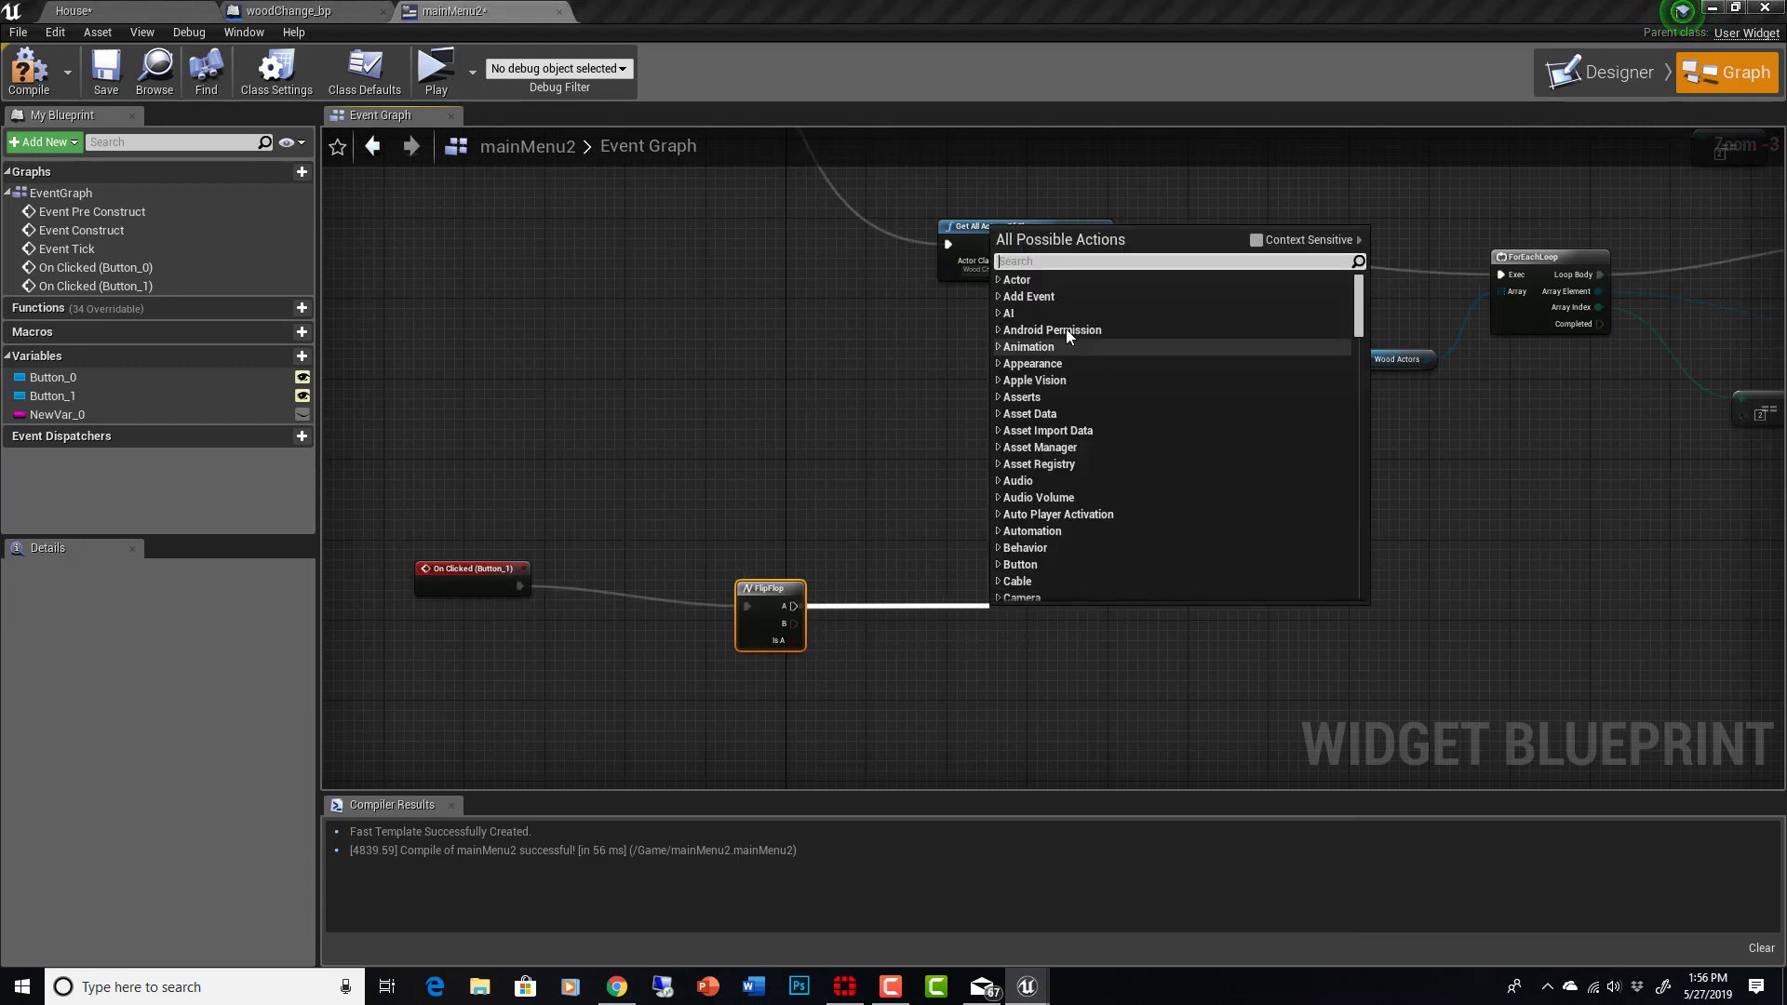
type("g")
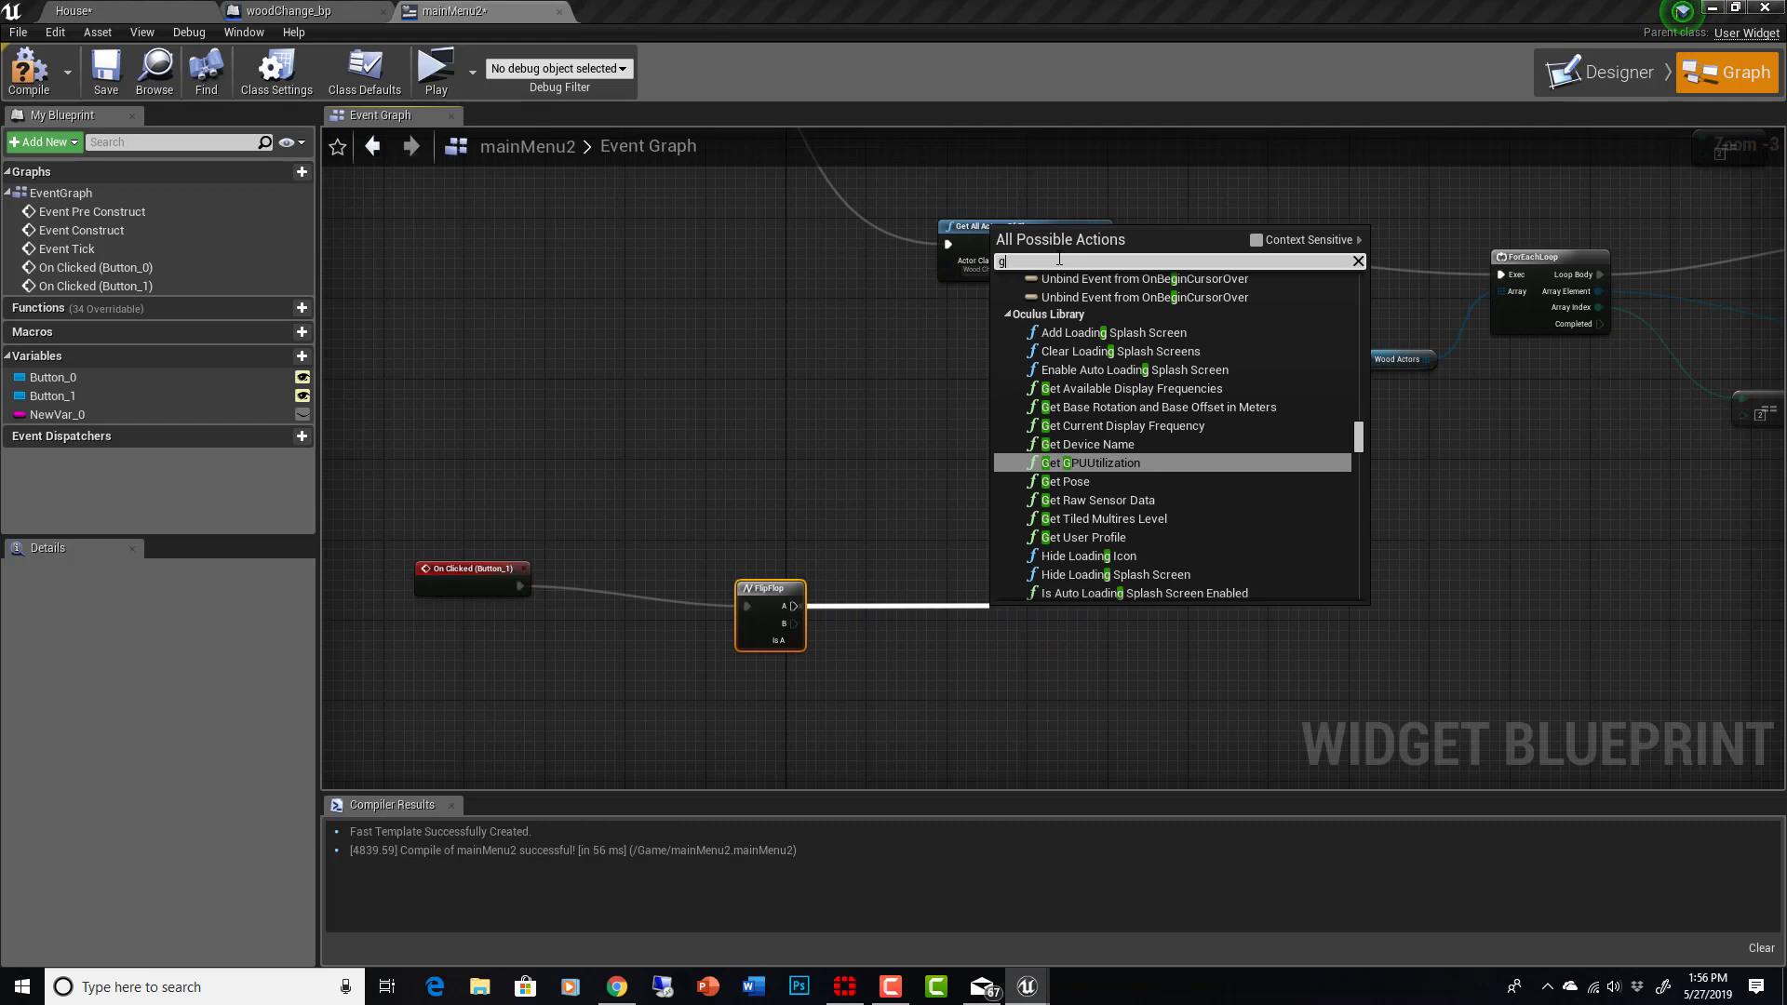
type("et all actor")
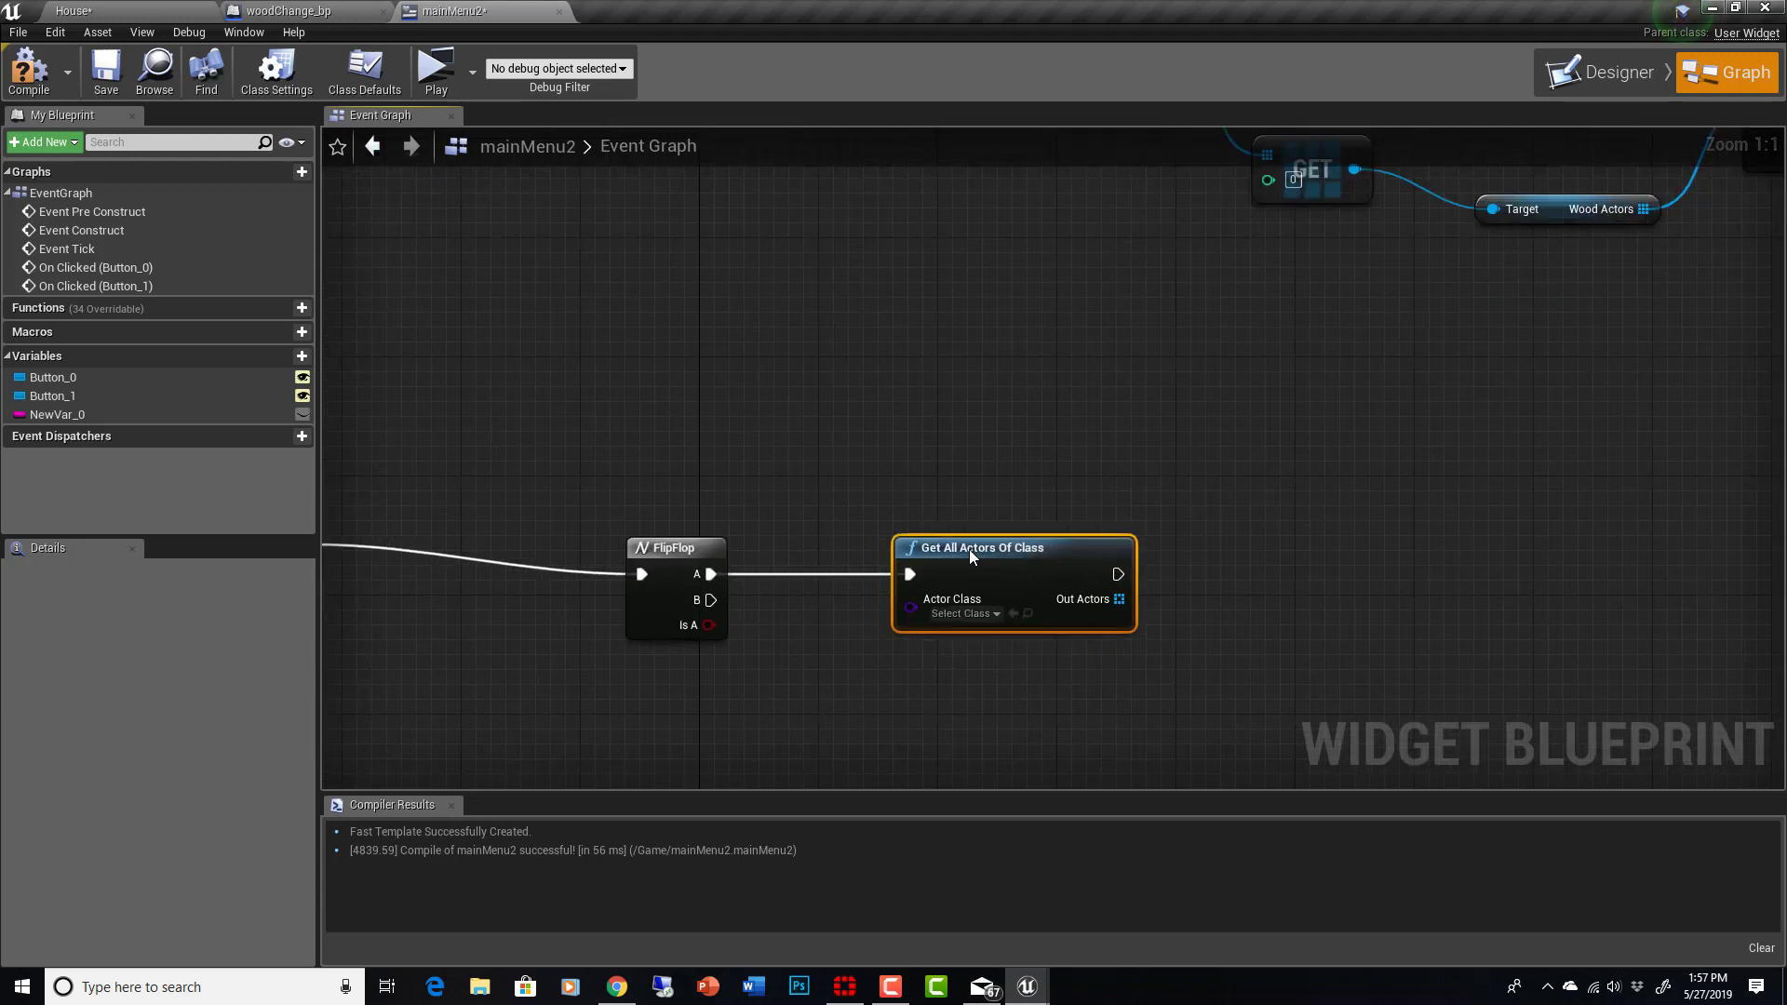
mouse_move(1242, 786)
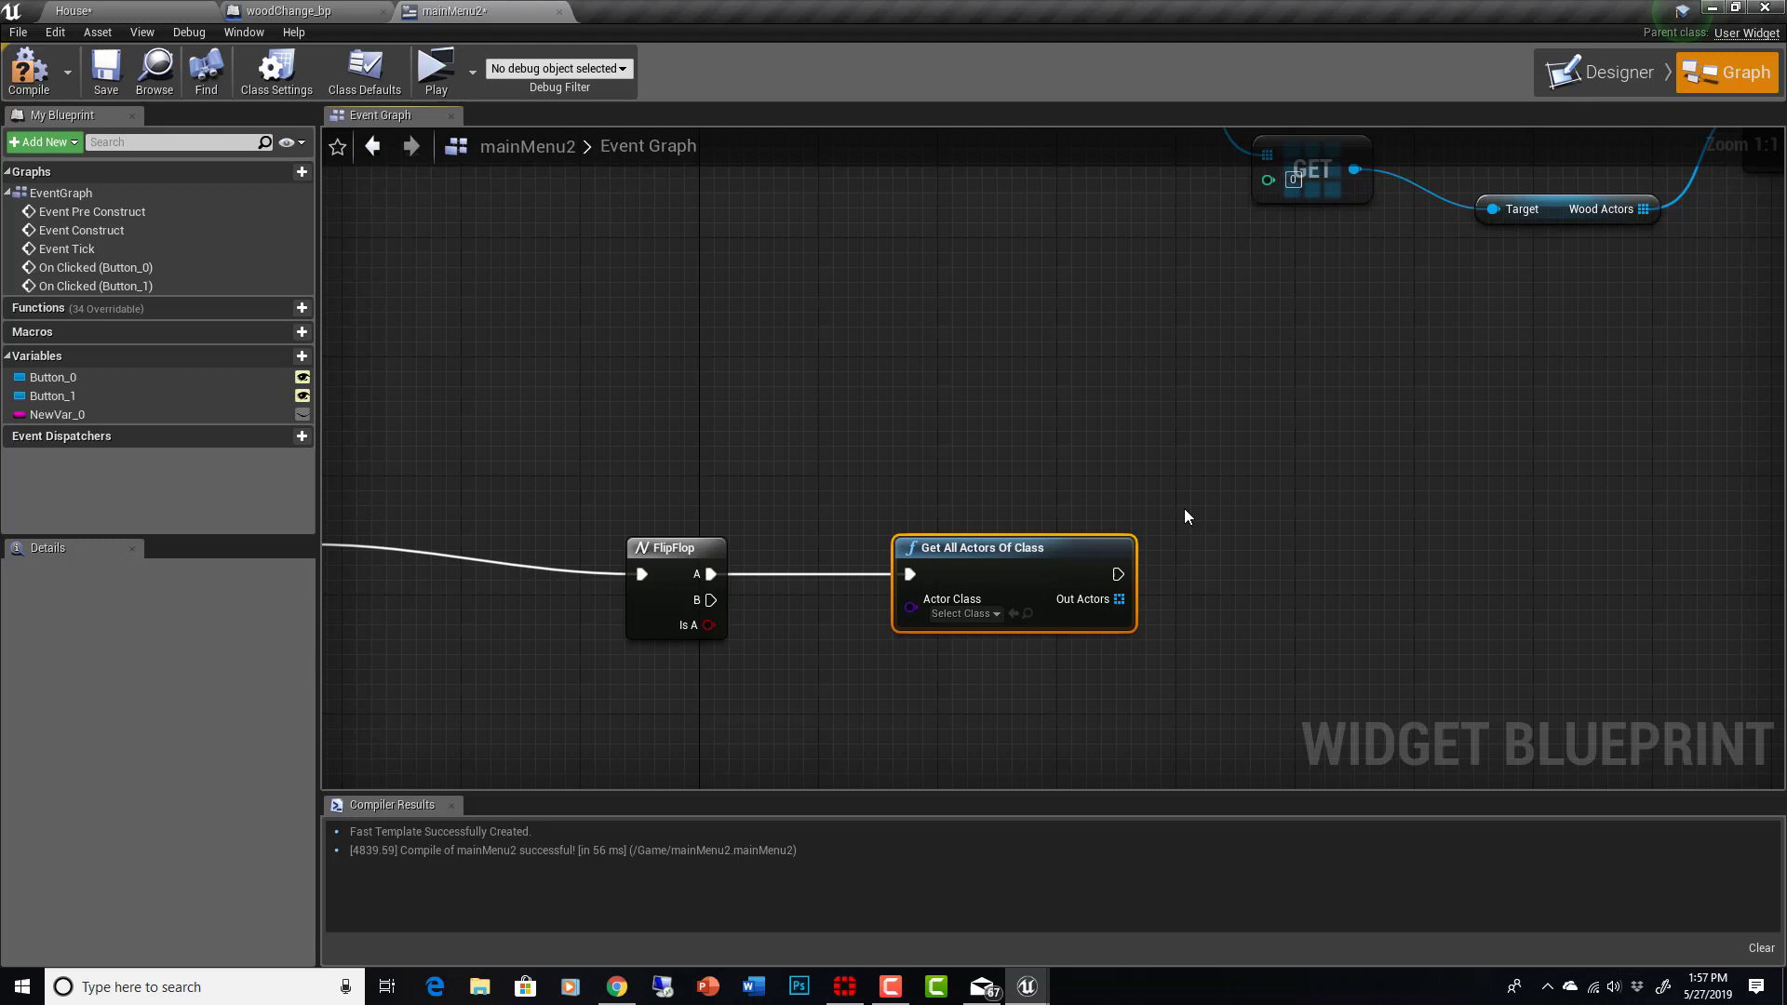
mouse_move(1083, 691)
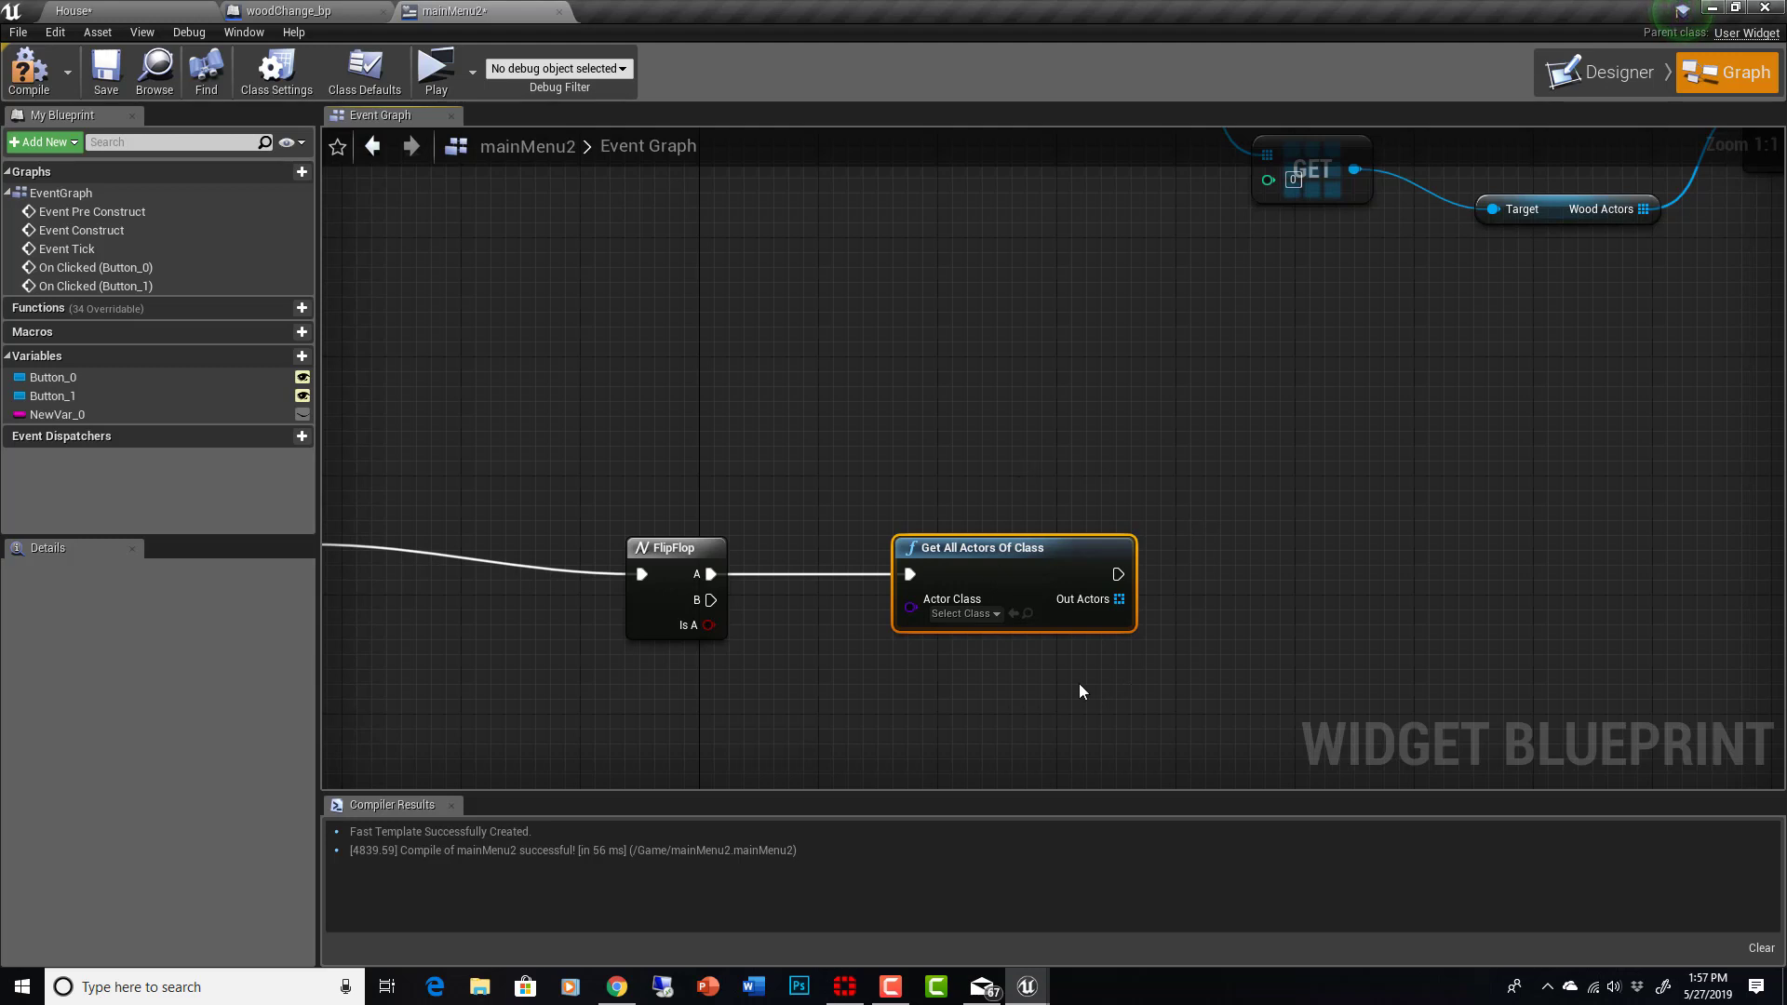
mouse_move(998, 623)
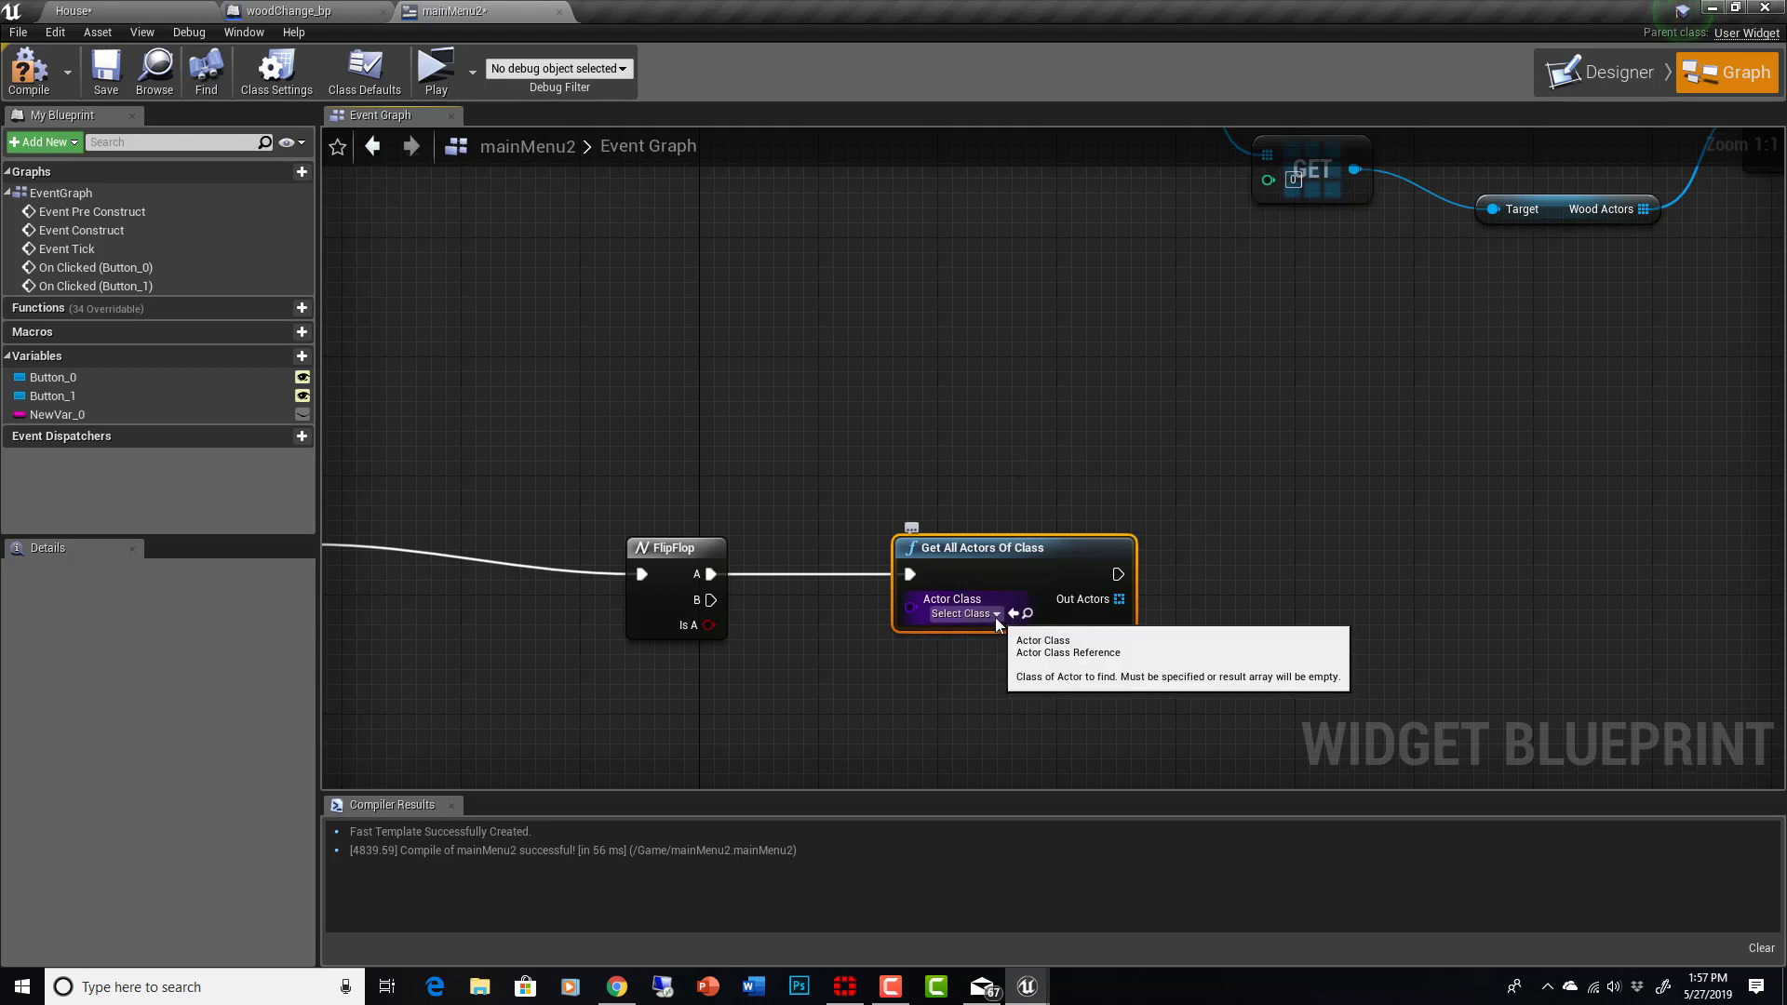
Step: Set its Actor Class to woodChange_bp and check that actor in the House level
left_click(963, 613)
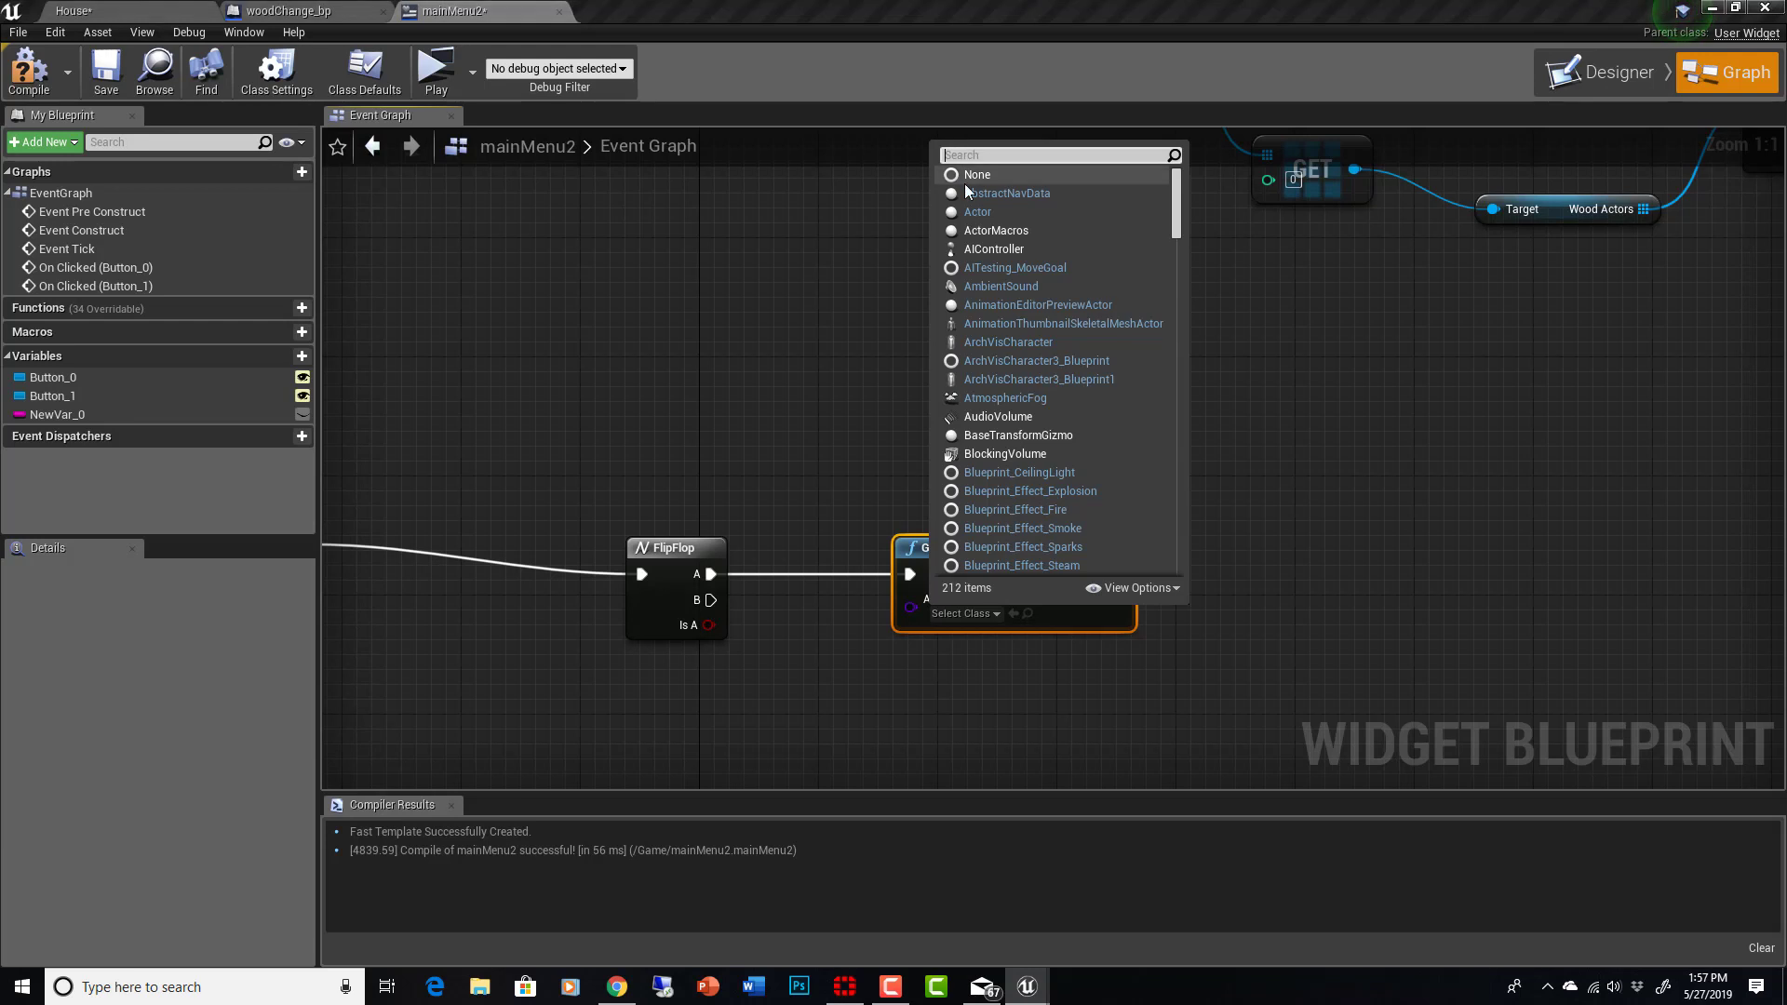
type("wood")
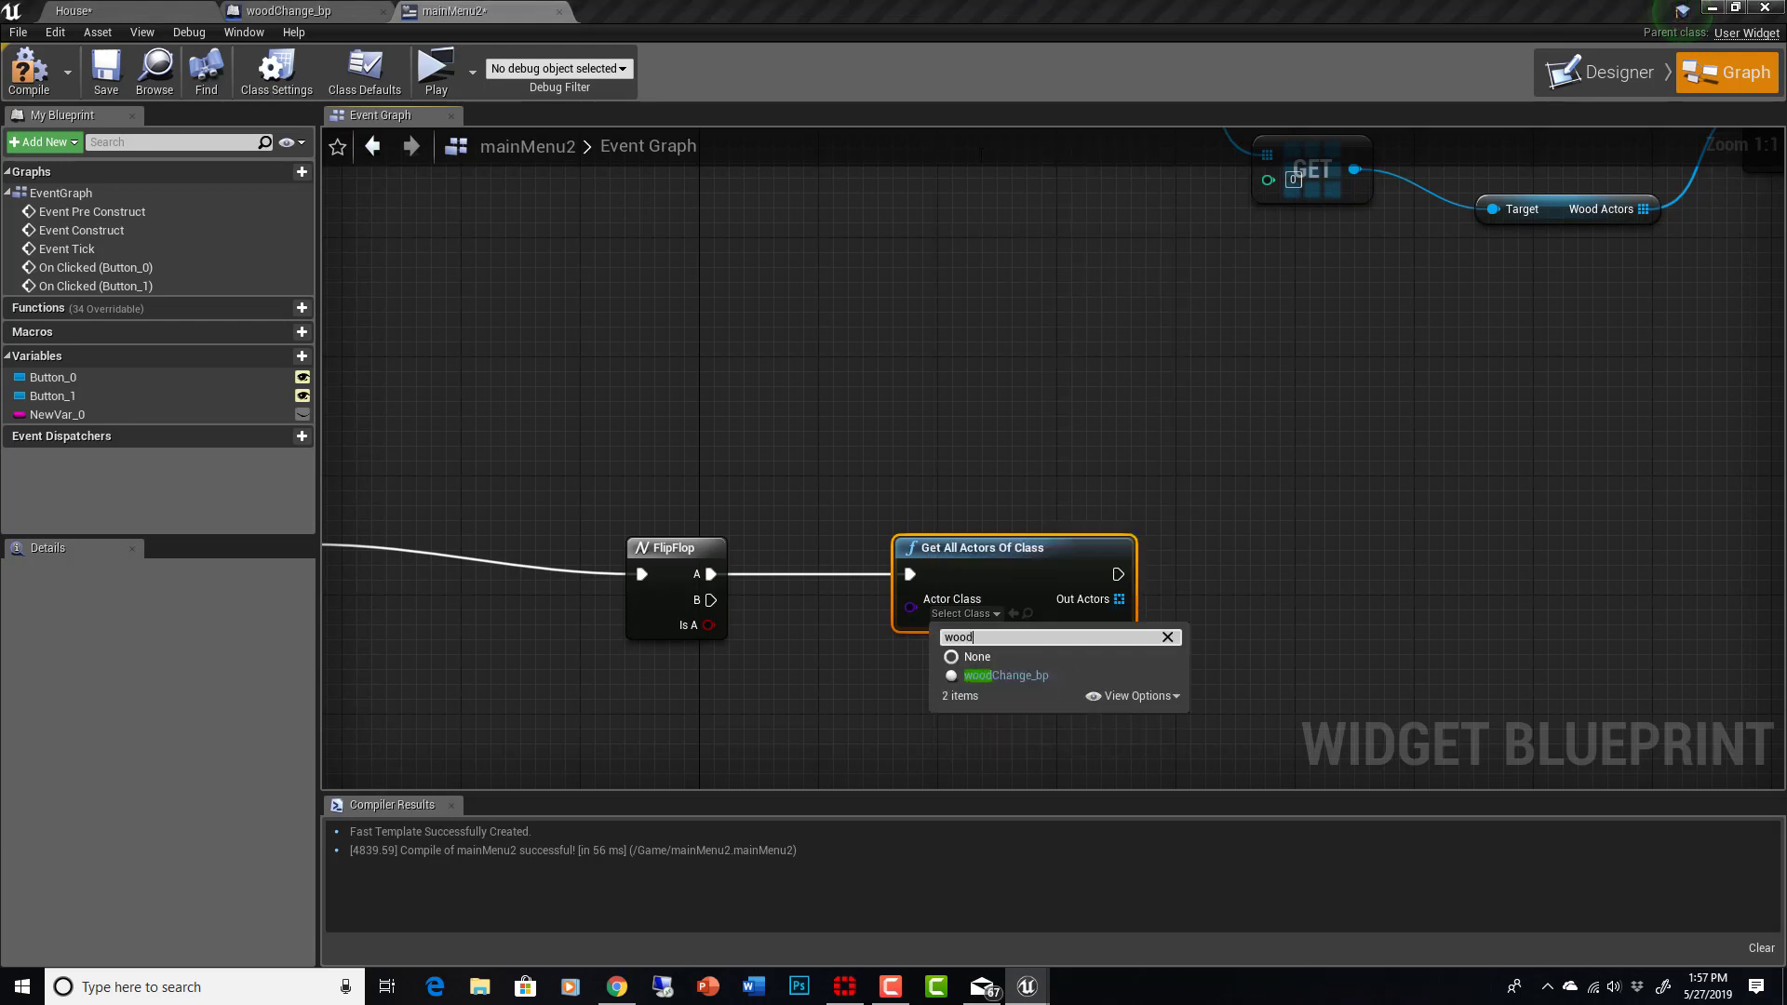
mouse_move(1042, 685)
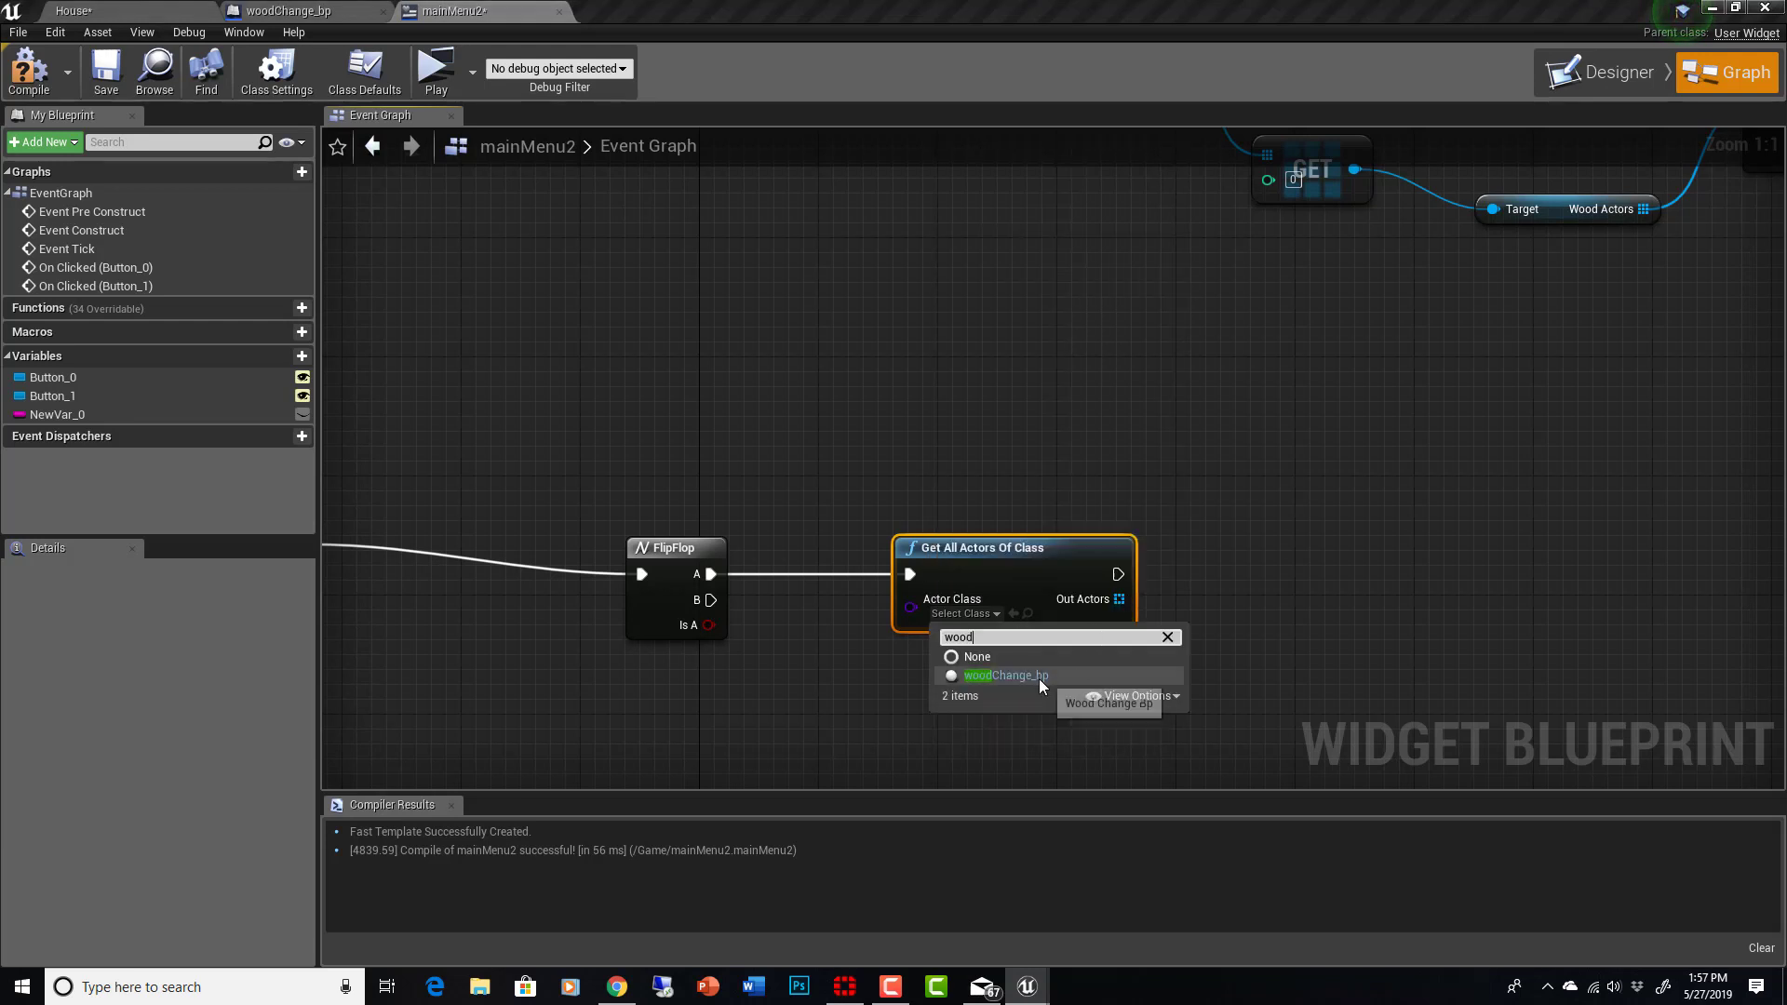
left_click(1005, 675)
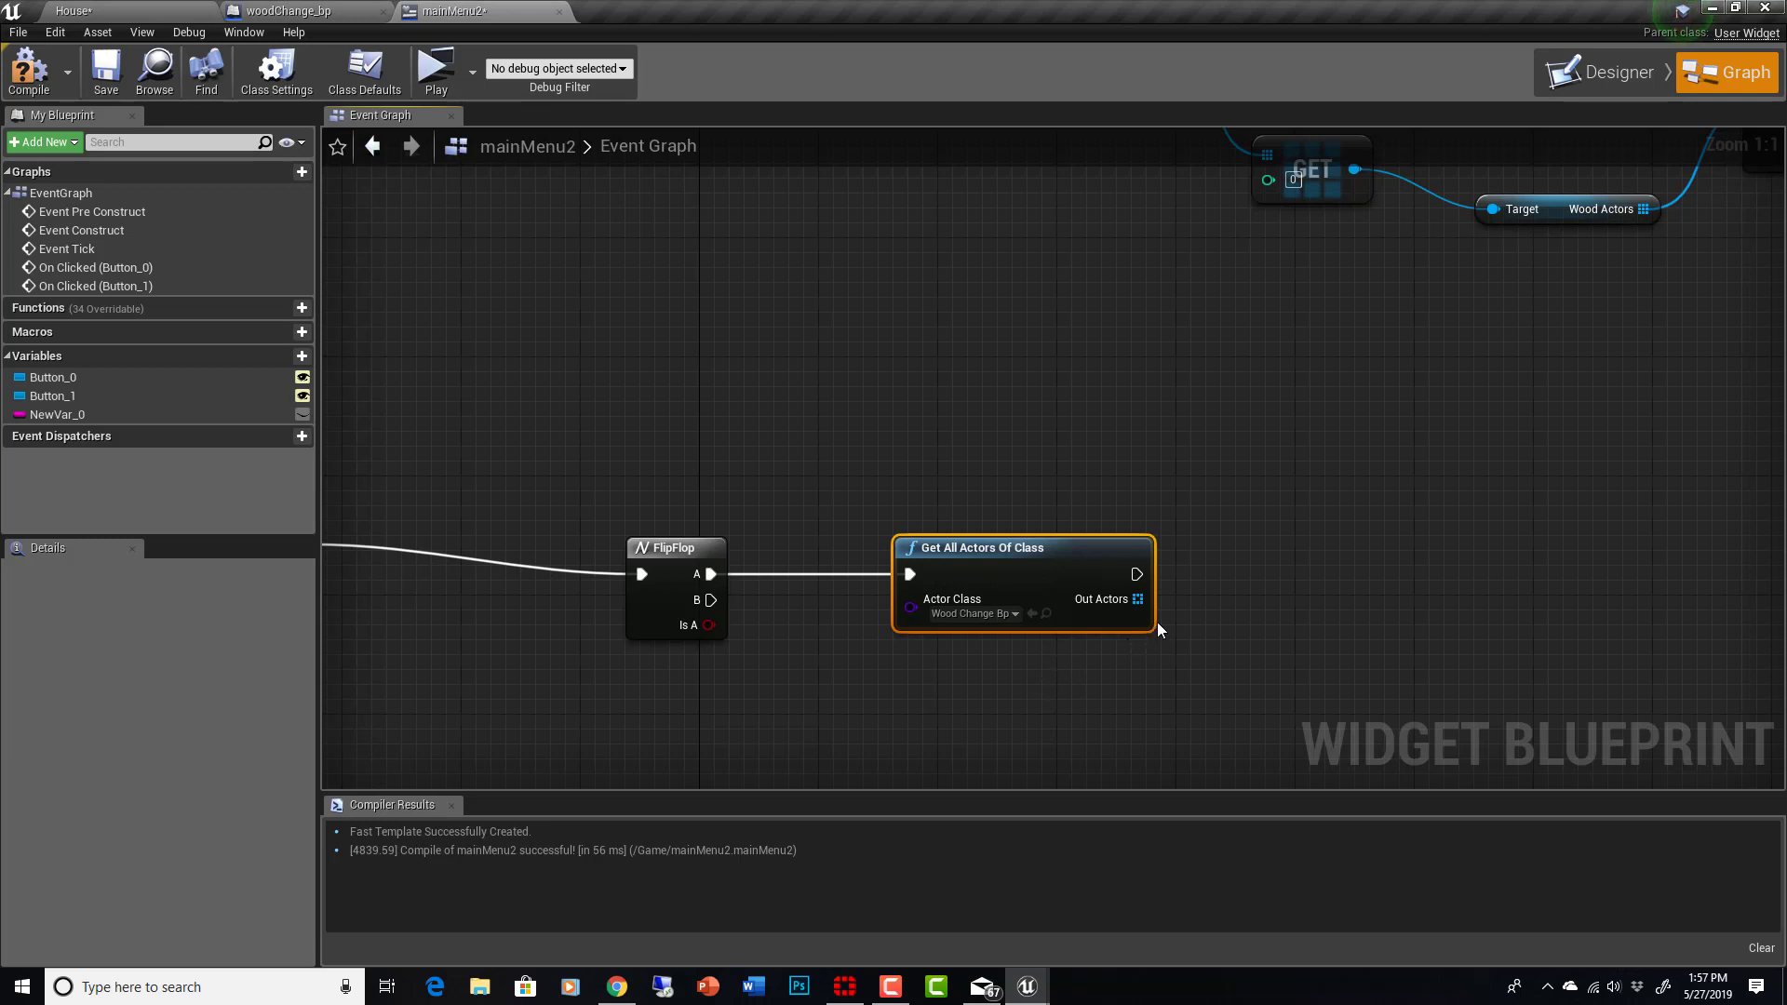
mouse_move(1175, 571)
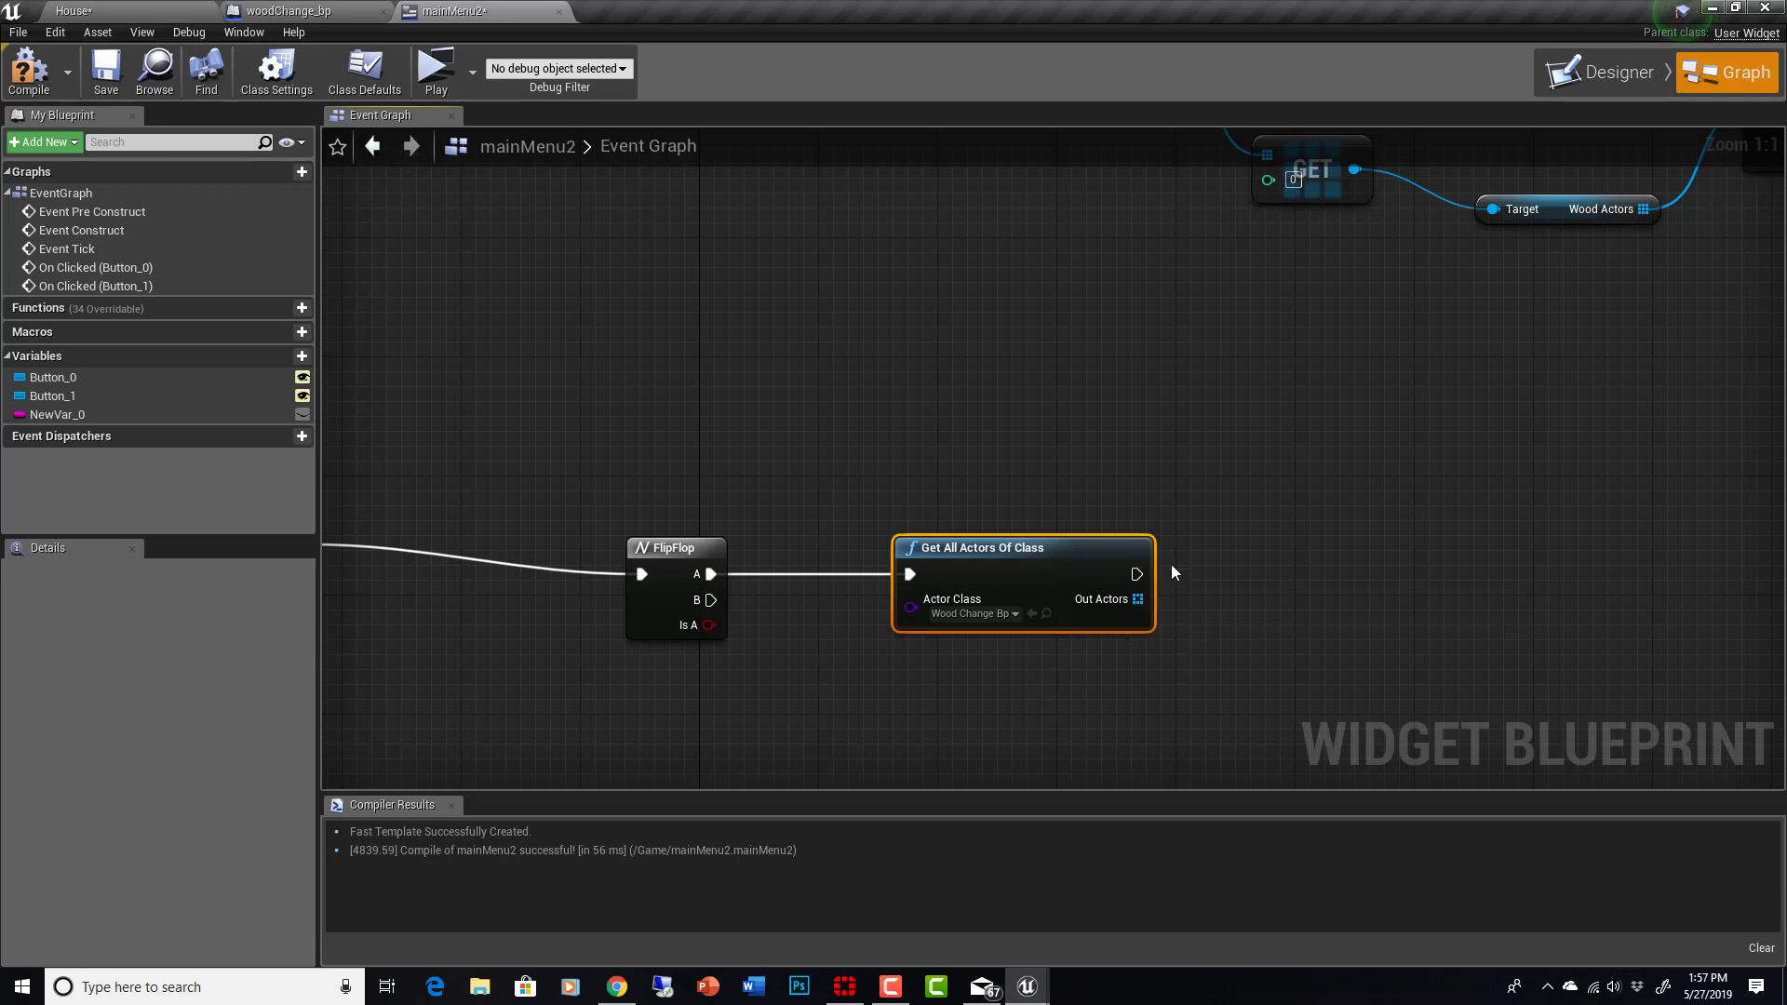
mouse_move(1103, 599)
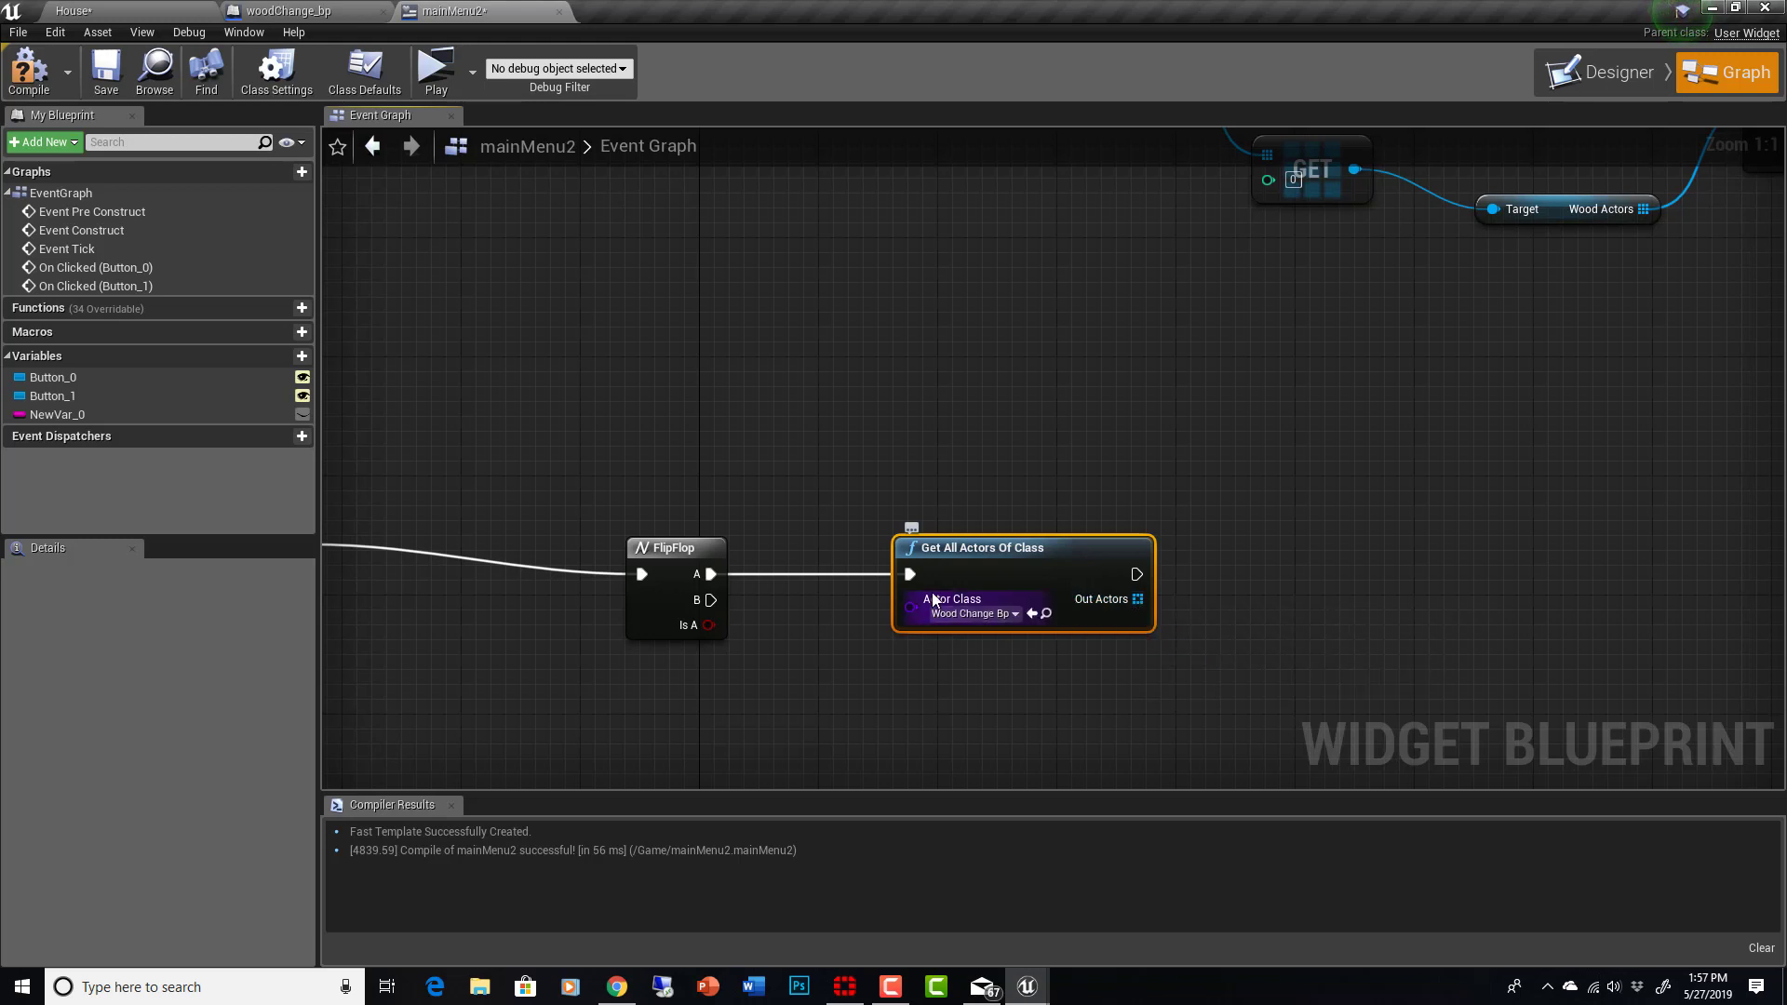
mouse_move(1108, 602)
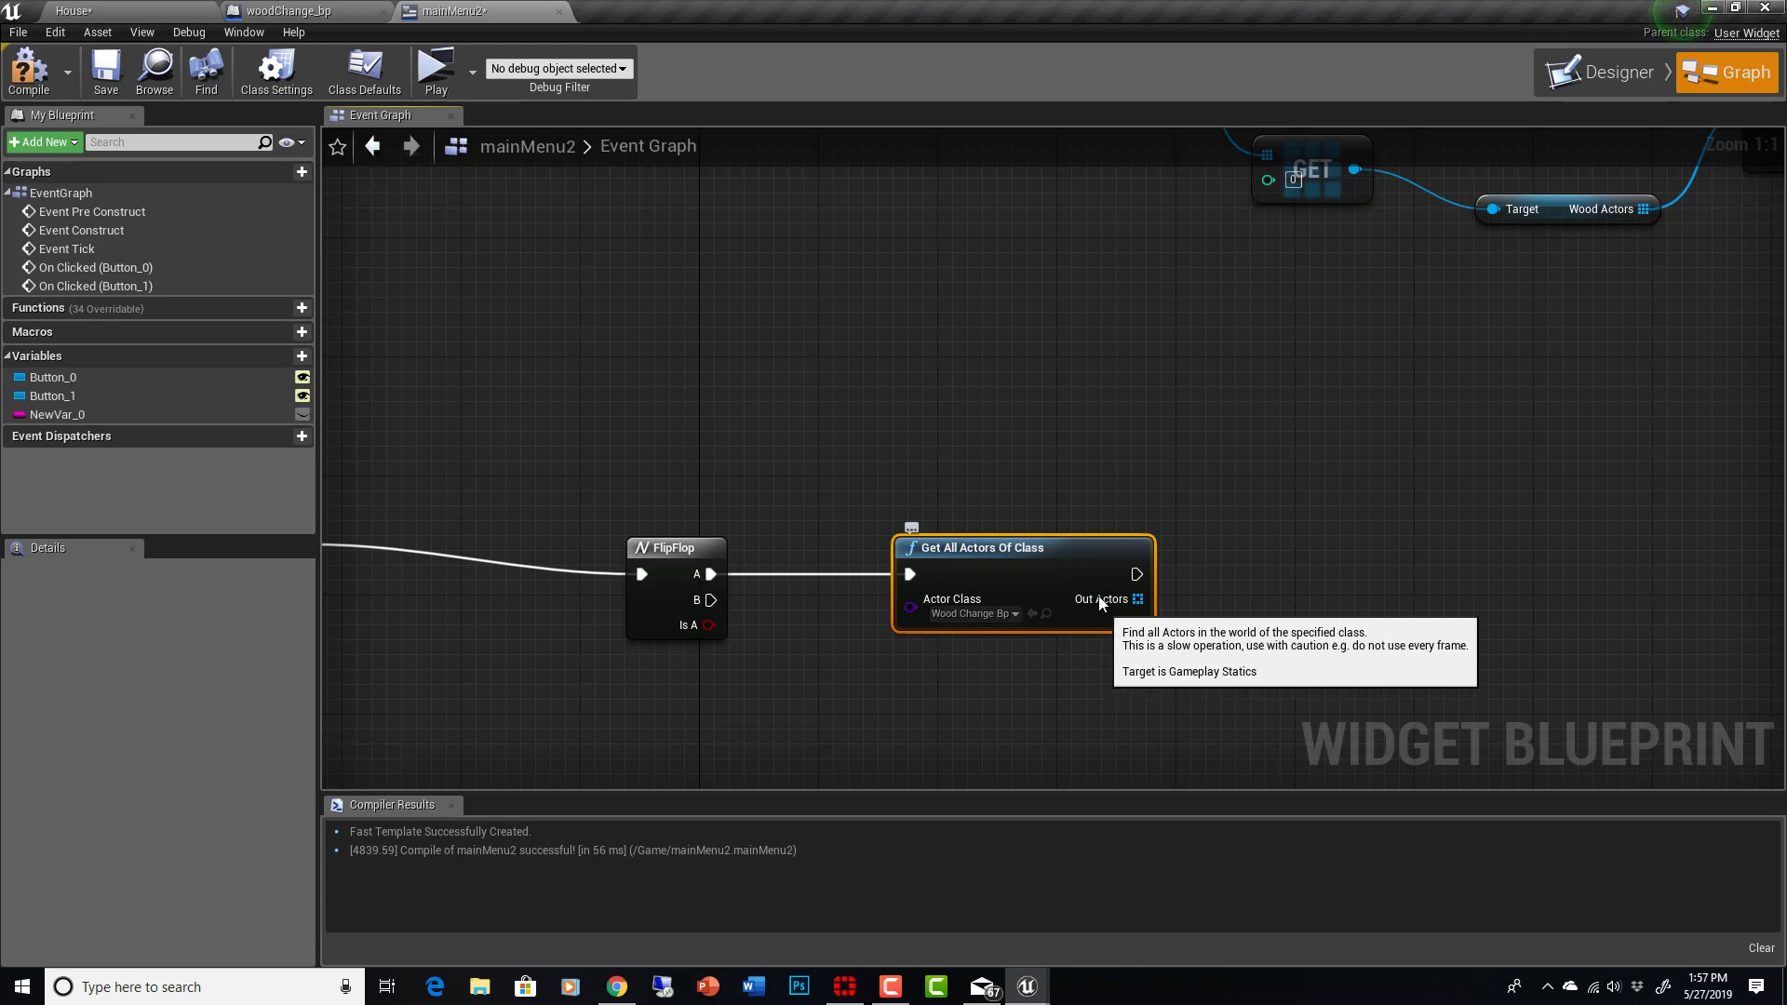
mouse_move(1137, 599)
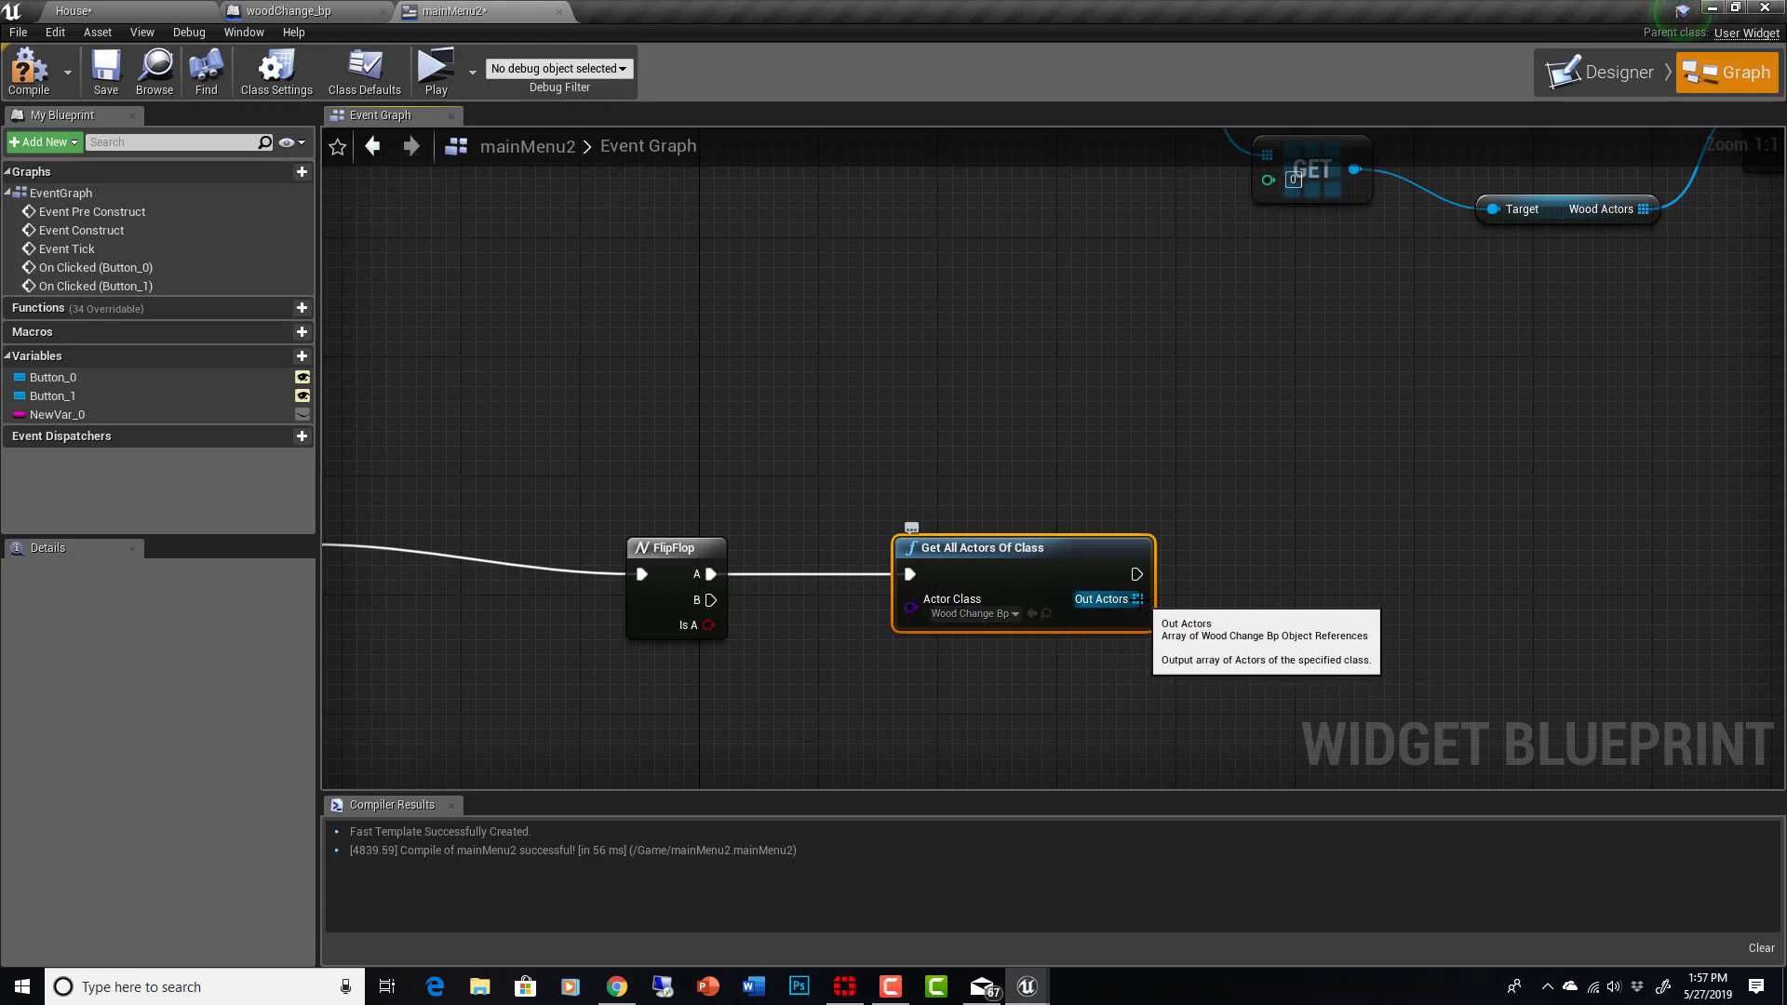
left_click(90, 20)
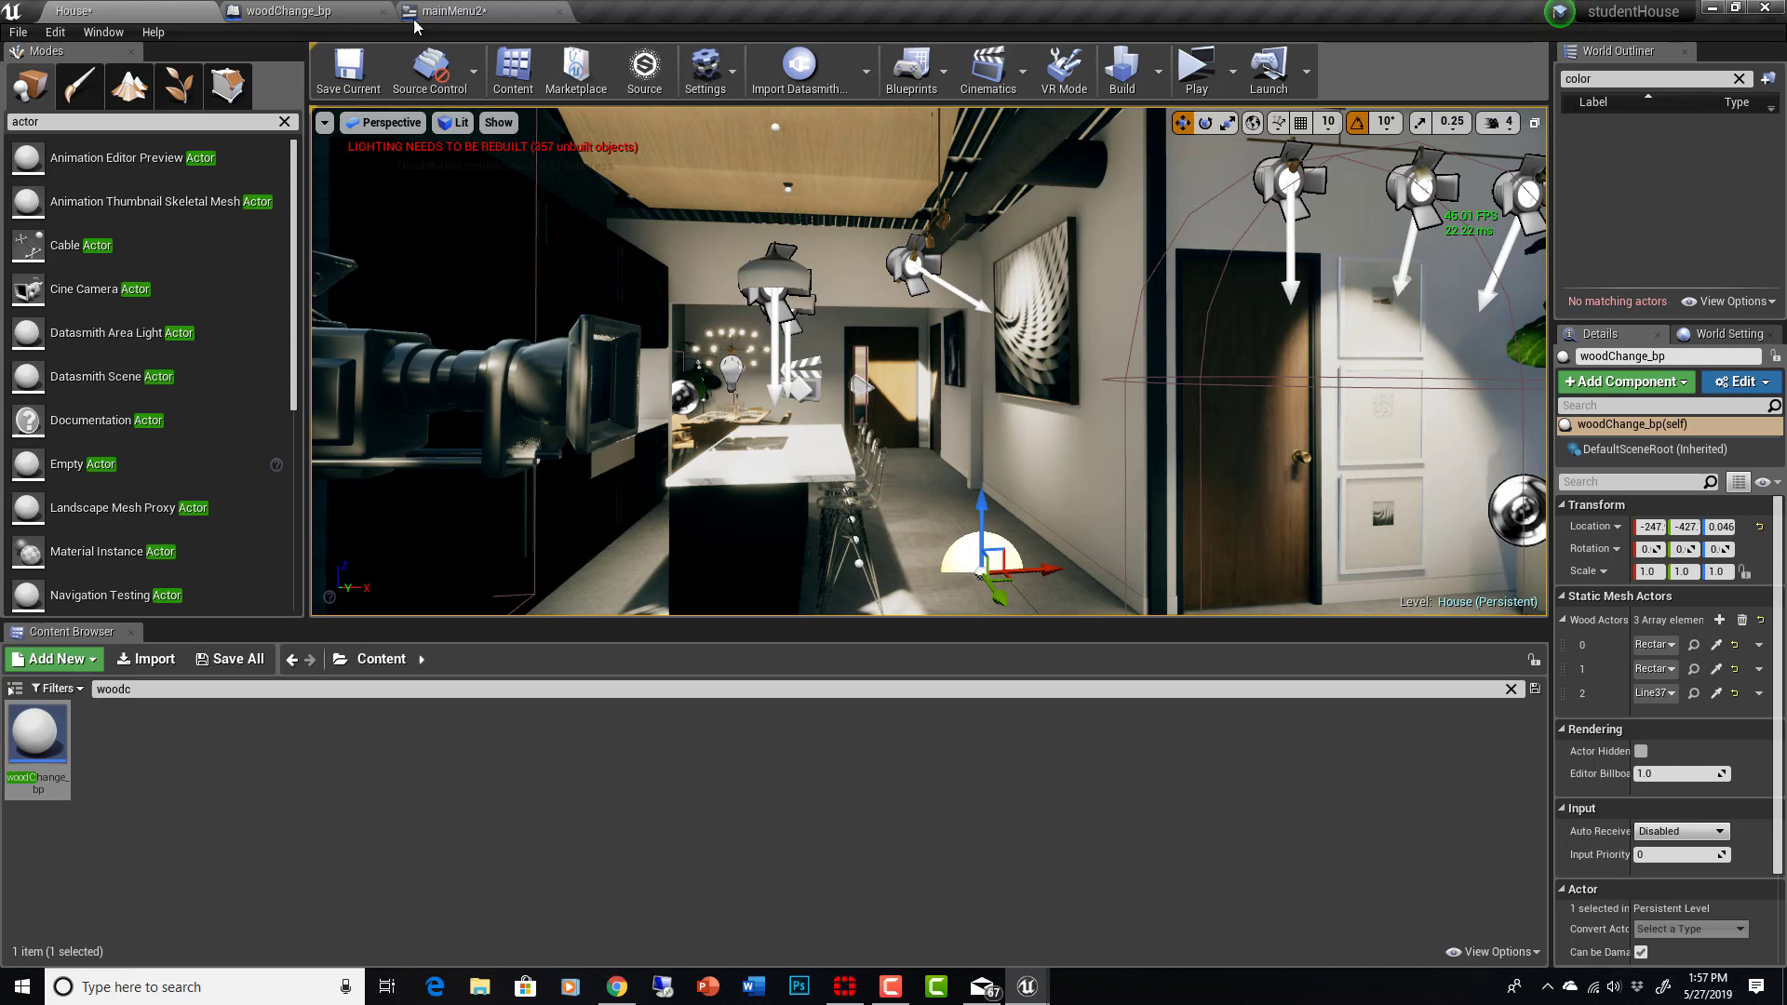
left_click(468, 10)
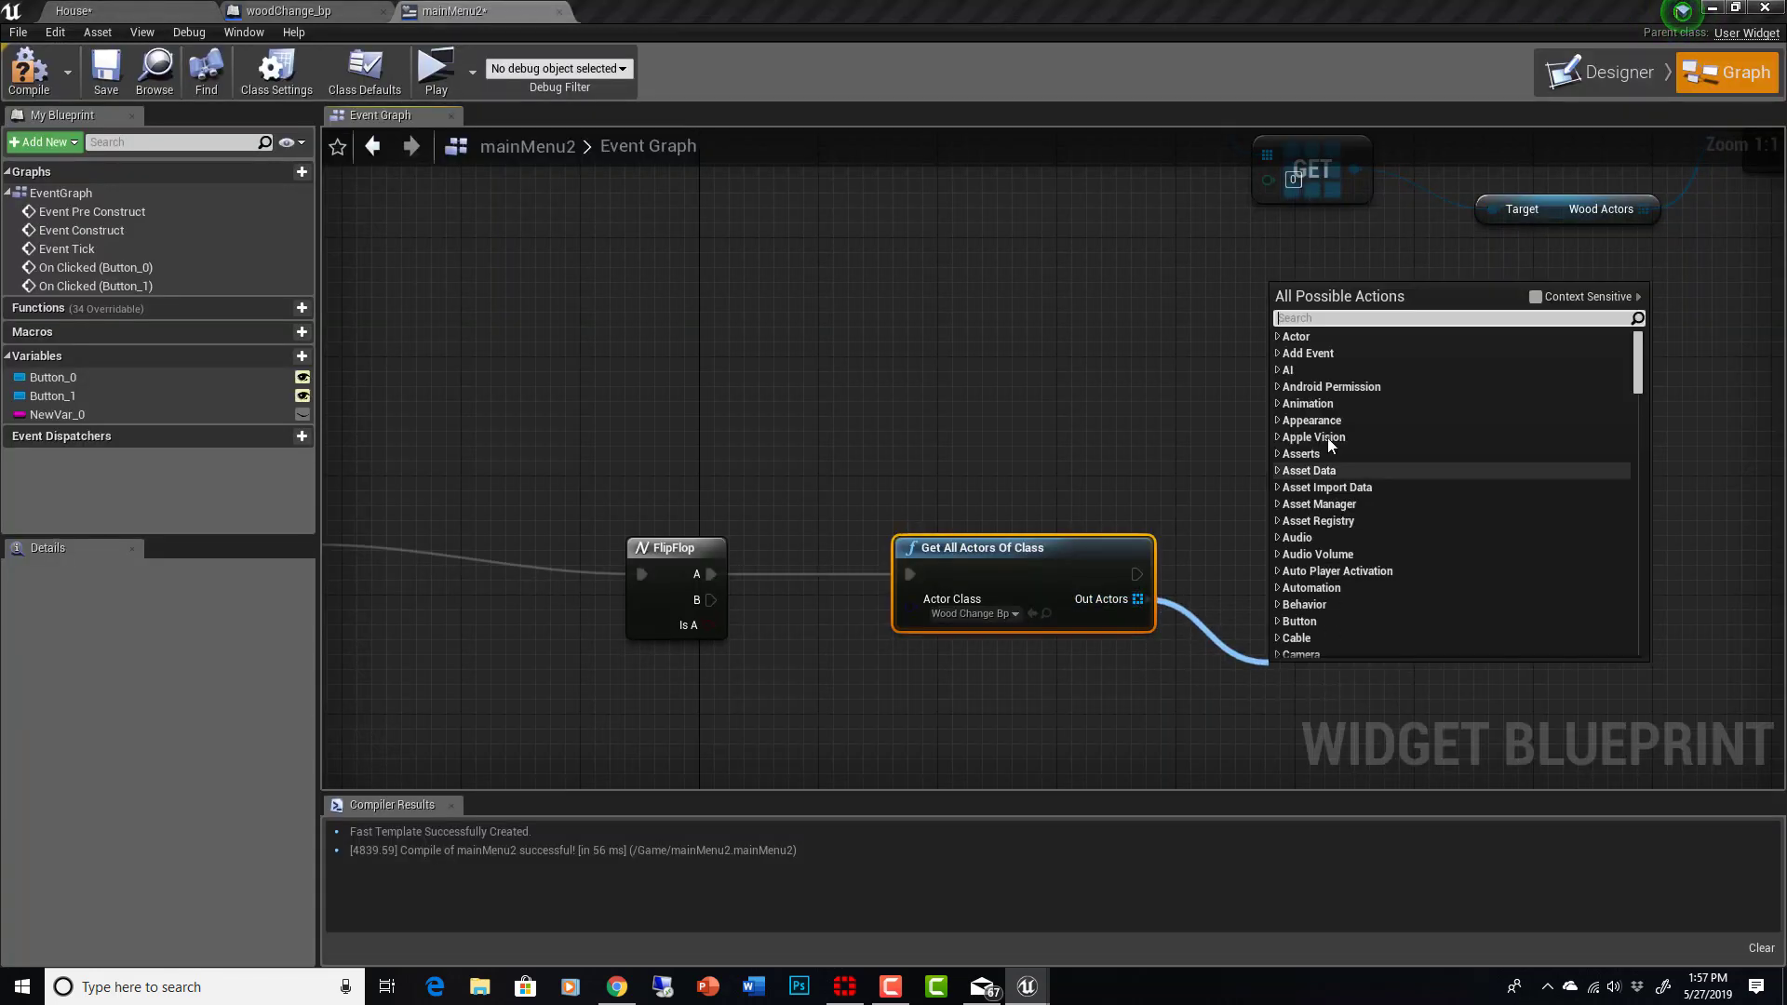
Step: Add a GET (a copy) node on Out Actors and read its Wood Actors variable
type("get")
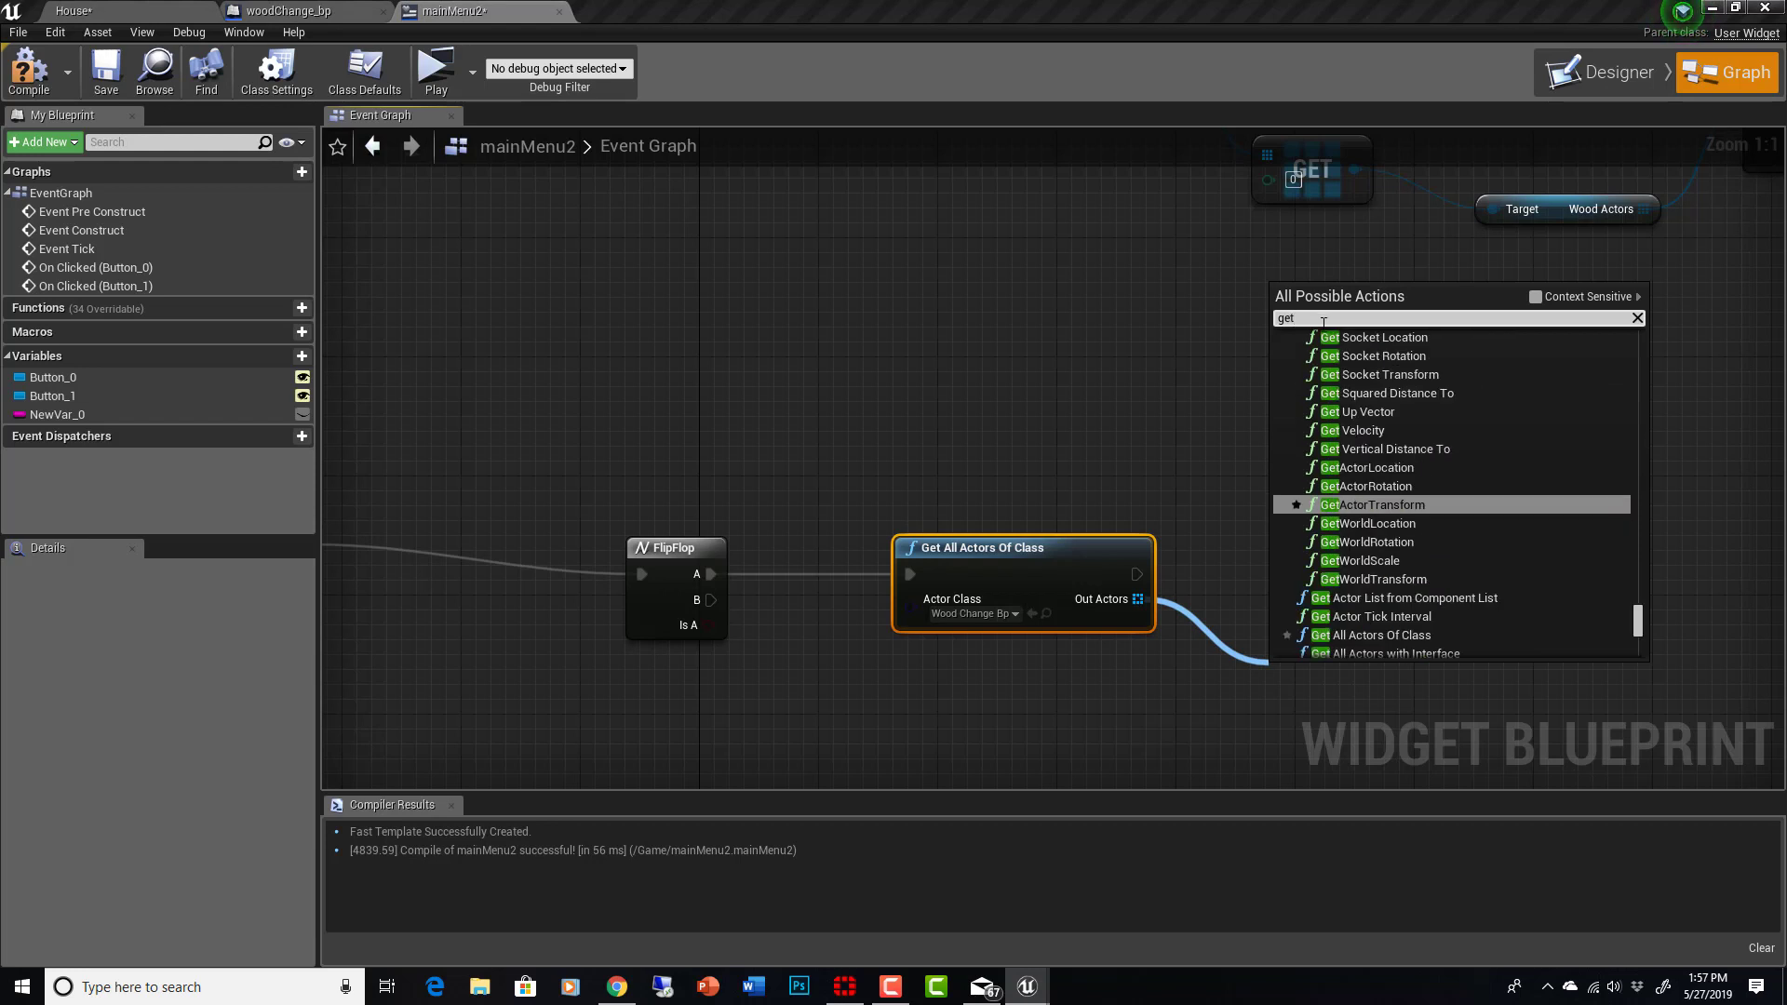
left_click(1534, 296)
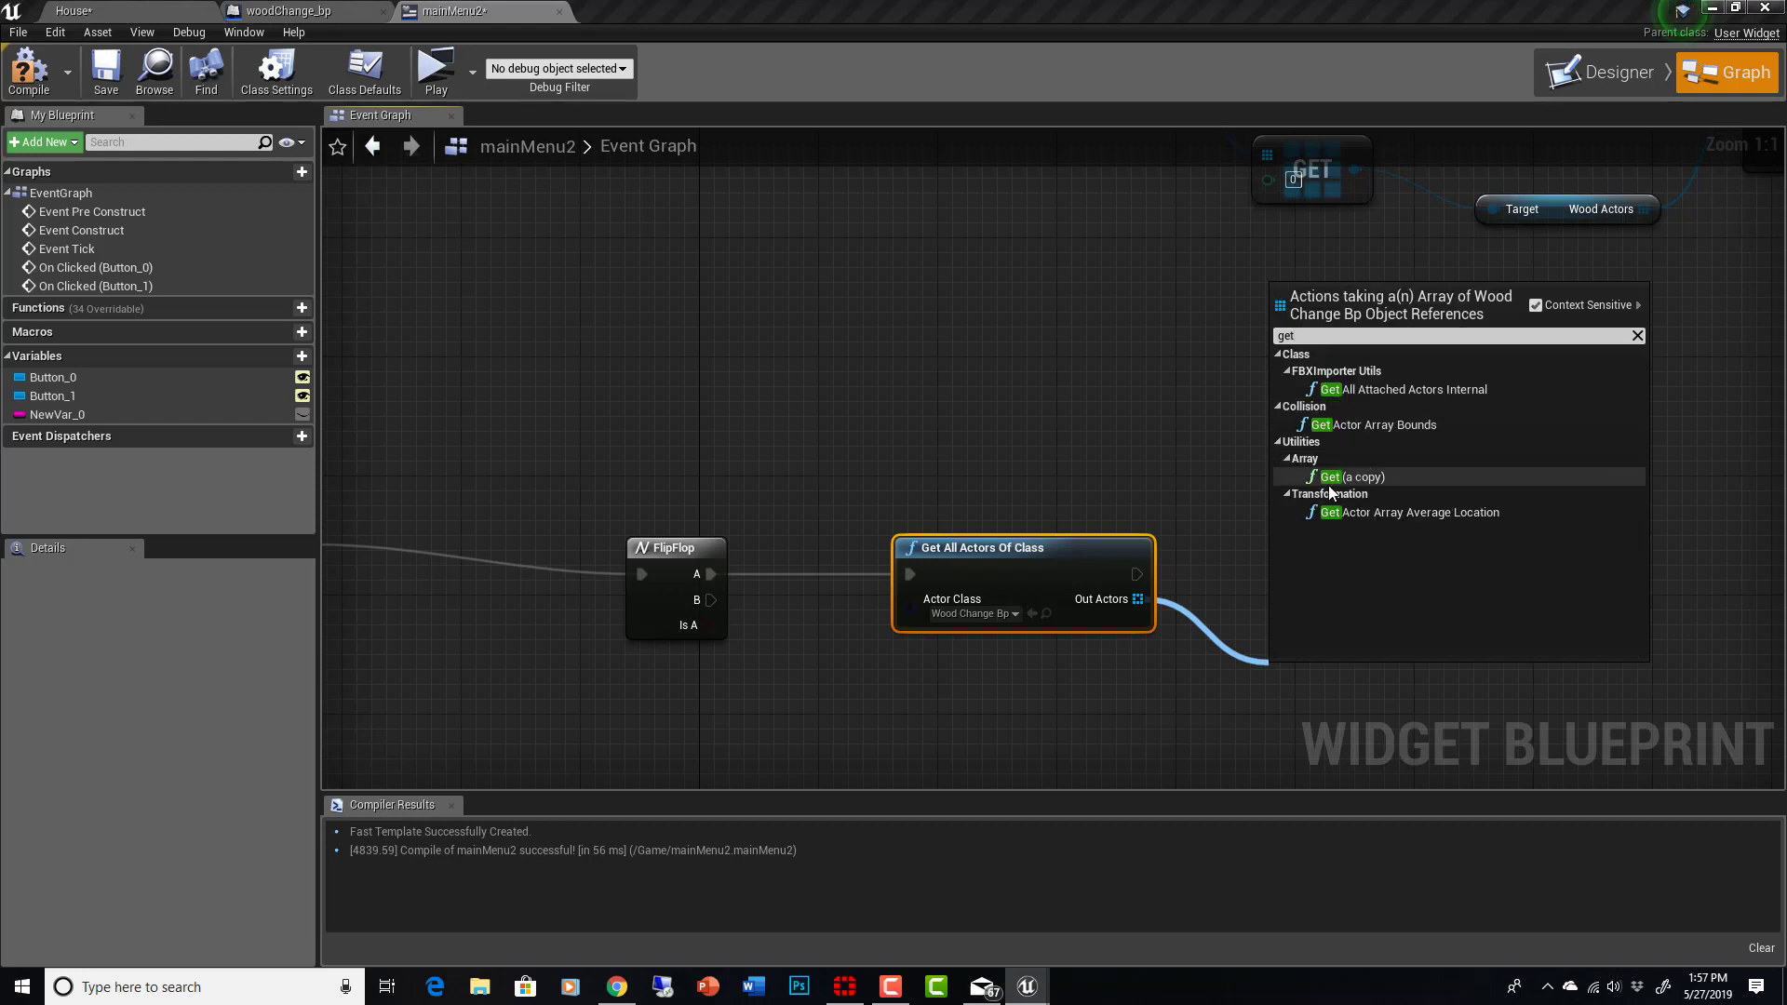
left_click(1330, 477)
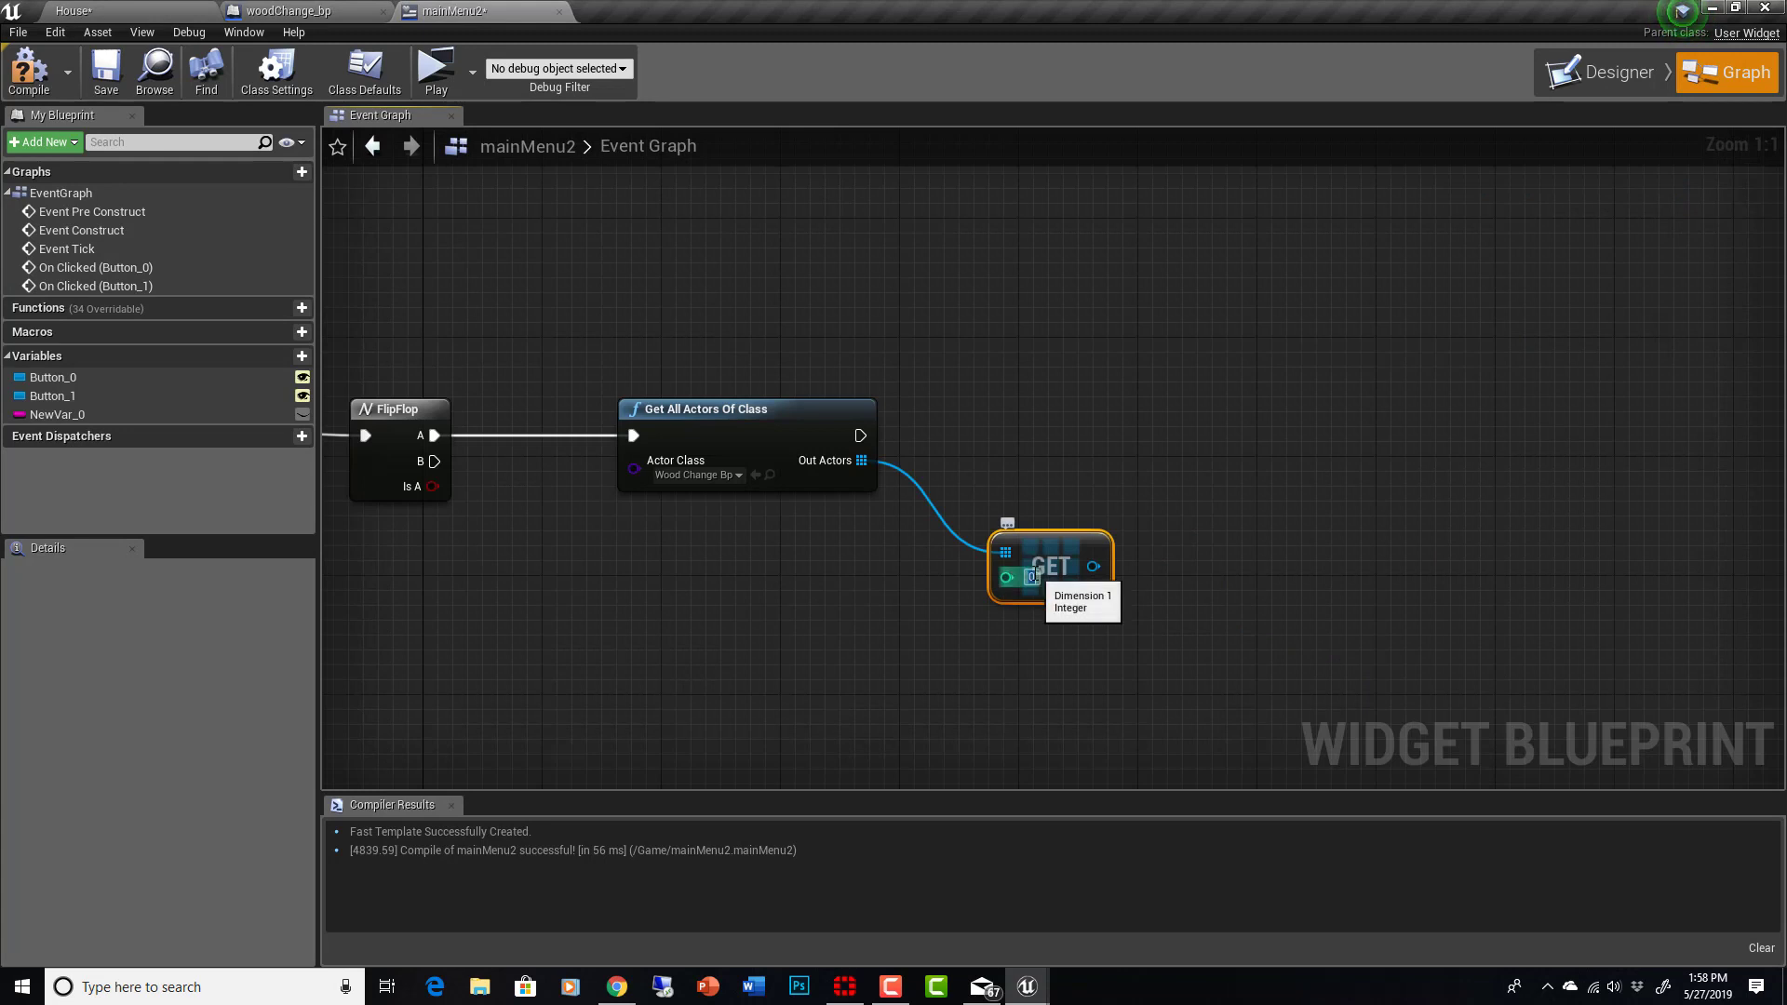
mouse_move(1045, 643)
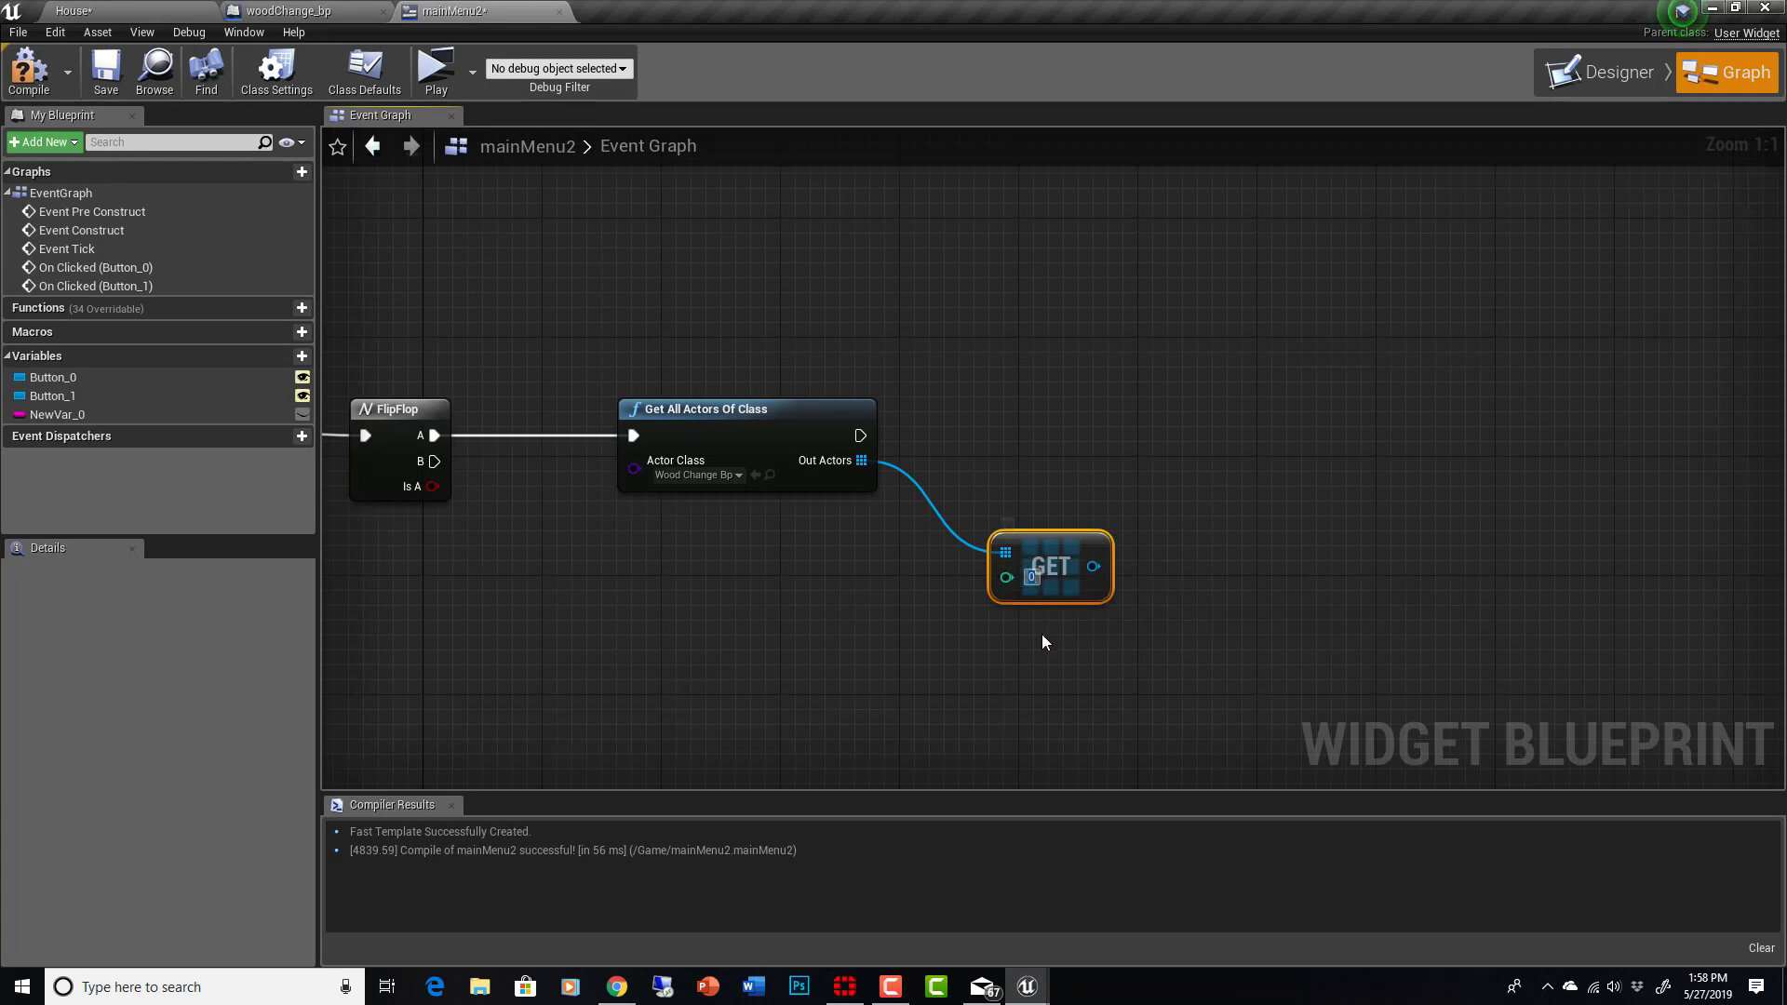
mouse_move(1009, 577)
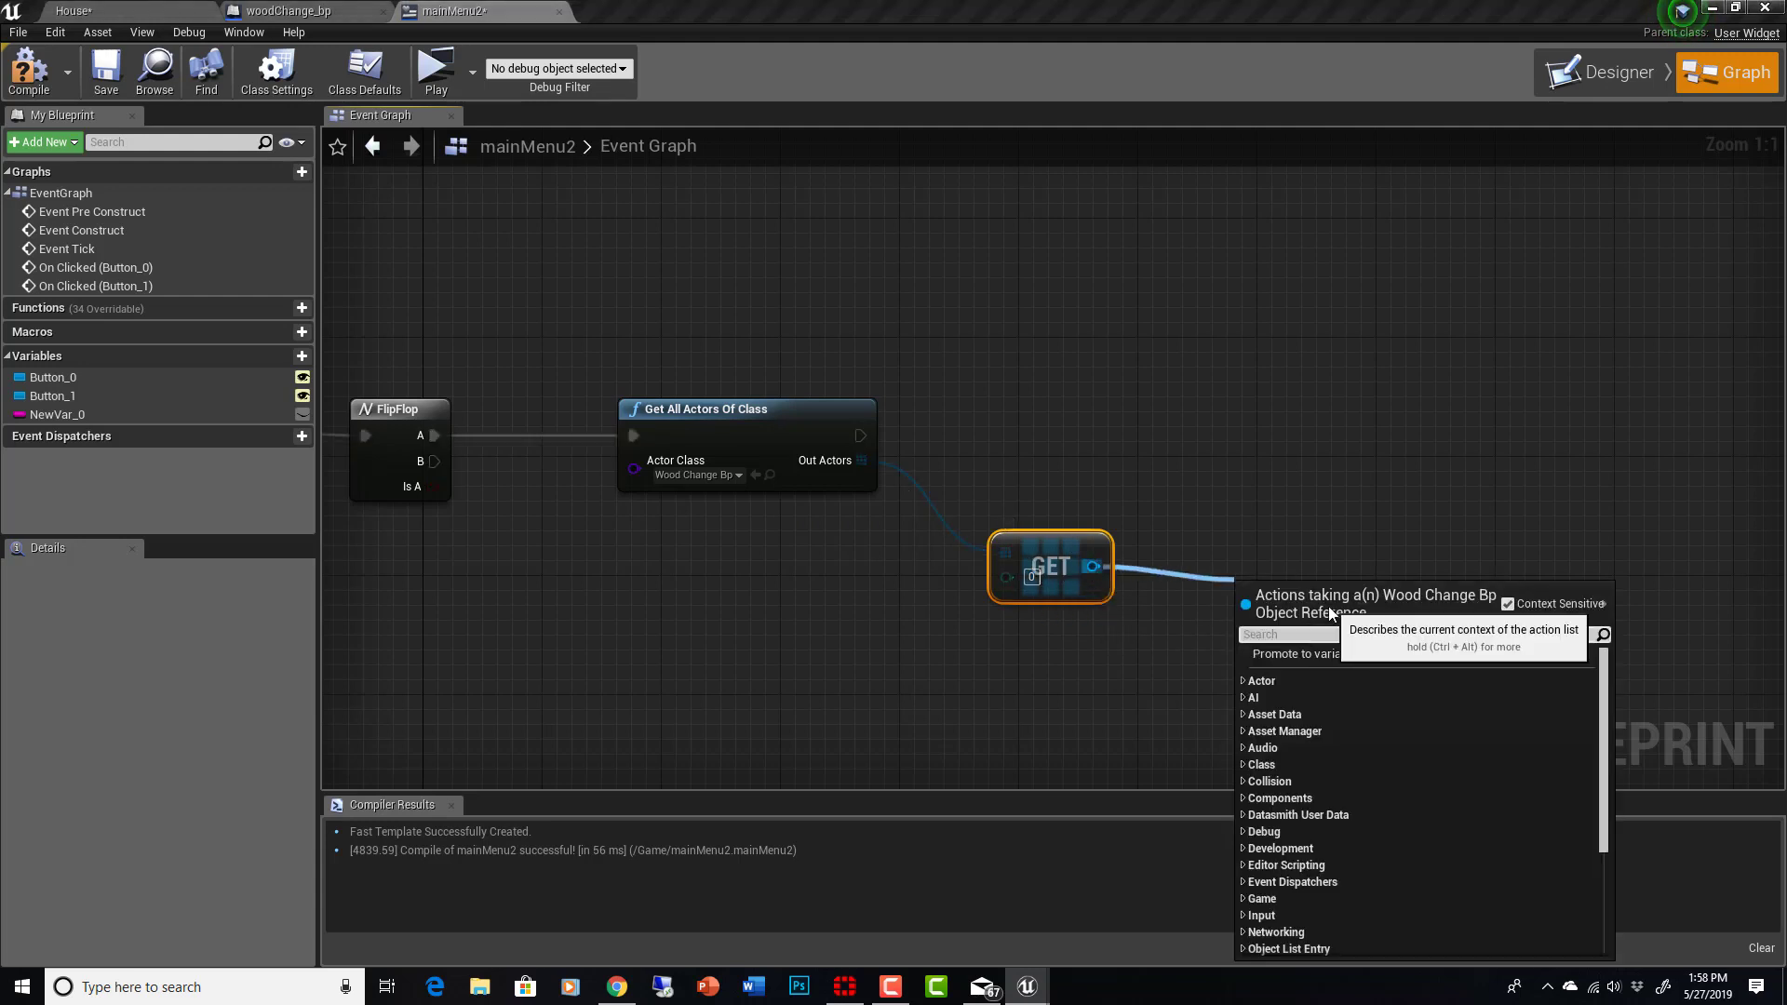
type("get")
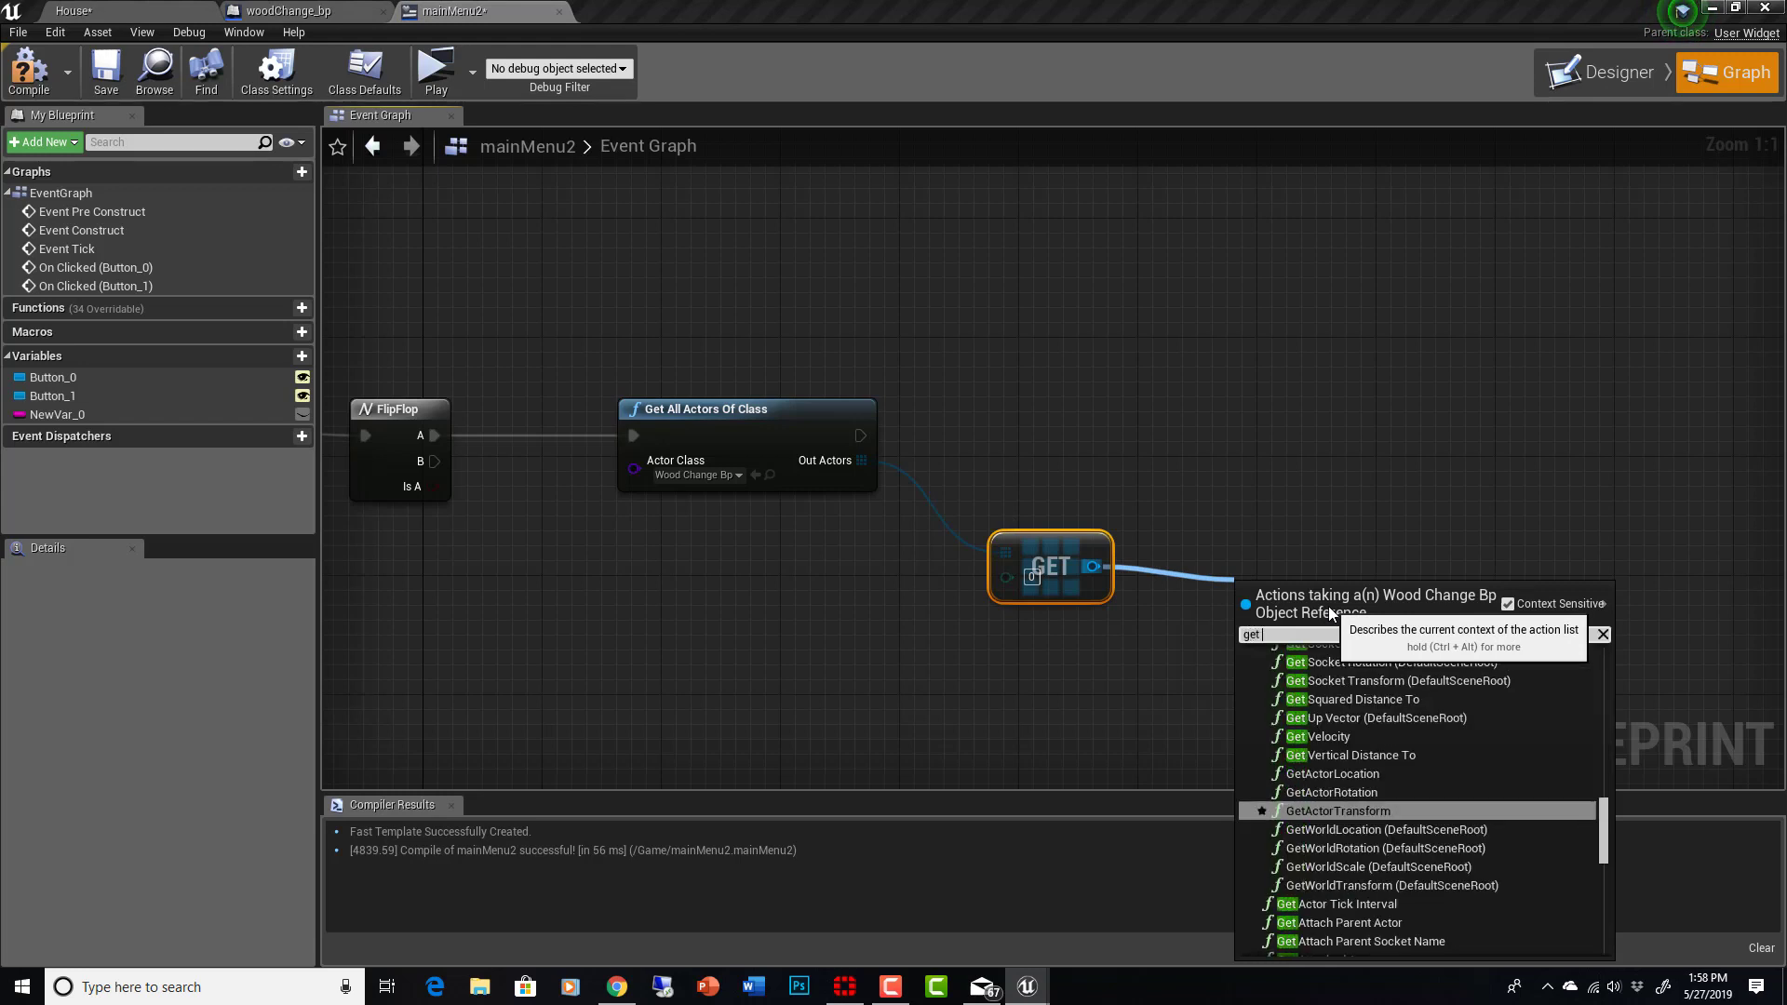
type("woo")
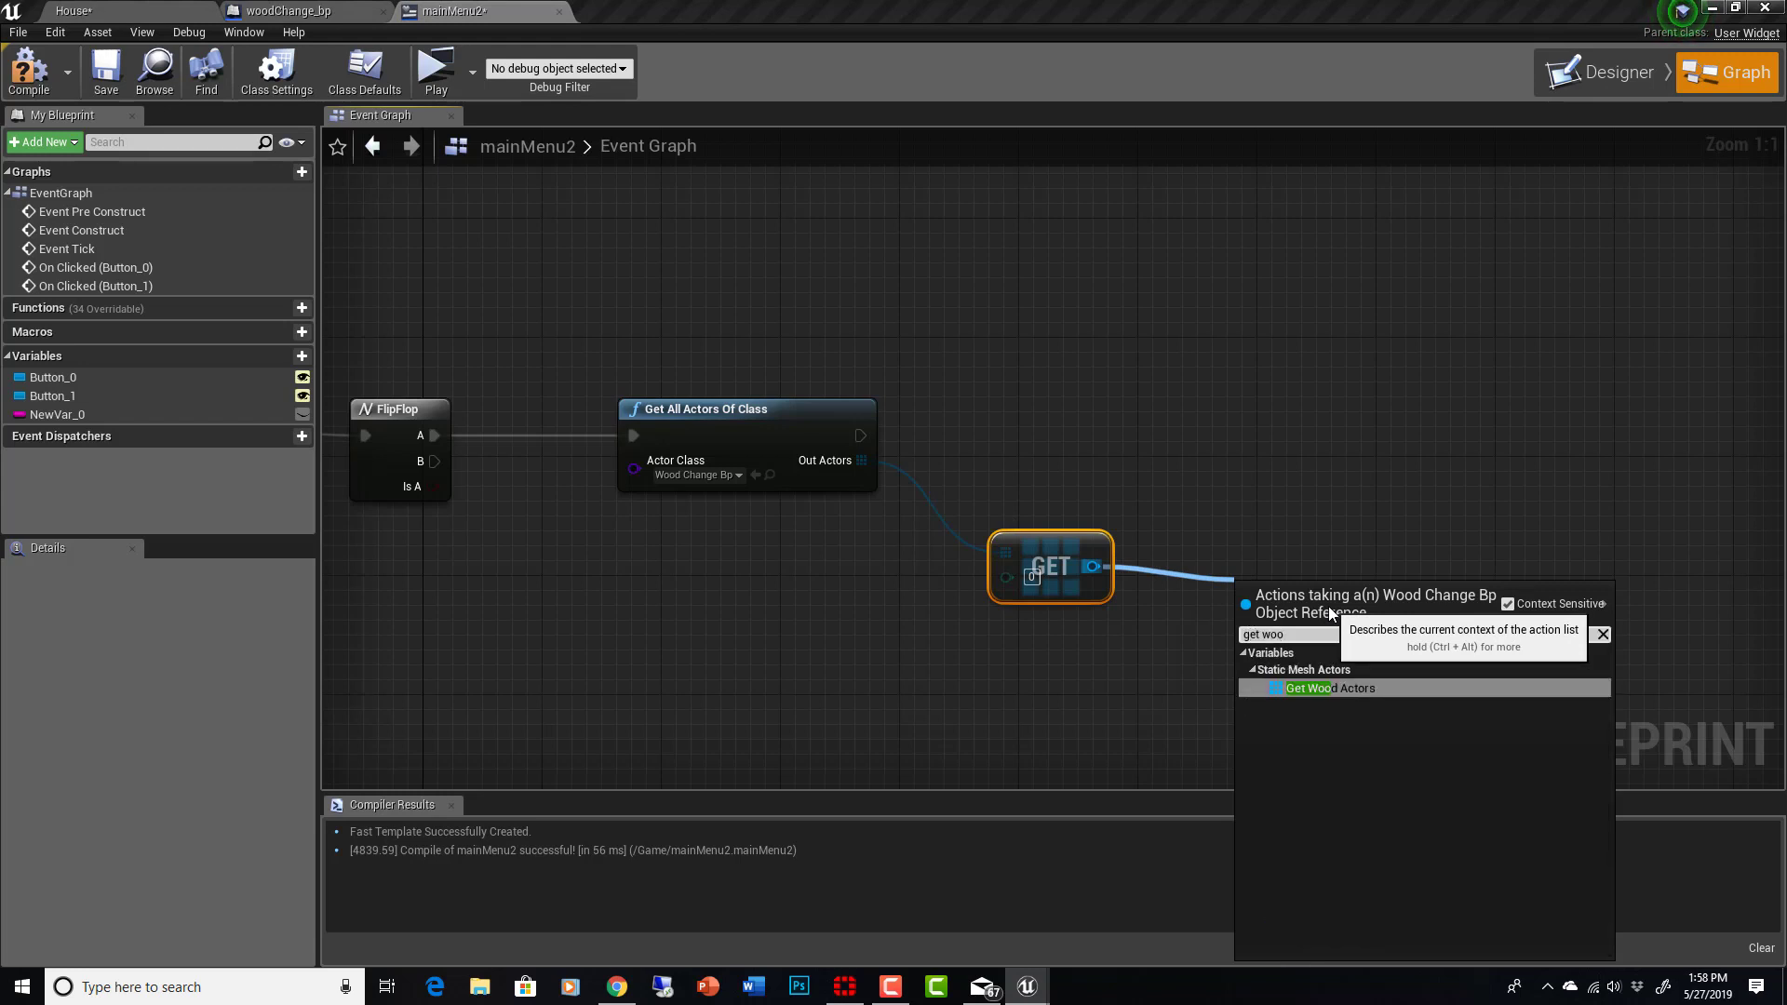
left_click(1331, 688)
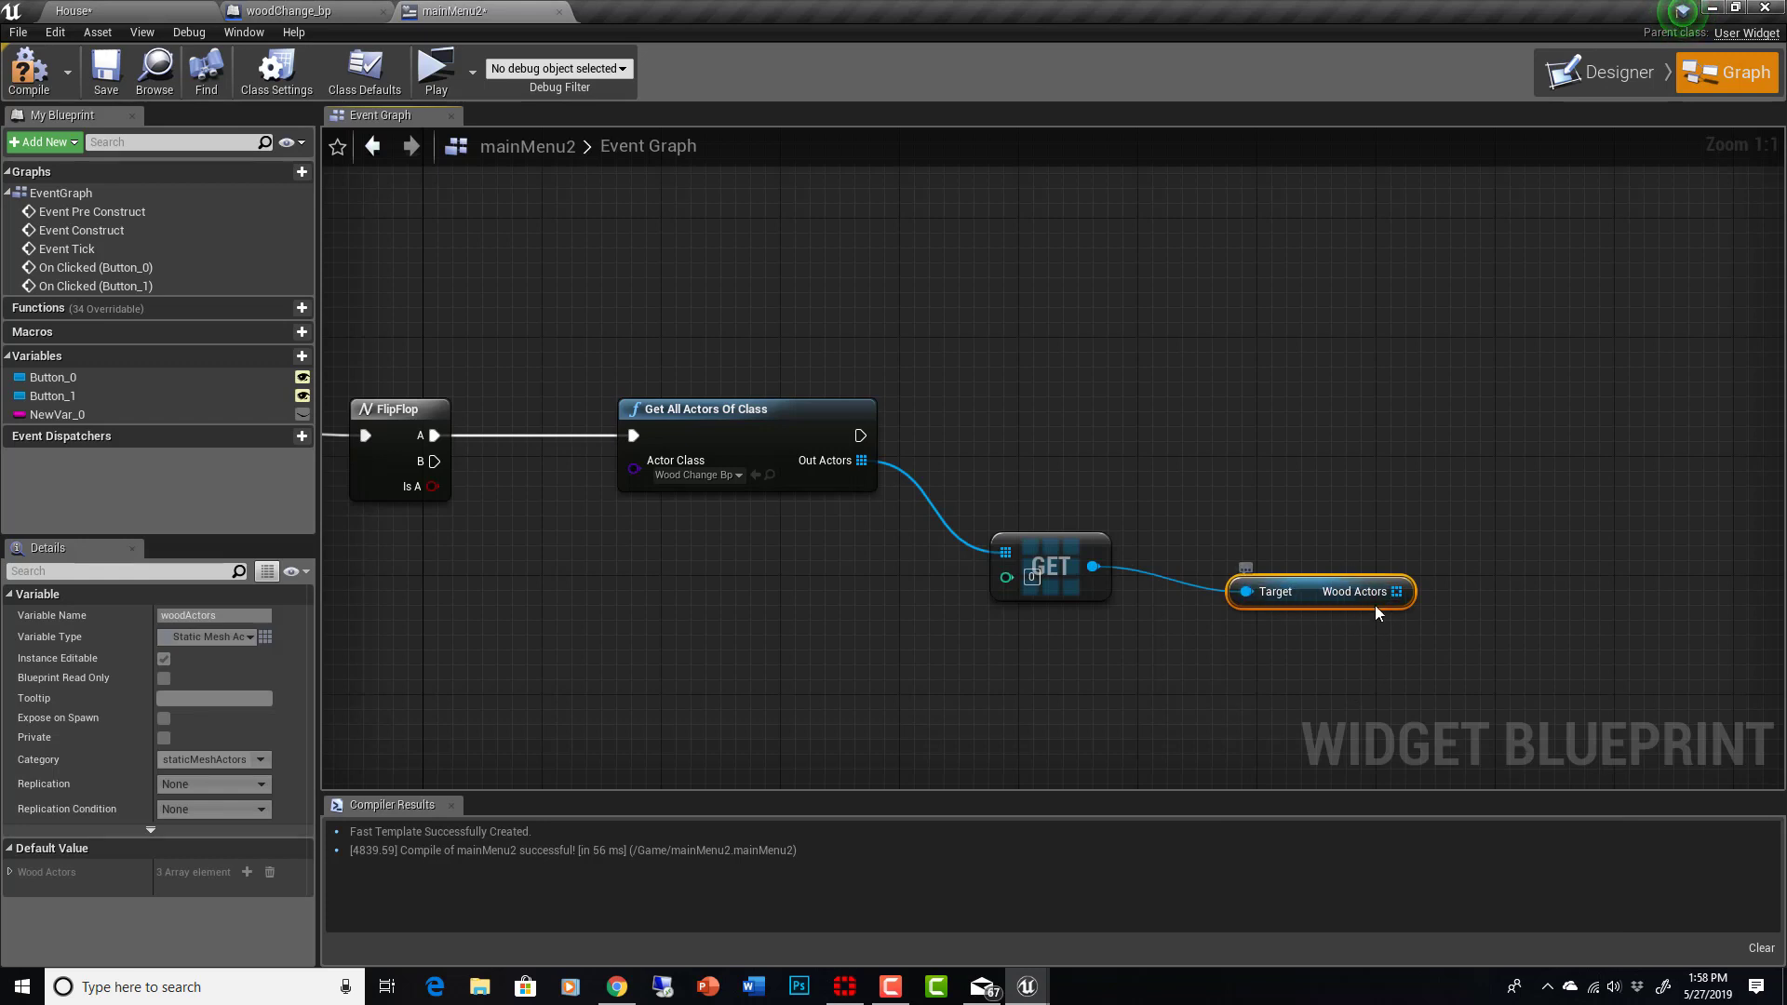
mouse_move(1304, 570)
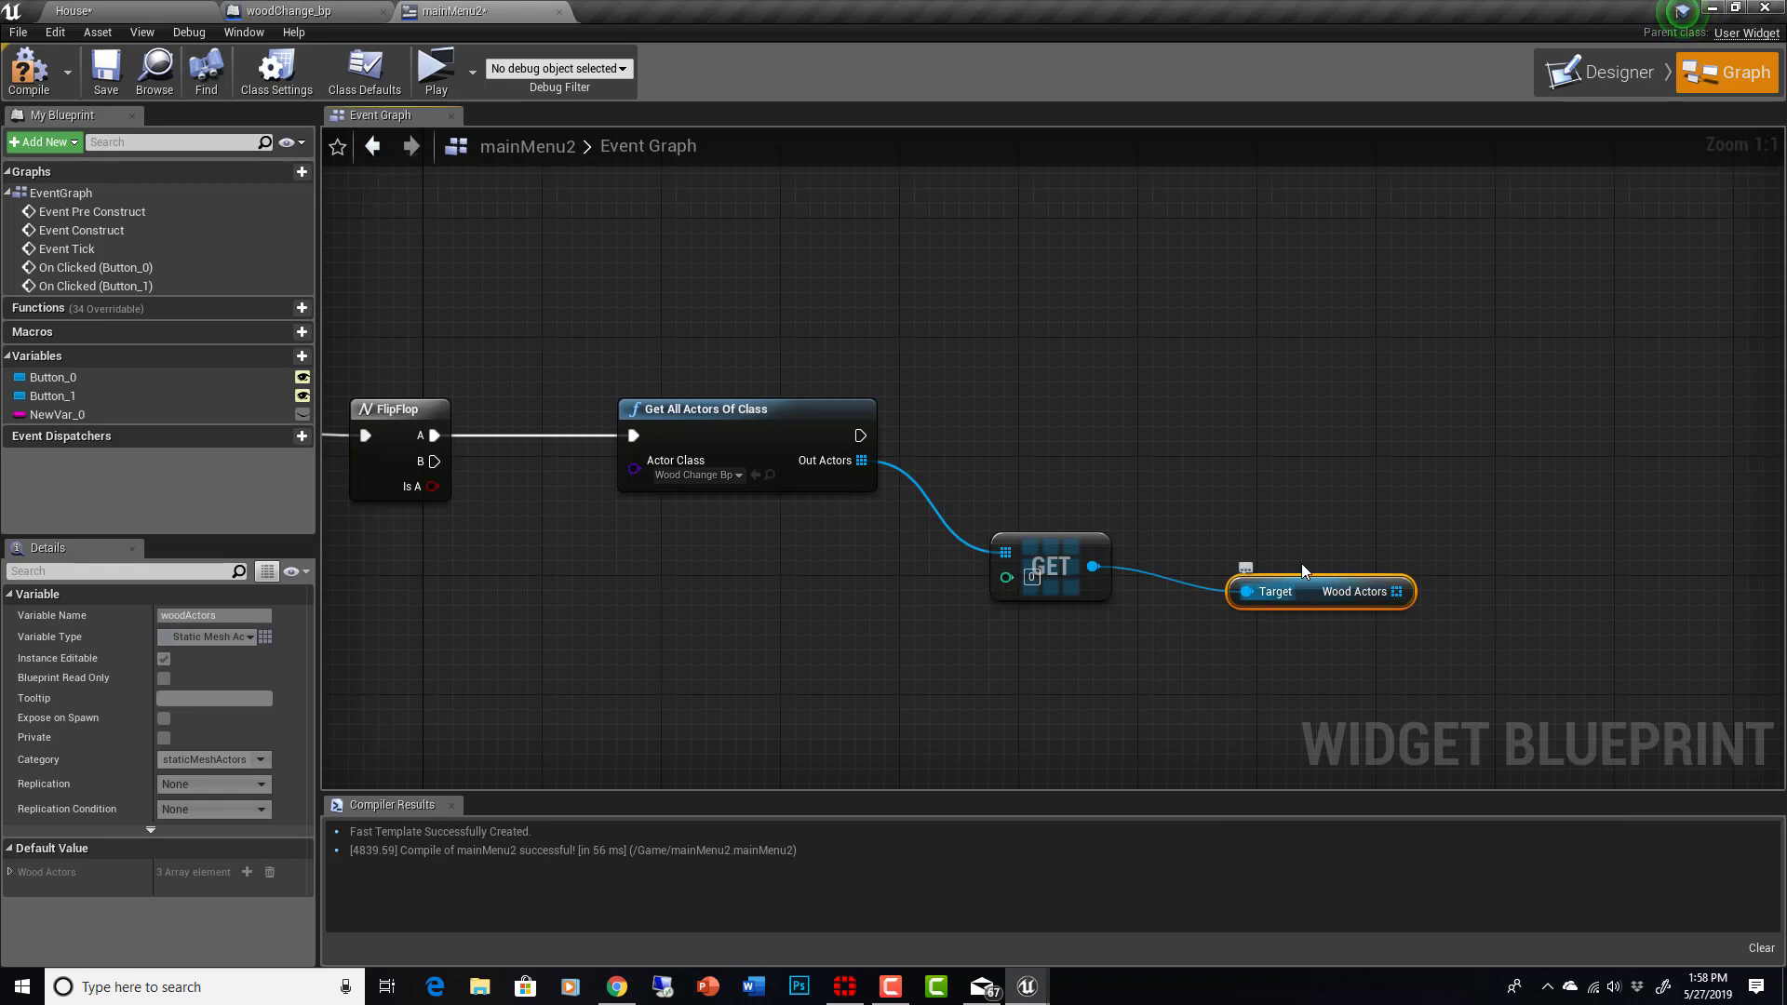
mouse_move(1296, 559)
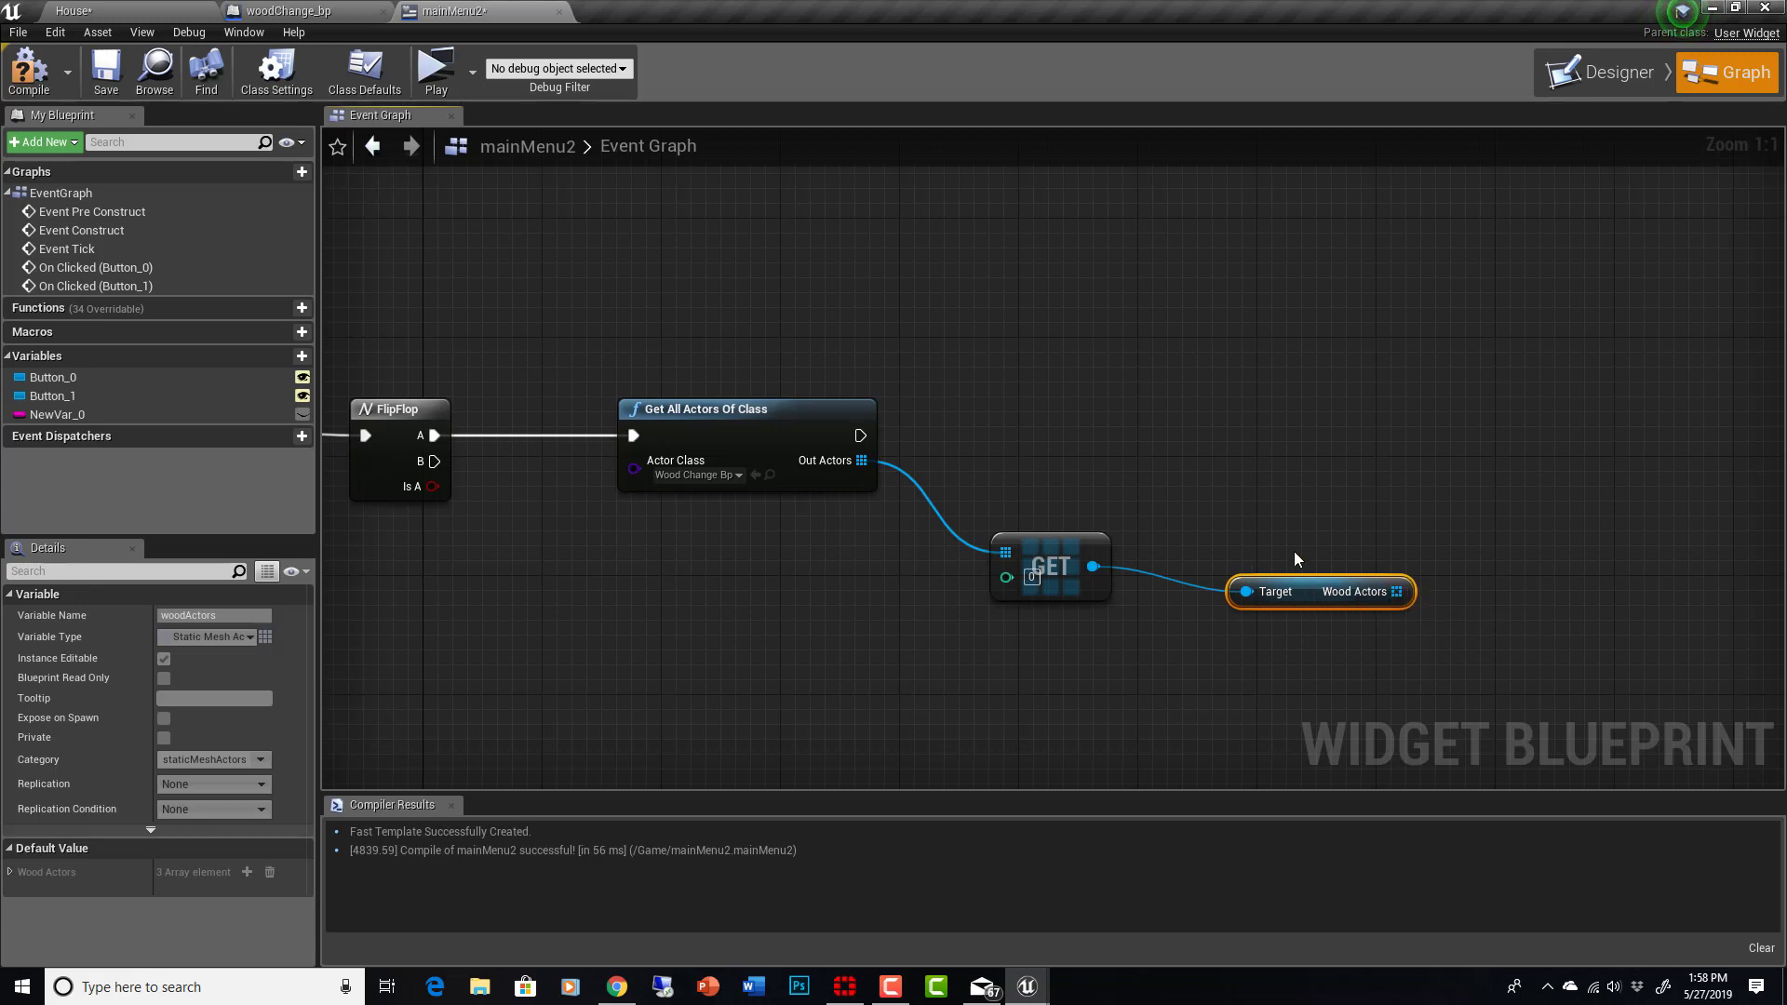
mouse_move(1289, 623)
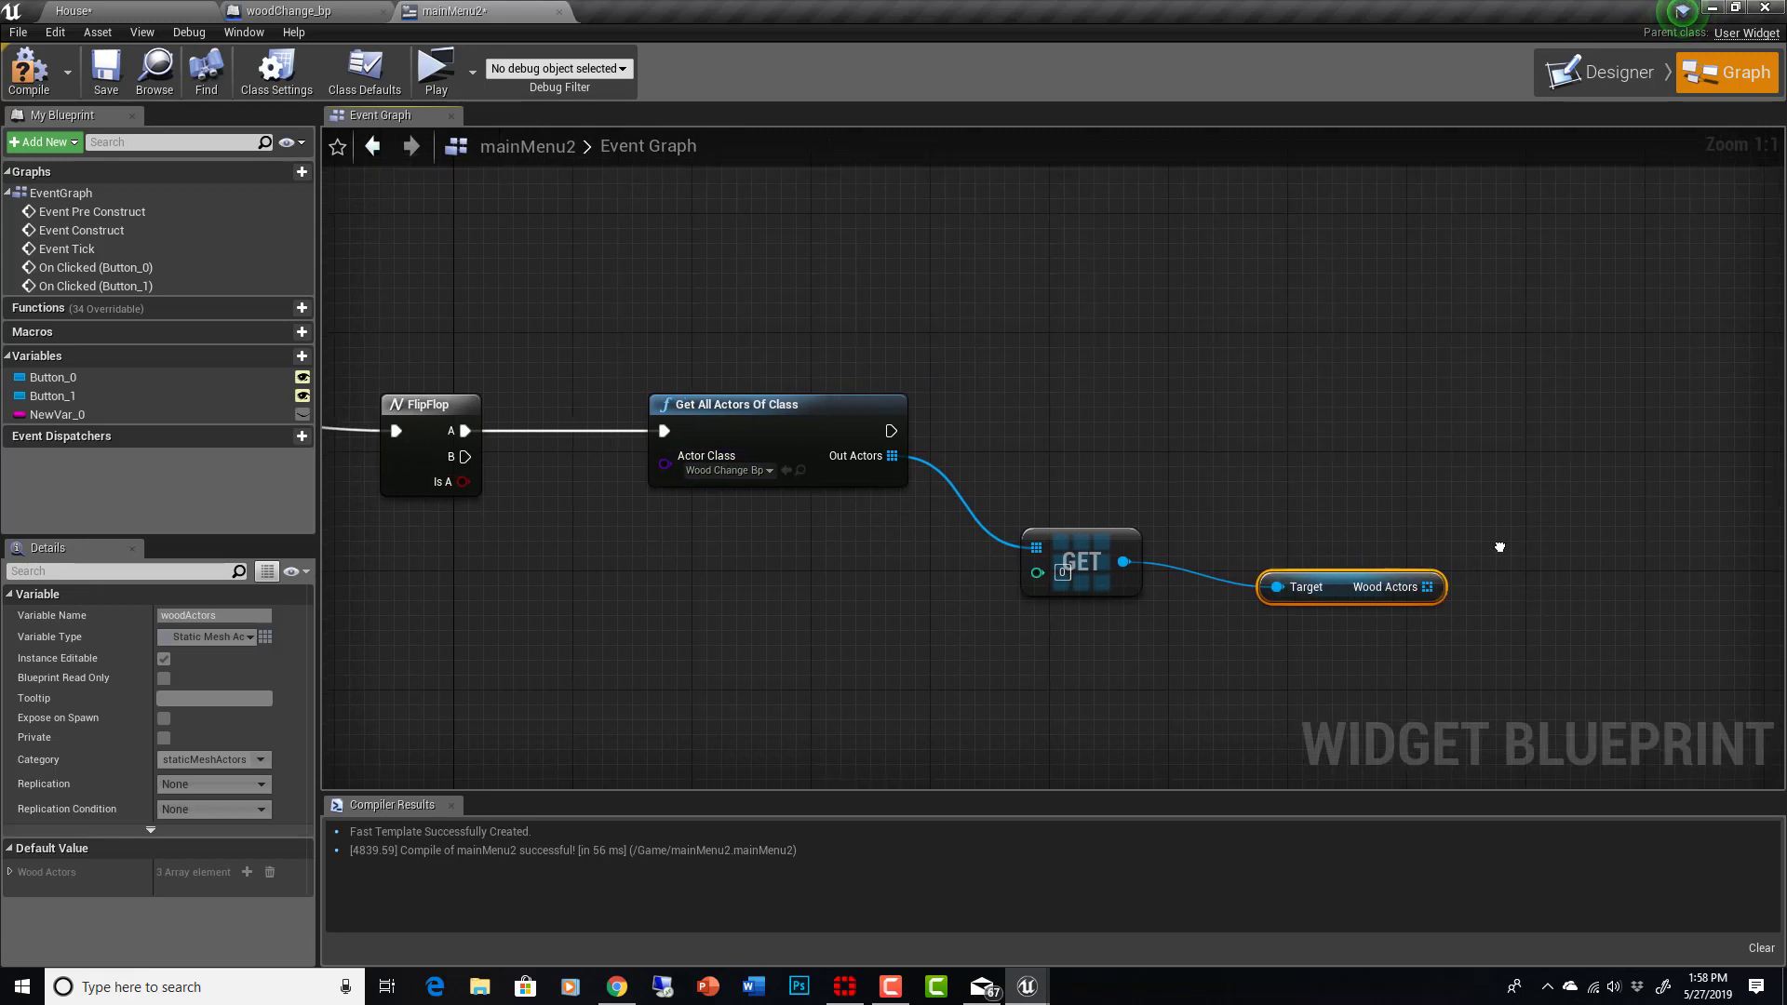
scroll("down", 3)
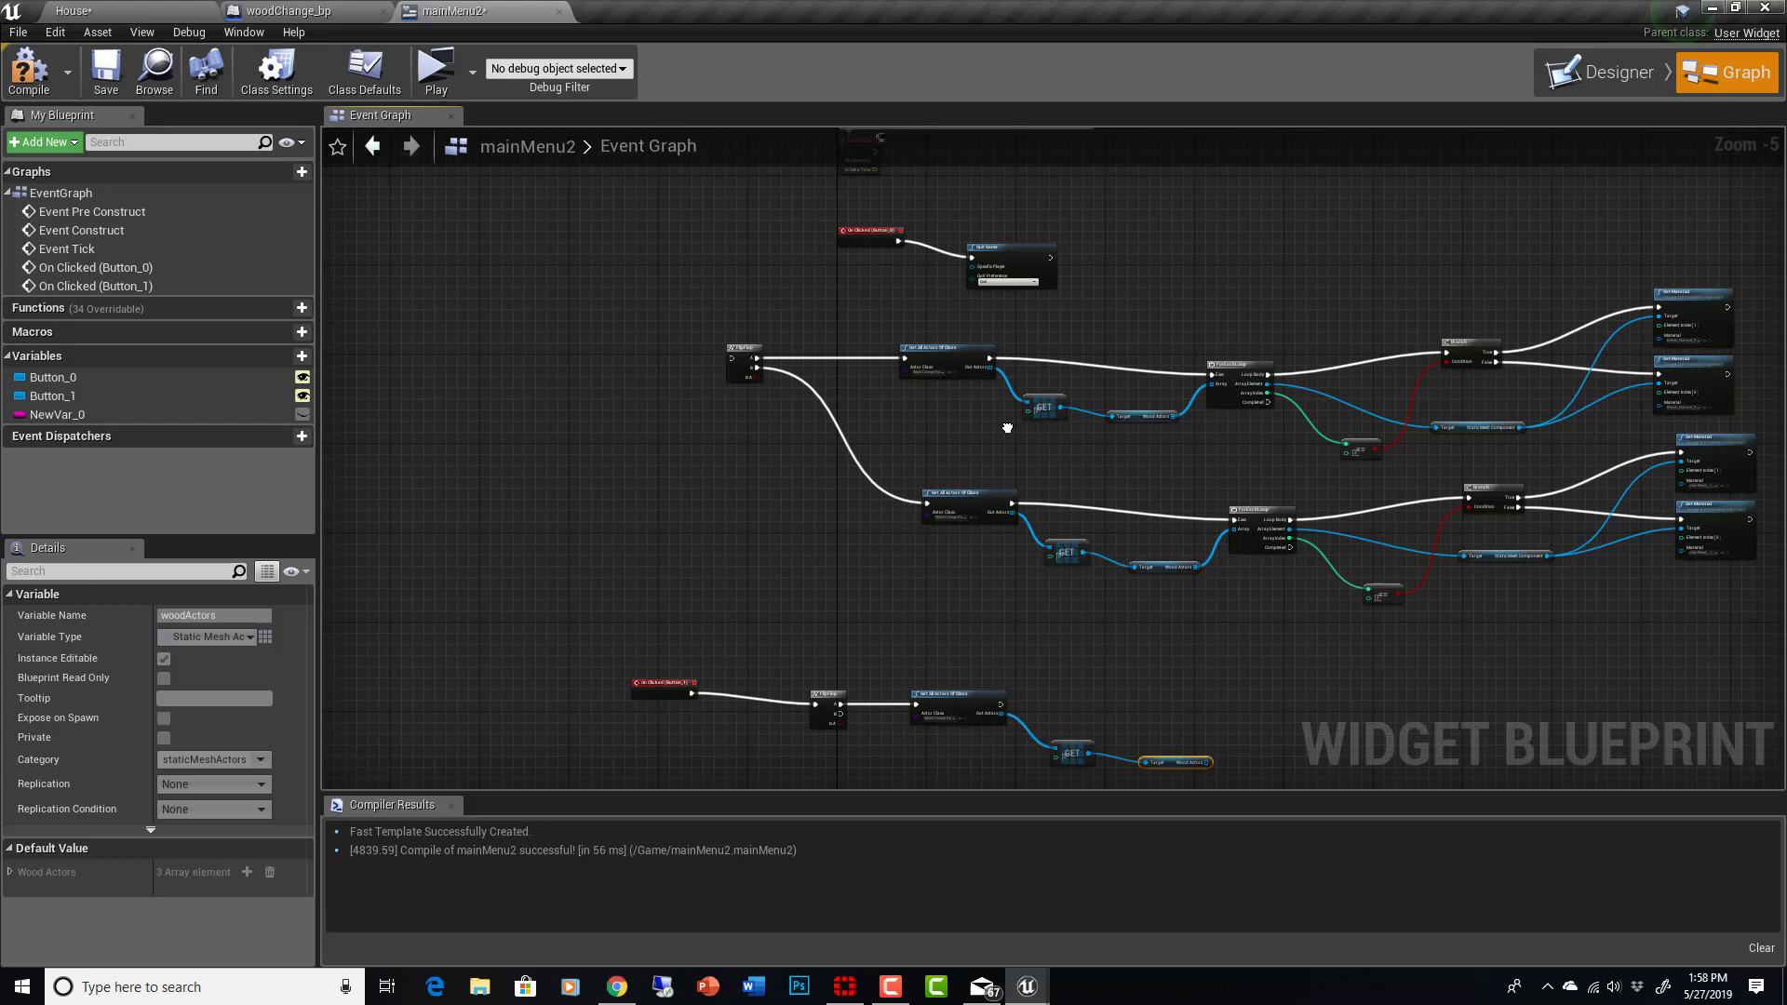
scroll("down", 3)
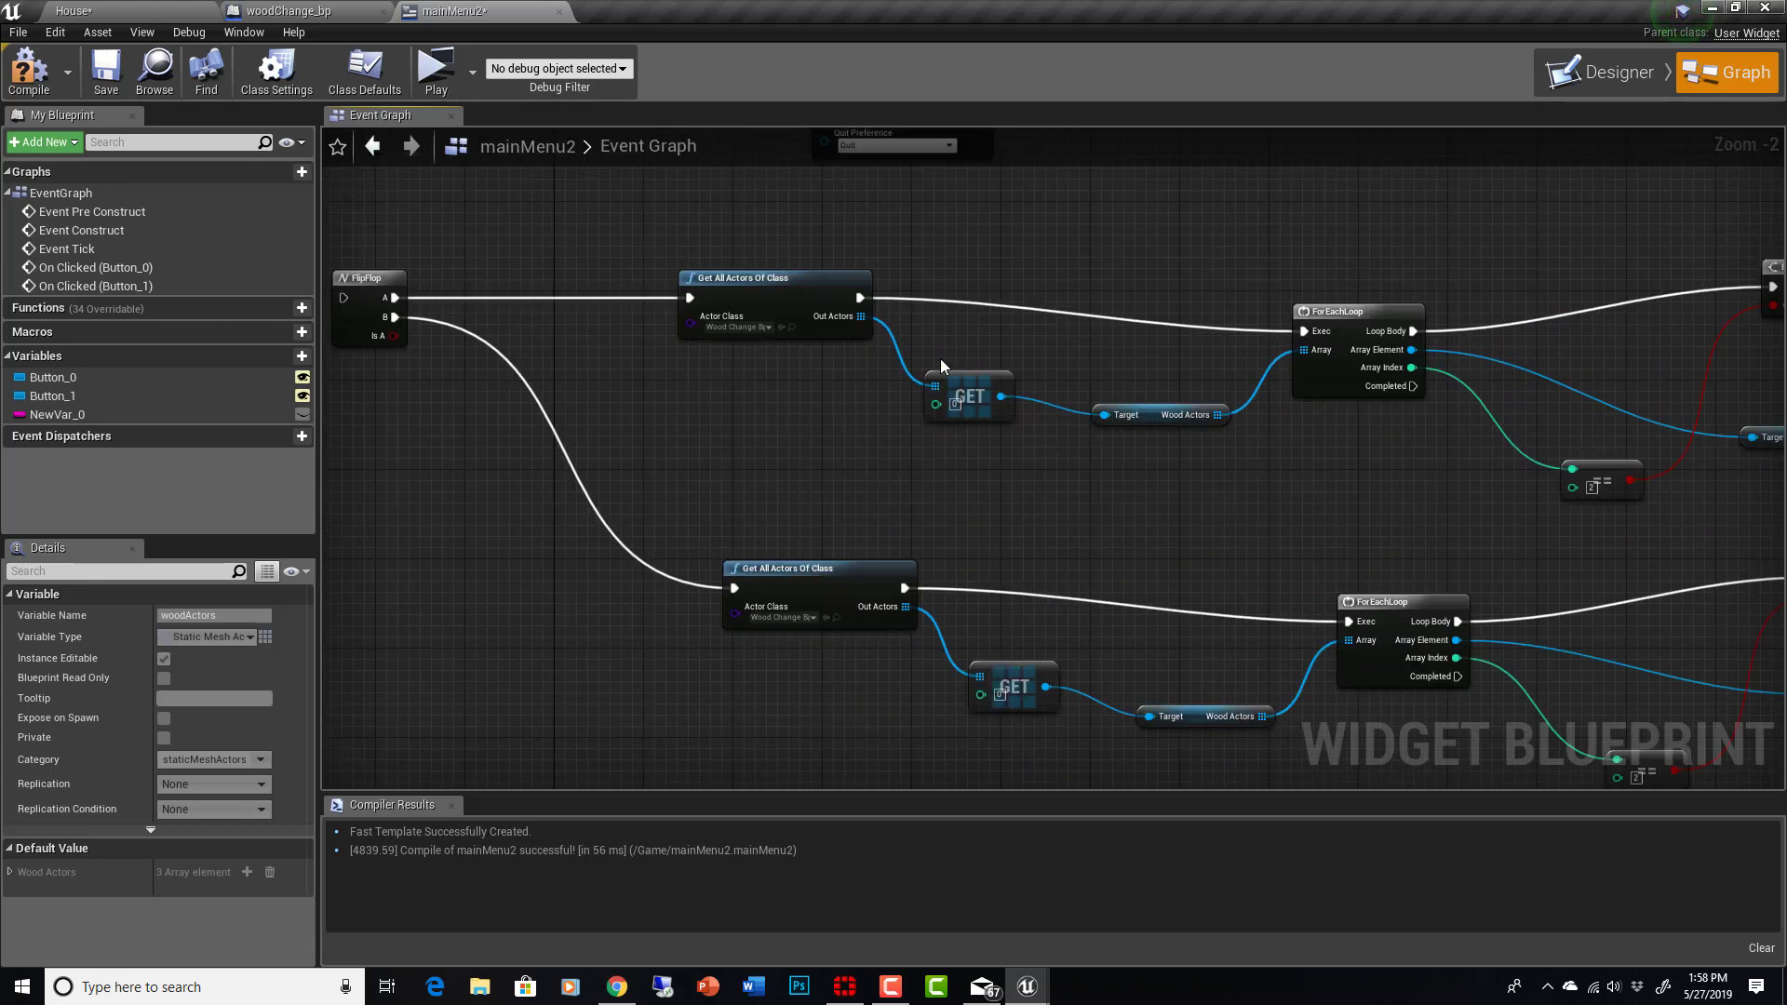
mouse_move(862, 316)
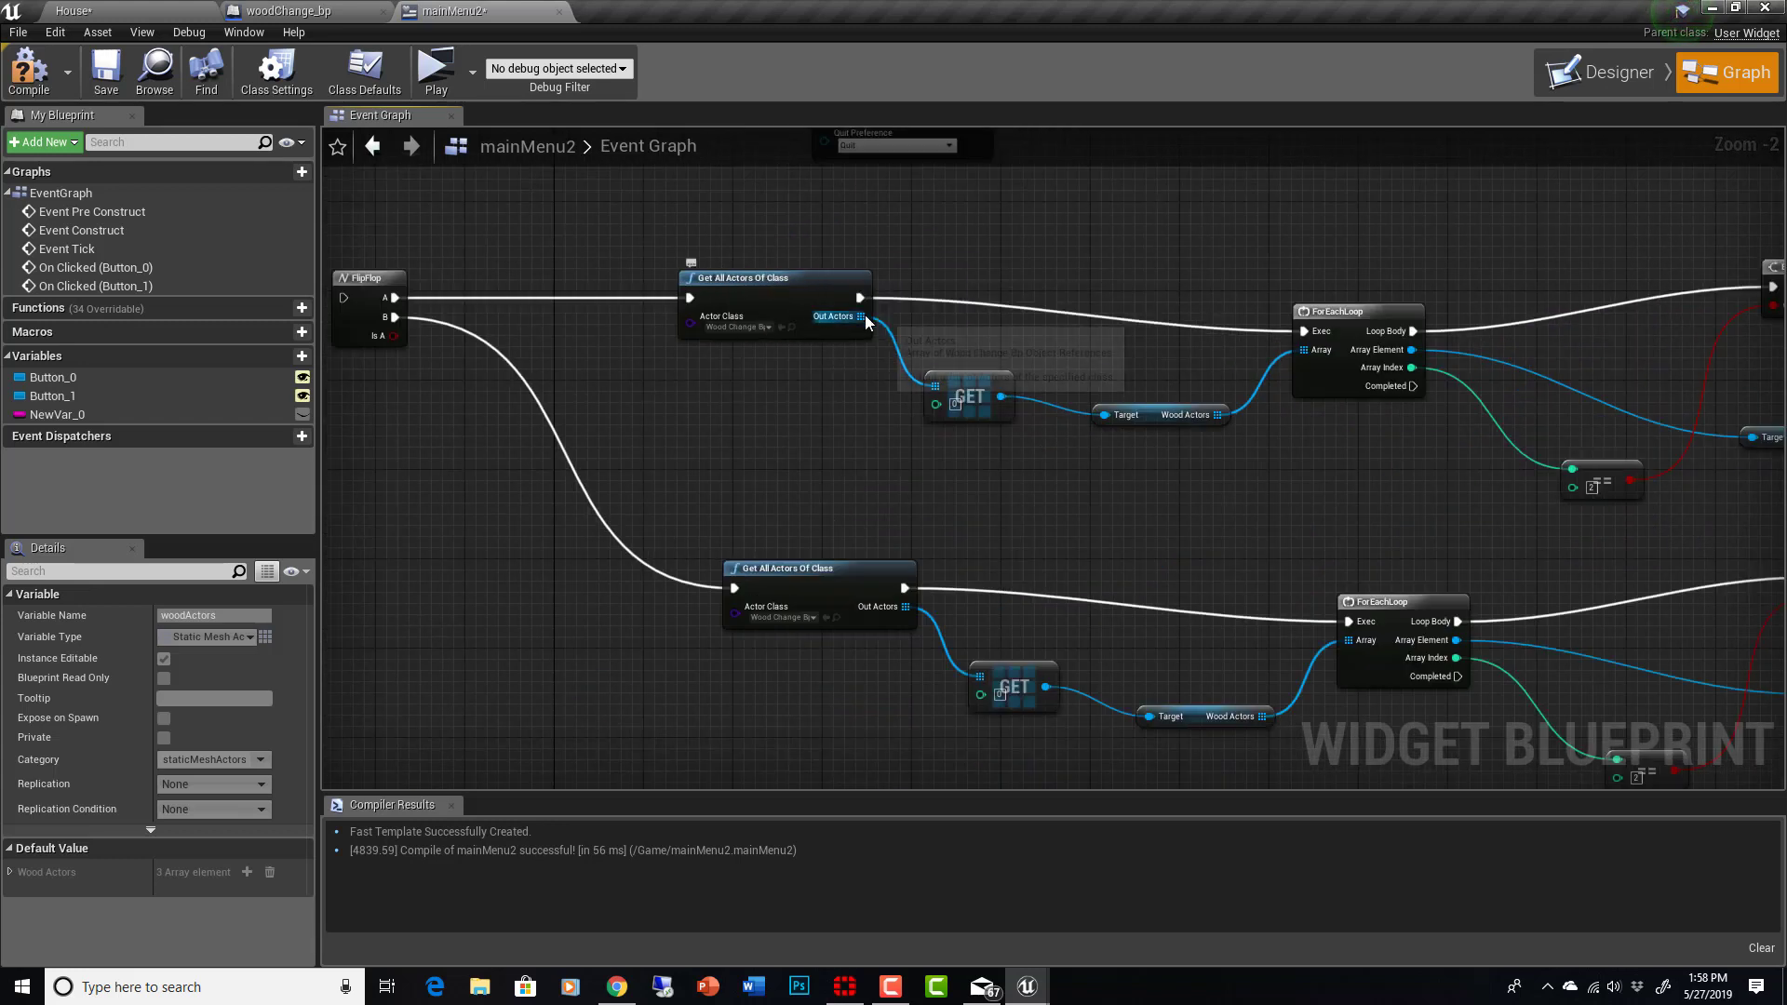
mouse_move(1364, 317)
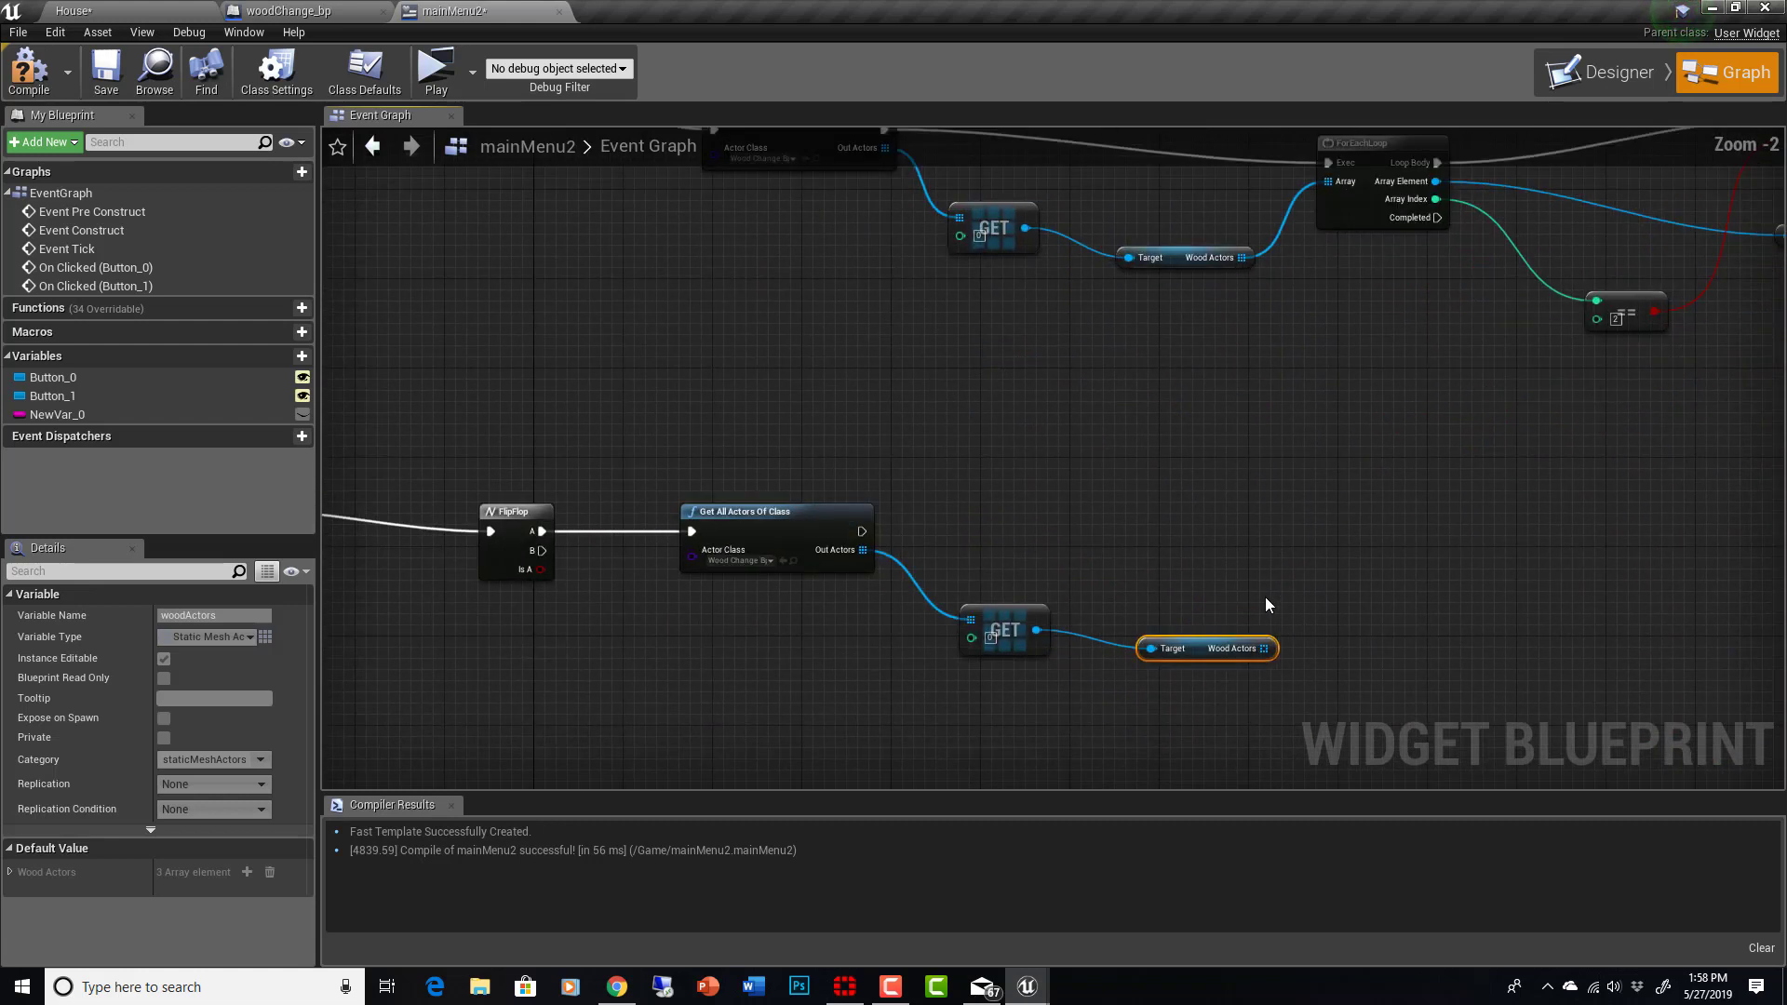
Step: Add a ForEachLoop after Get All Actors Of Class and feed it the Wood Actors array
left_click_drag(866, 532, 1334, 550)
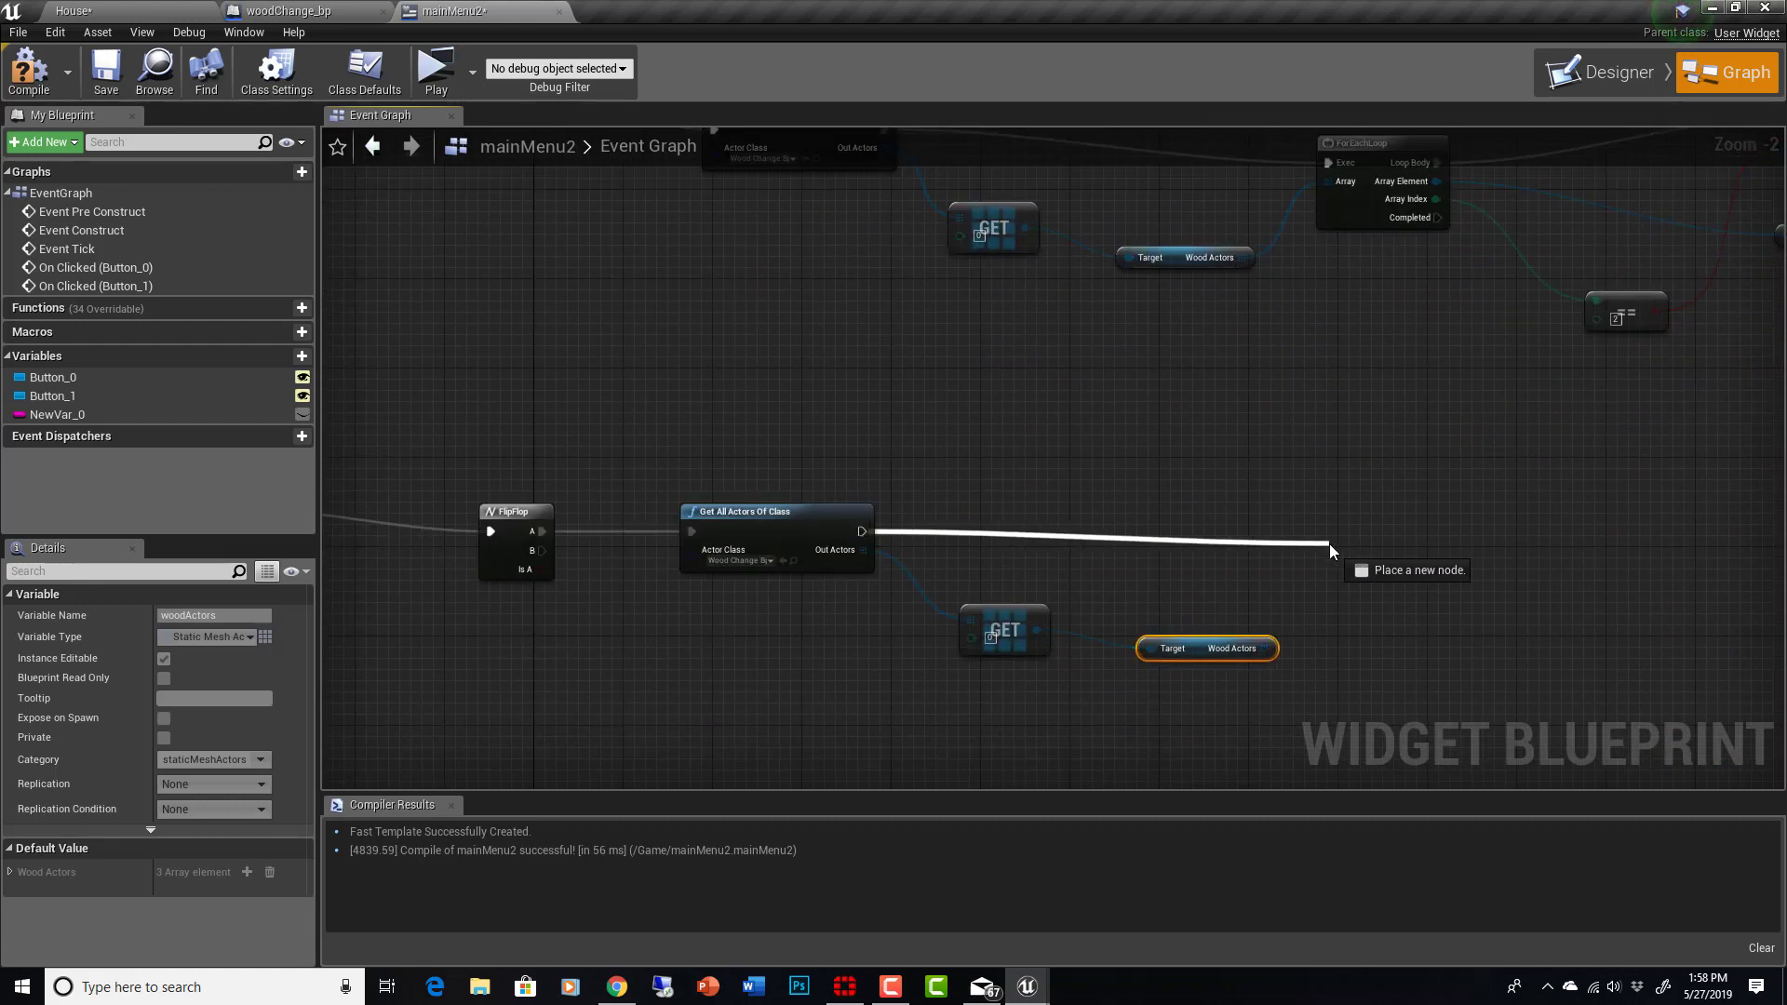
left_click(1331, 550)
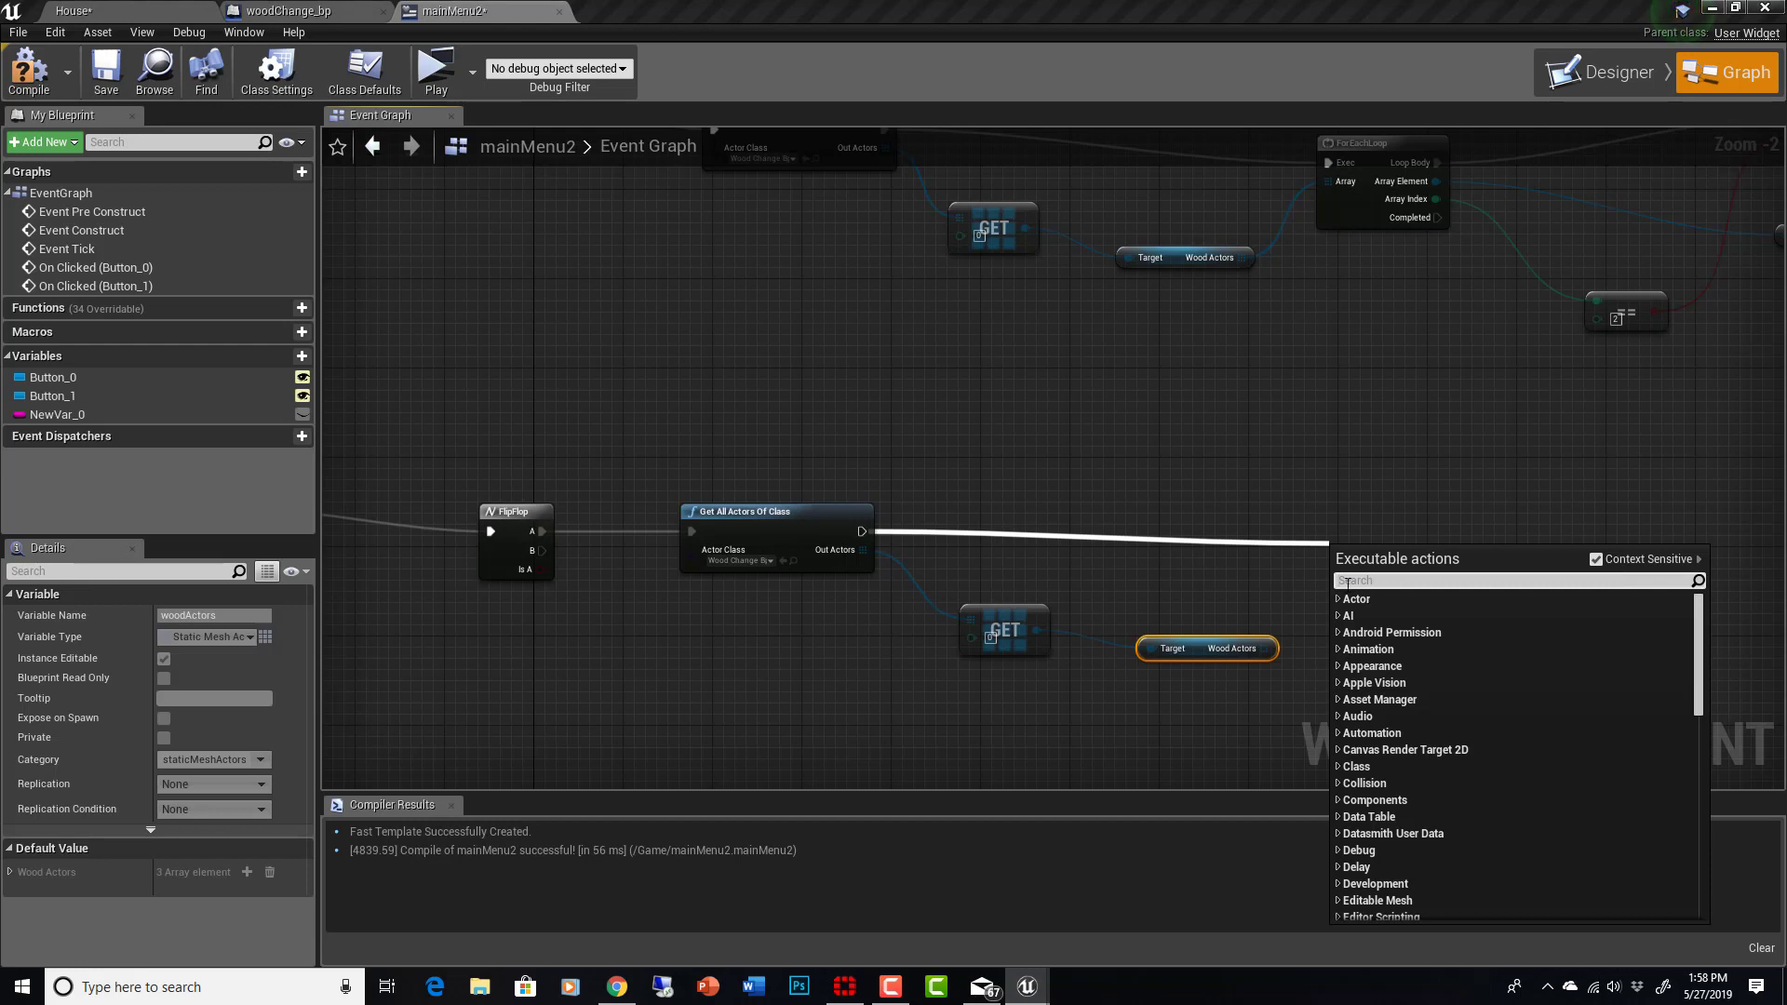
type("for")
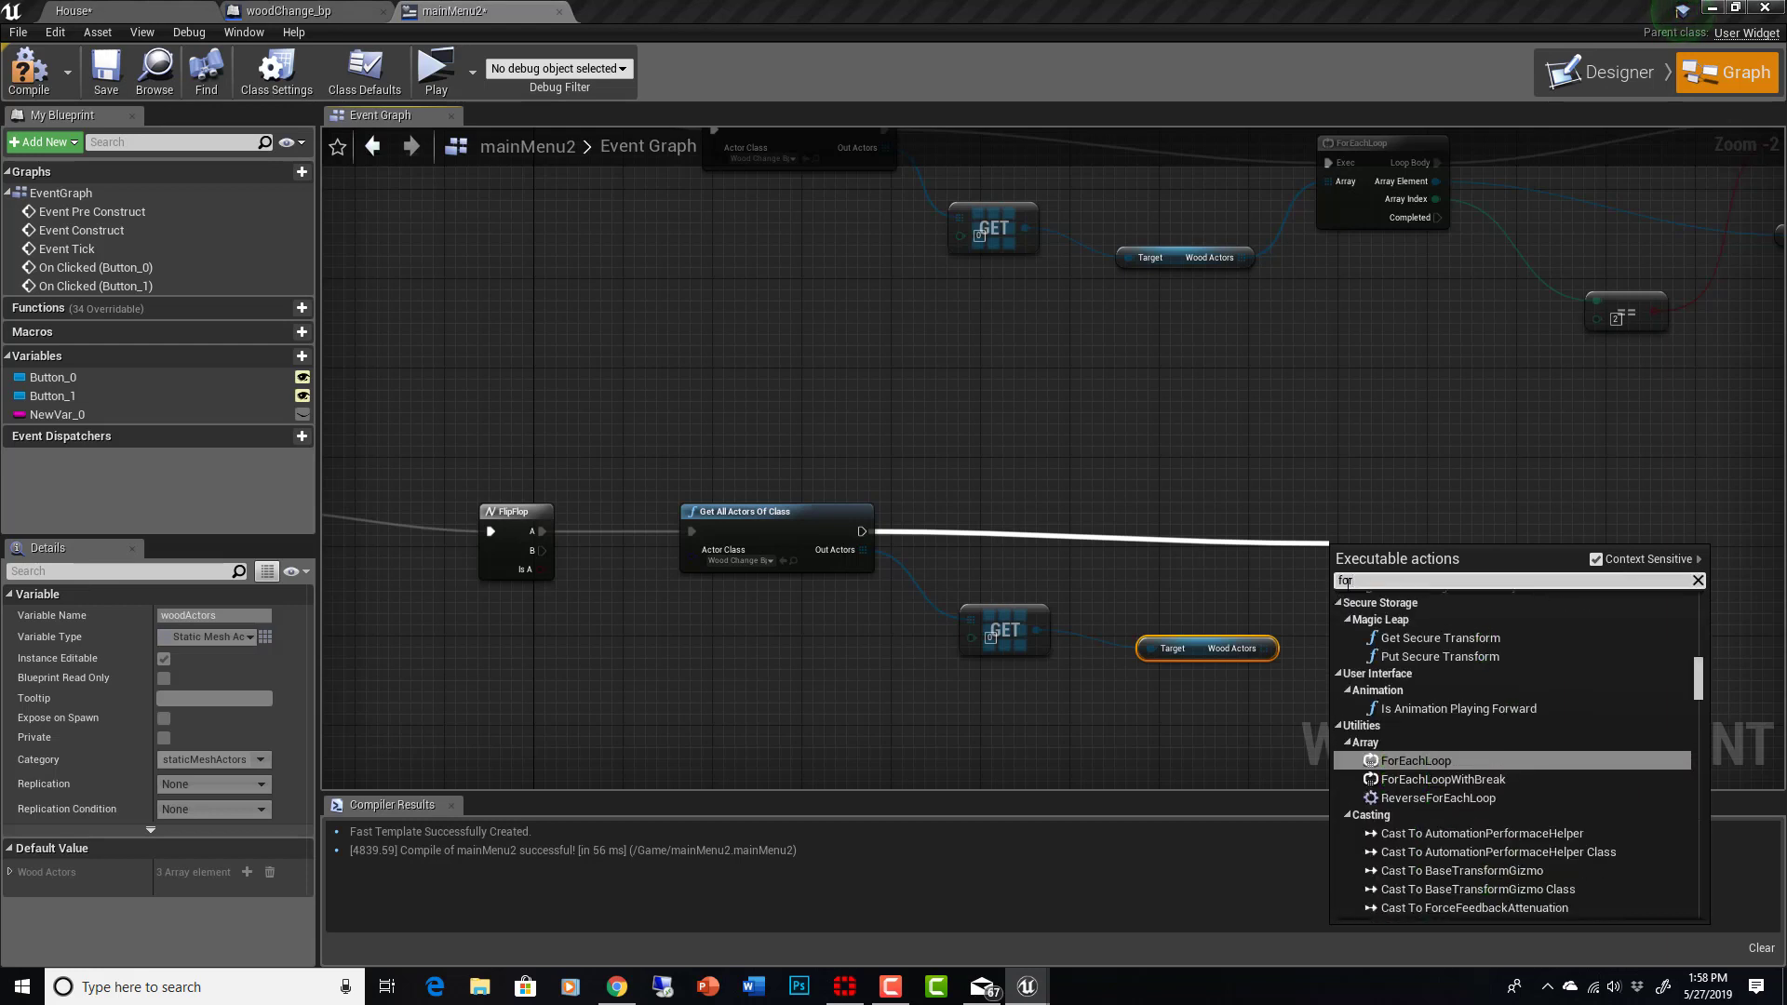
left_click(1416, 761)
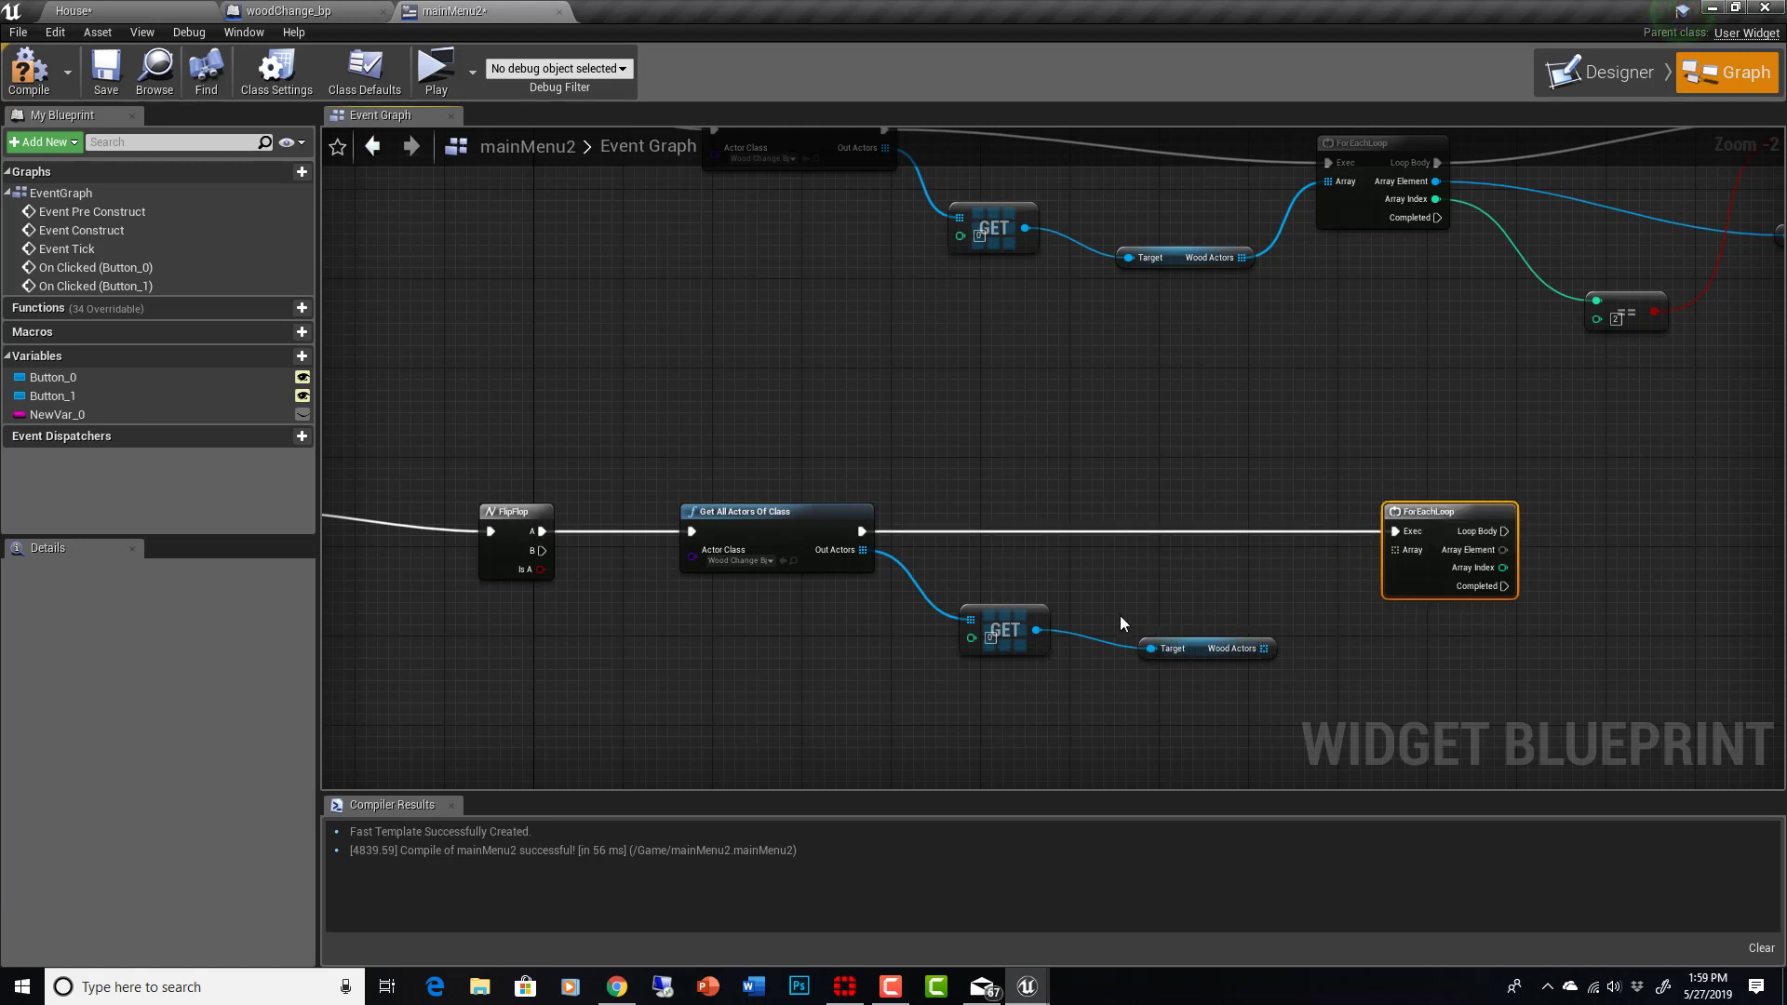
mouse_move(1284, 655)
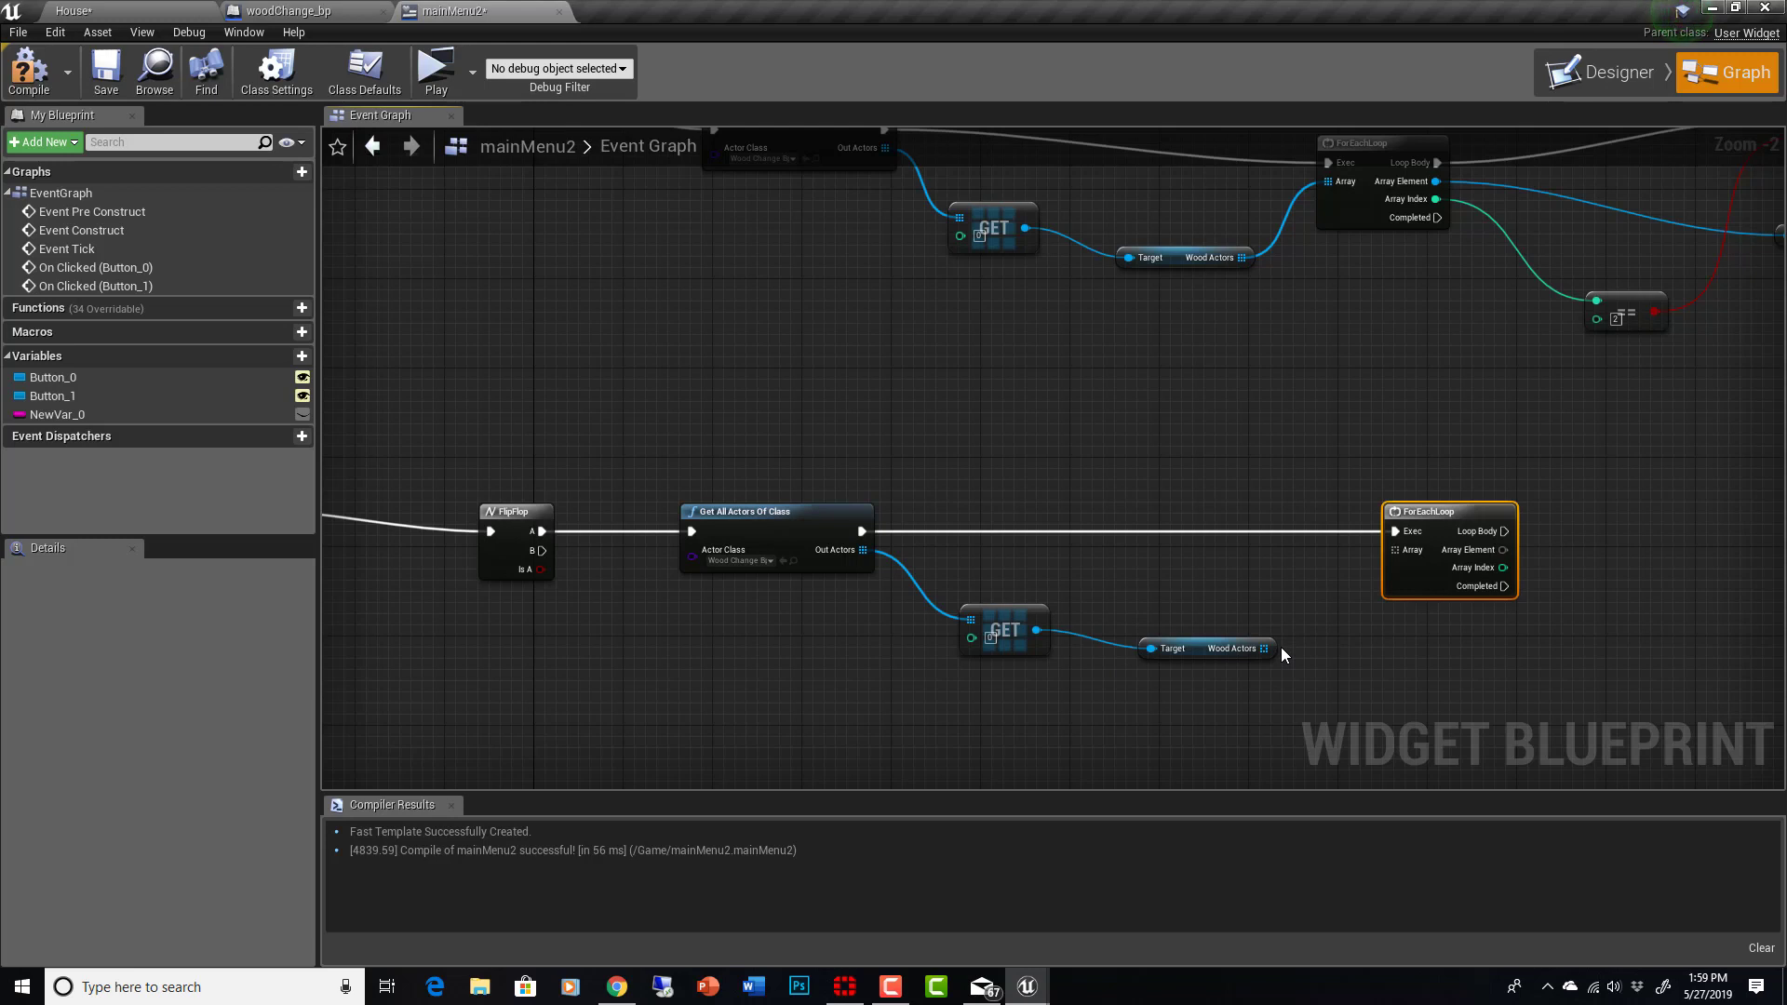
mouse_move(1273, 673)
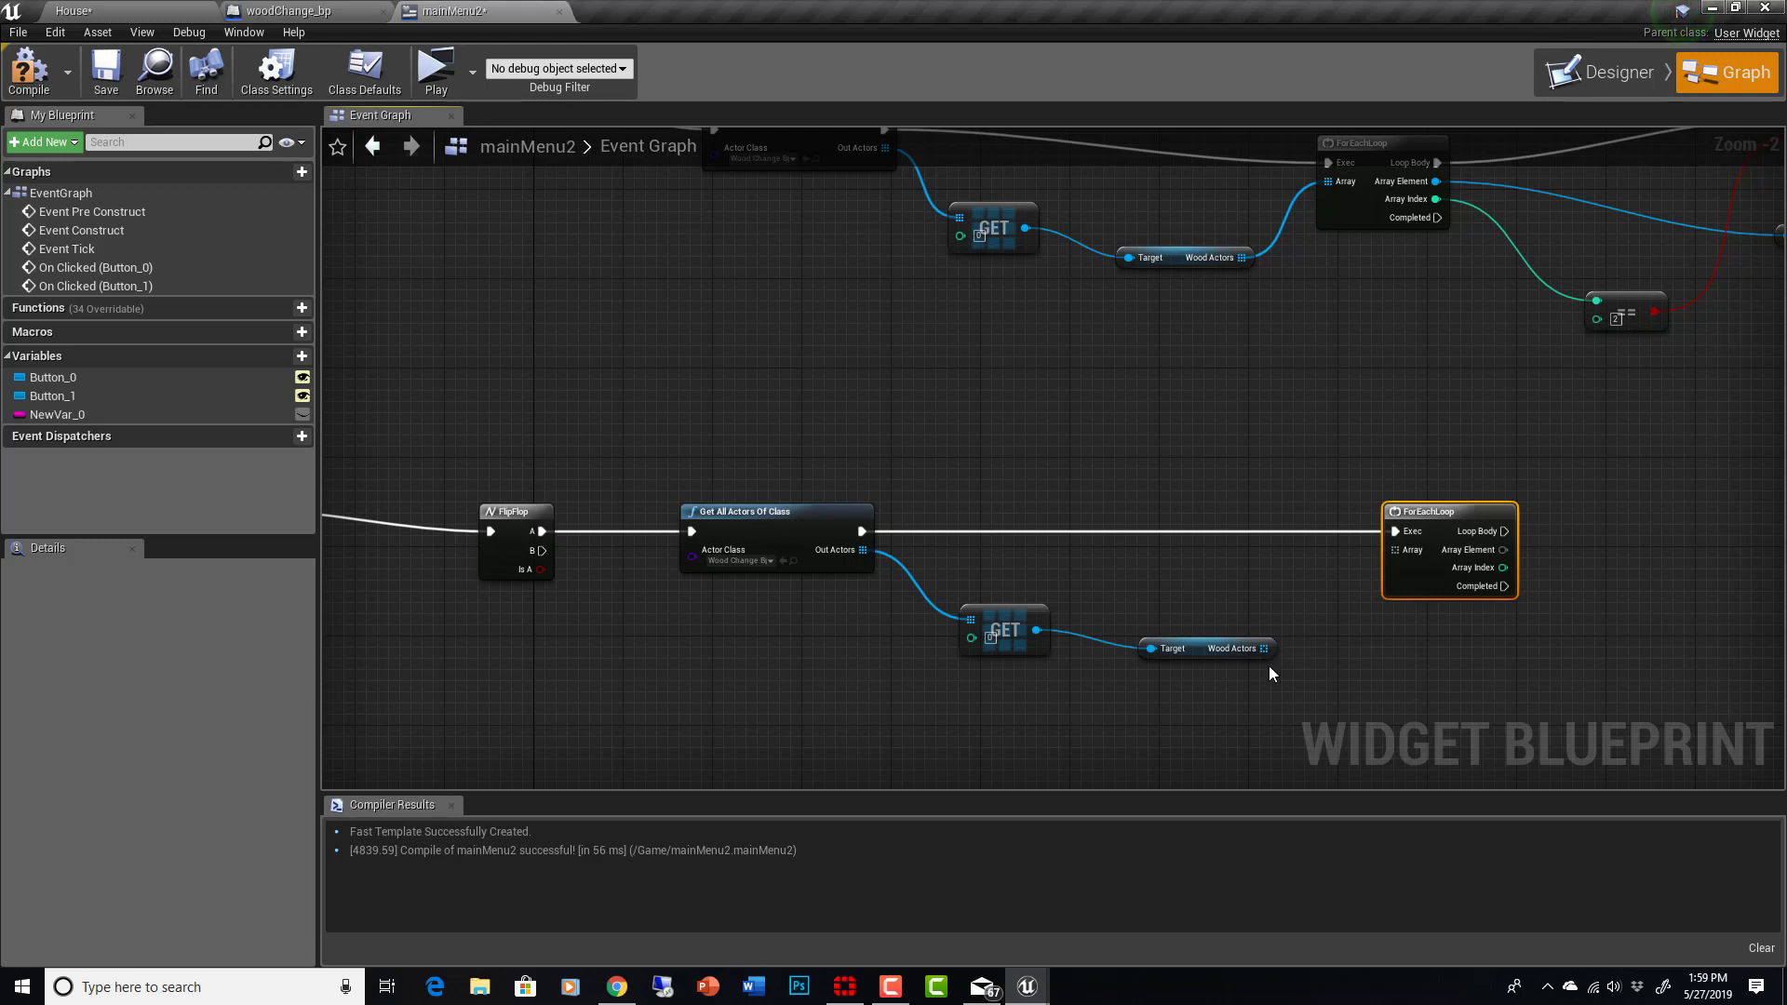
mouse_move(1238, 661)
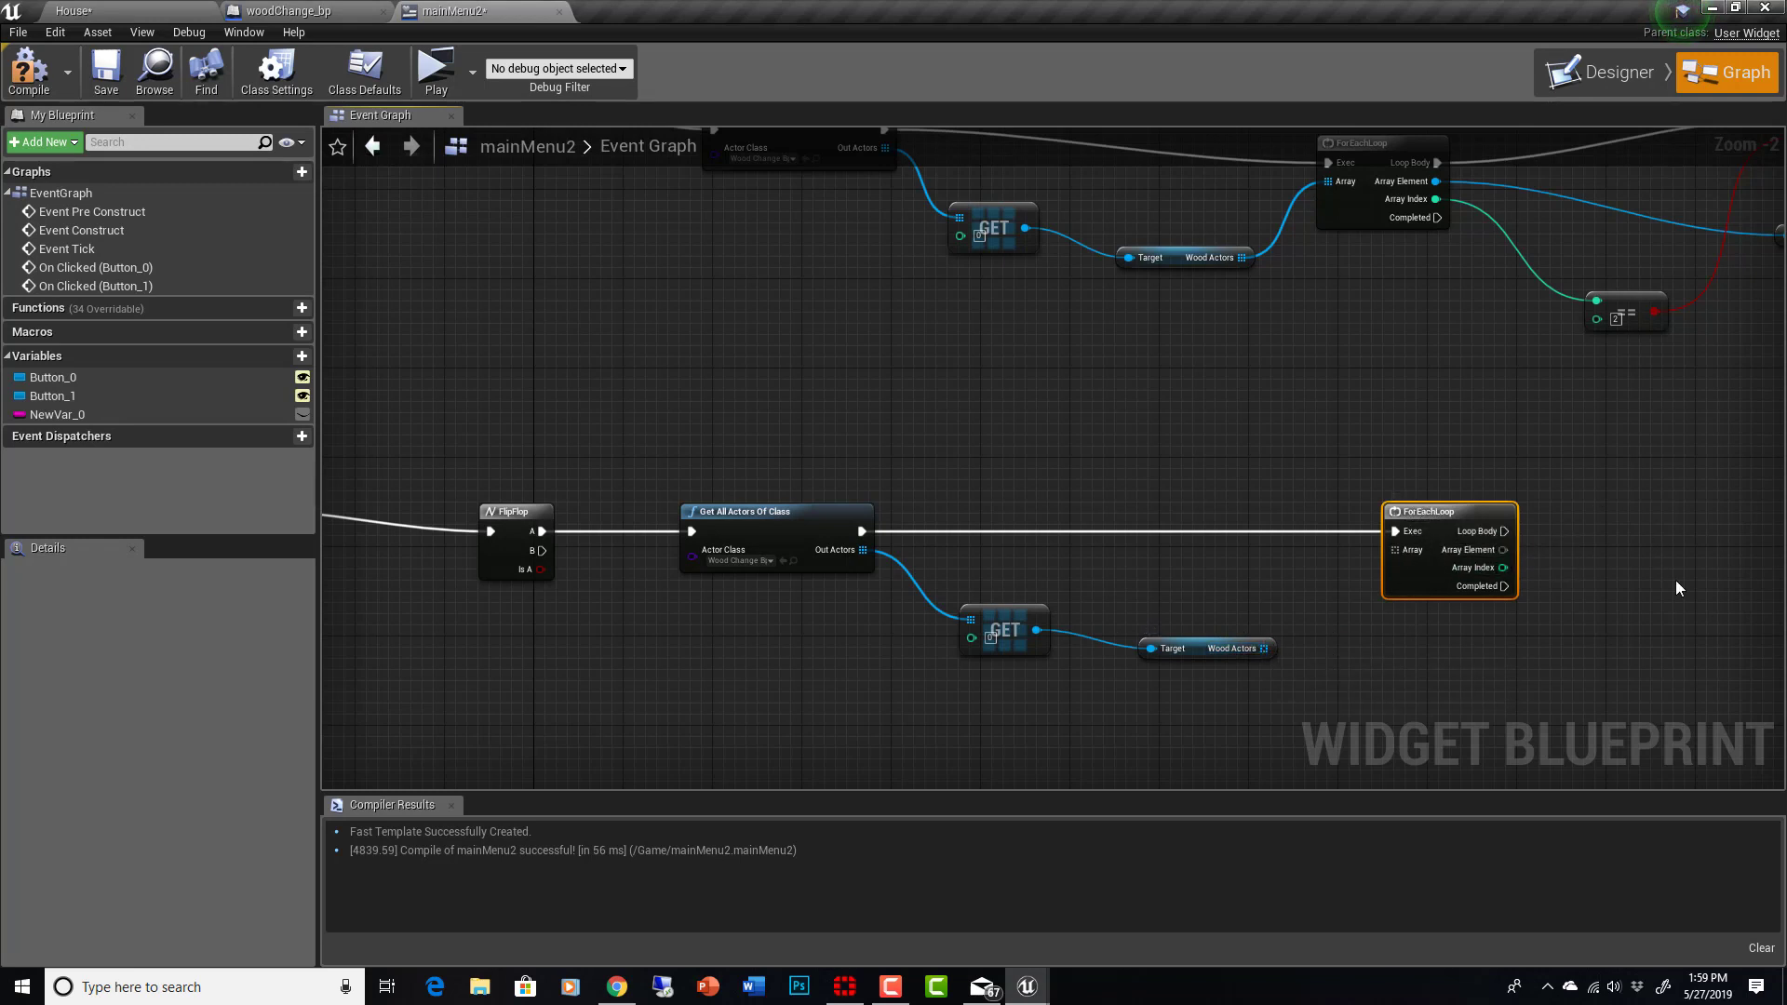
left_click_drag(1258, 648, 1342, 604)
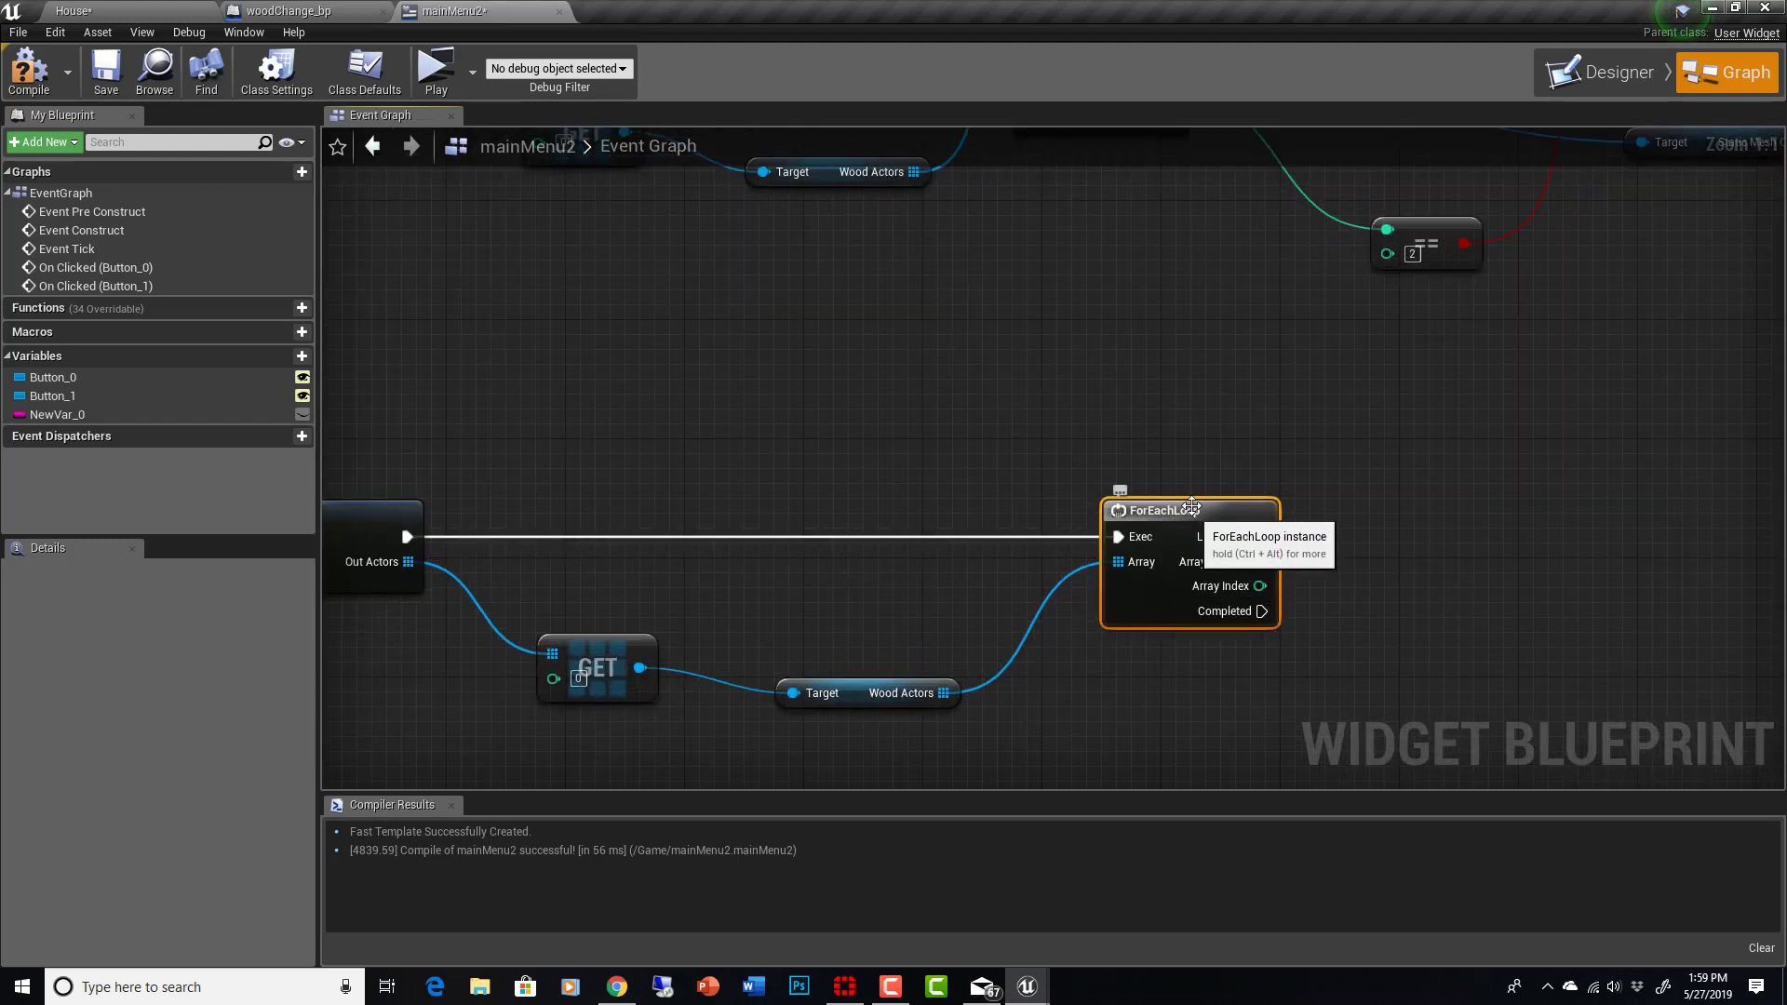
mouse_move(901, 697)
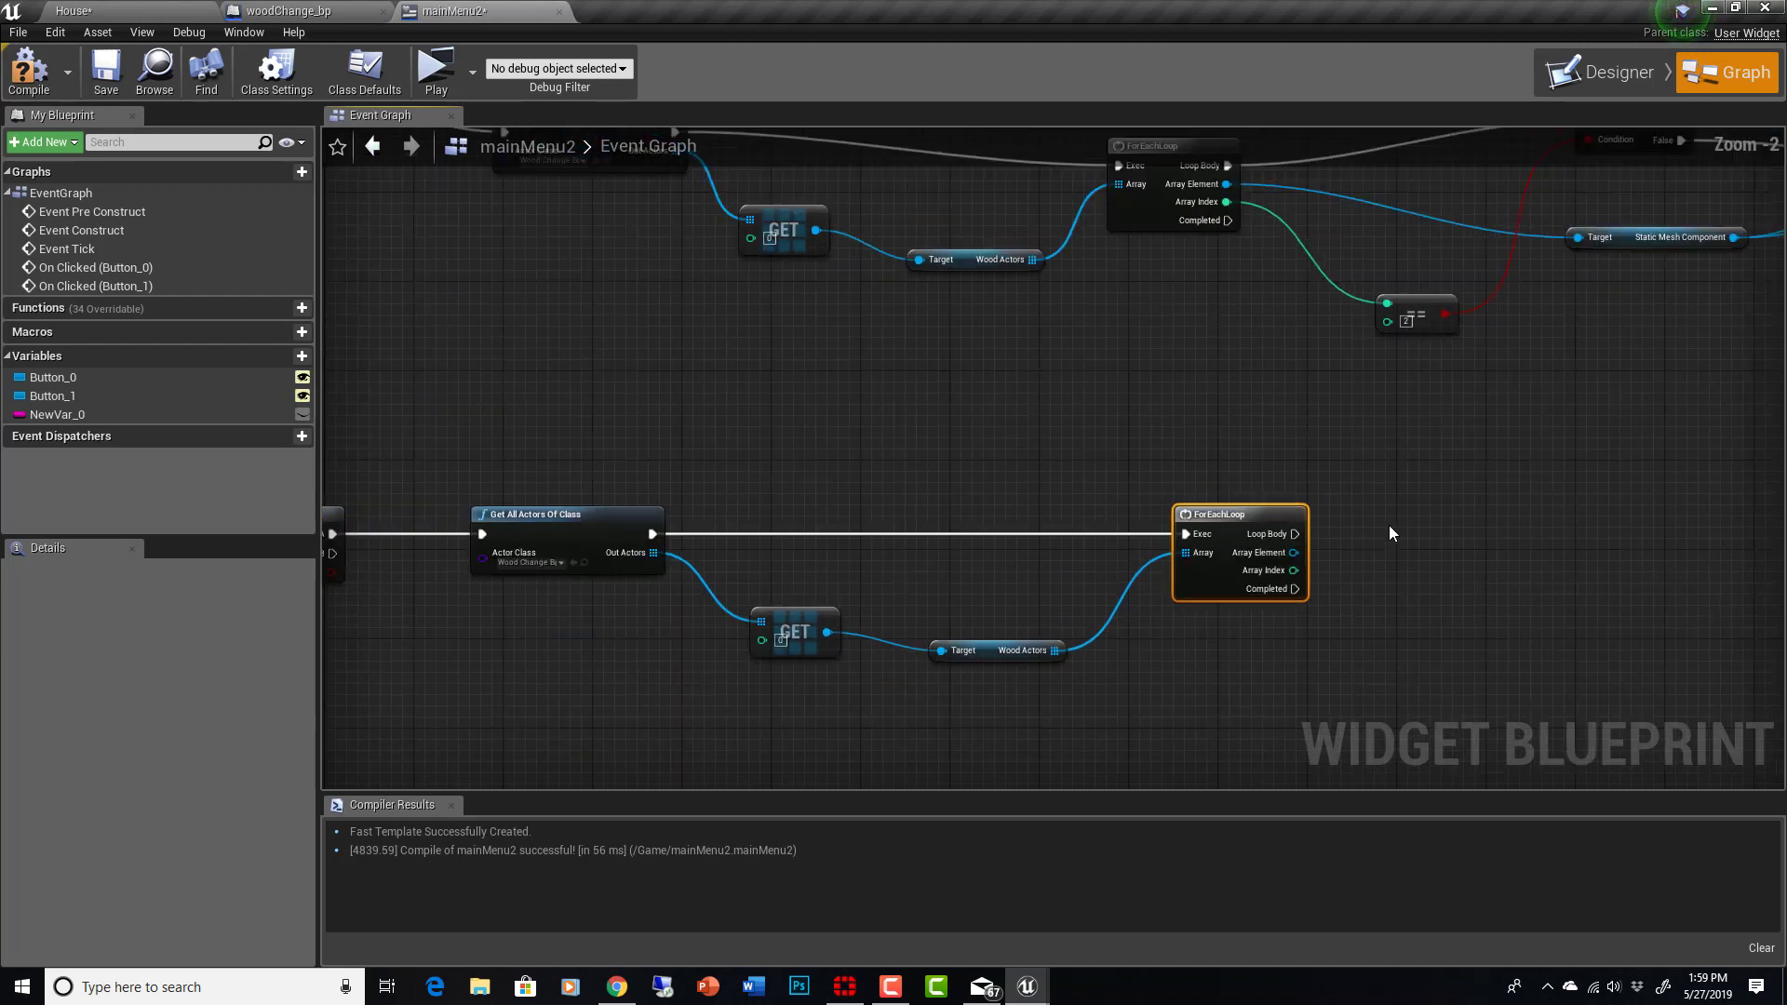
scroll("down", 3)
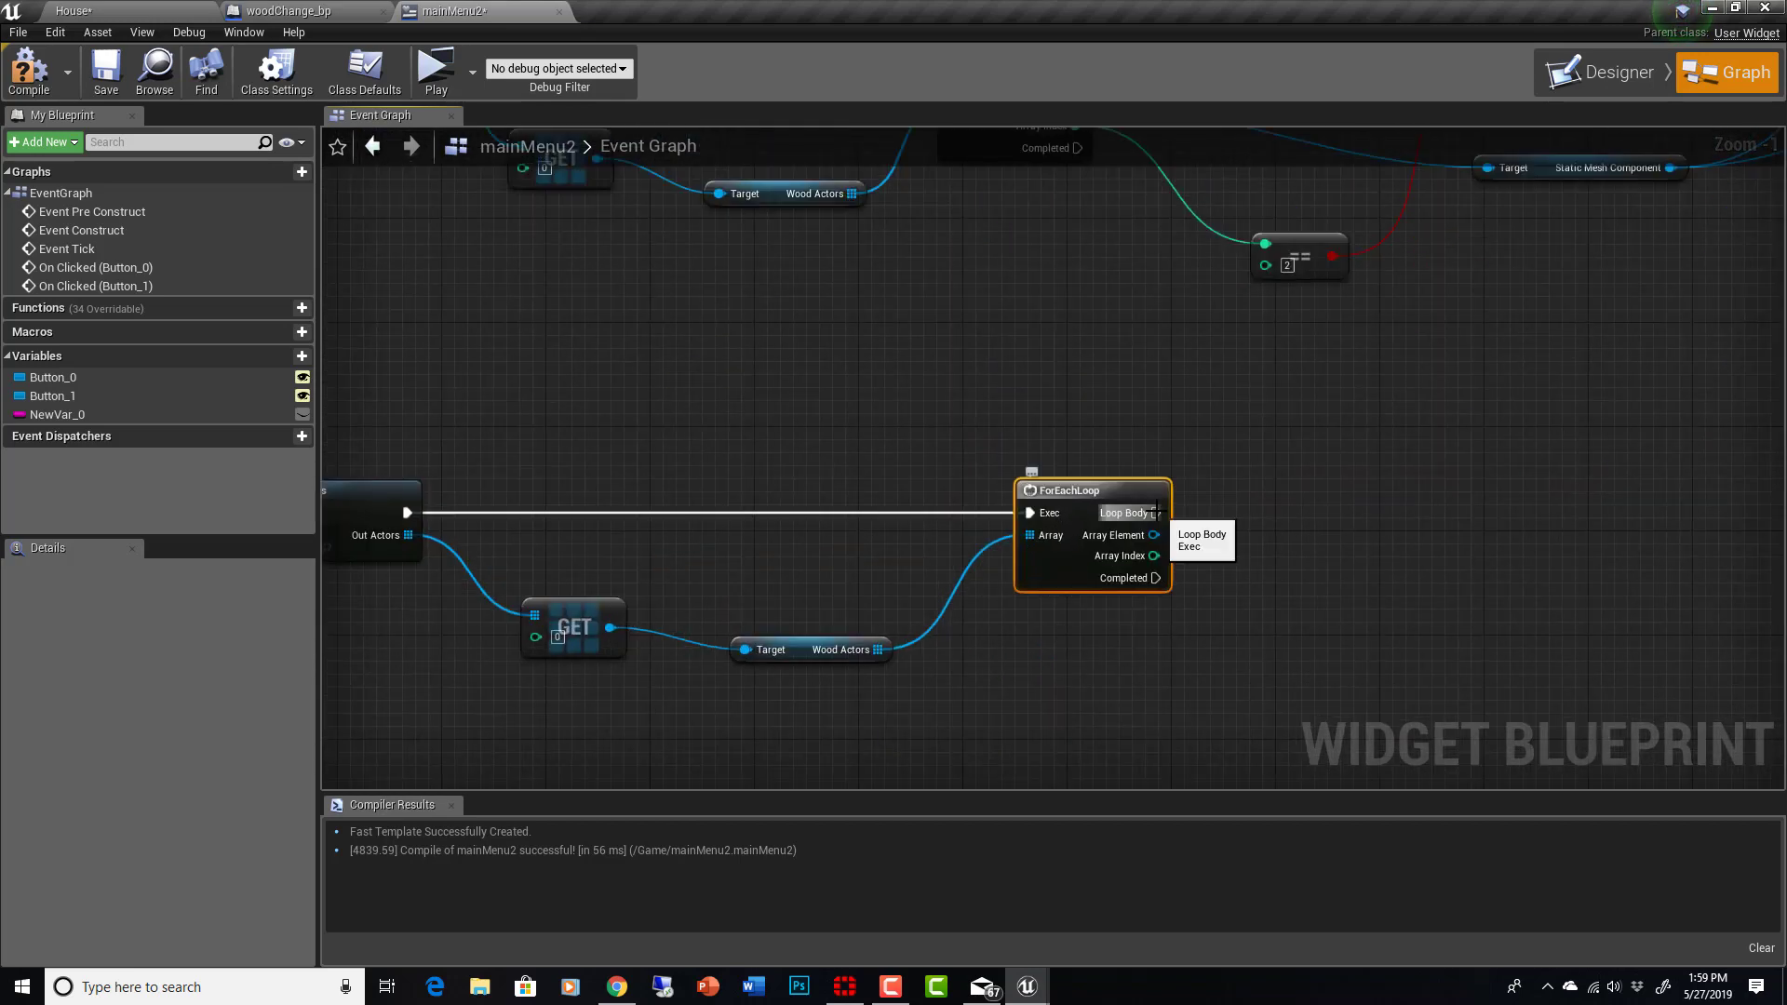
Step: Add Set Material on Loop Body, targeting each element's Static Mesh Component
type("set mater")
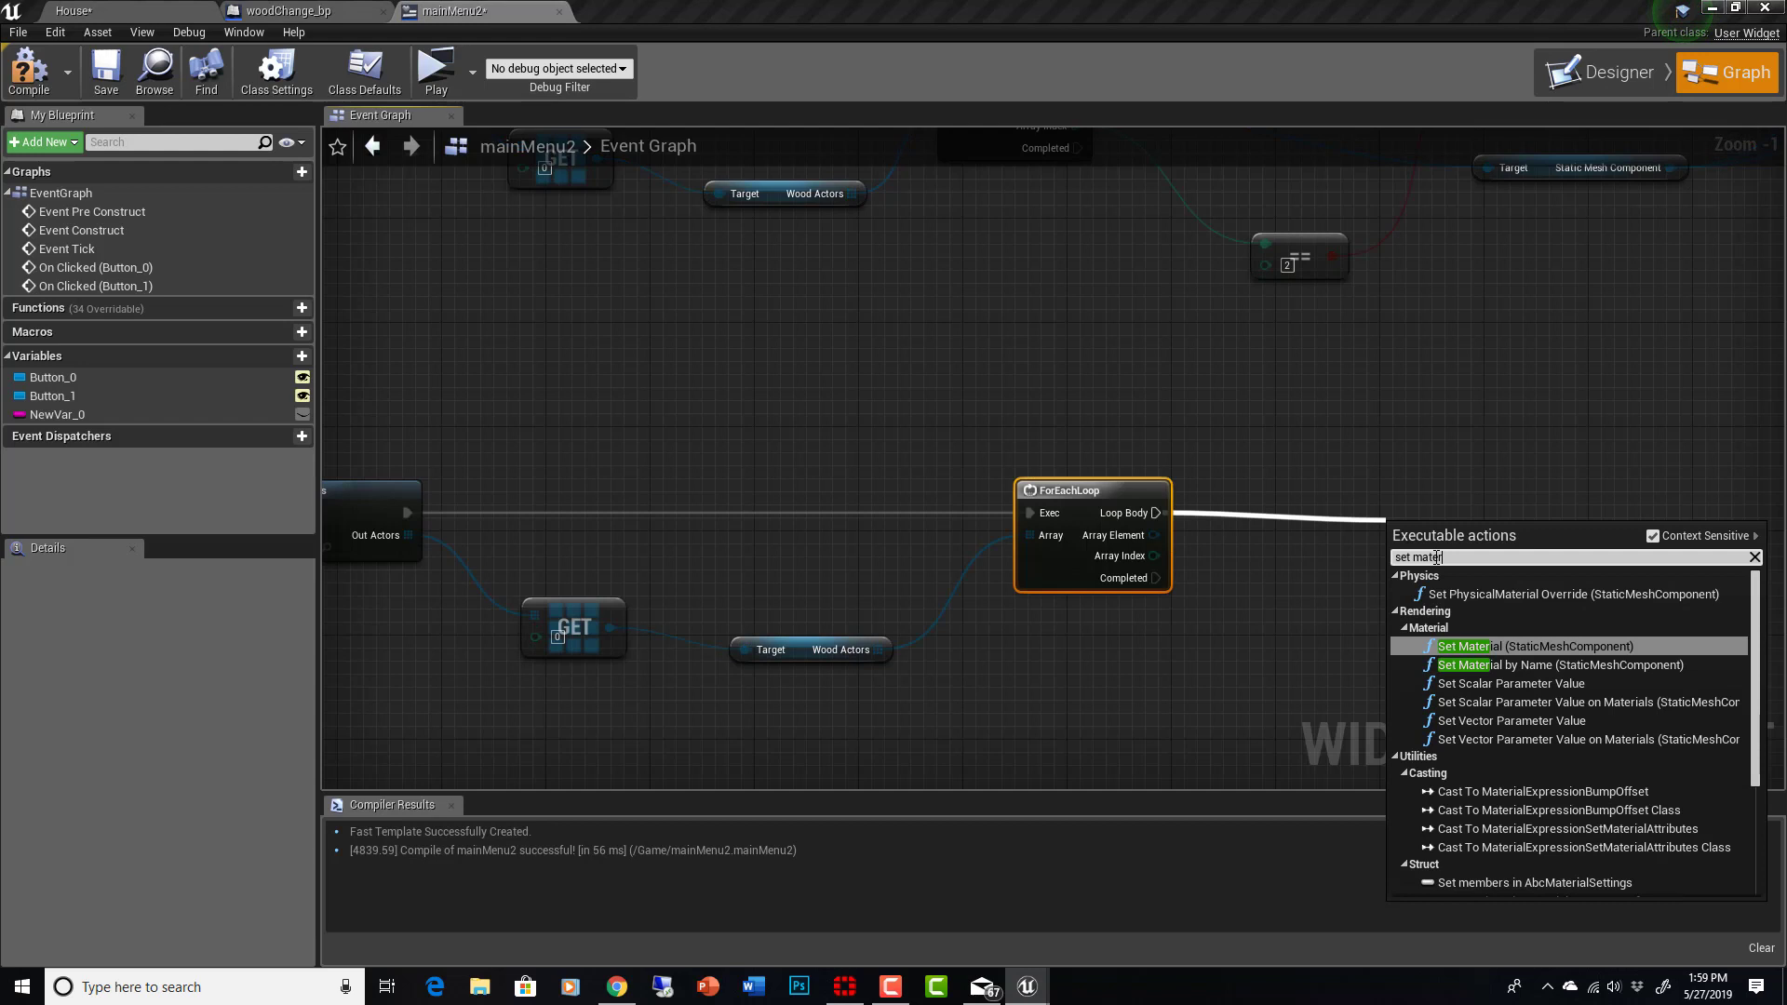
mouse_move(1522, 647)
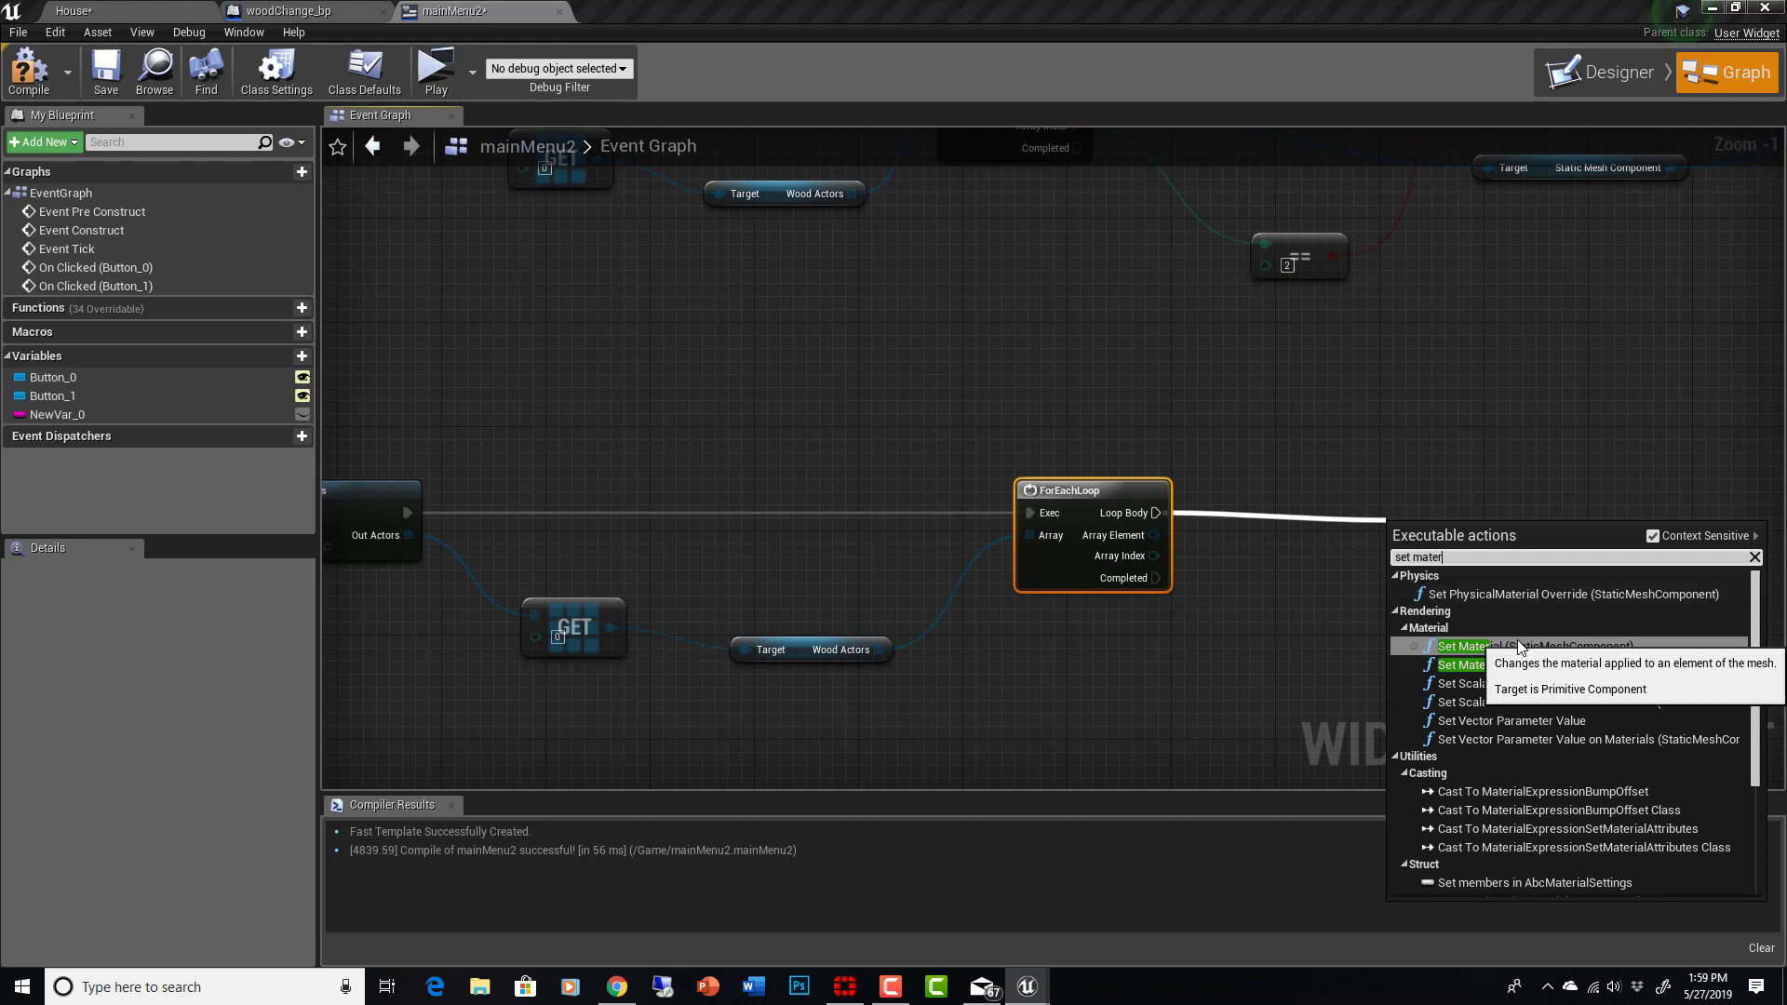
left_click(1464, 646)
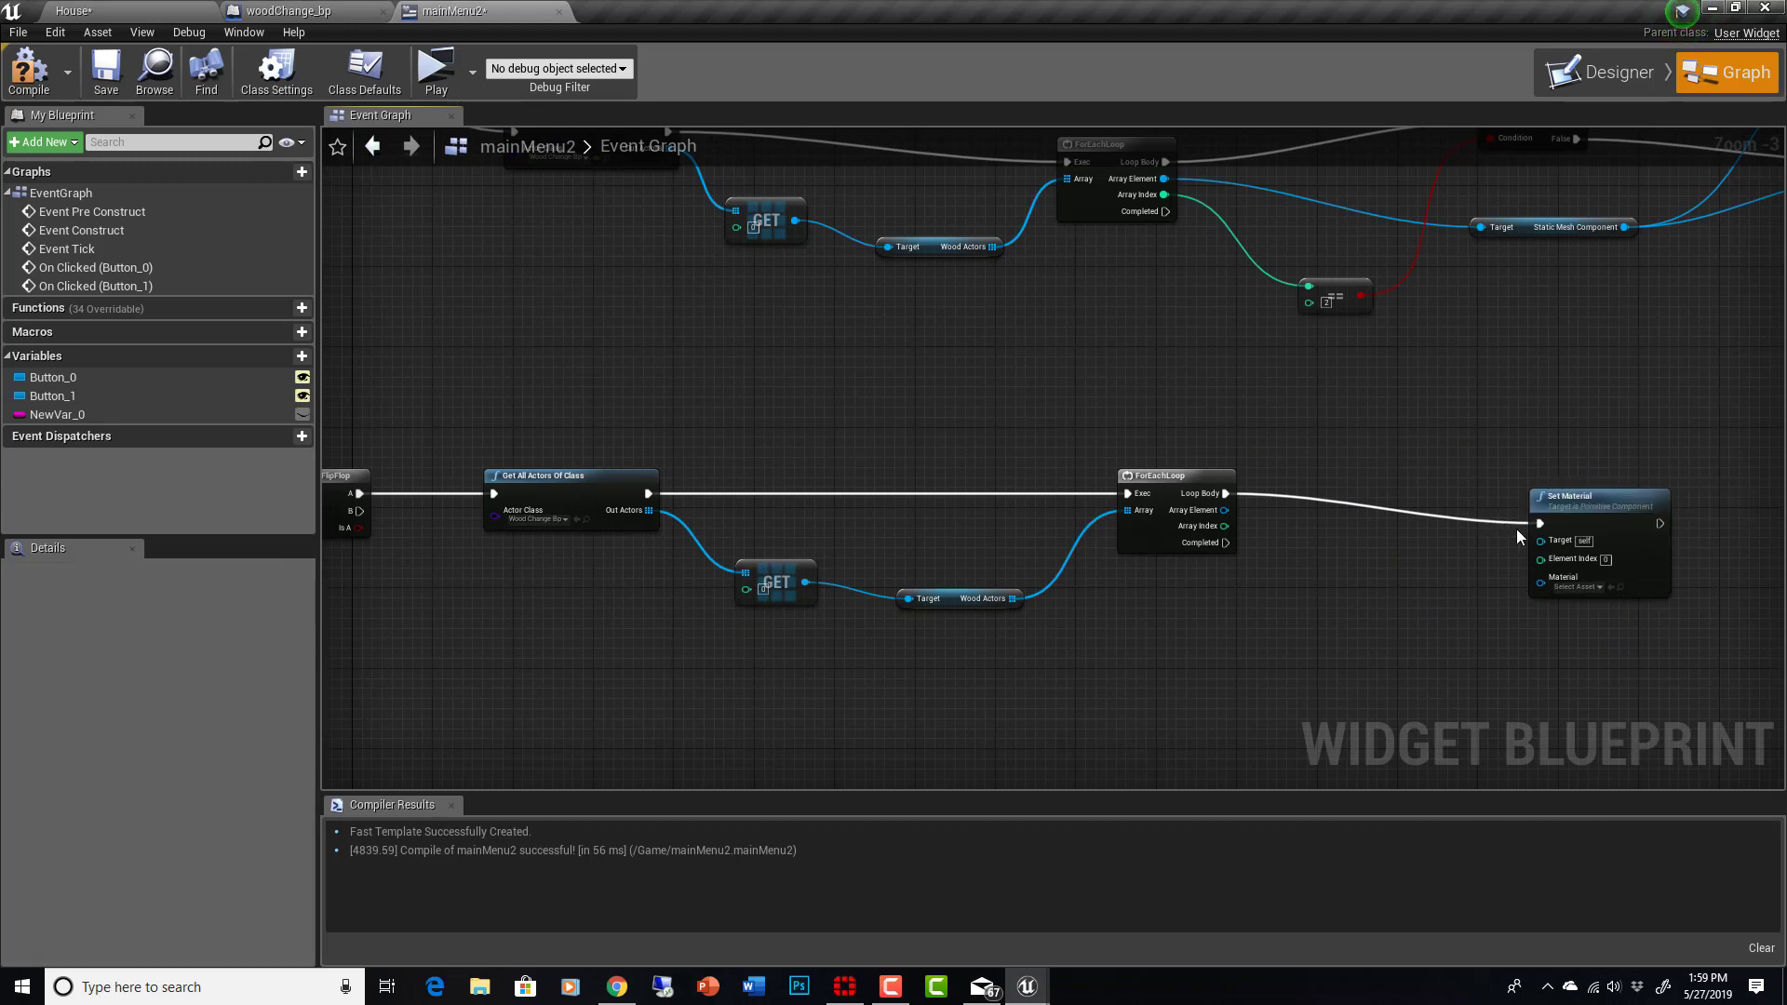
mouse_move(1224, 510)
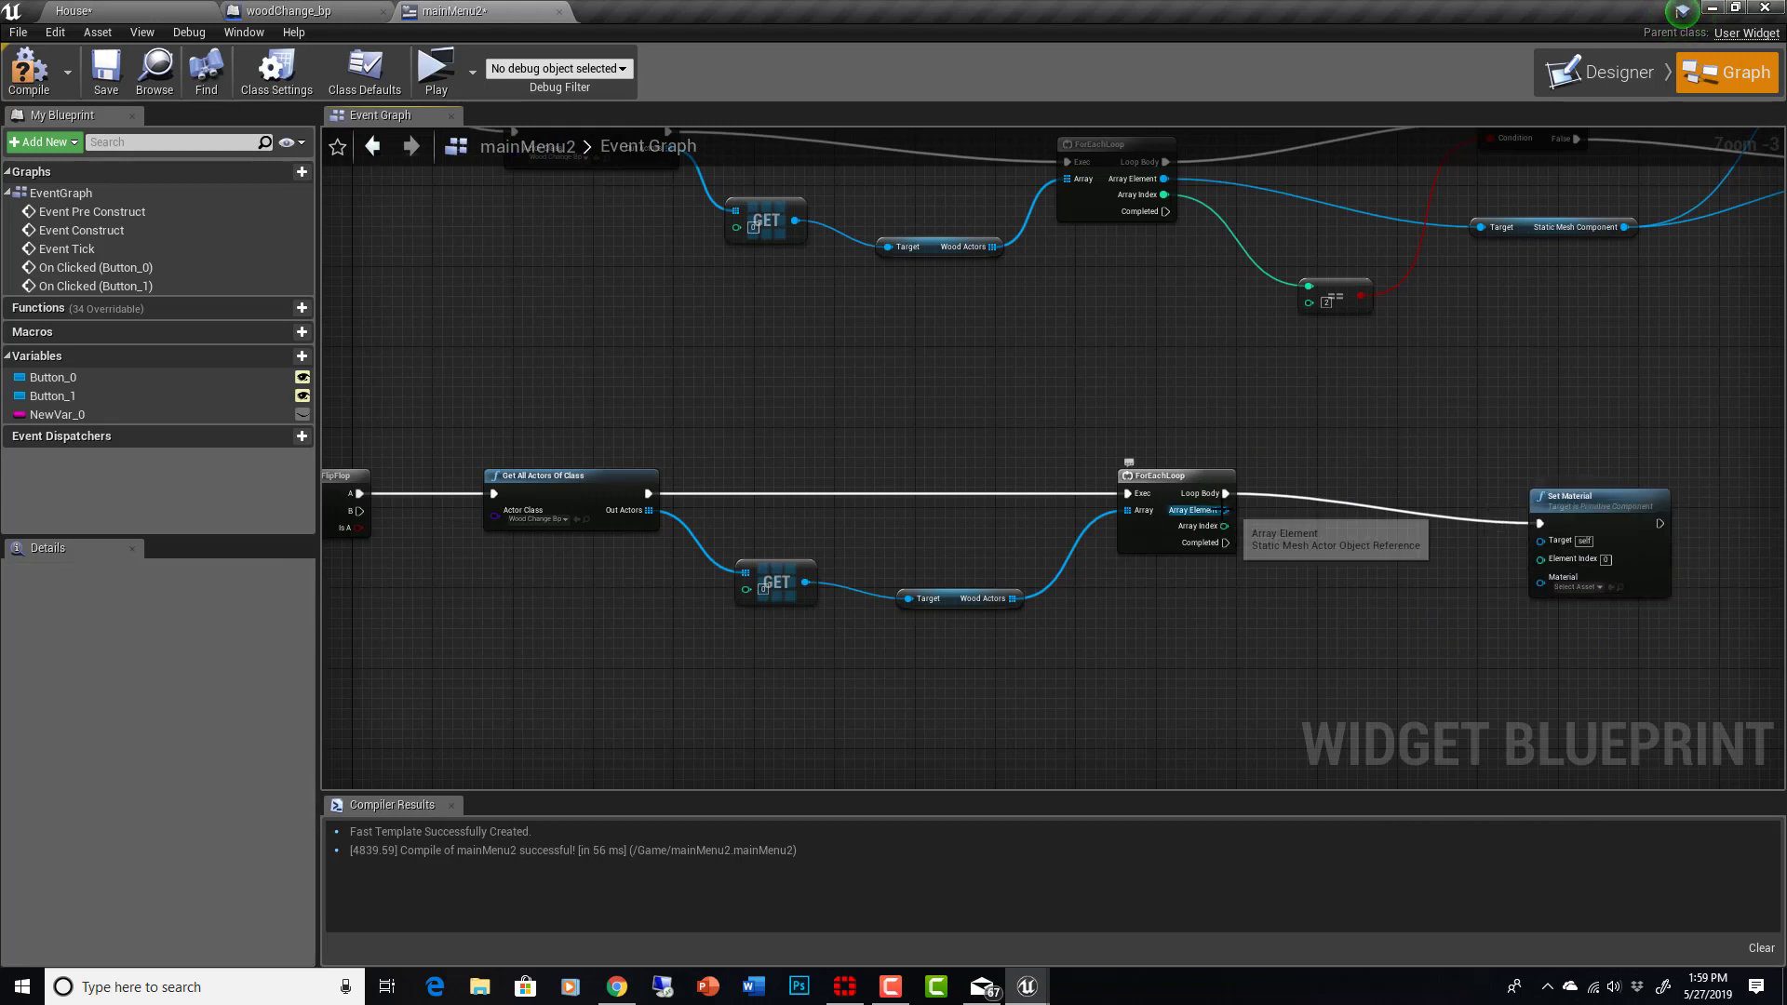
left_click_drag(1228, 510, 1276, 508)
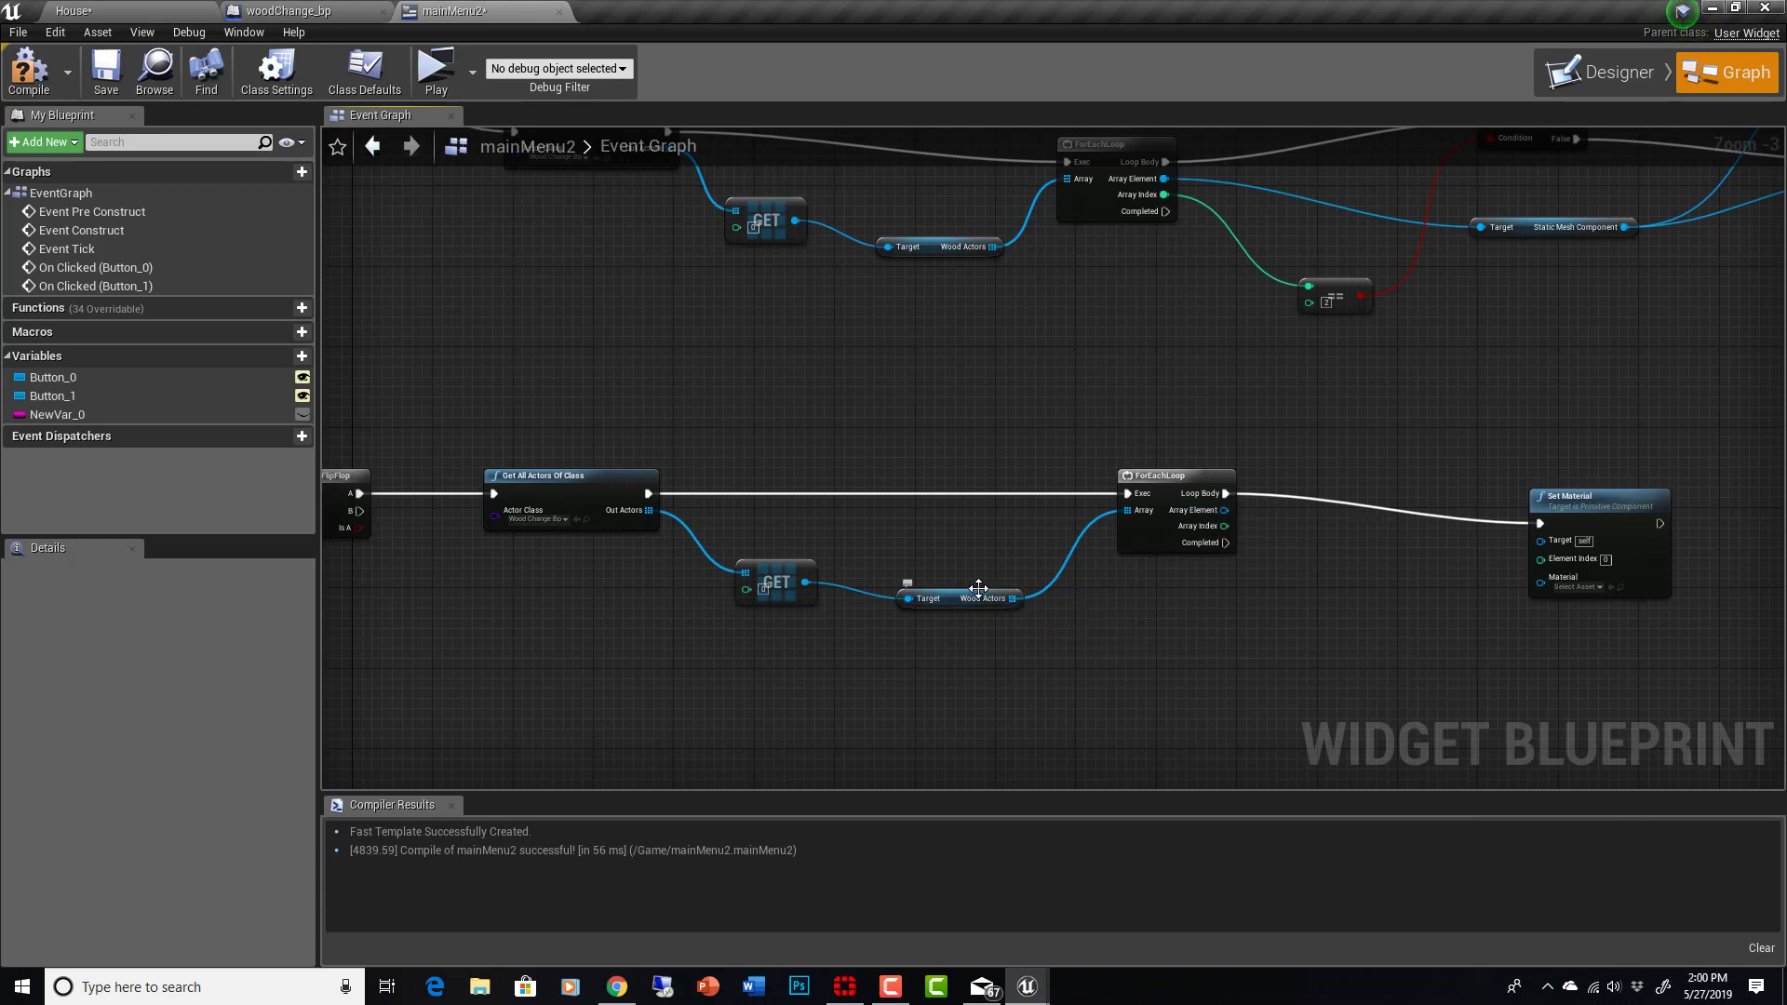
mouse_move(1025, 617)
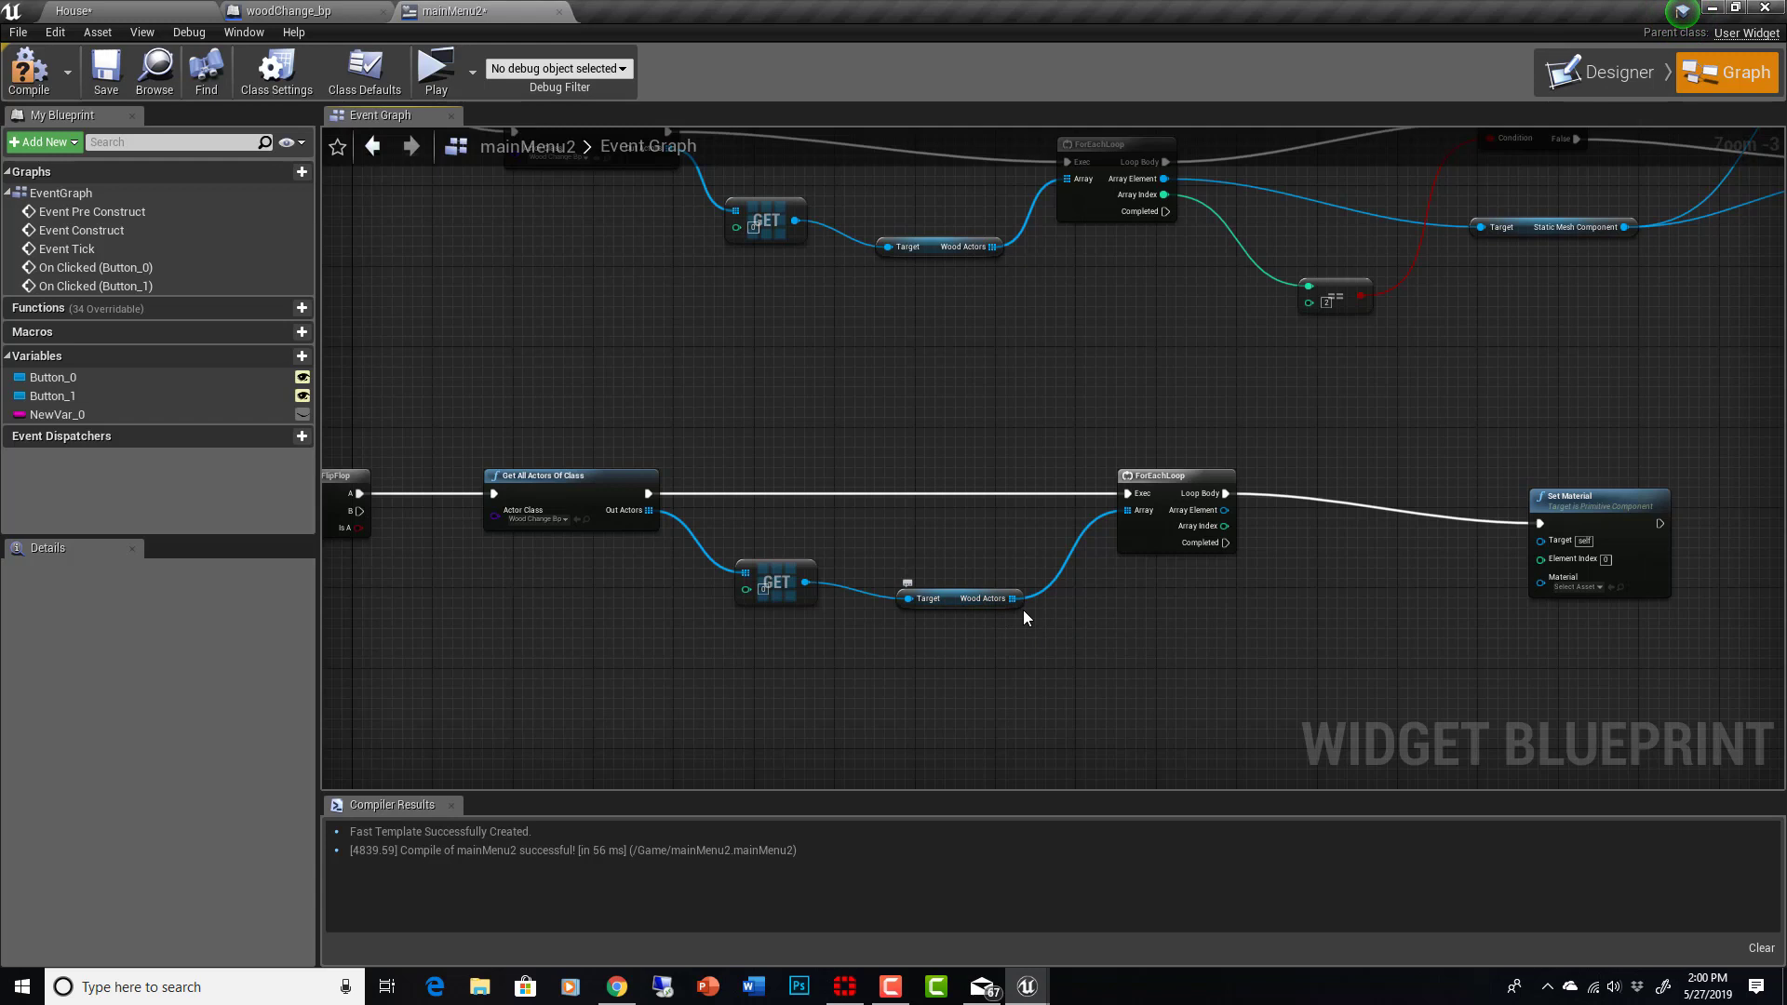
mouse_move(1223, 509)
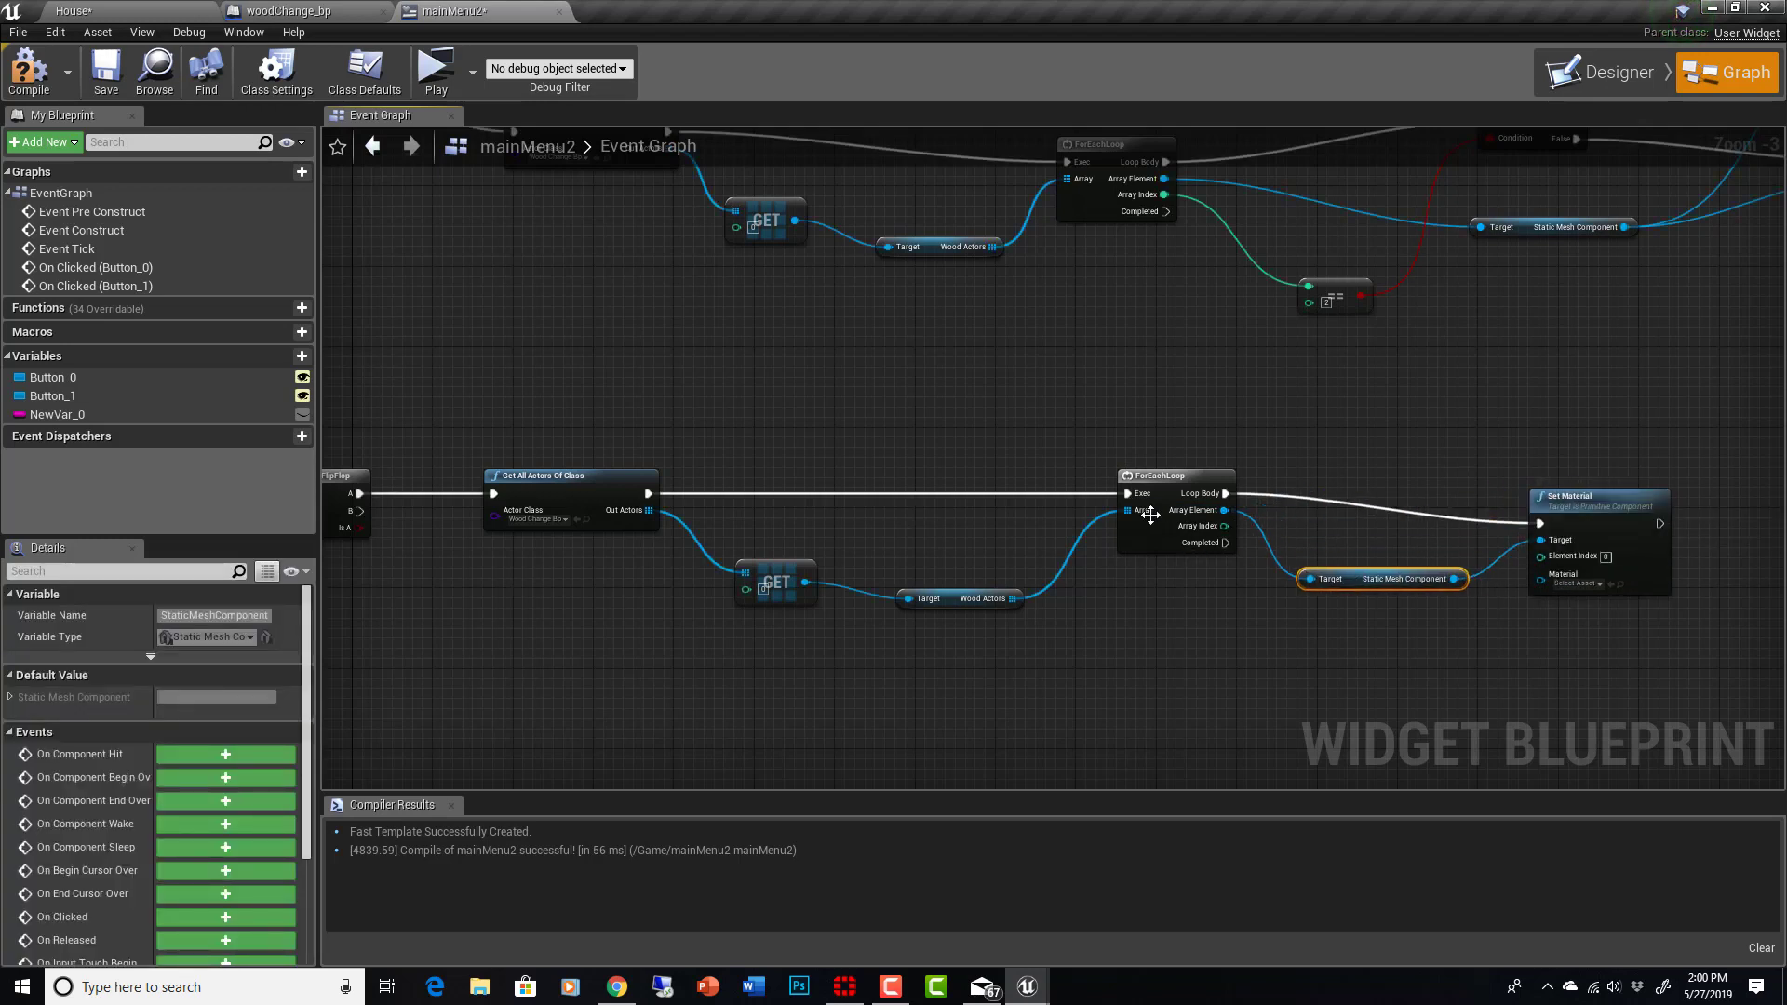
mouse_move(1224, 516)
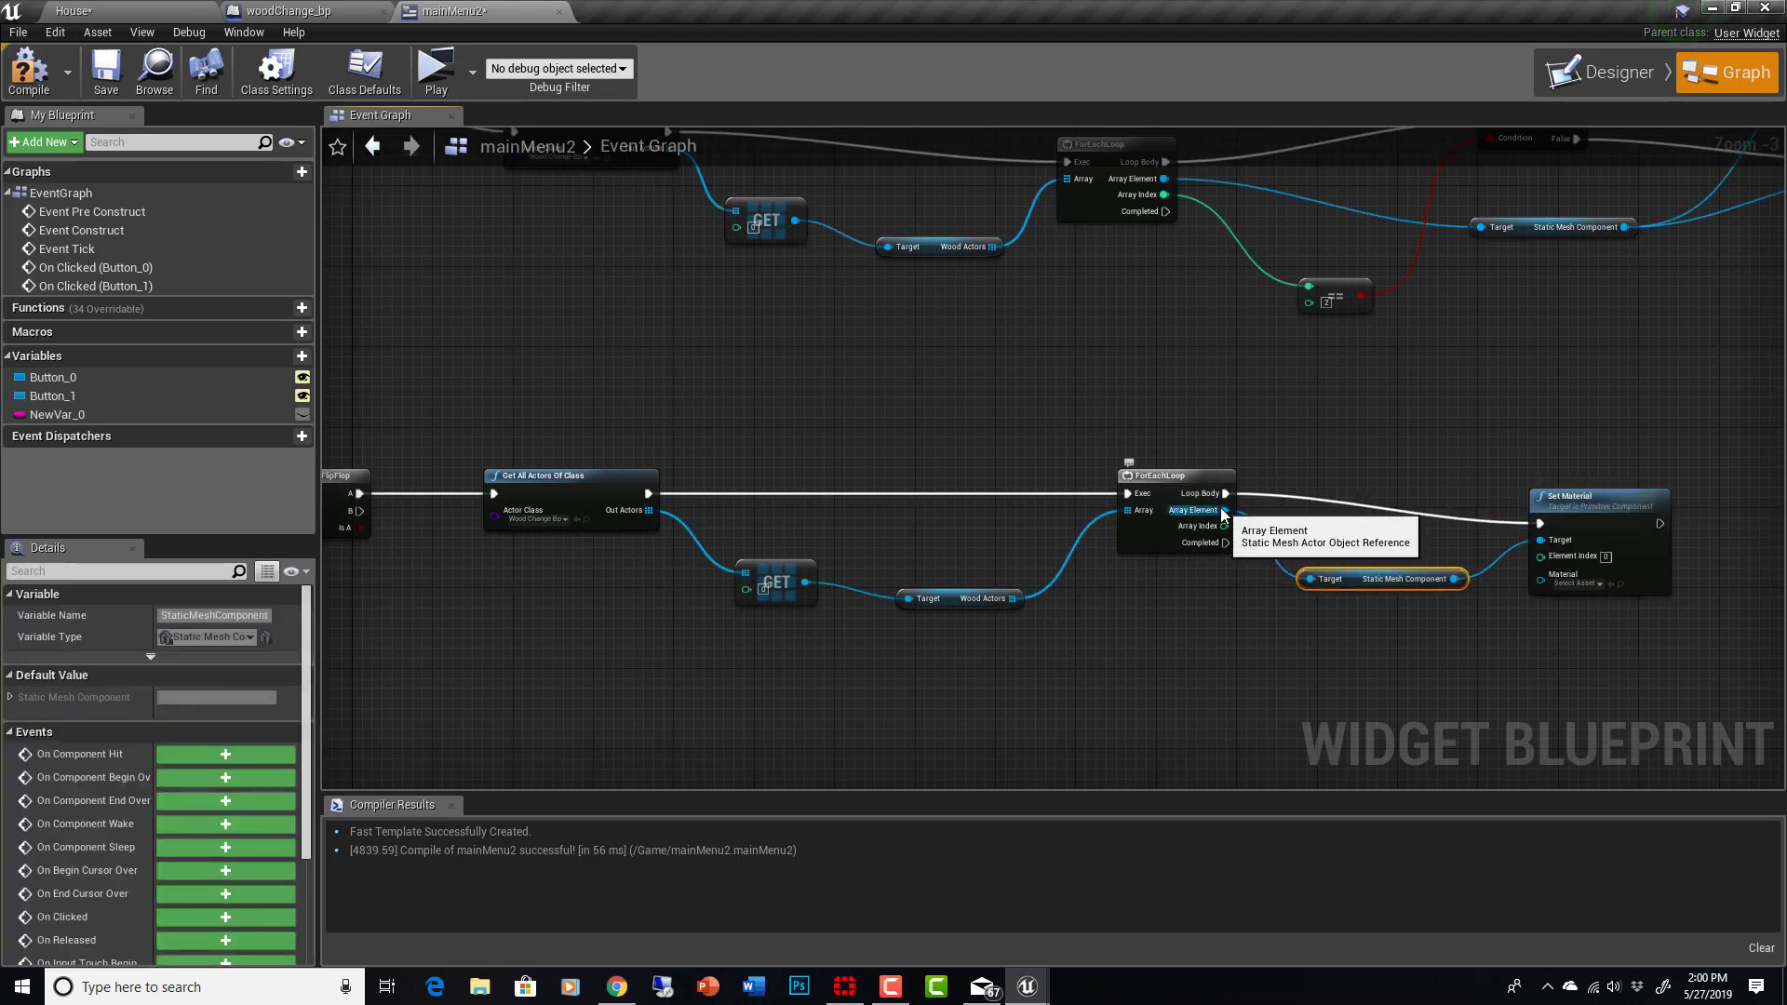
mouse_move(1231, 514)
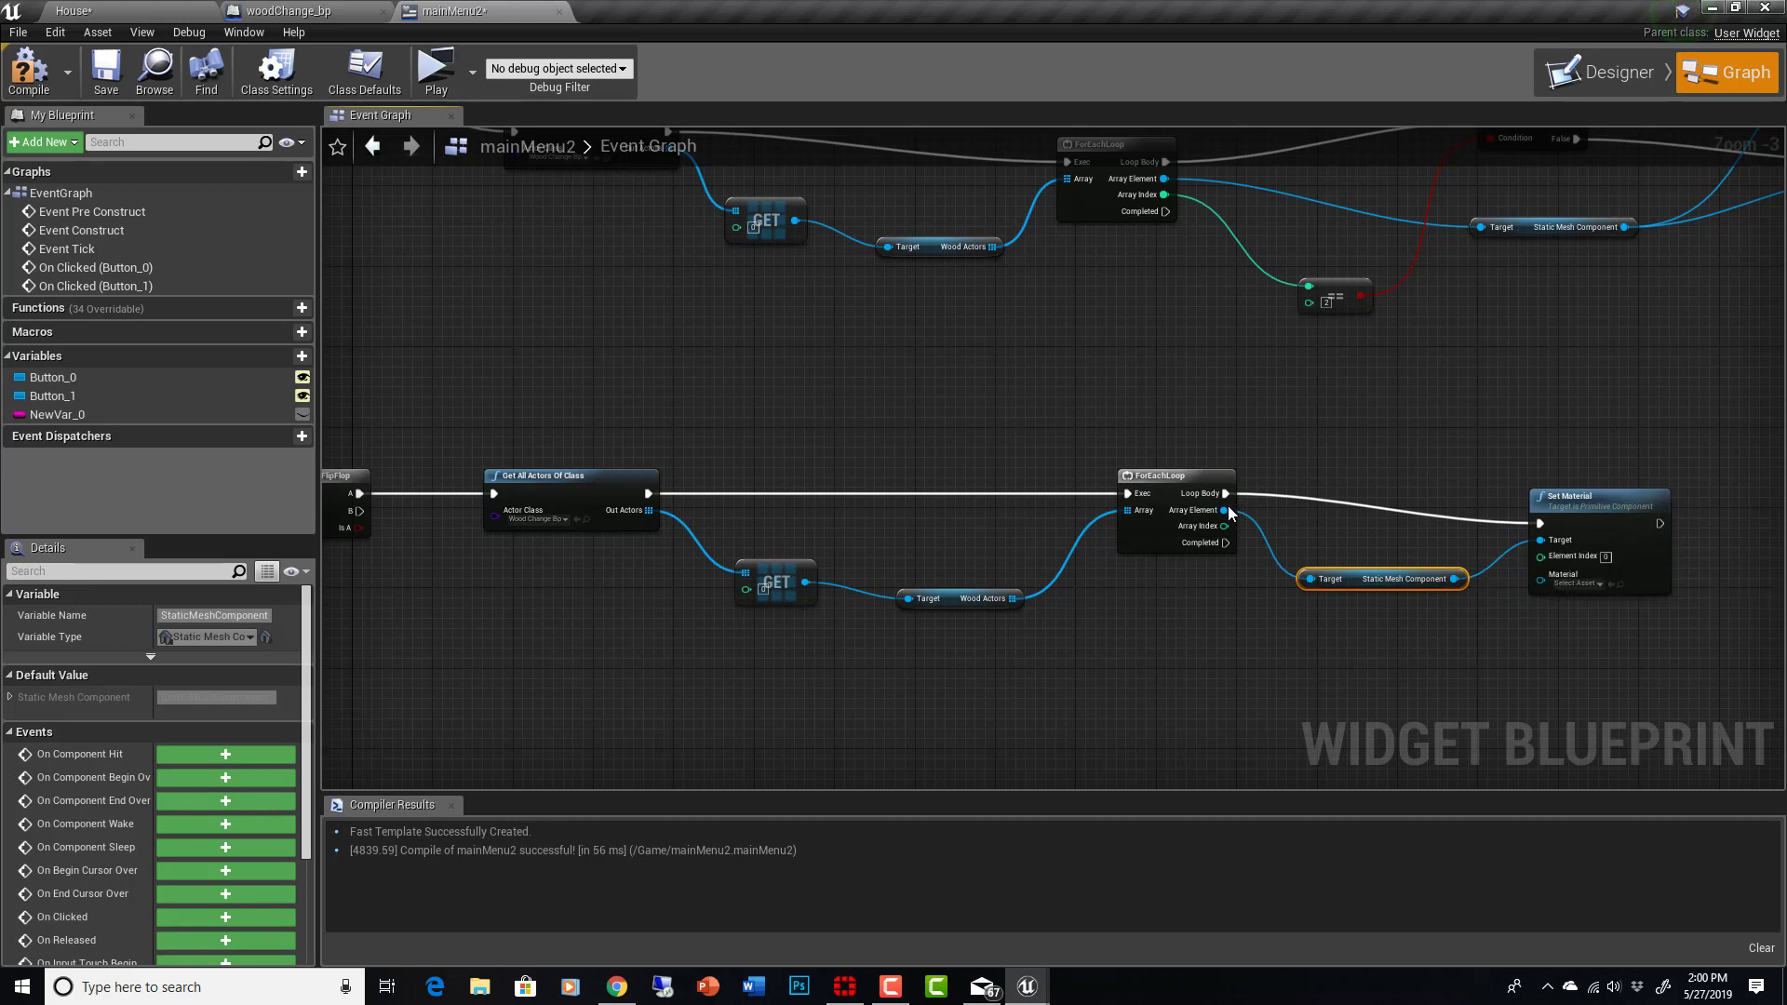
mouse_move(1641, 650)
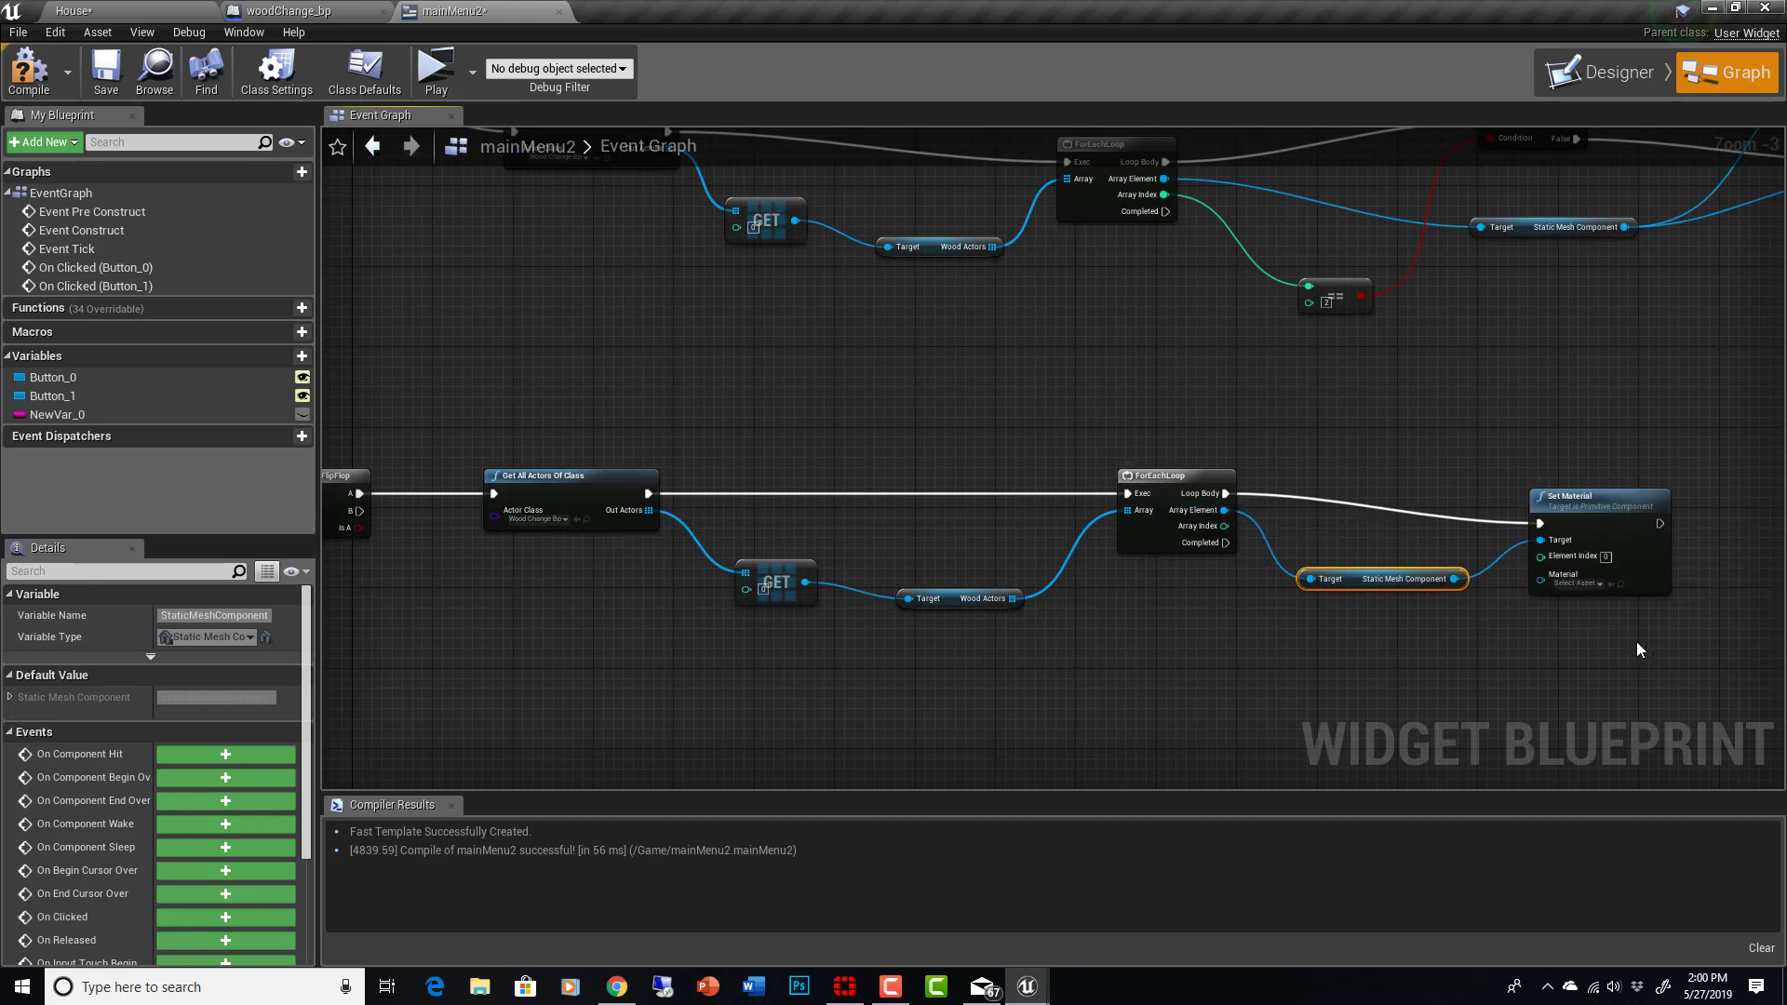
mouse_move(1564, 592)
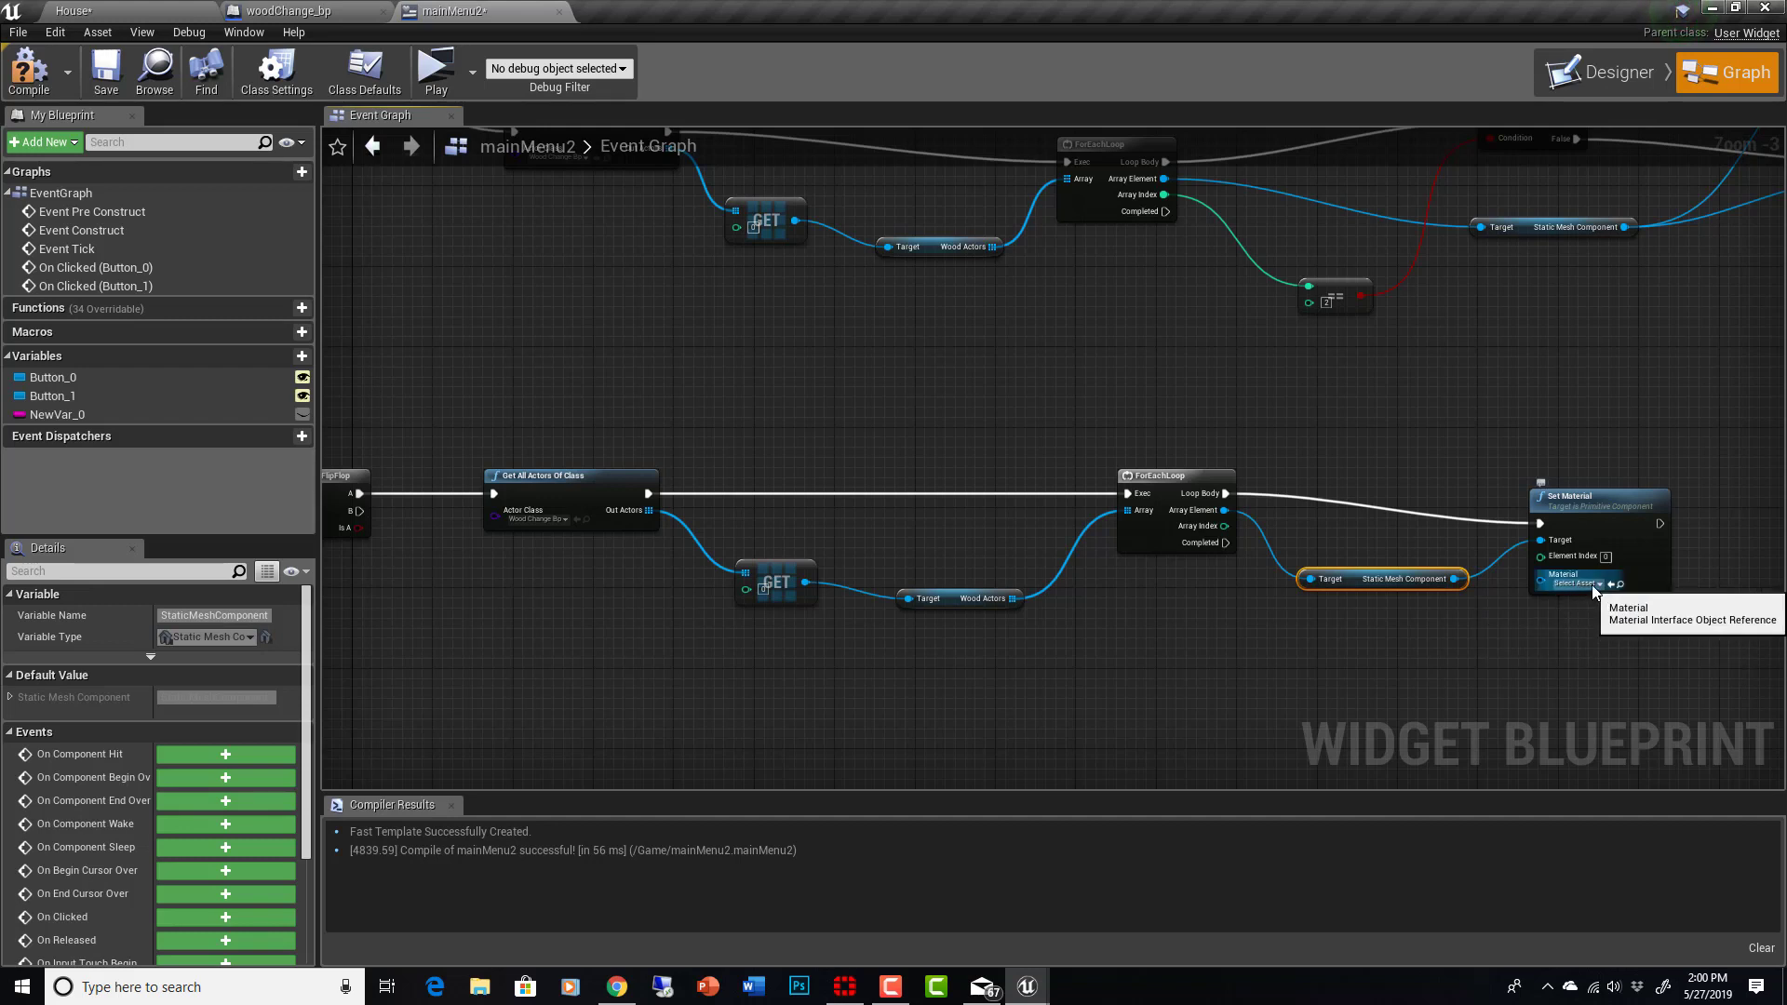
Step: Set the Set Material node's Material to Beech_Natural_Wood_MAT
left_click(1578, 583)
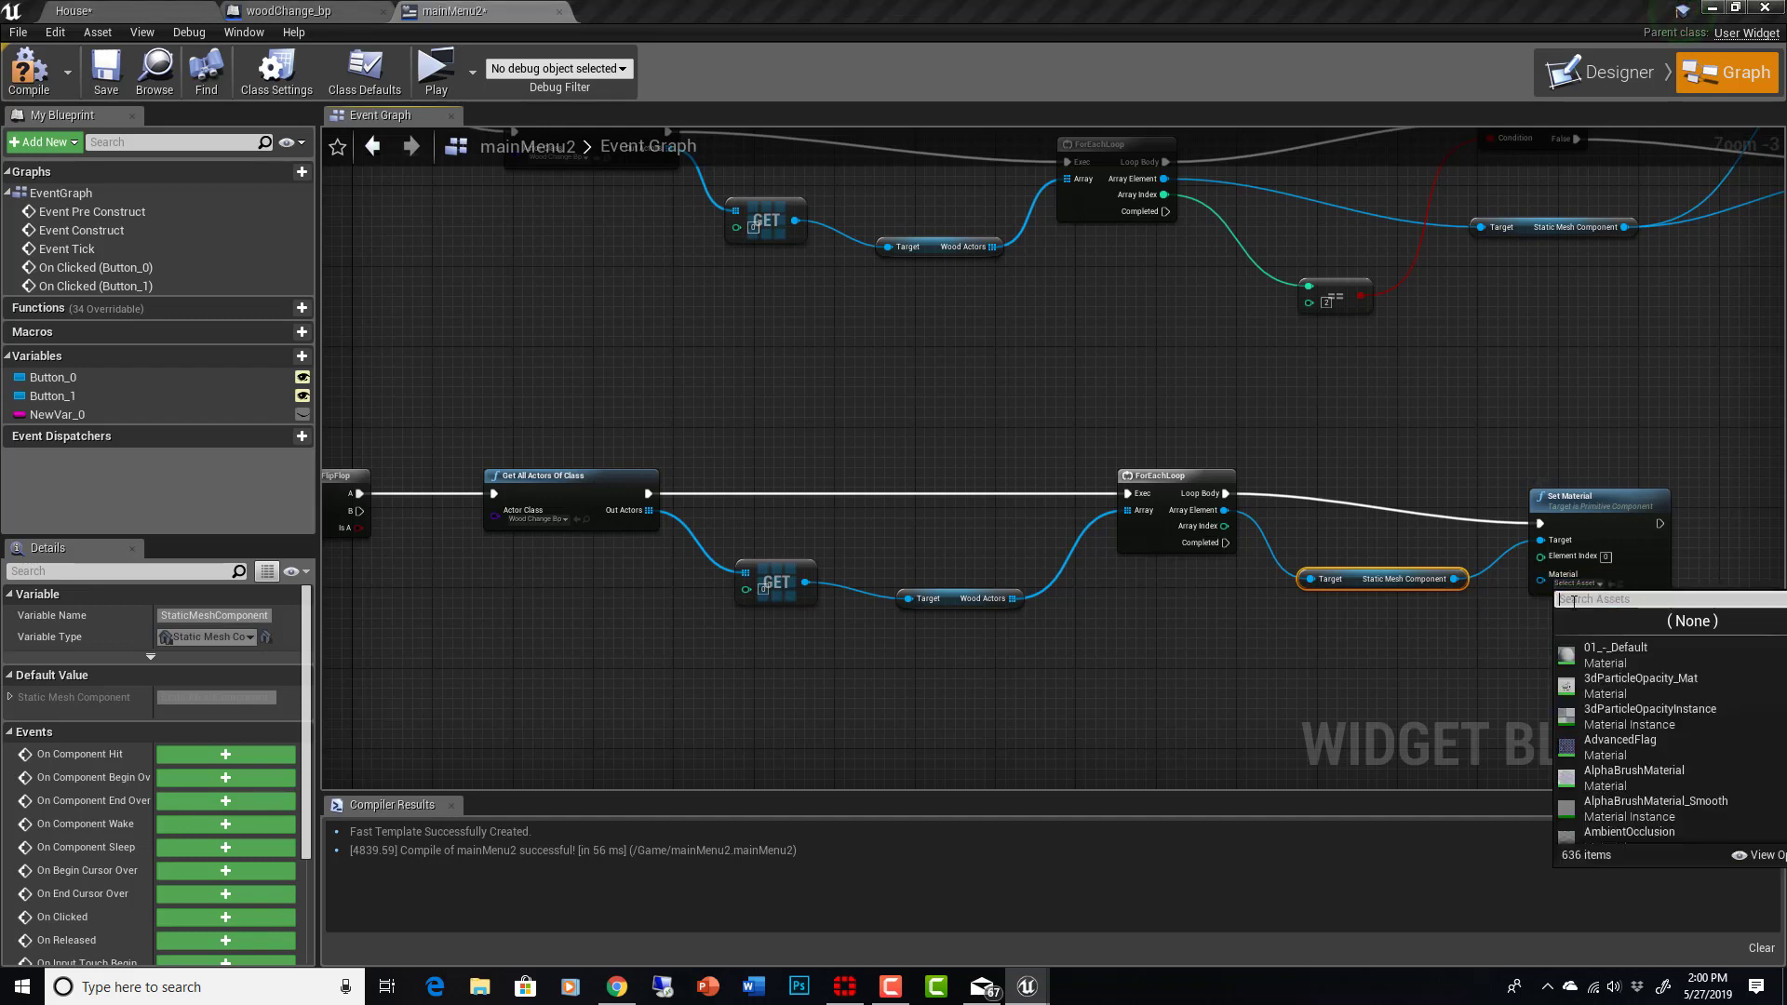
type("b")
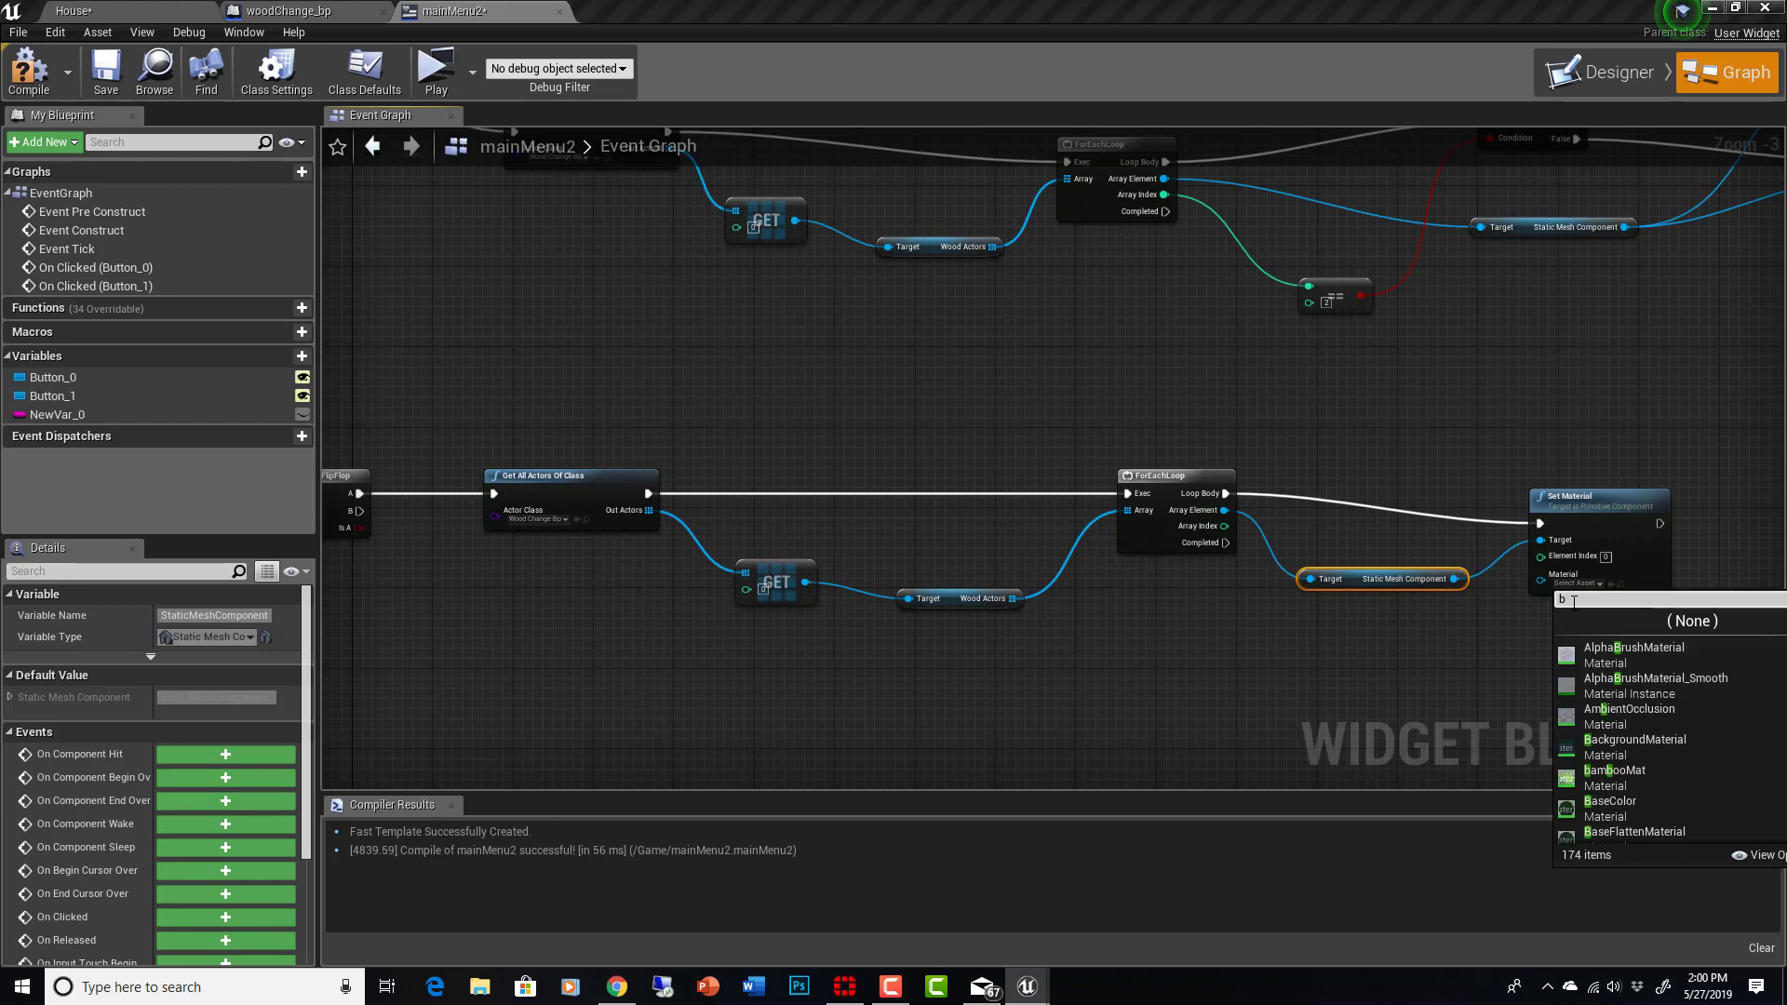
type("eech")
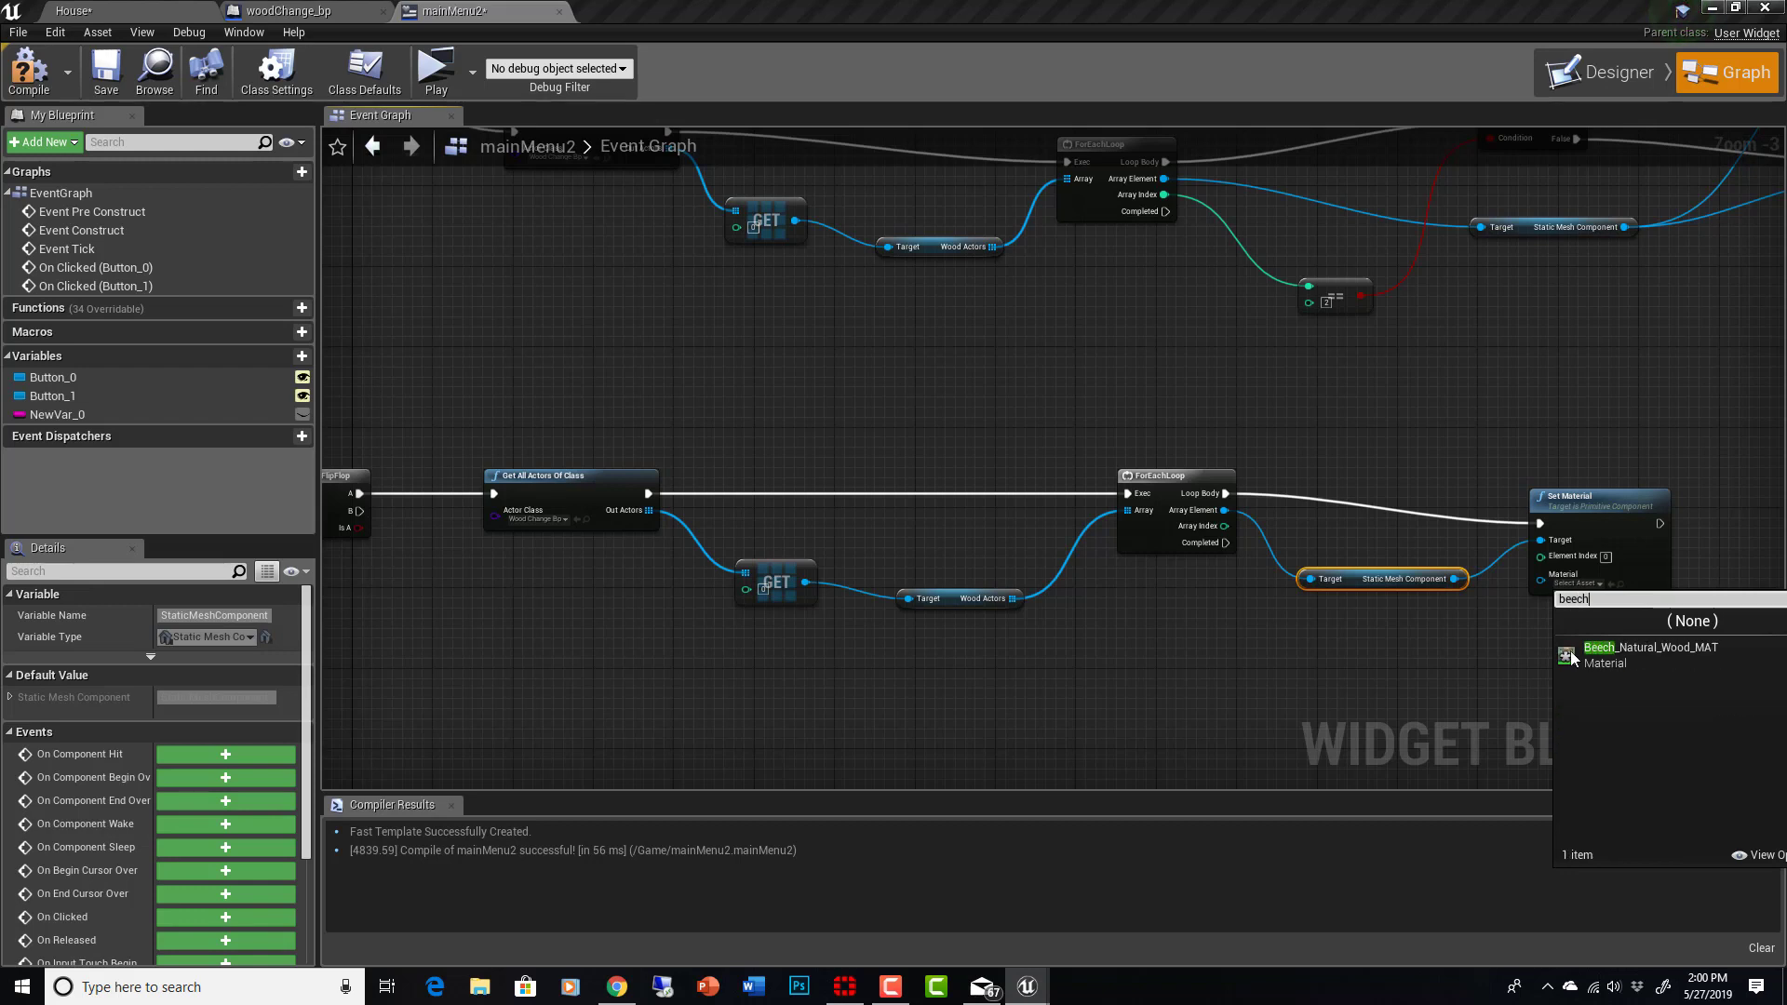
left_click(1650, 648)
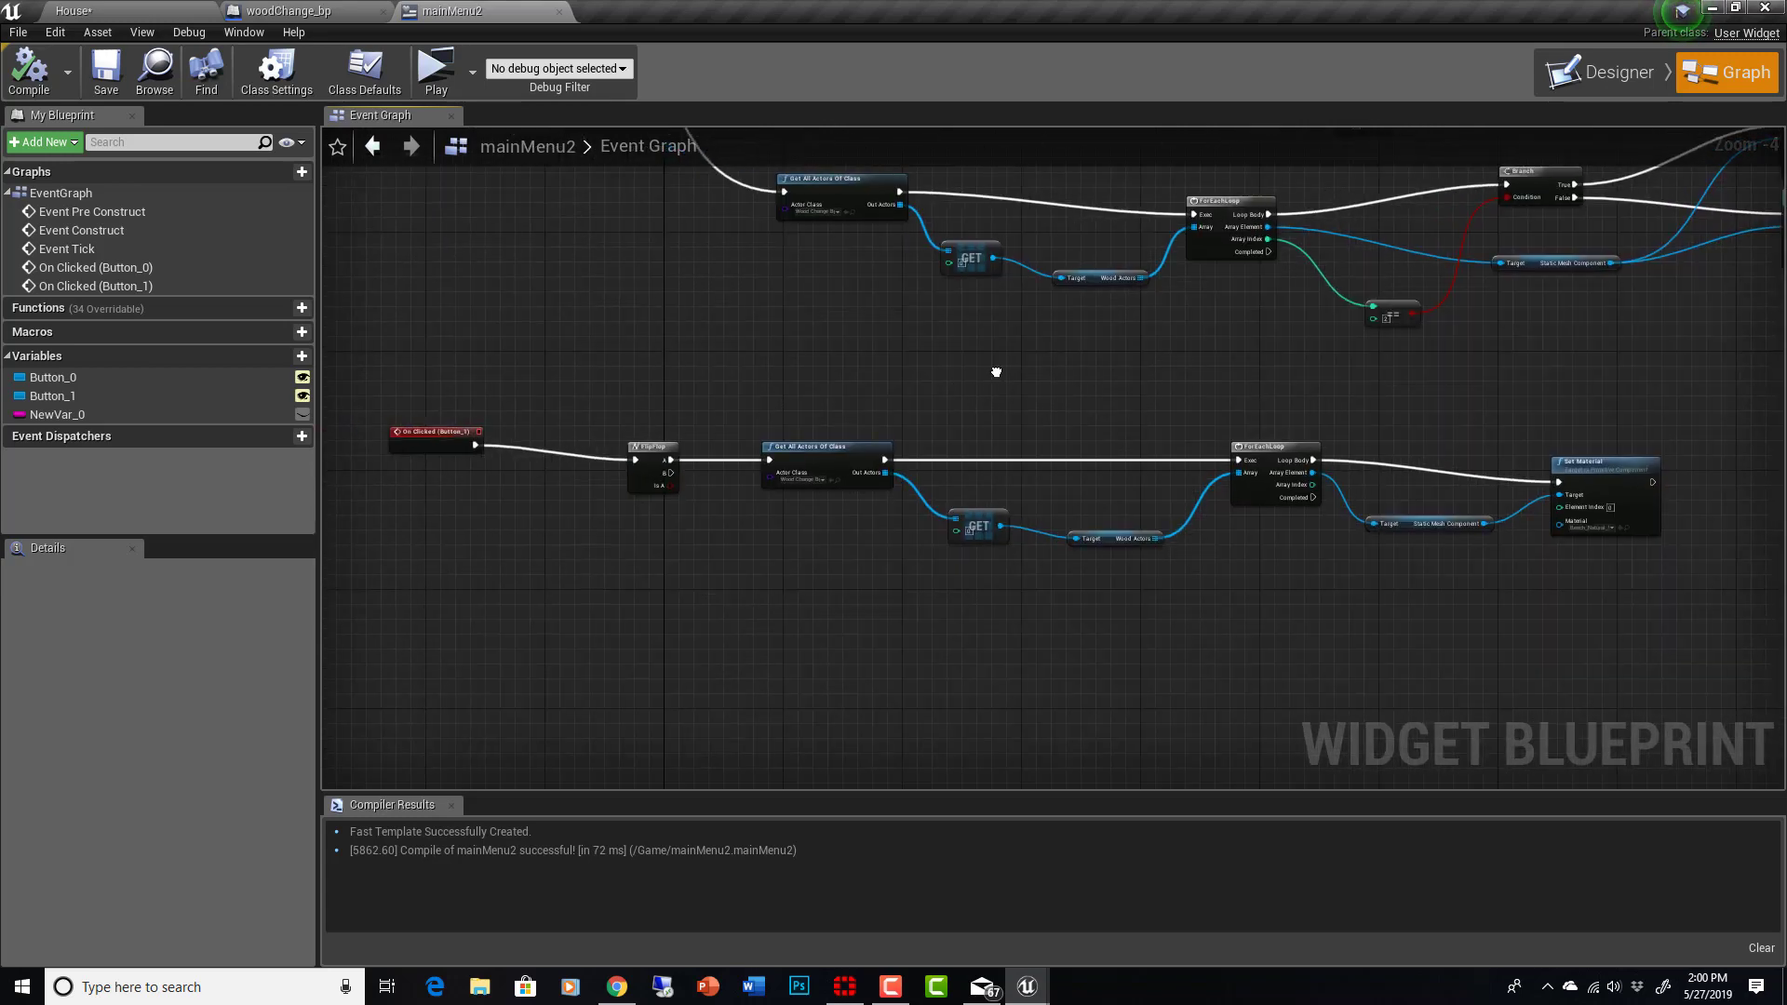
Step: Play the level and press change wood, turning the door to light beech wood
left_click(431, 69)
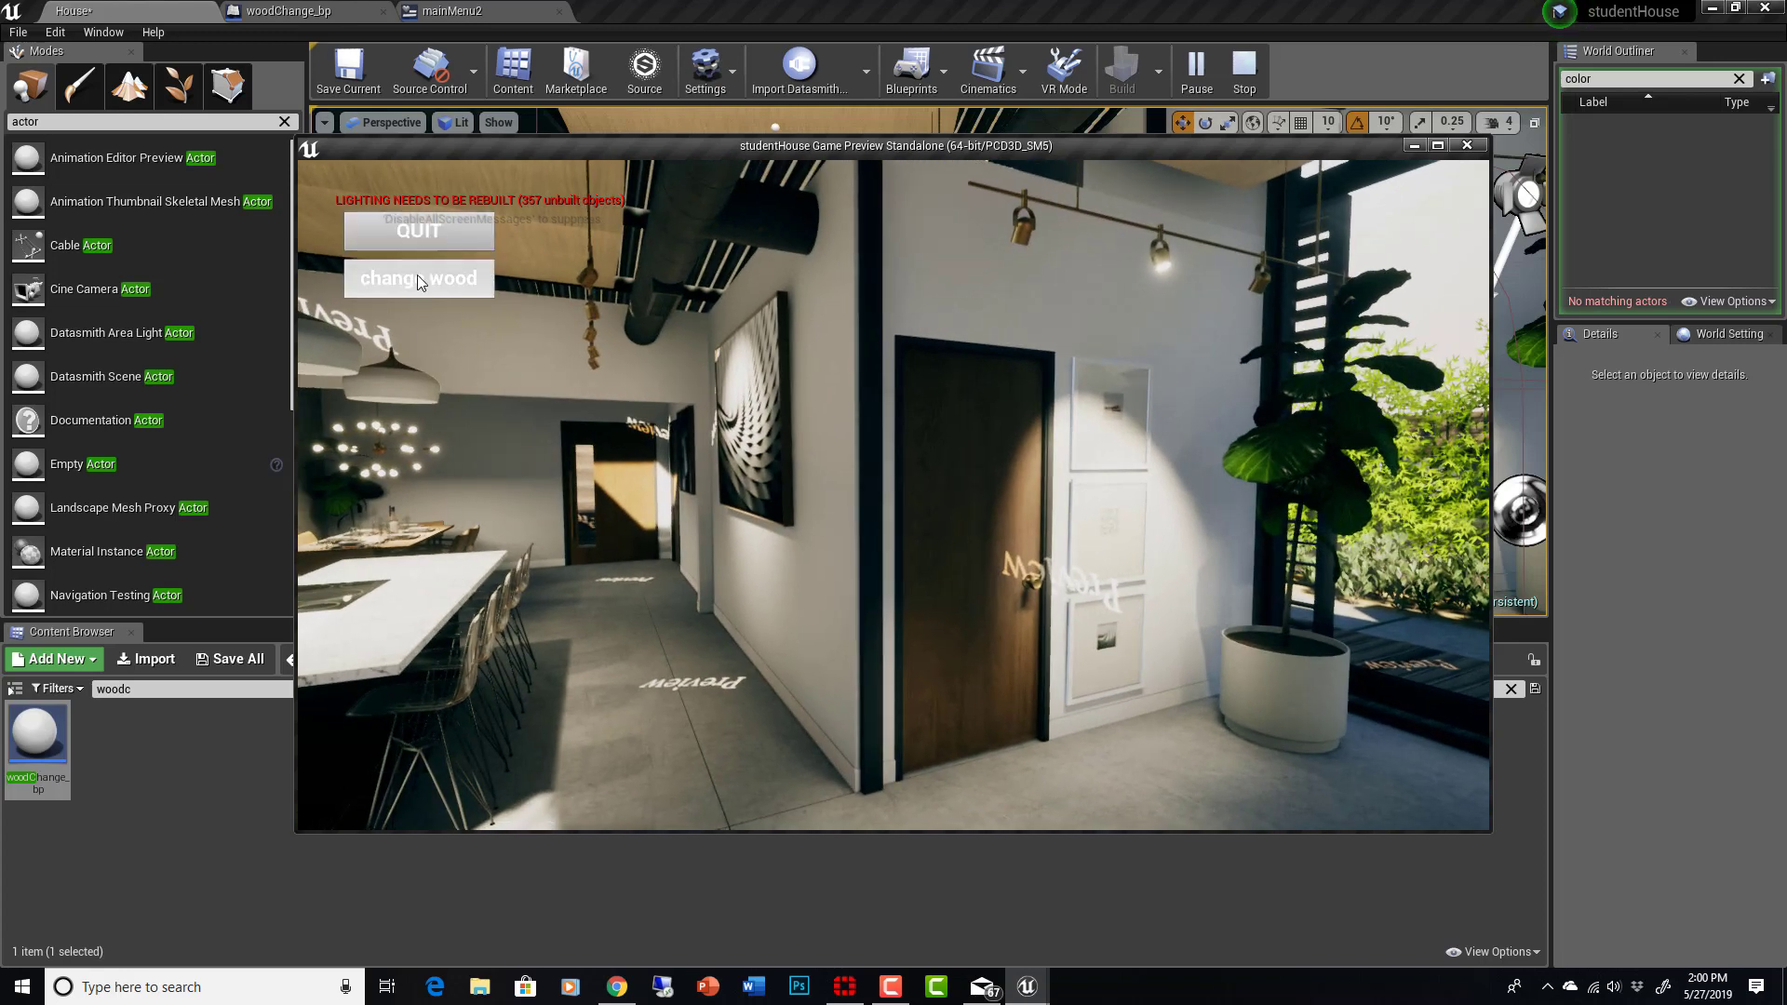
left_click(418, 278)
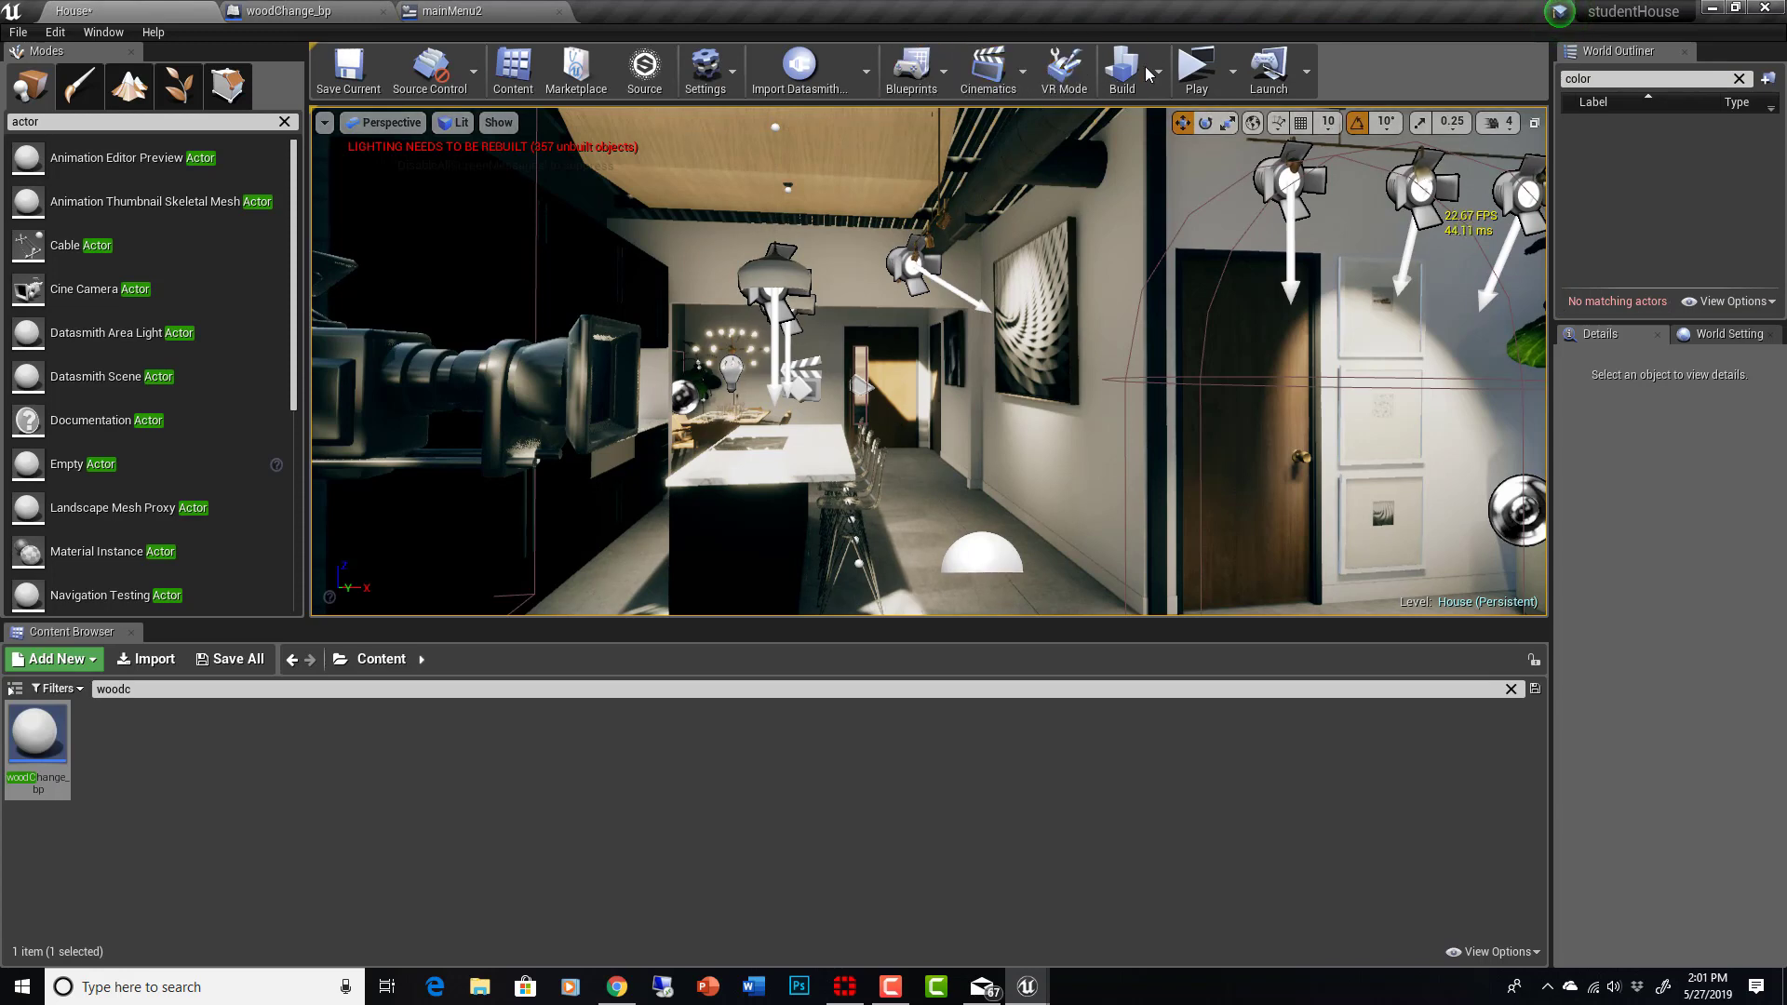
mouse_move(1198, 65)
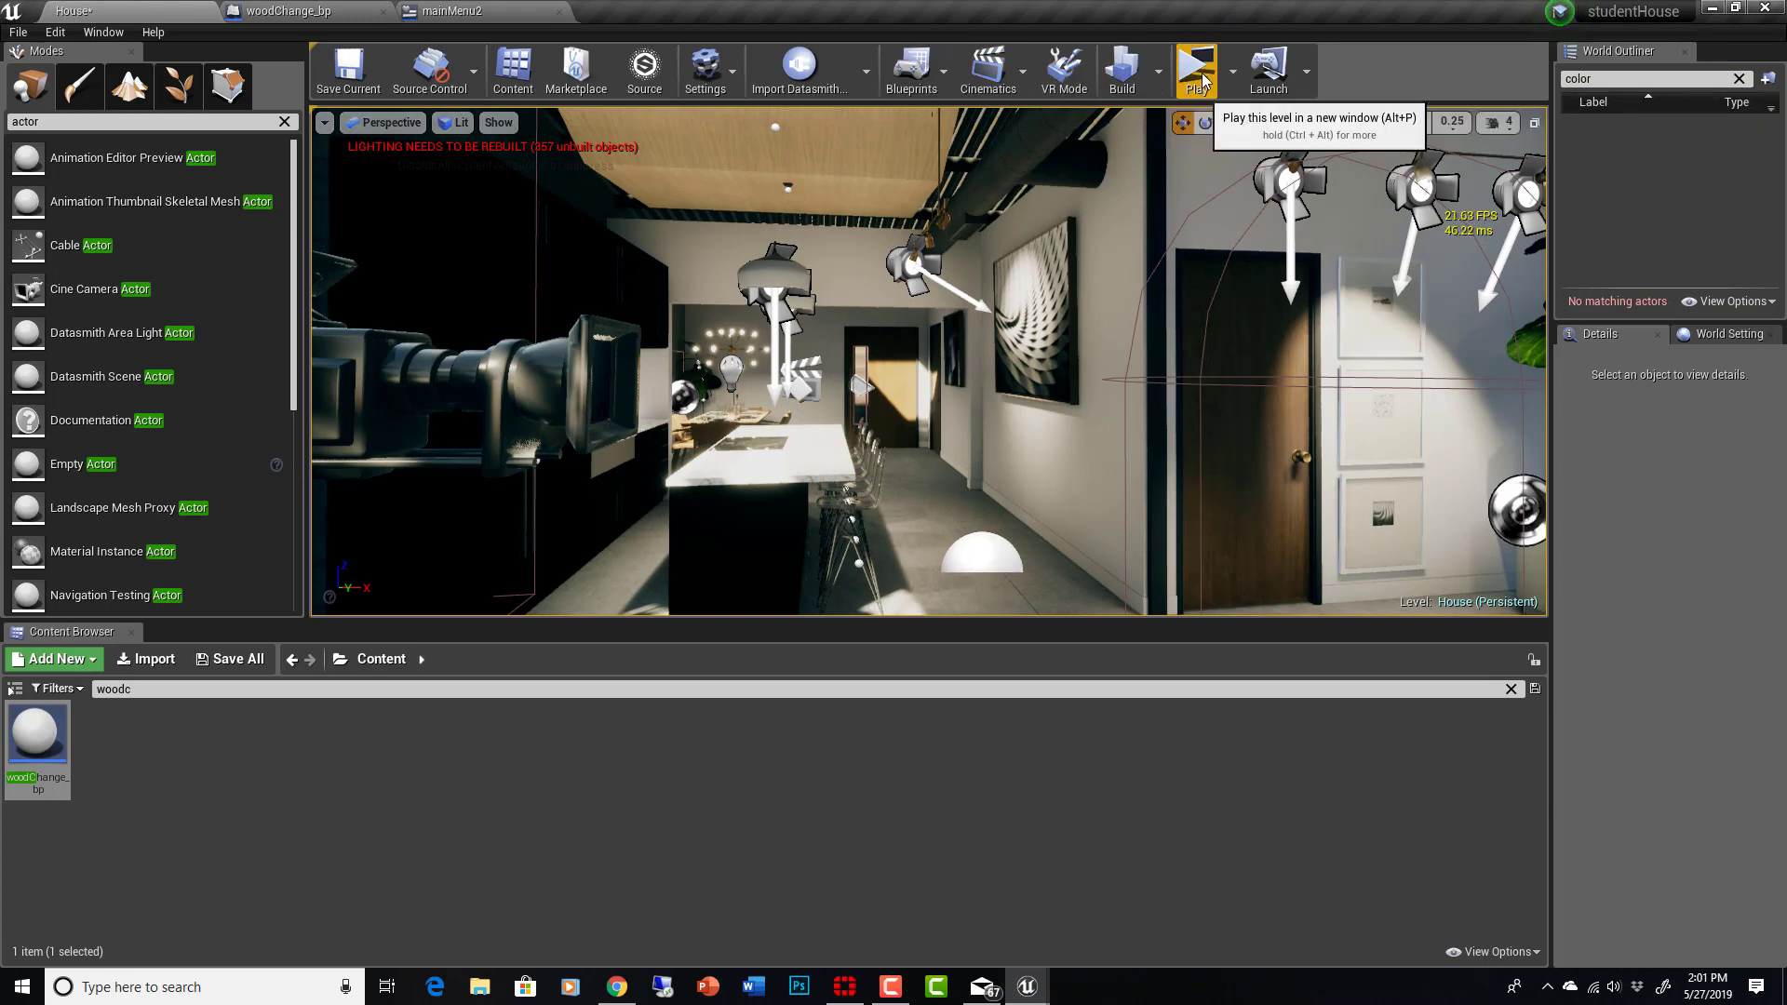
left_click(1196, 66)
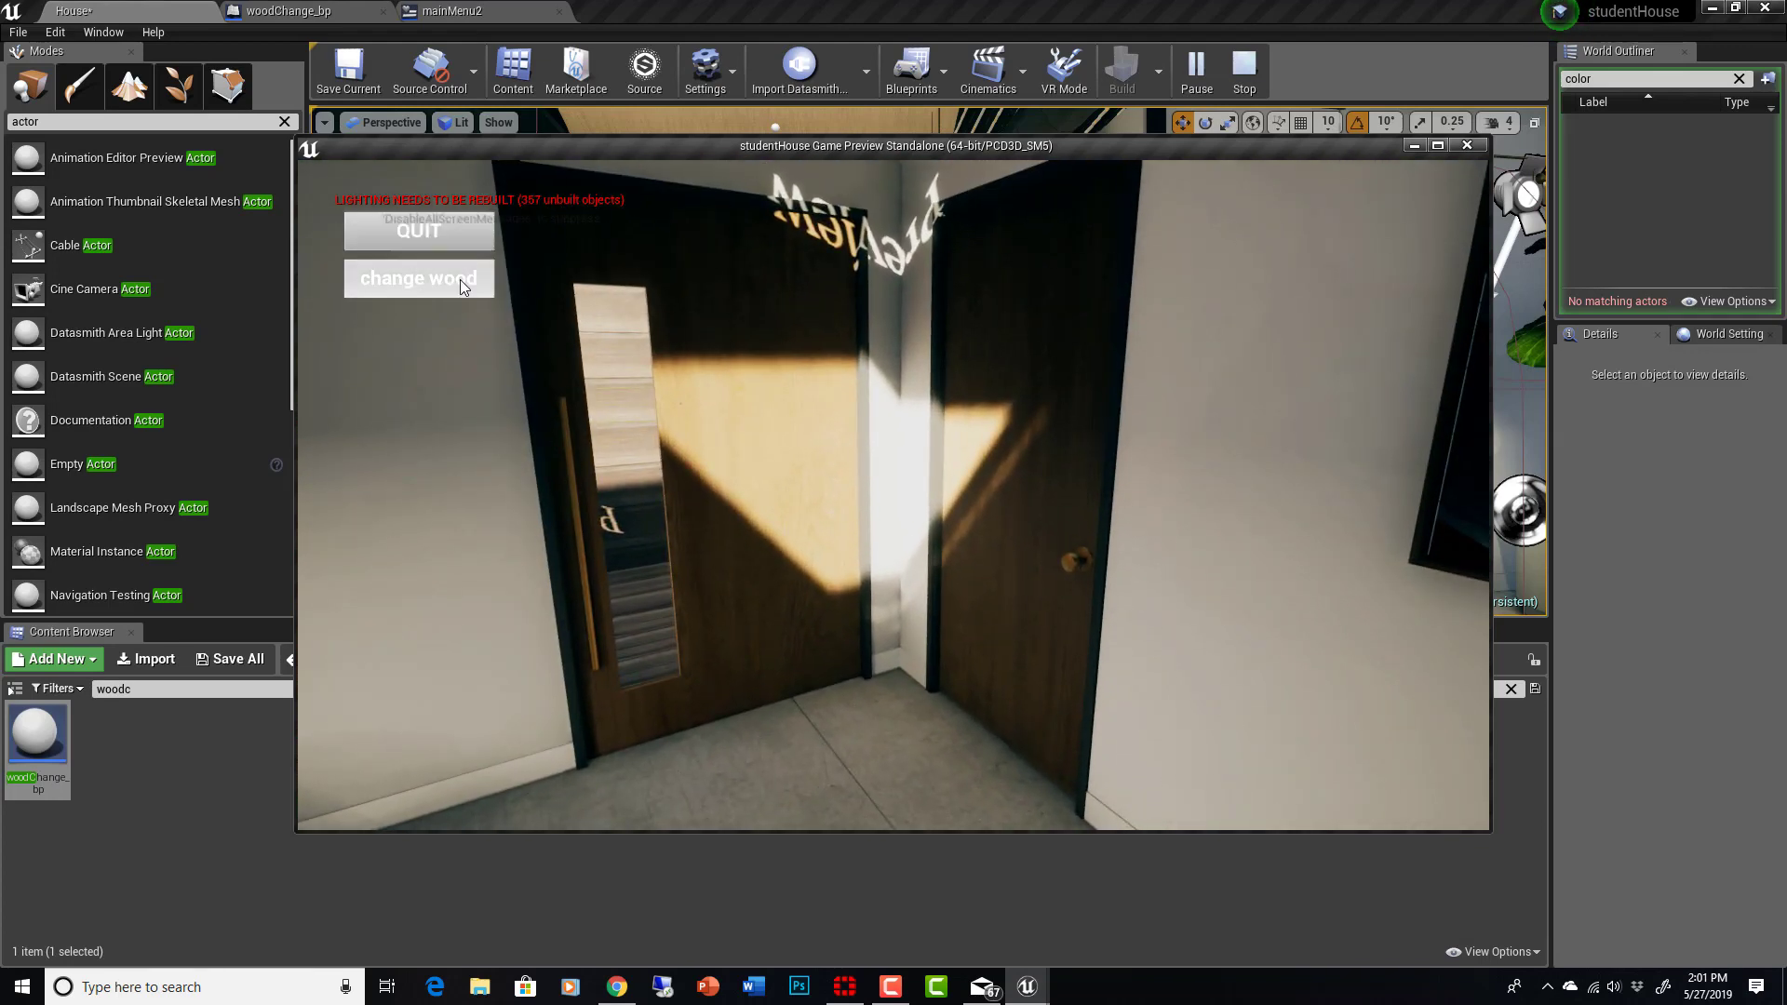
left_click(417, 278)
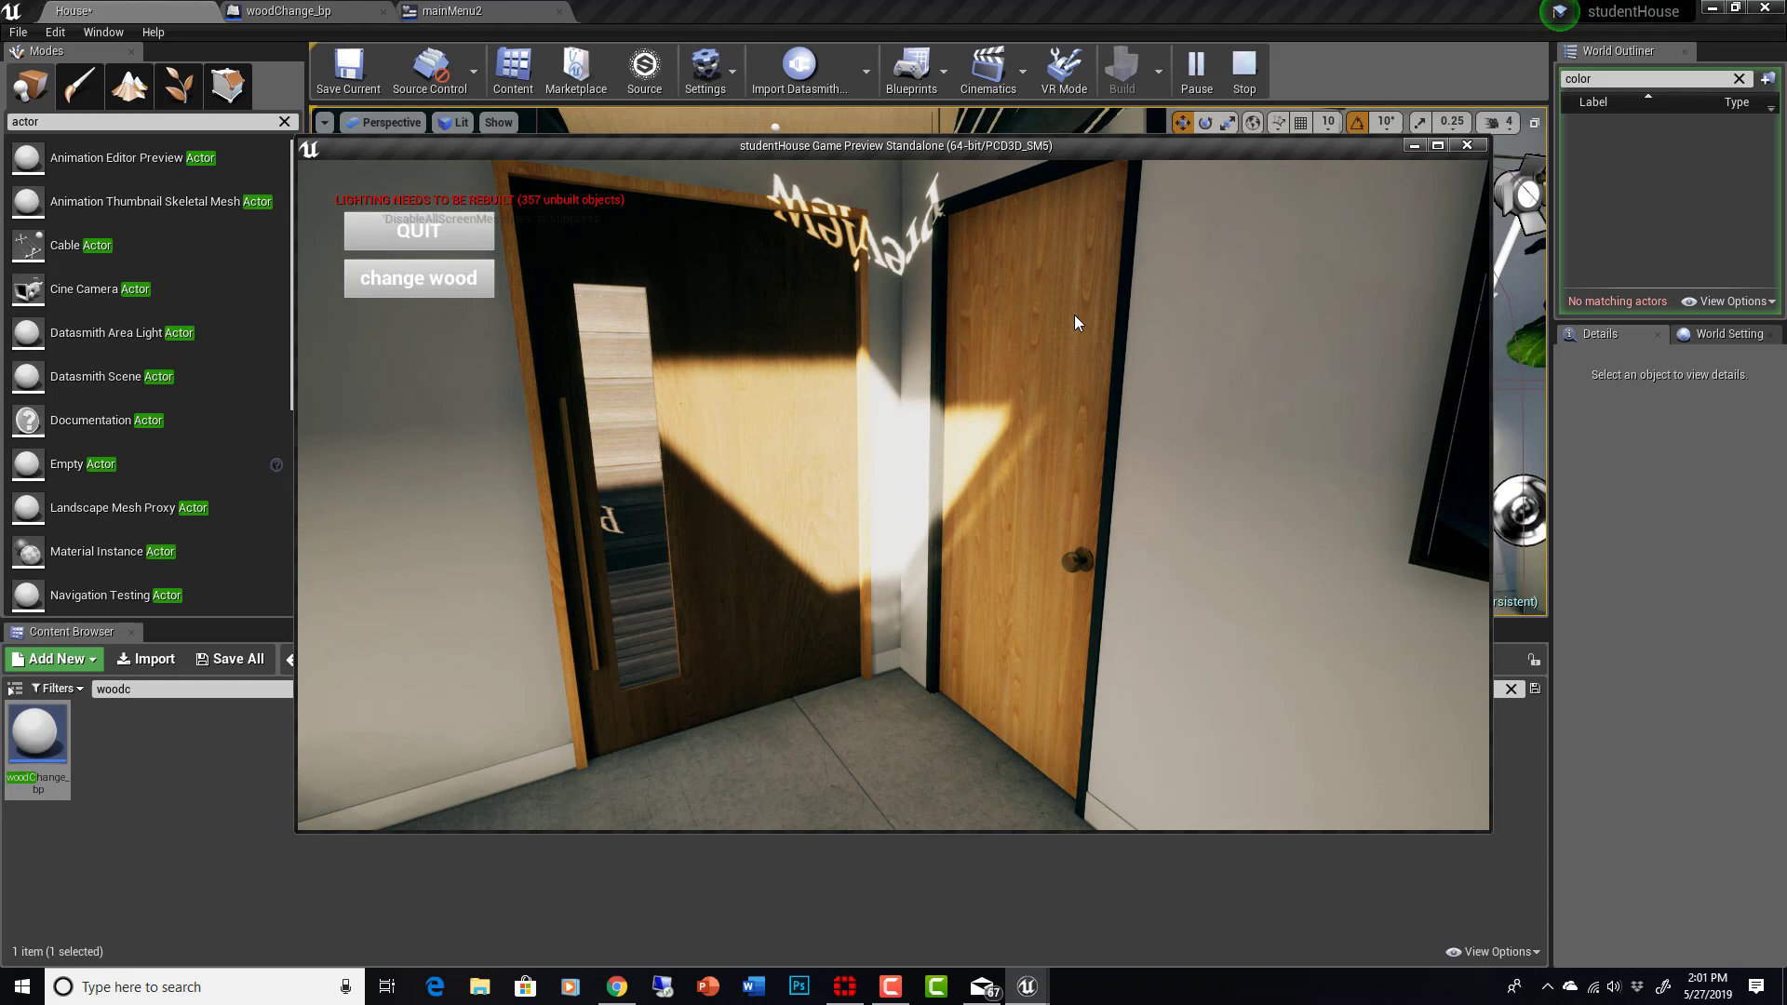
mouse_move(564, 186)
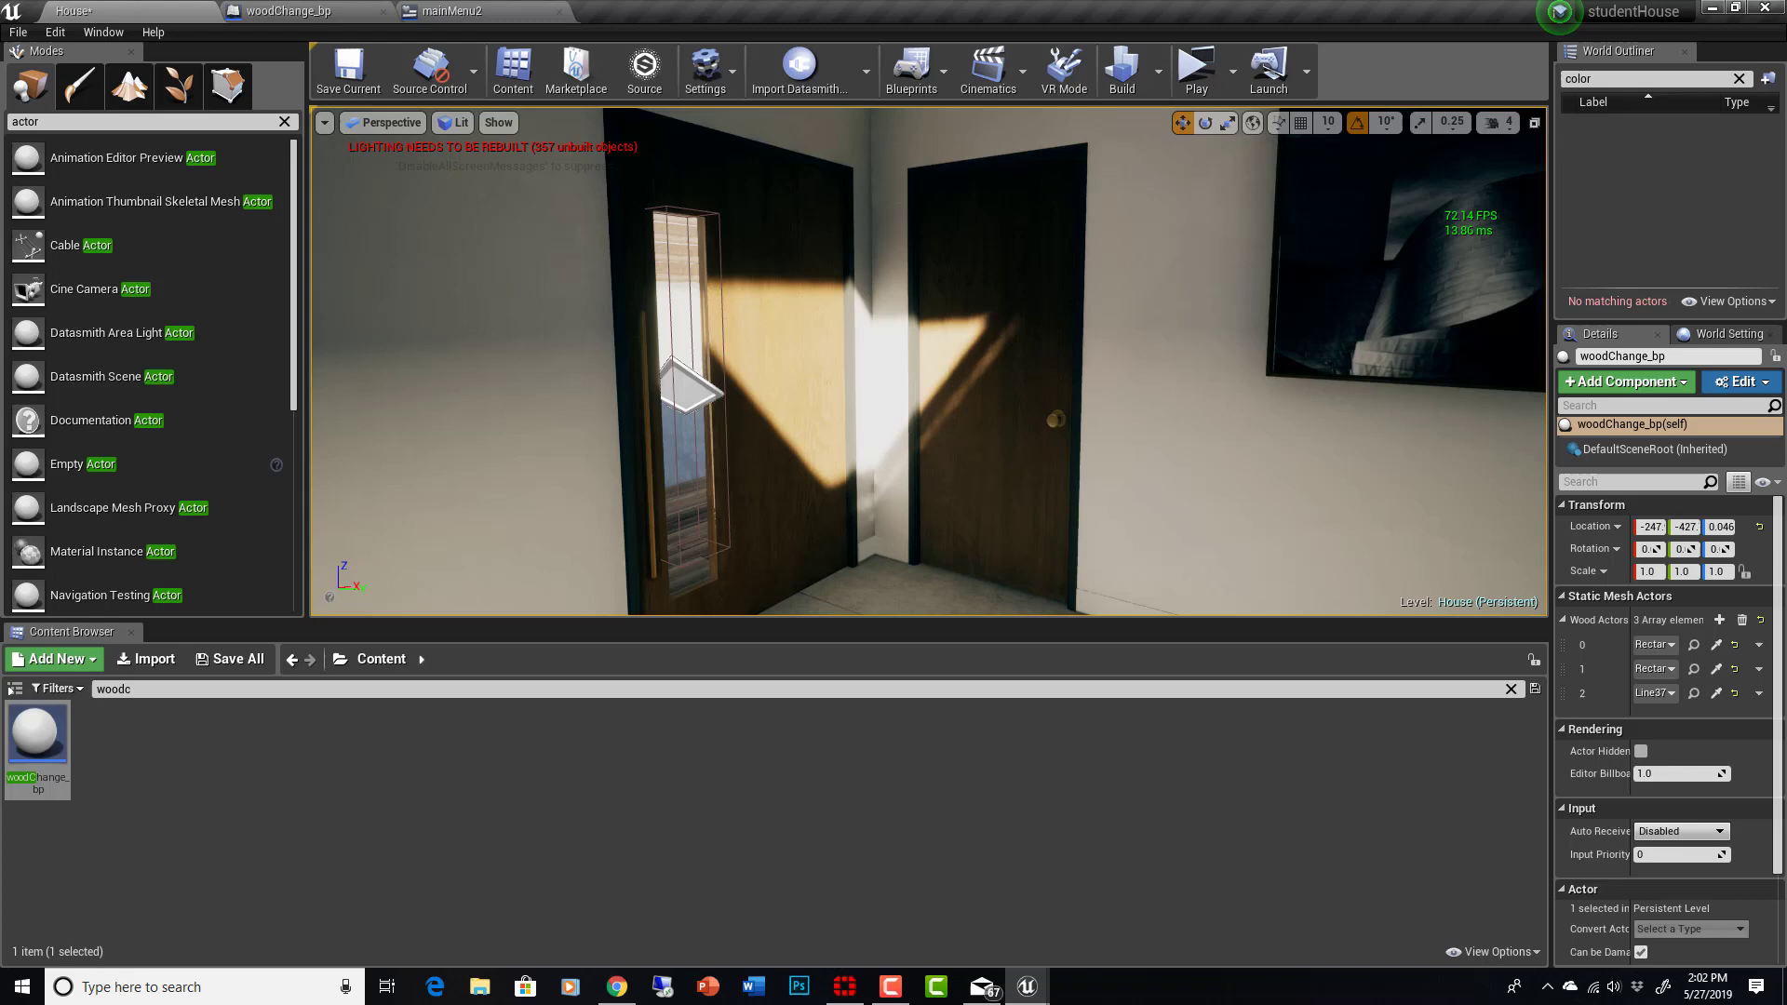
Step: Leave the preview and return to mainMenu2's event graph with the beech wood Set Material loop
left_click(472, 8)
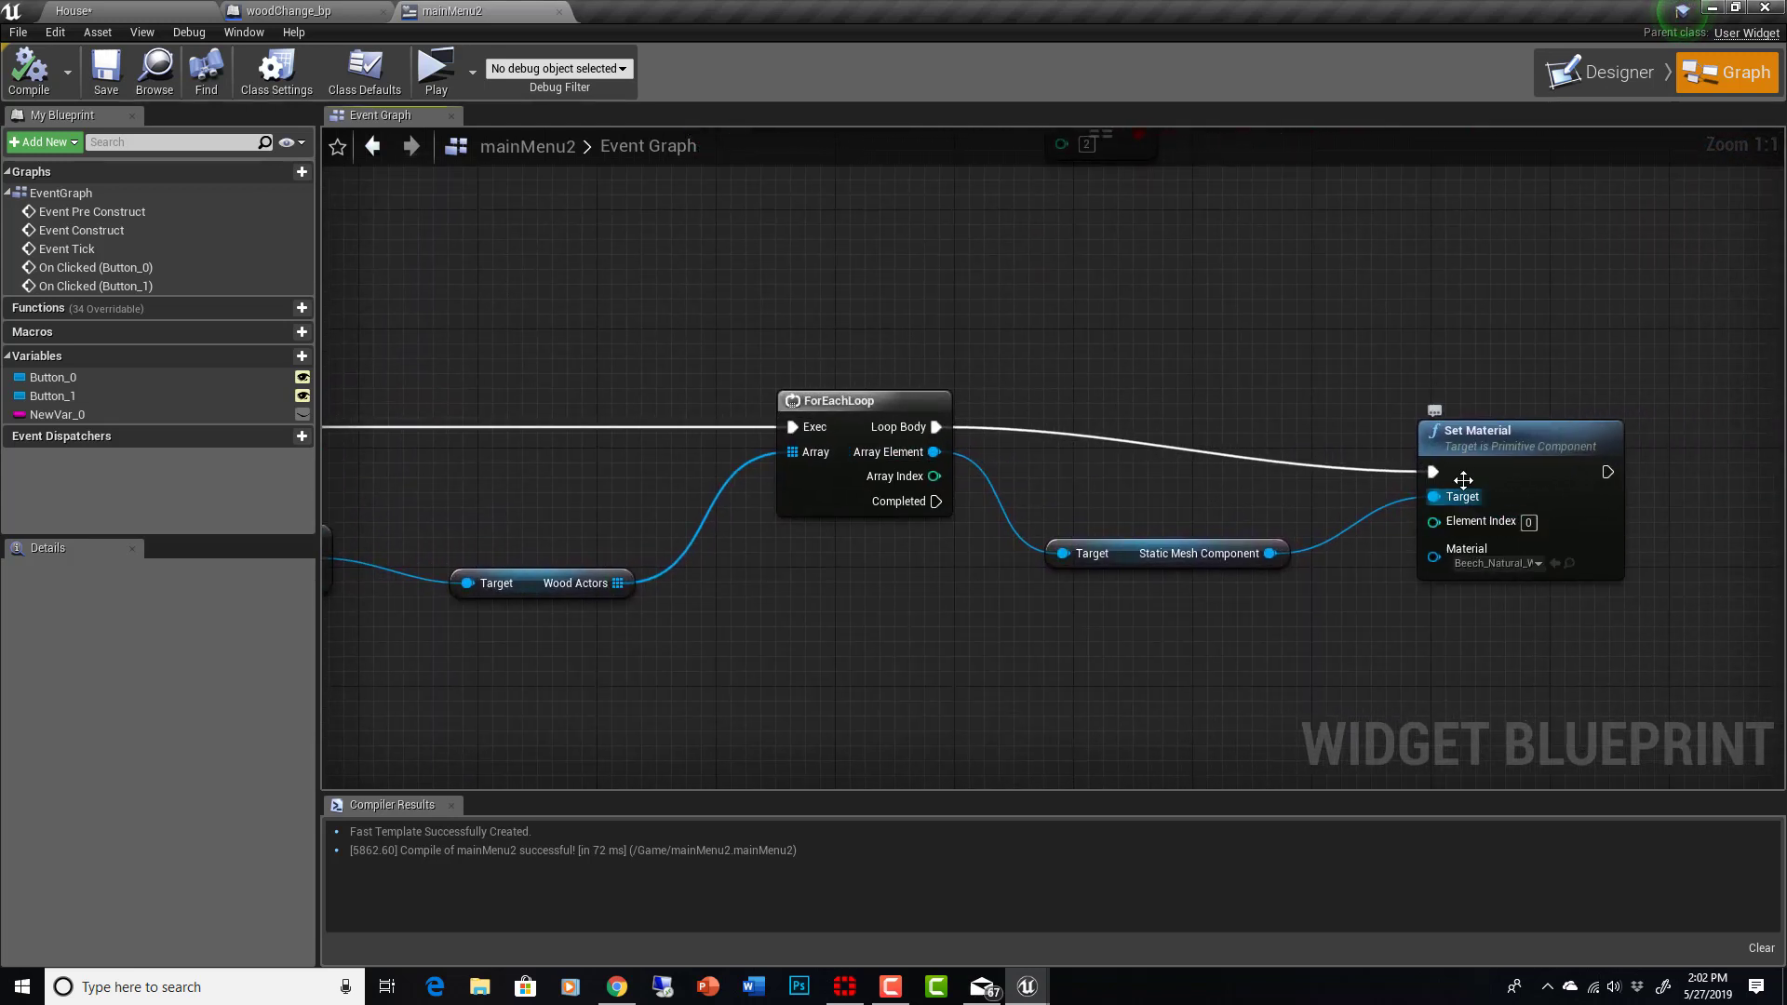
mouse_move(1481, 522)
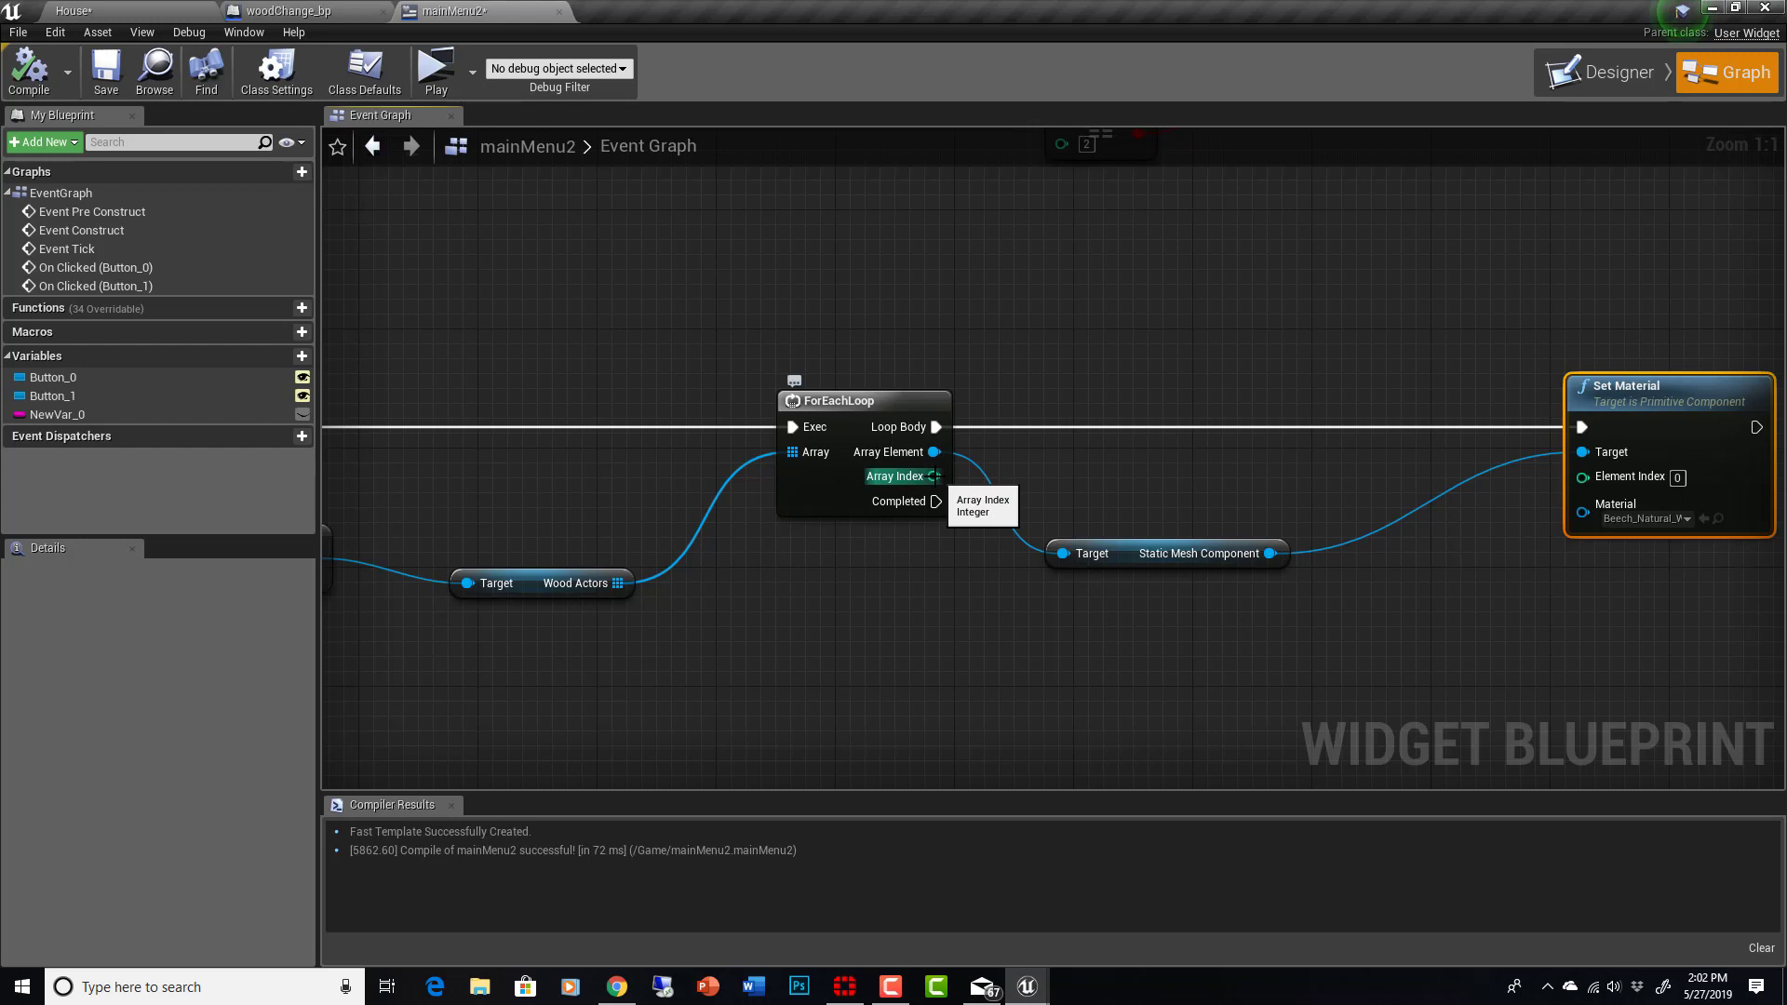
mouse_move(936, 426)
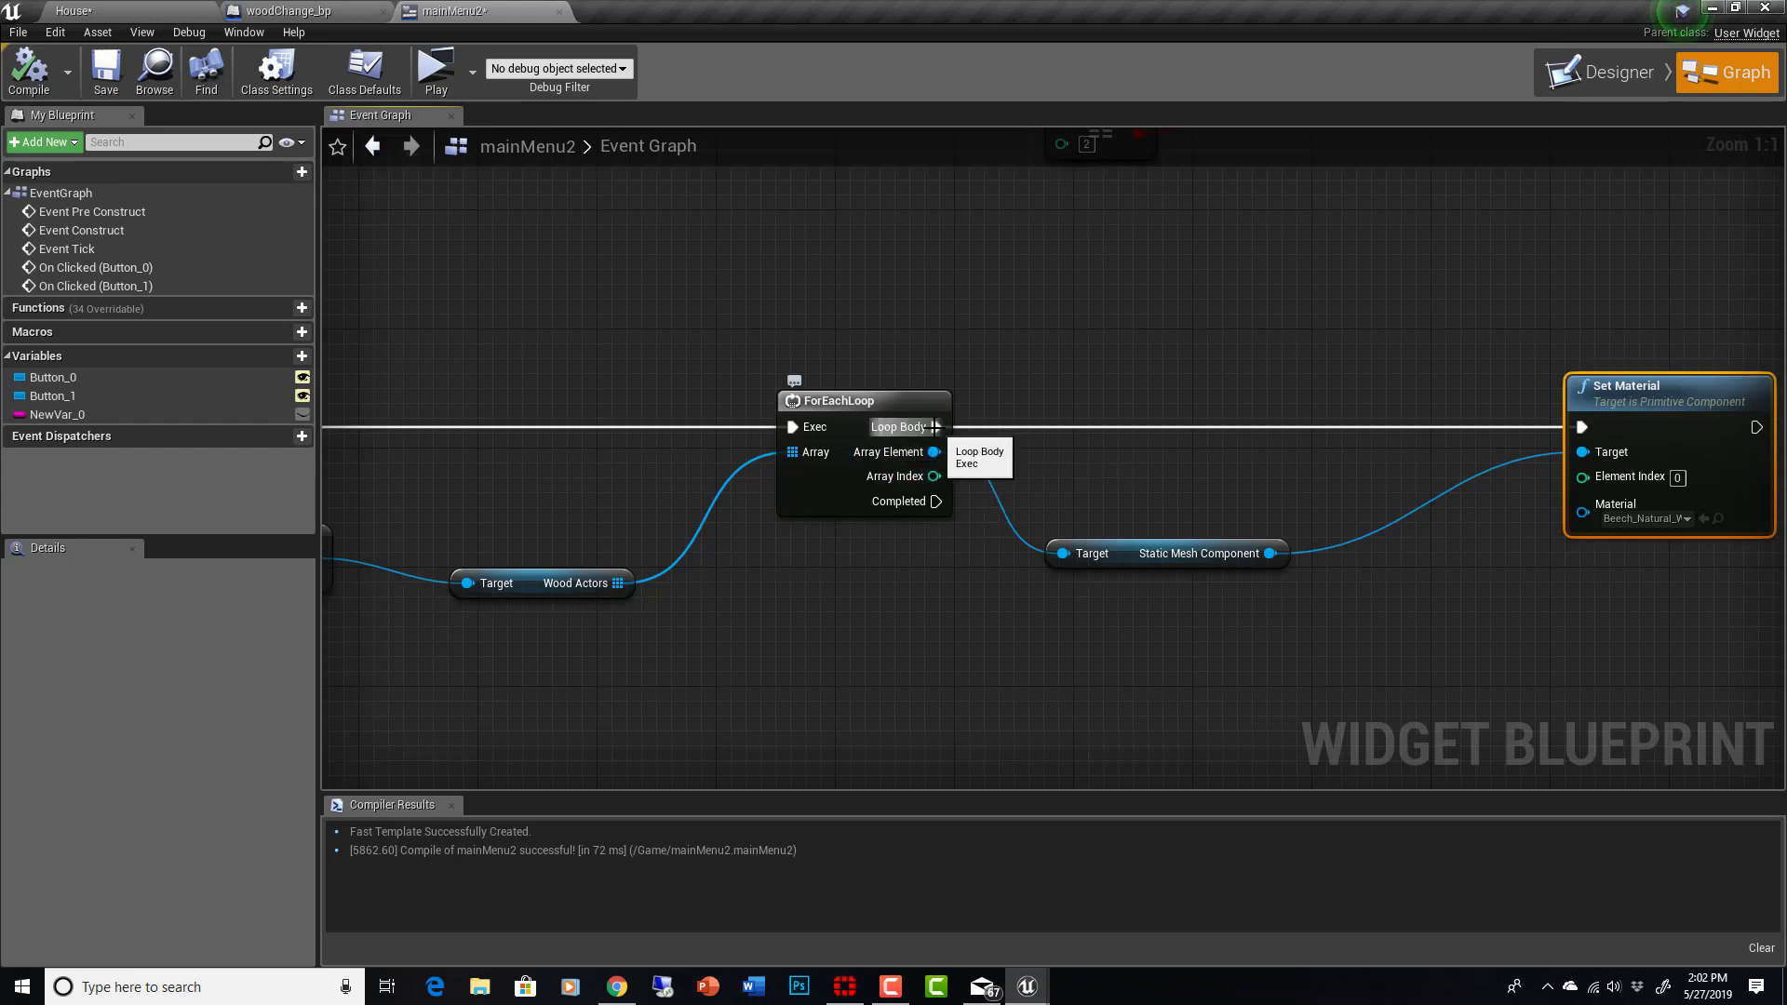
Step: Add a Branch node off the loop's Loop Body execution output
left_click_drag(934, 426, 1139, 433)
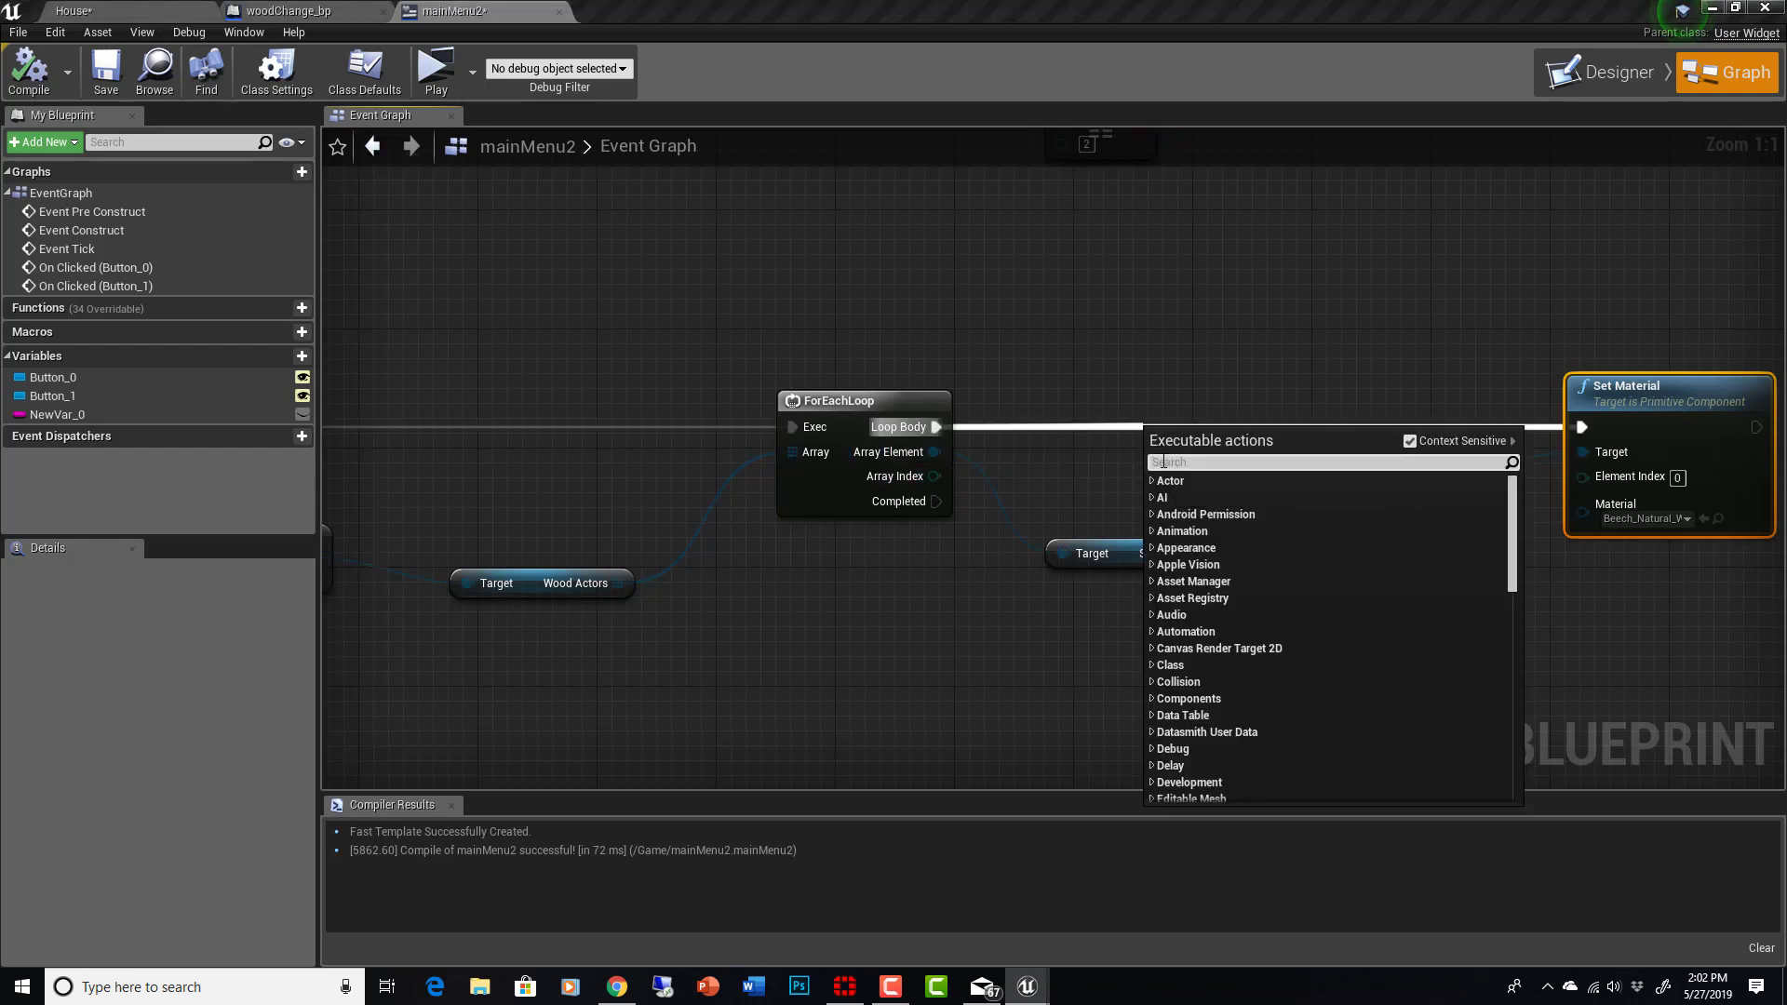
type("branch")
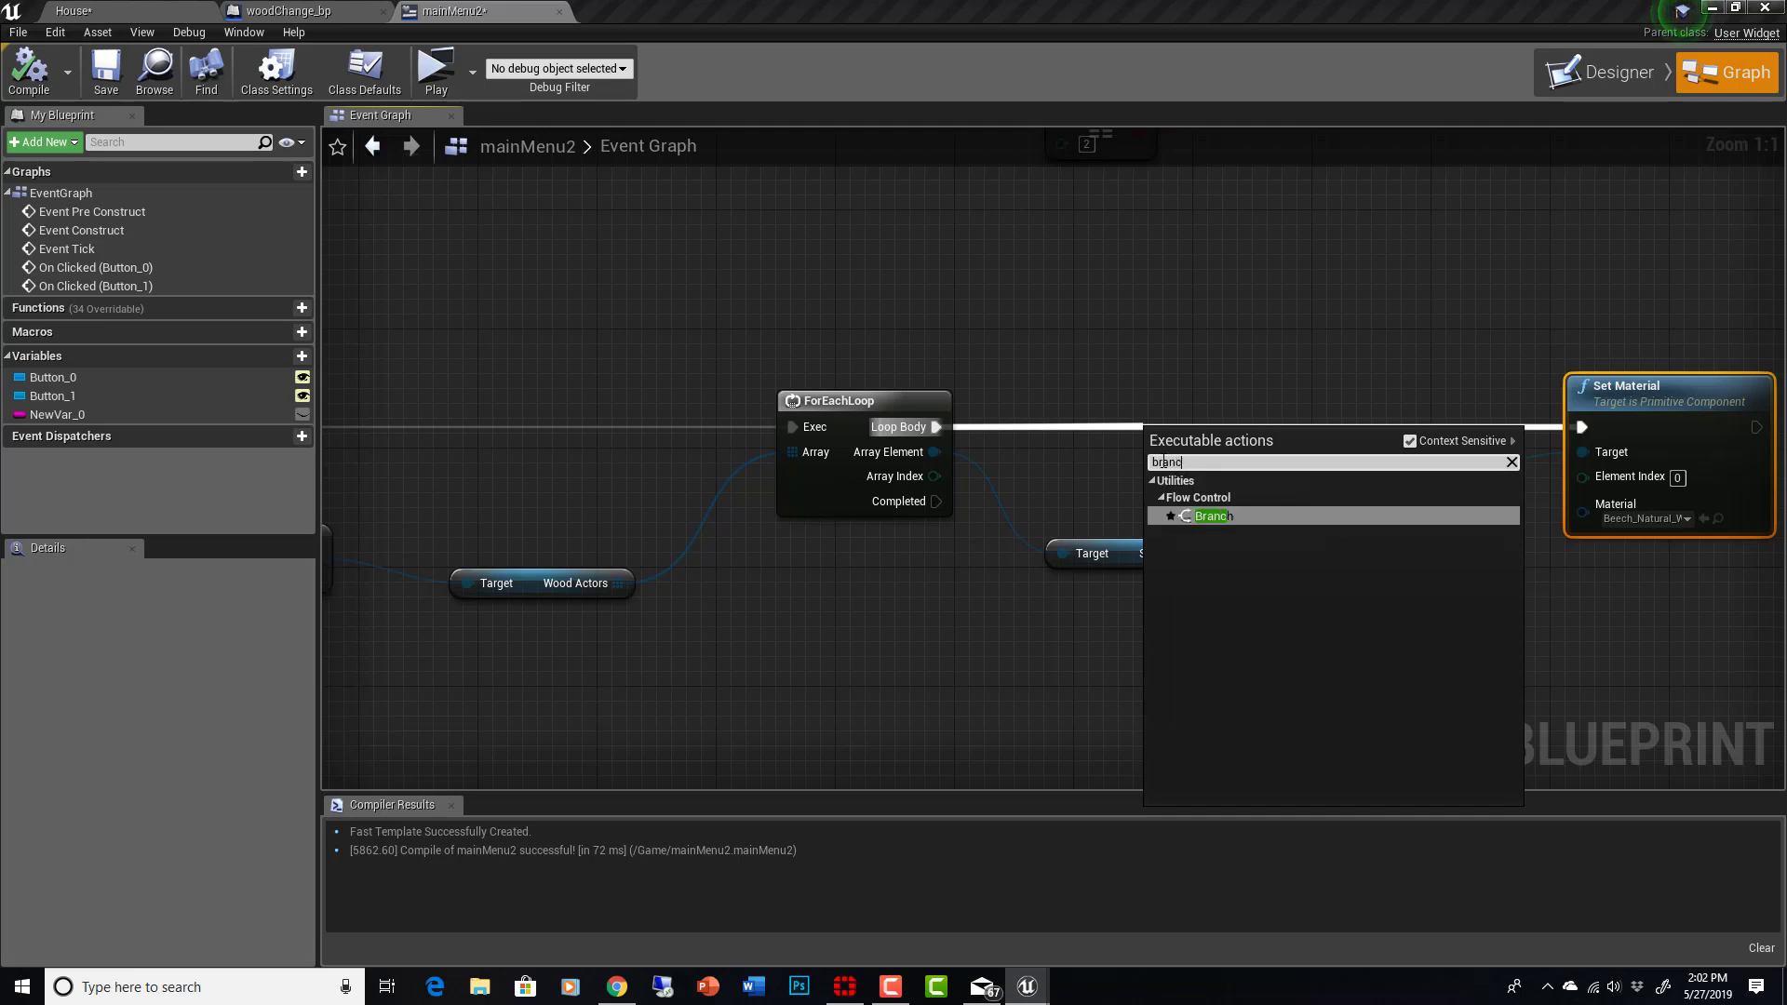
left_click(1209, 516)
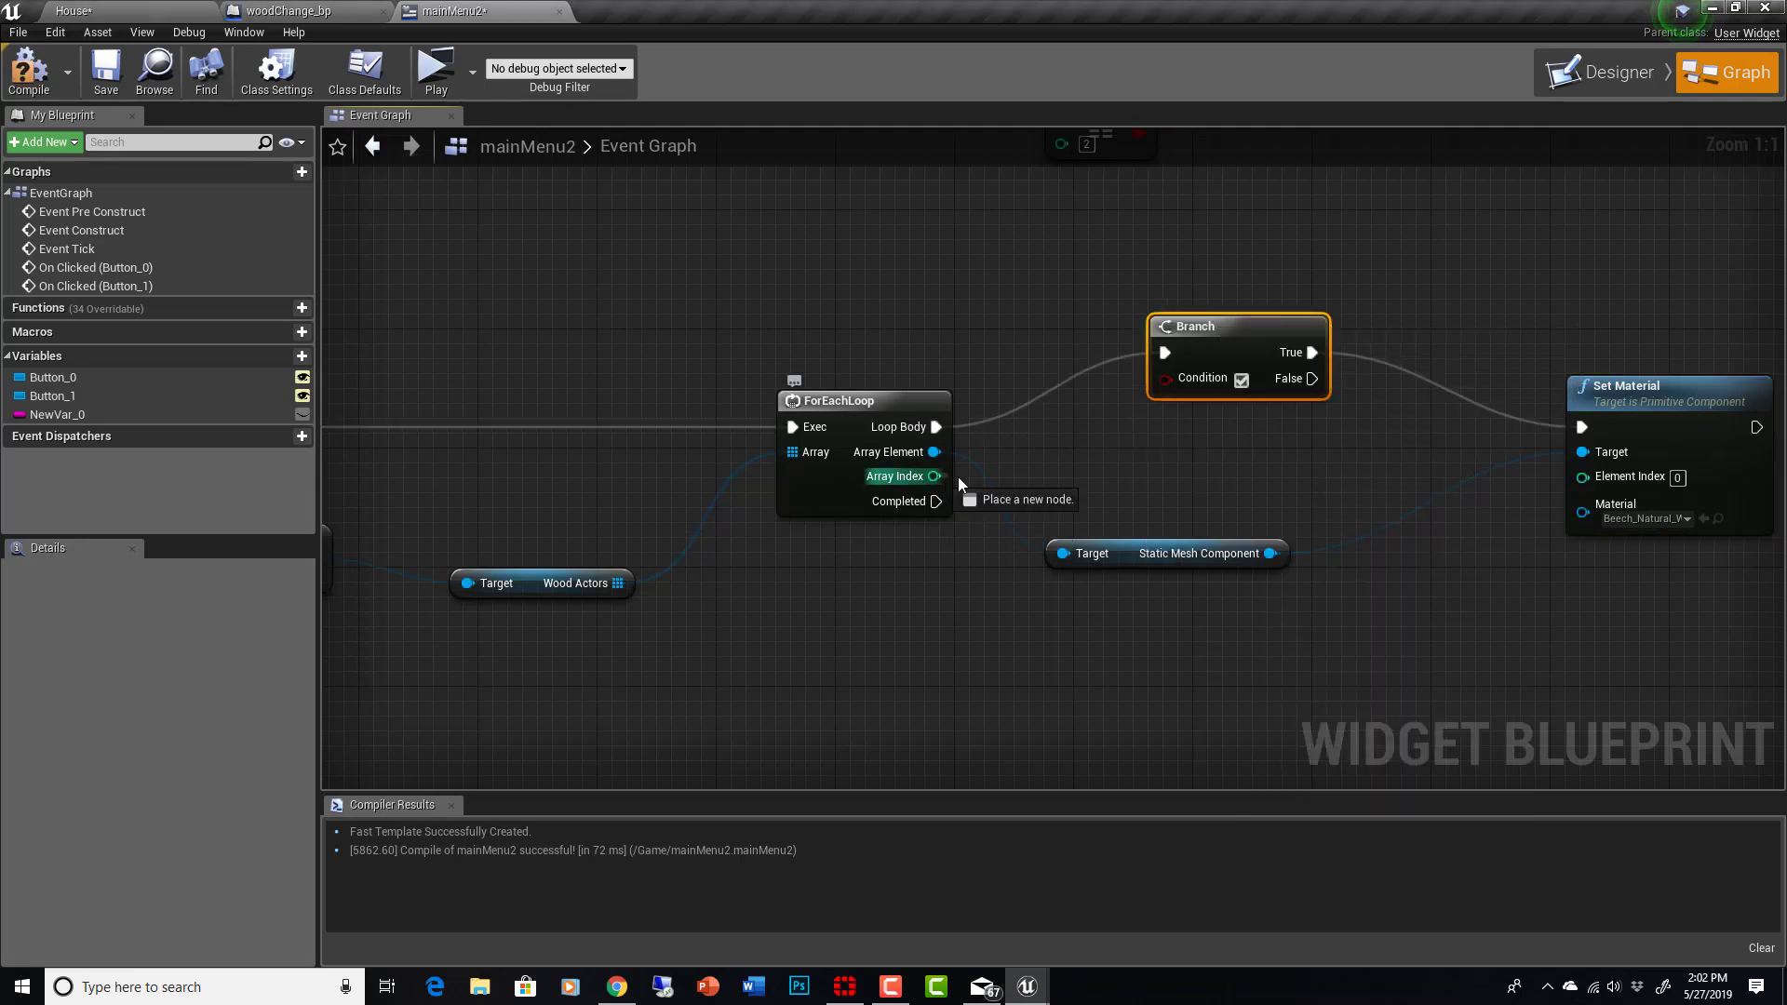
Step: Feed the Branch an Array Index equals 2 check and wire True to a Set Material node
left_click_drag(935, 477, 1060, 488)
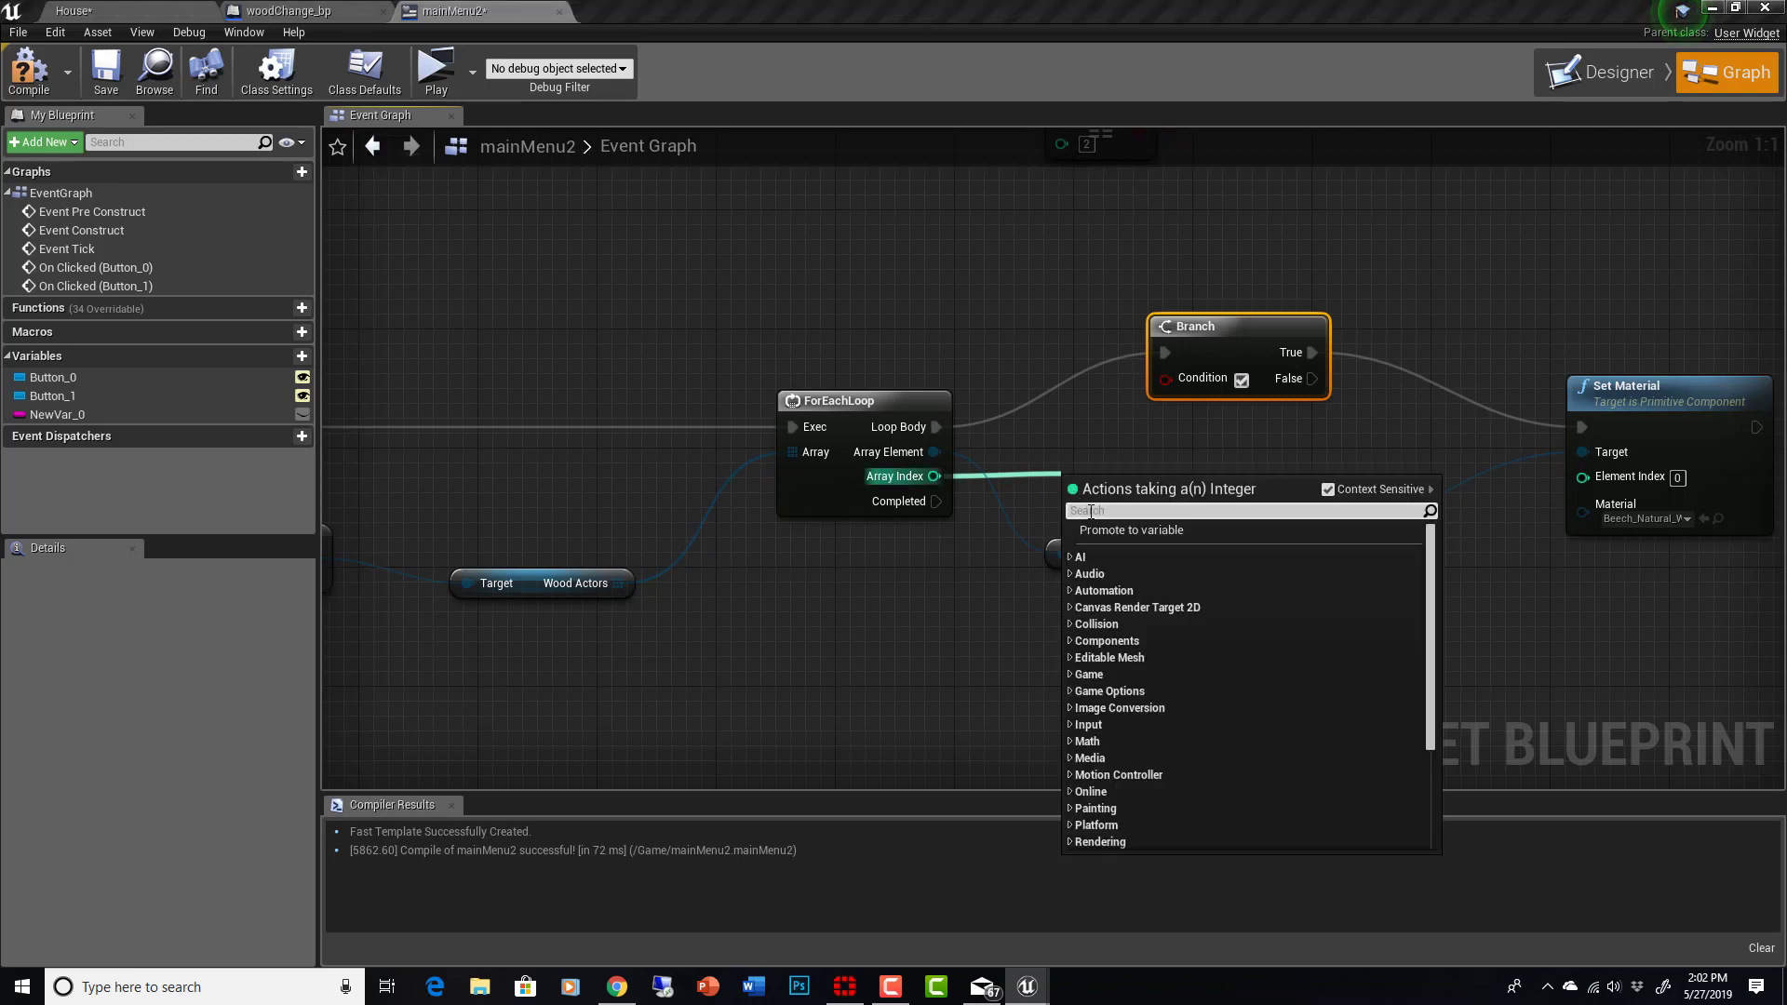
type("=")
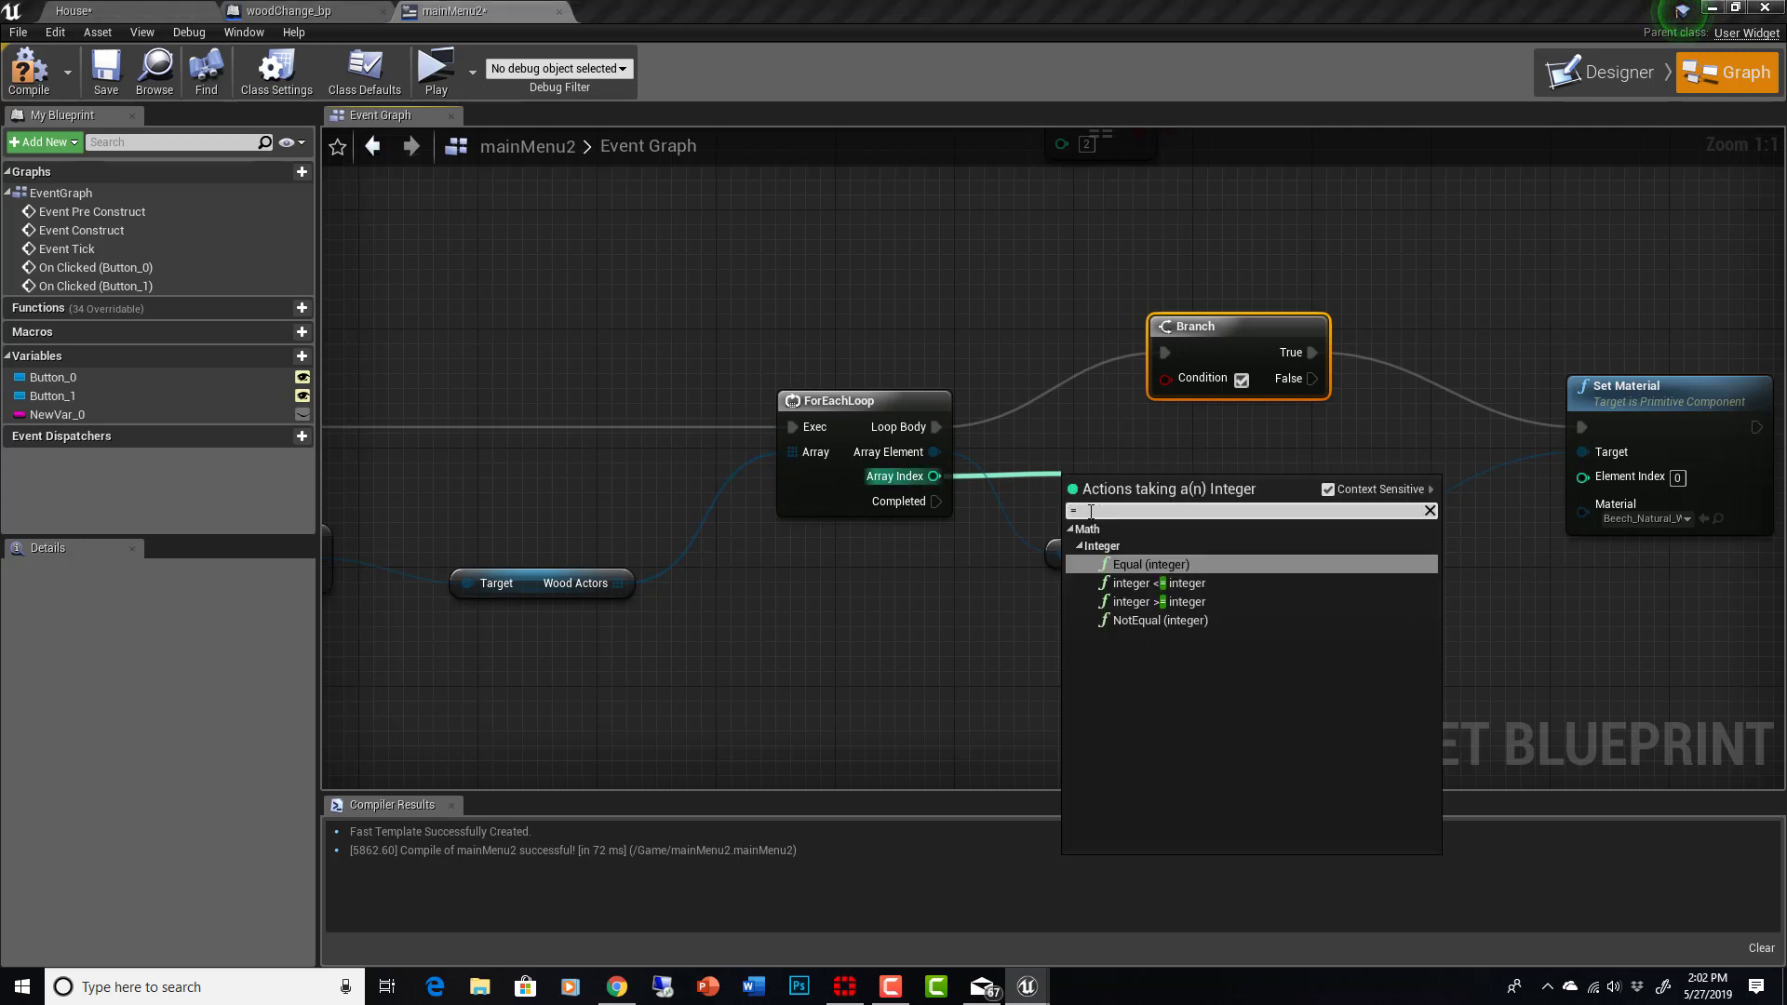
left_click(1151, 564)
type("2")
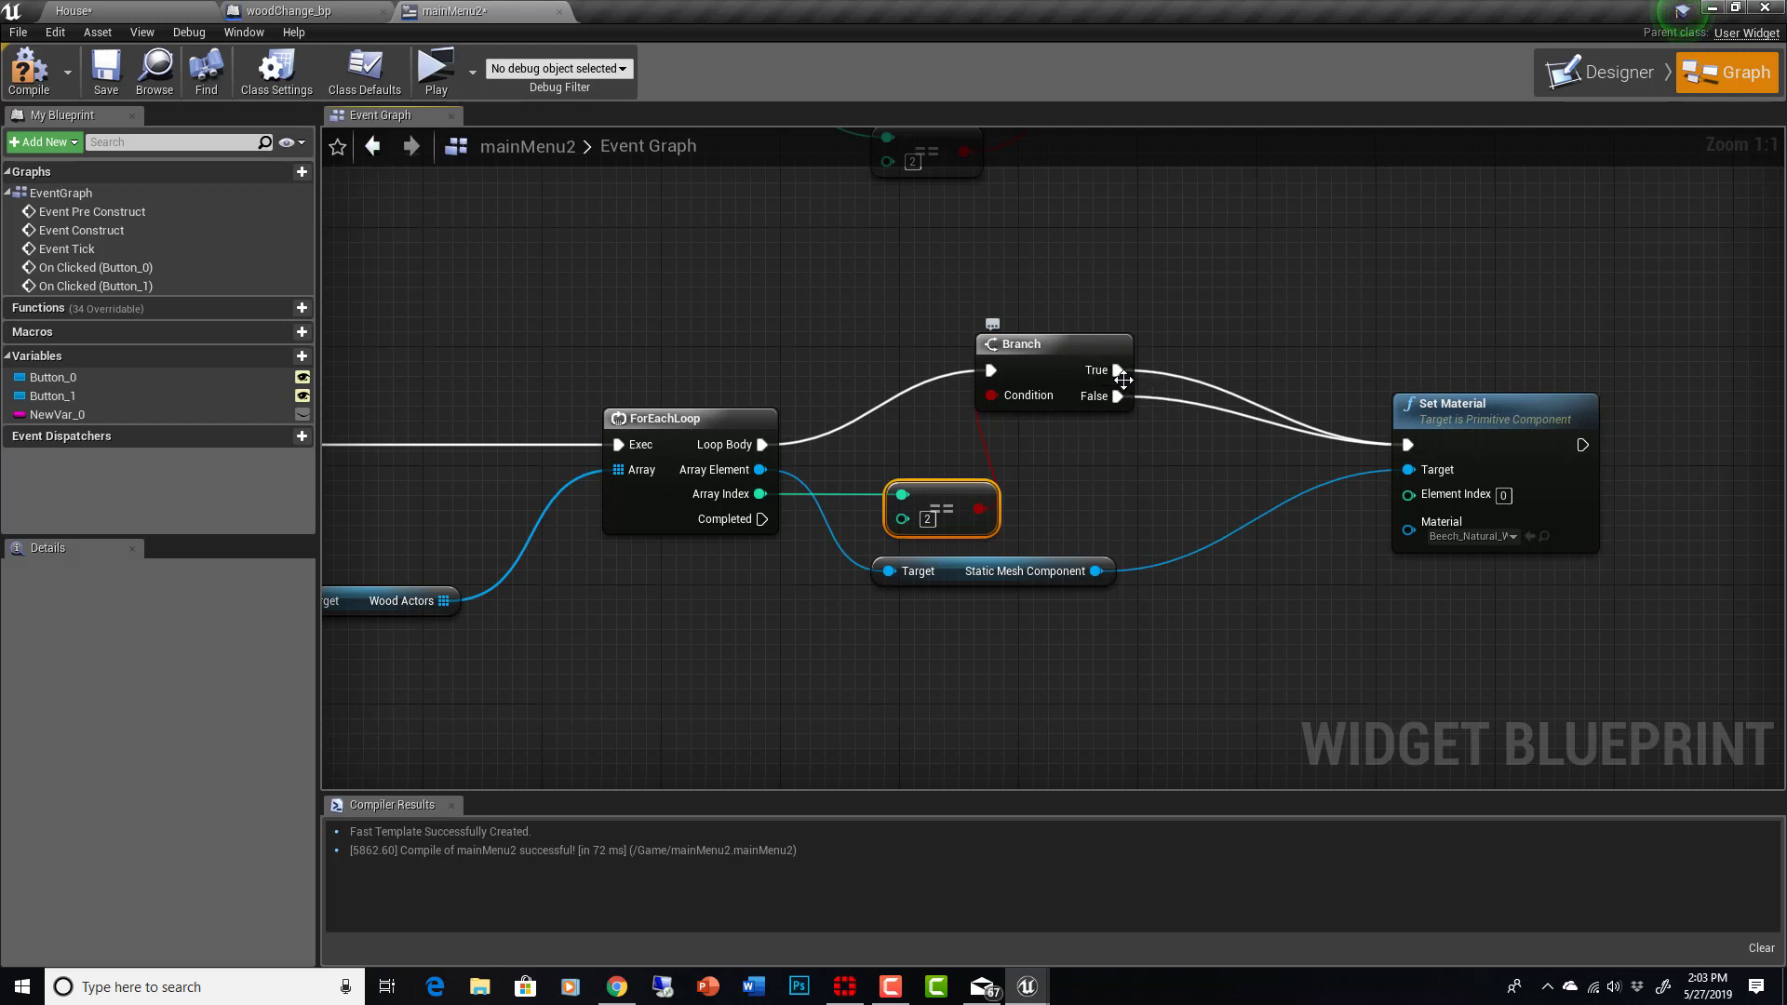
left_click(1473, 423)
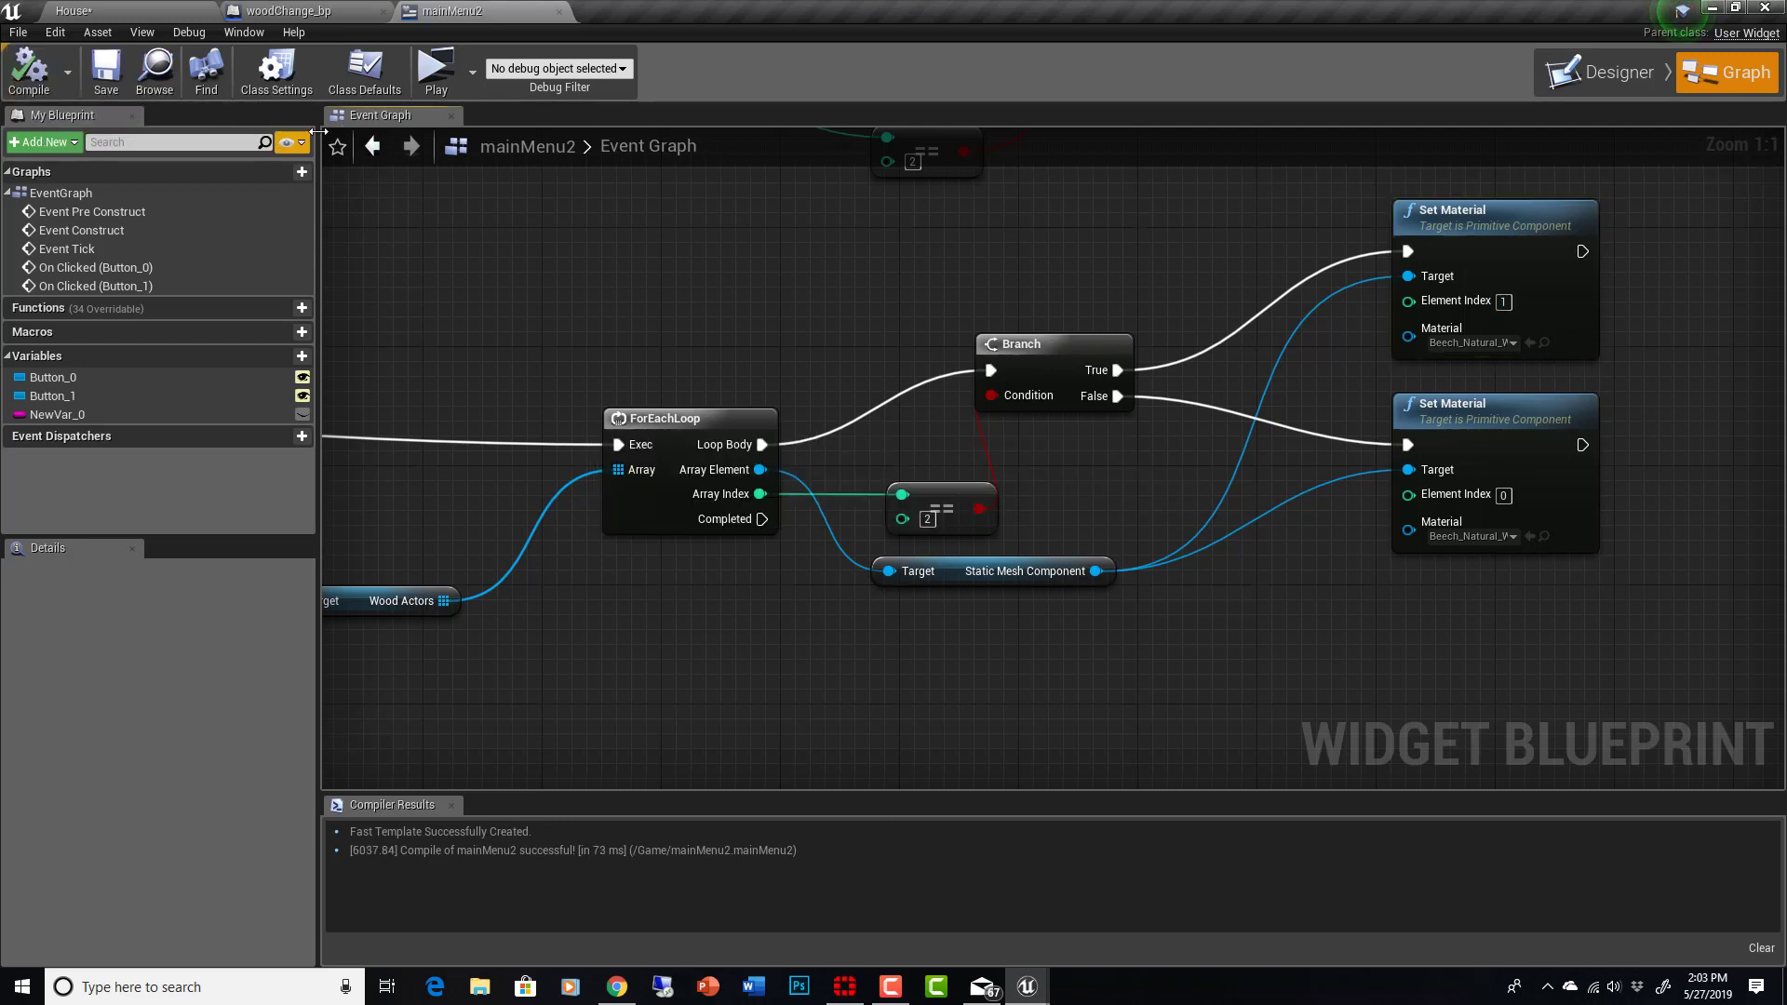
Step: Return to the House level tab and clear the viewport selection
left_click(112, 8)
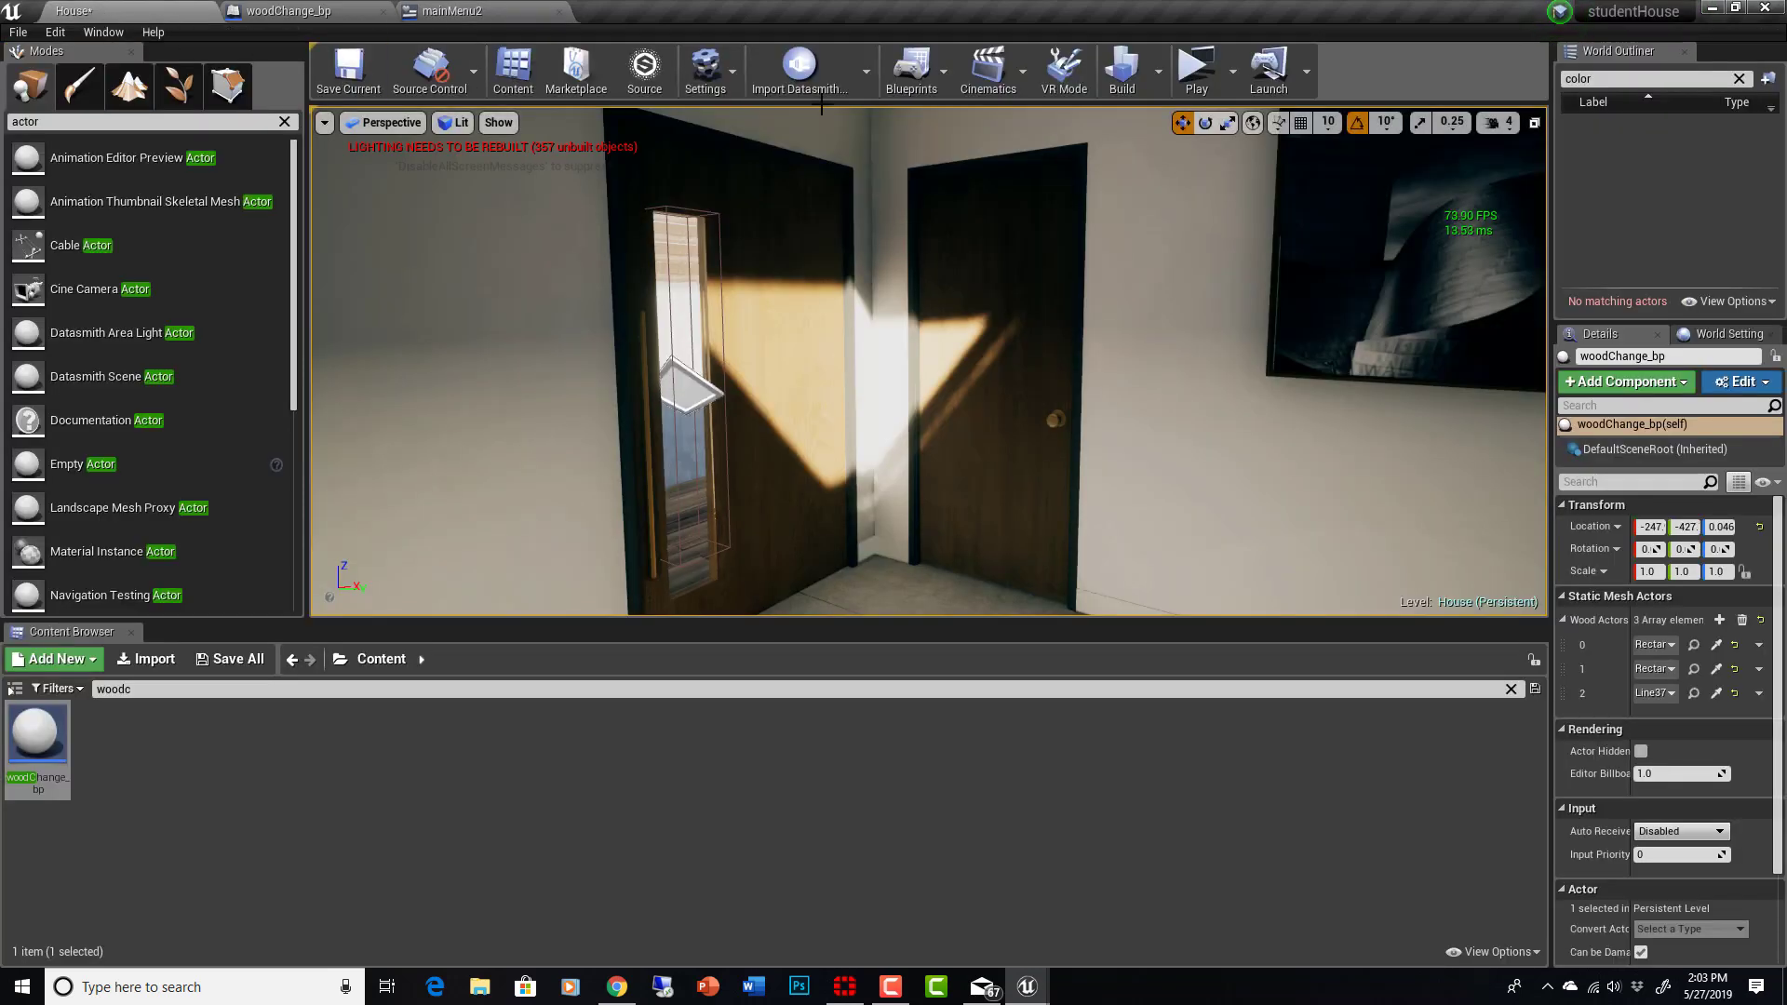
left_click(1196, 67)
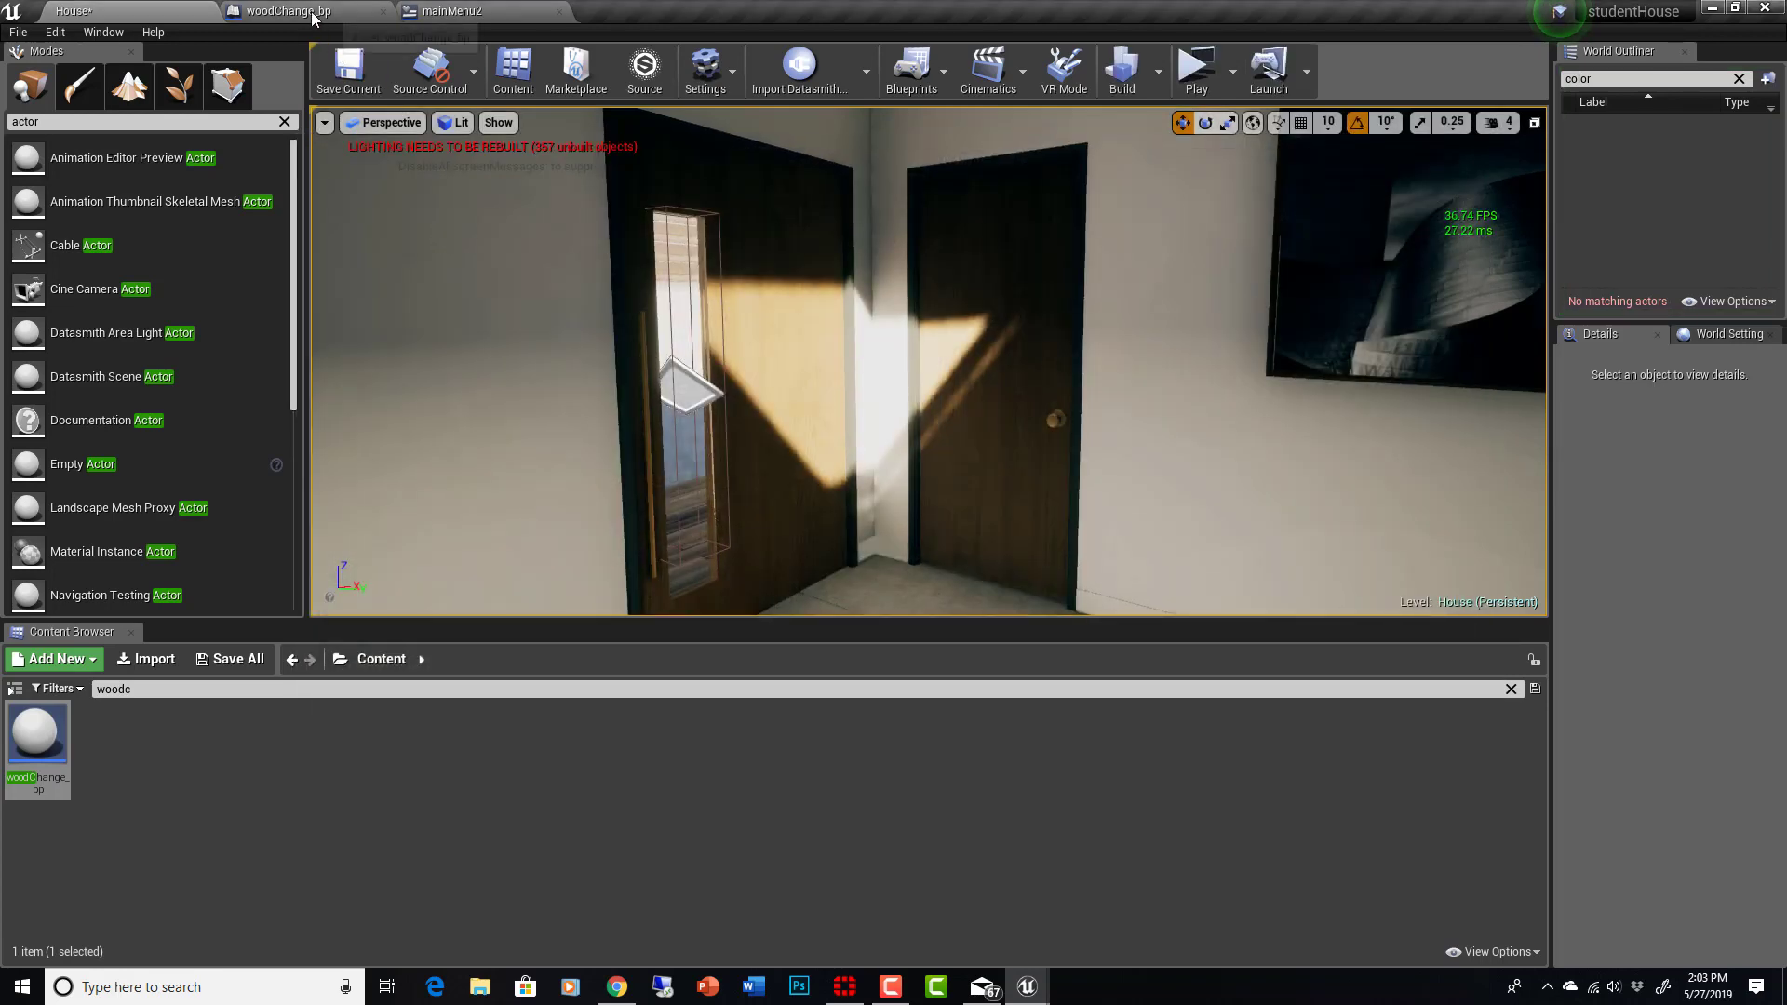
left_click(460, 12)
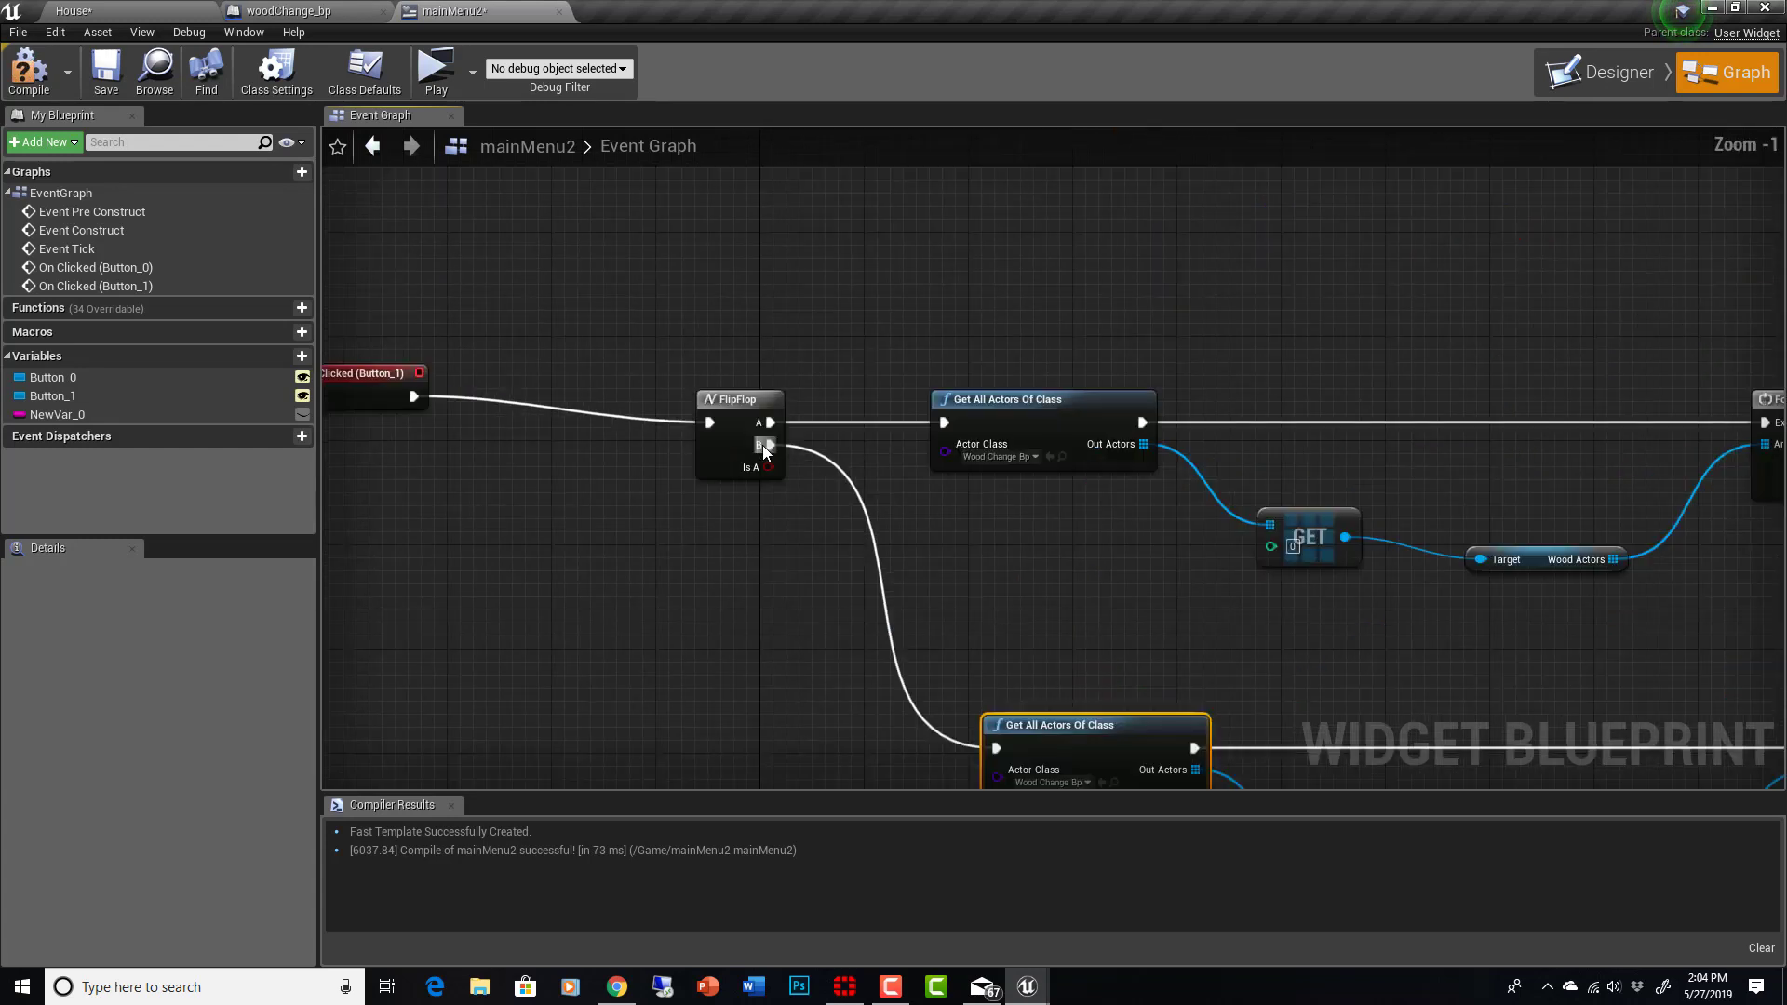
scroll("down", 3)
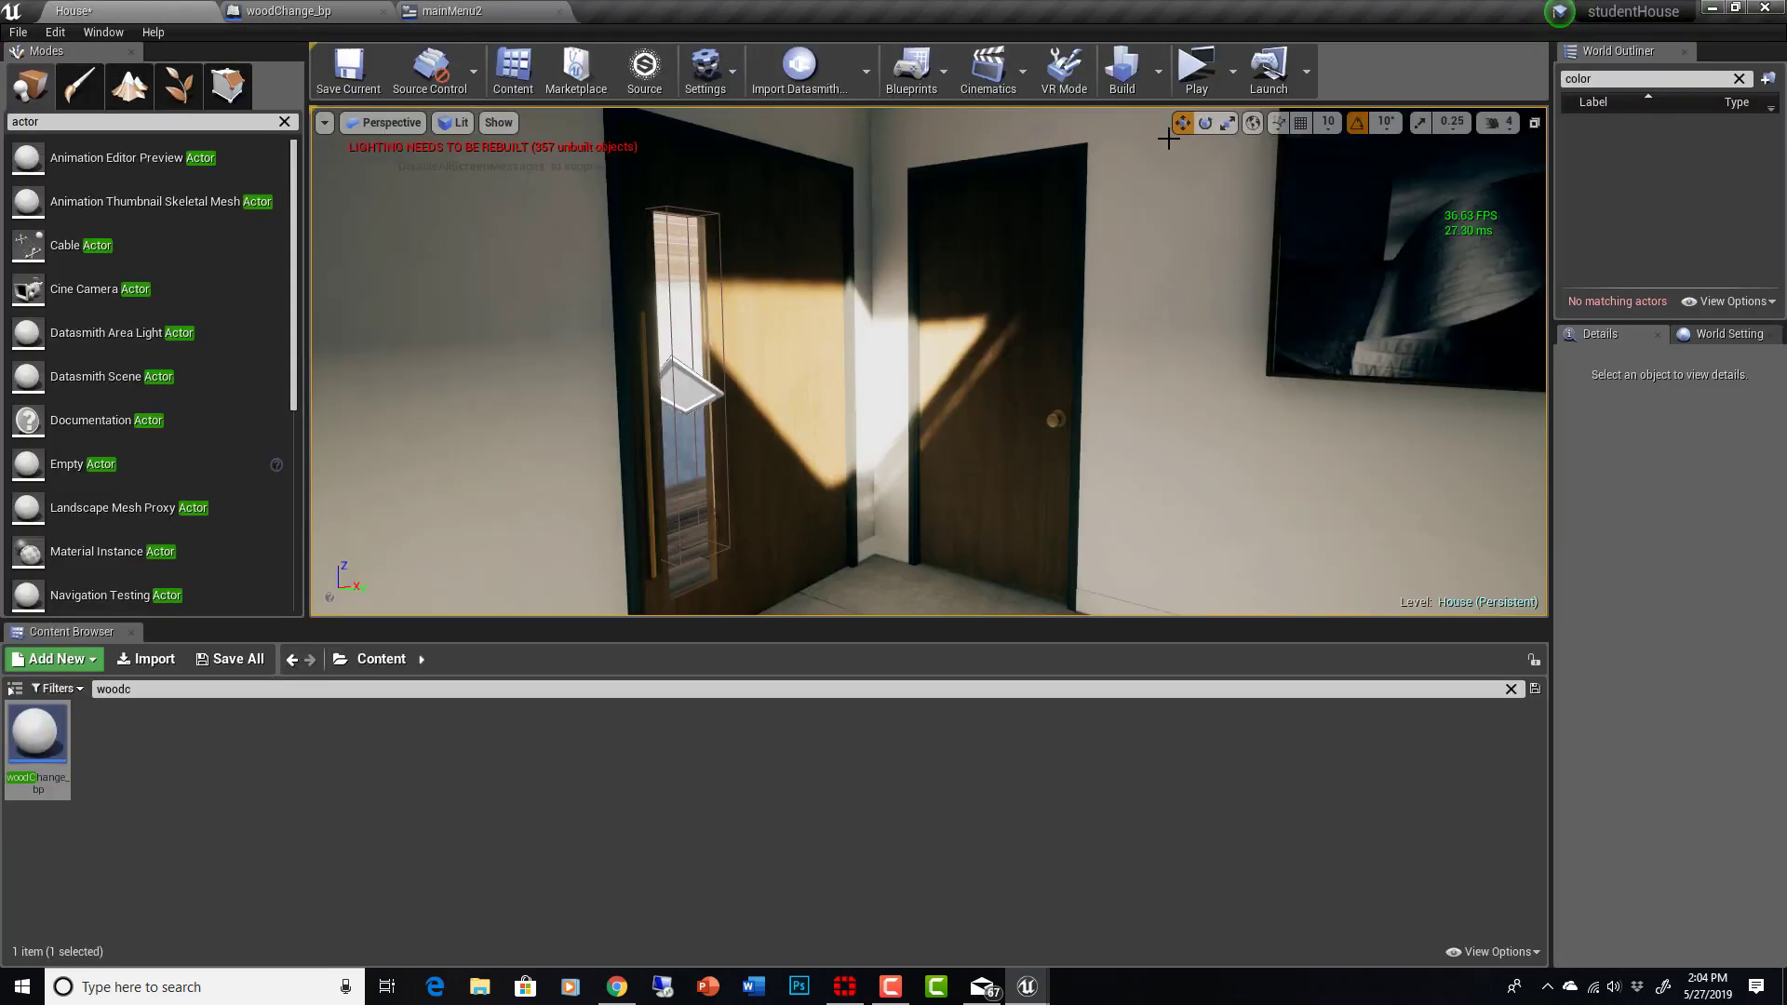
Step: Play the level and press change wood three times, toggling the doors, ending on light wood
left_click(1197, 65)
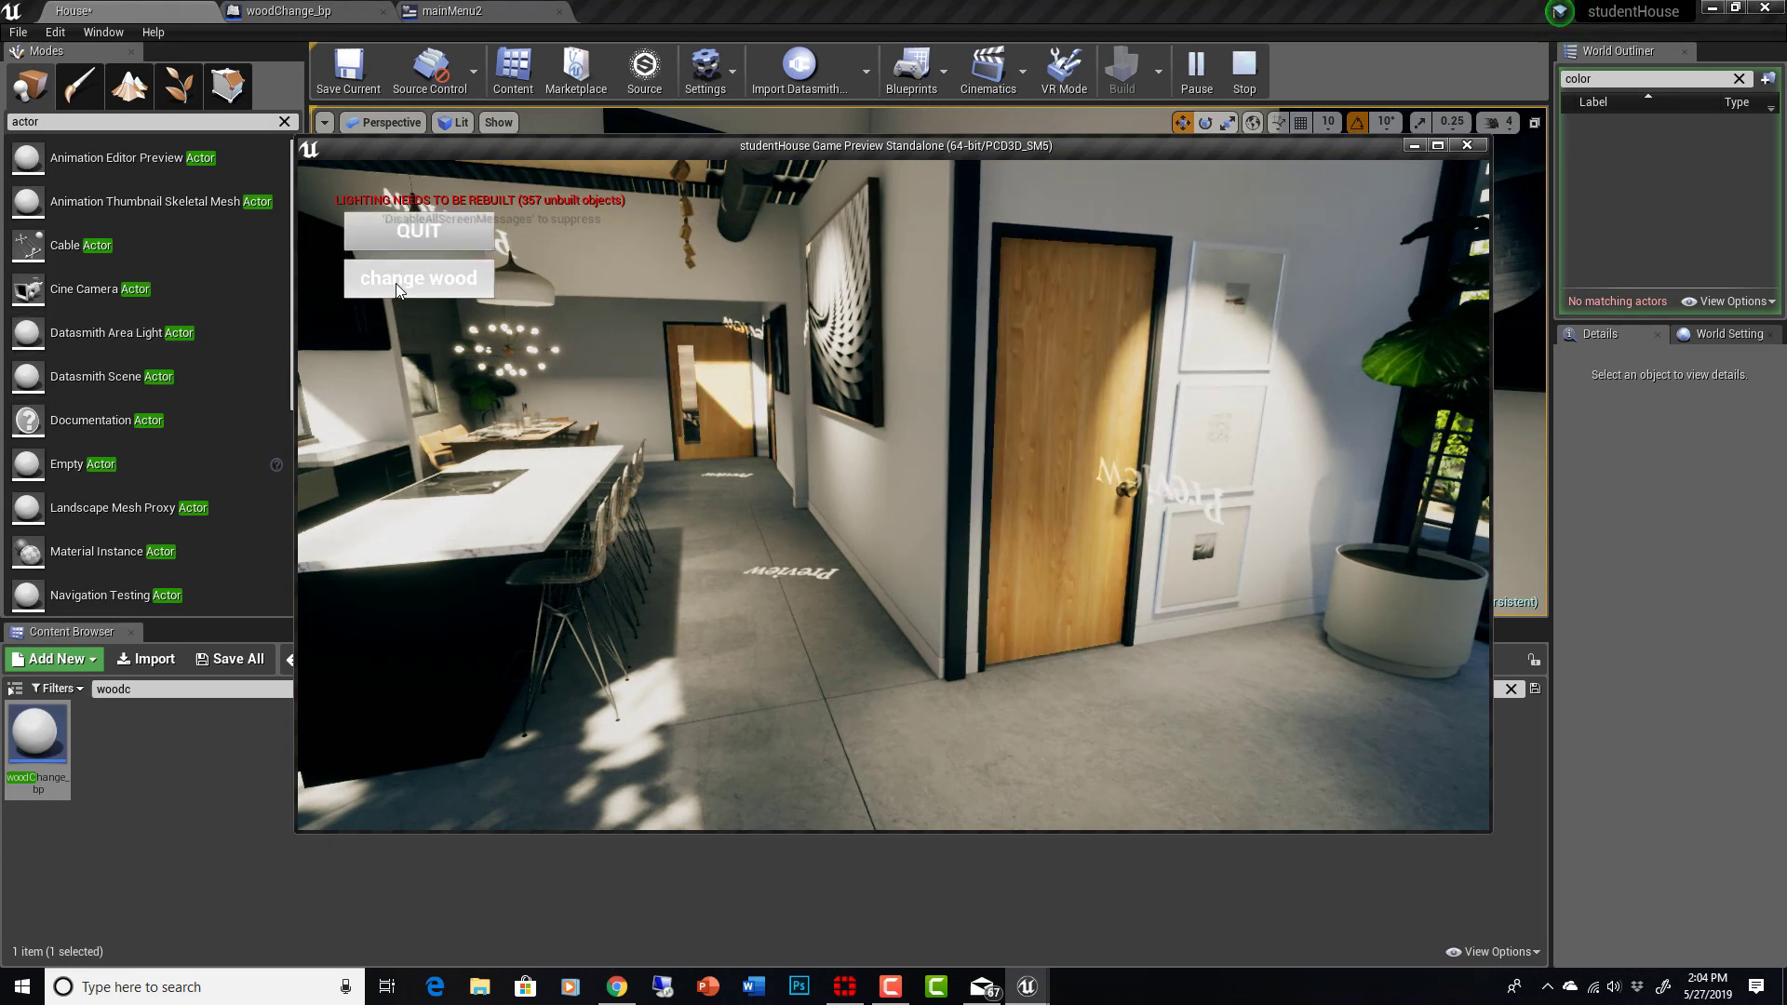
left_click(418, 278)
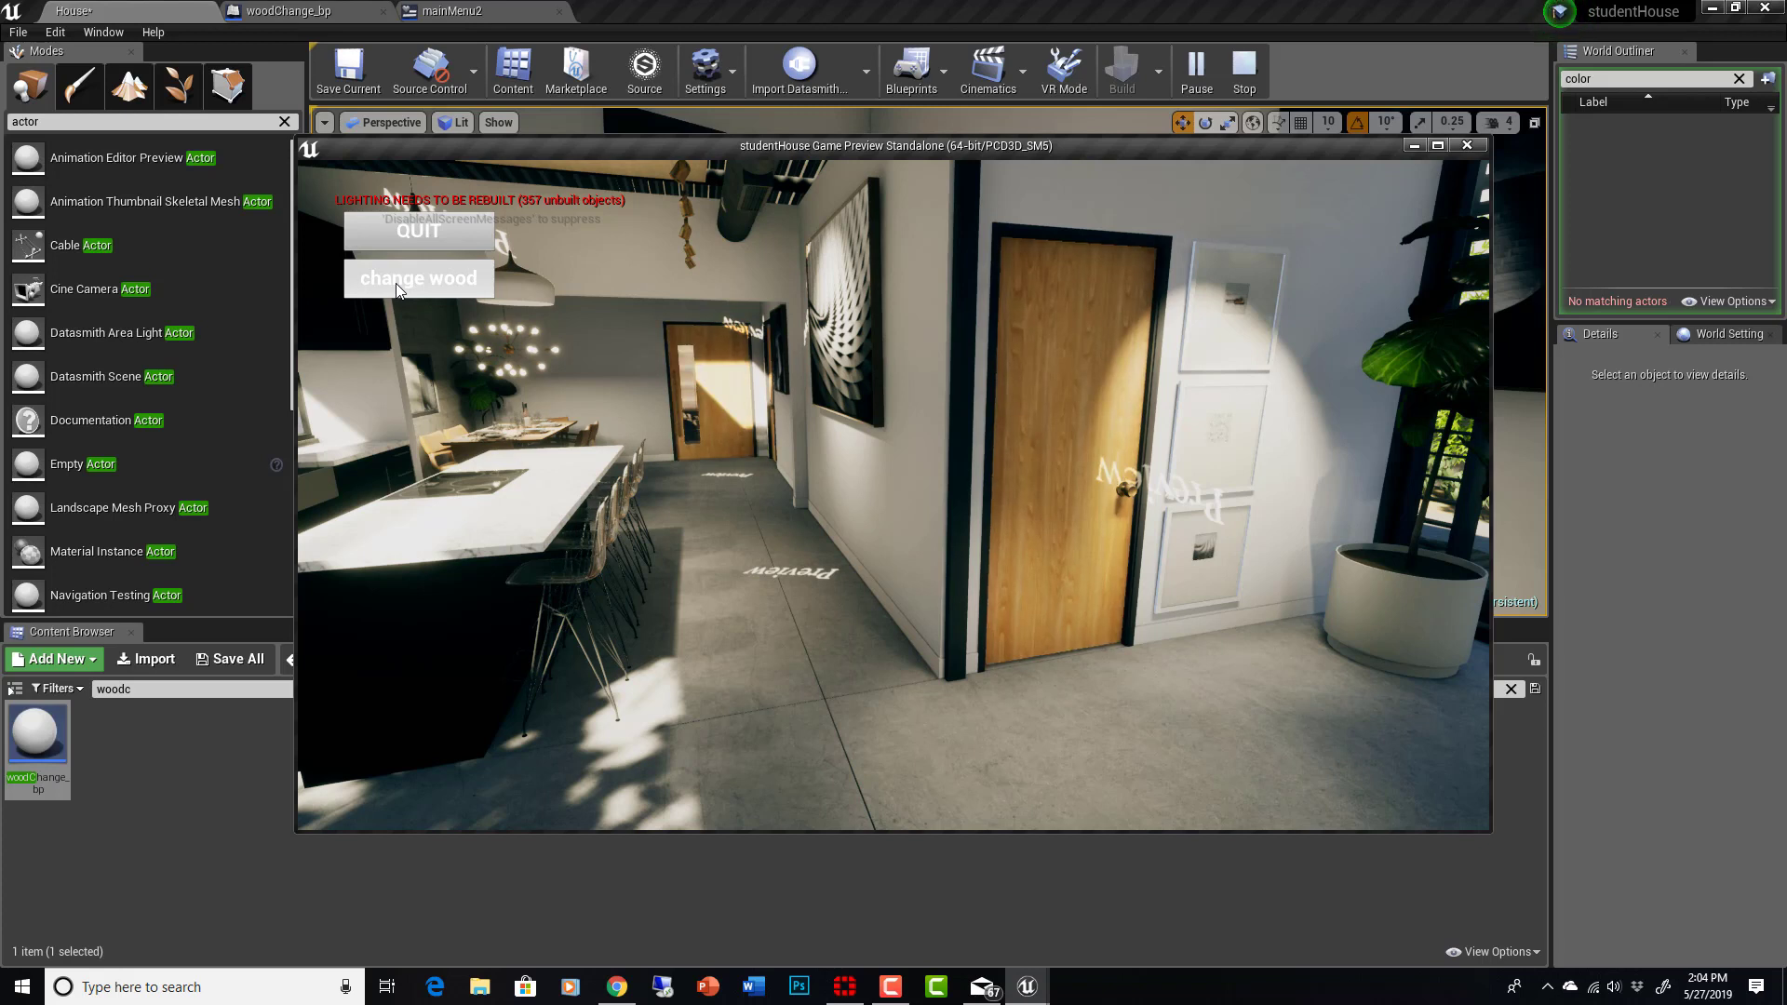
left_click(419, 279)
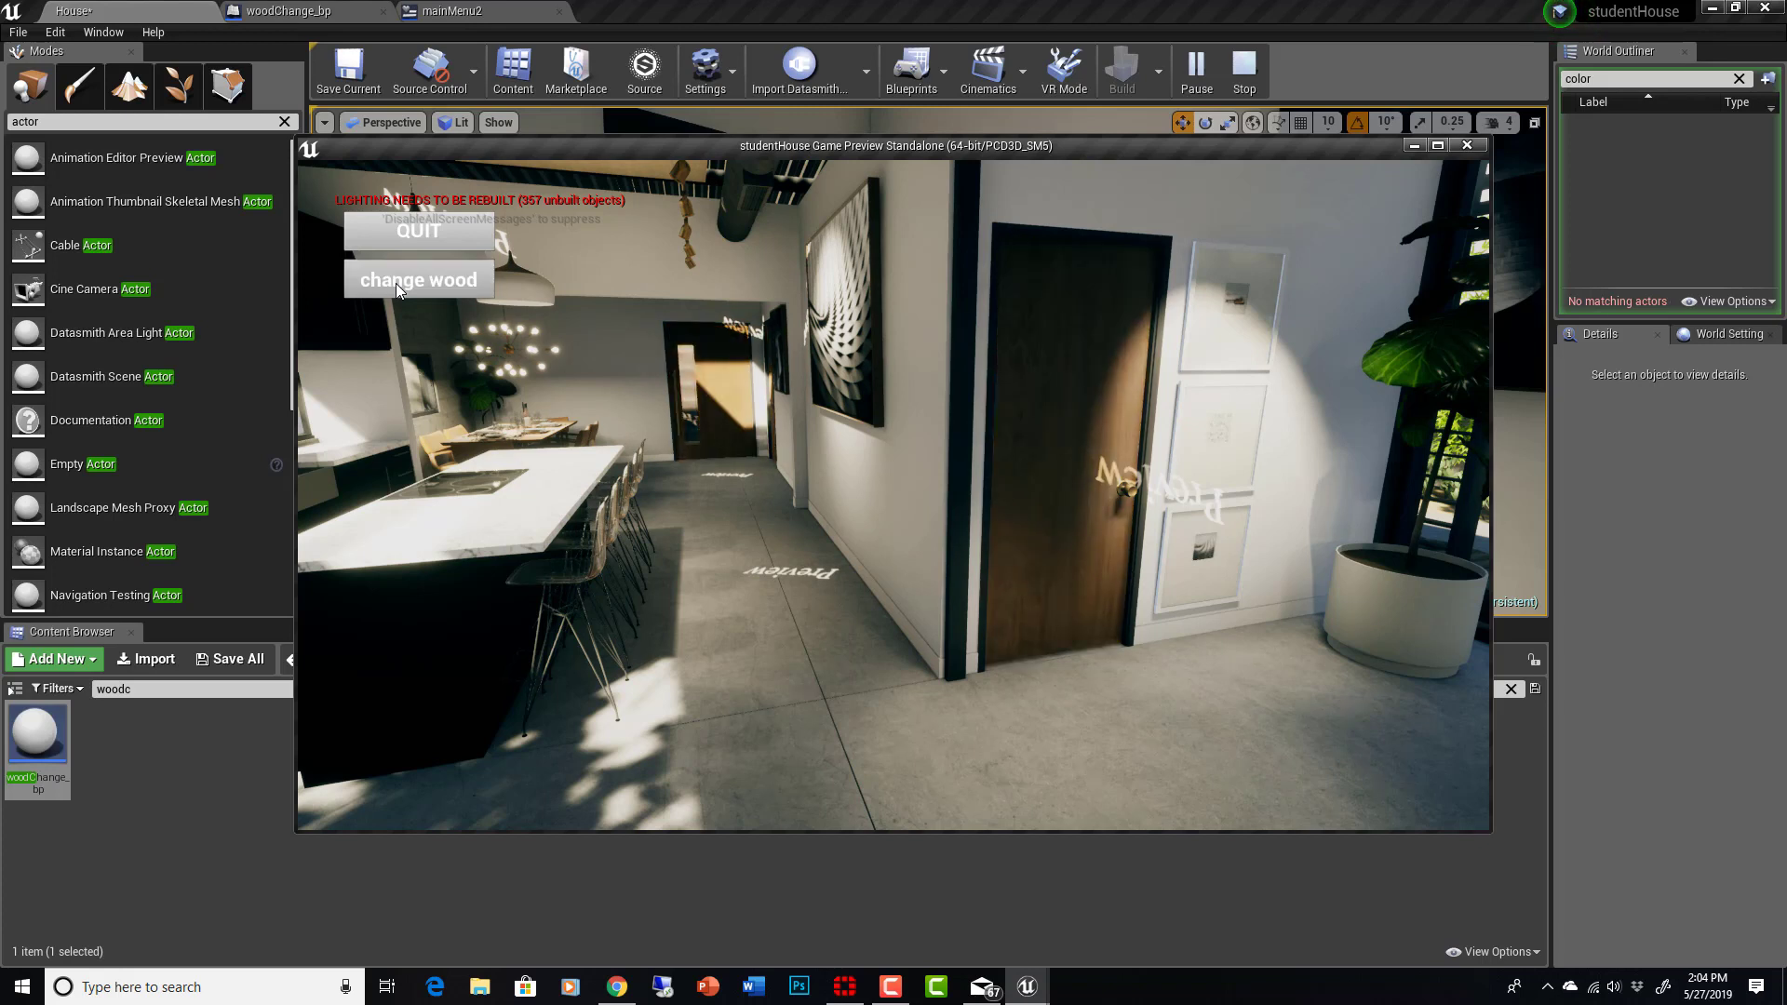
left_click(419, 279)
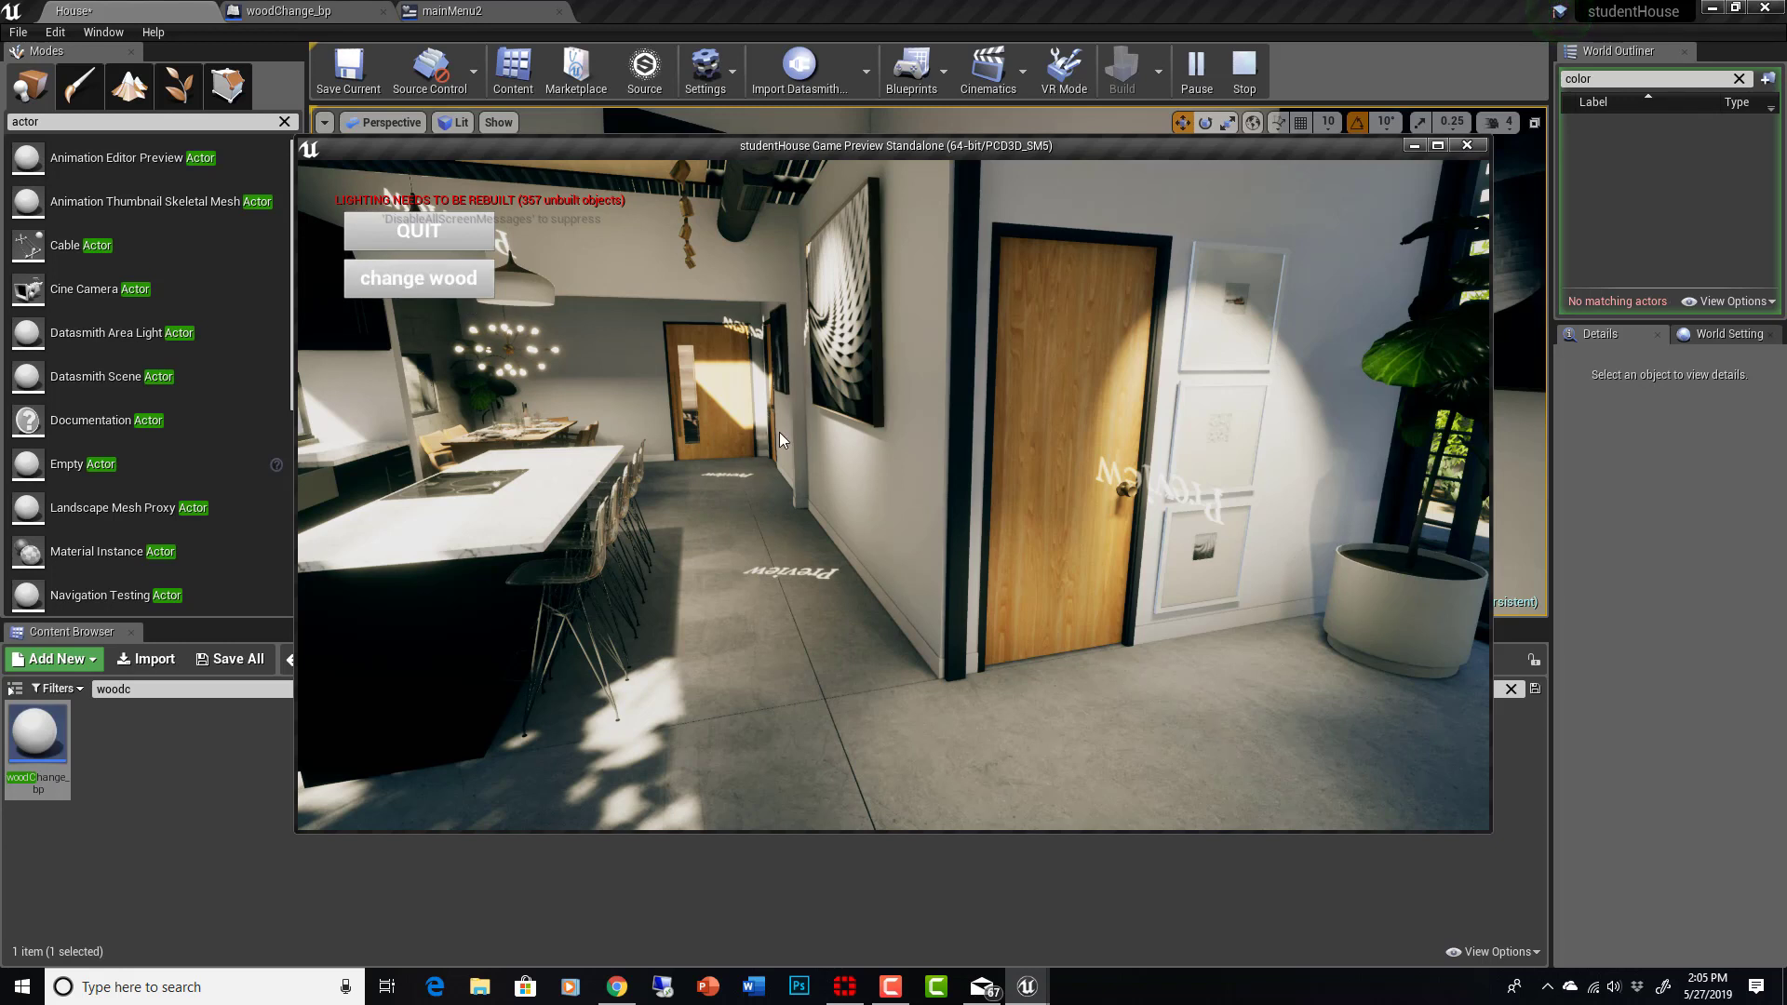
mouse_move(652, 404)
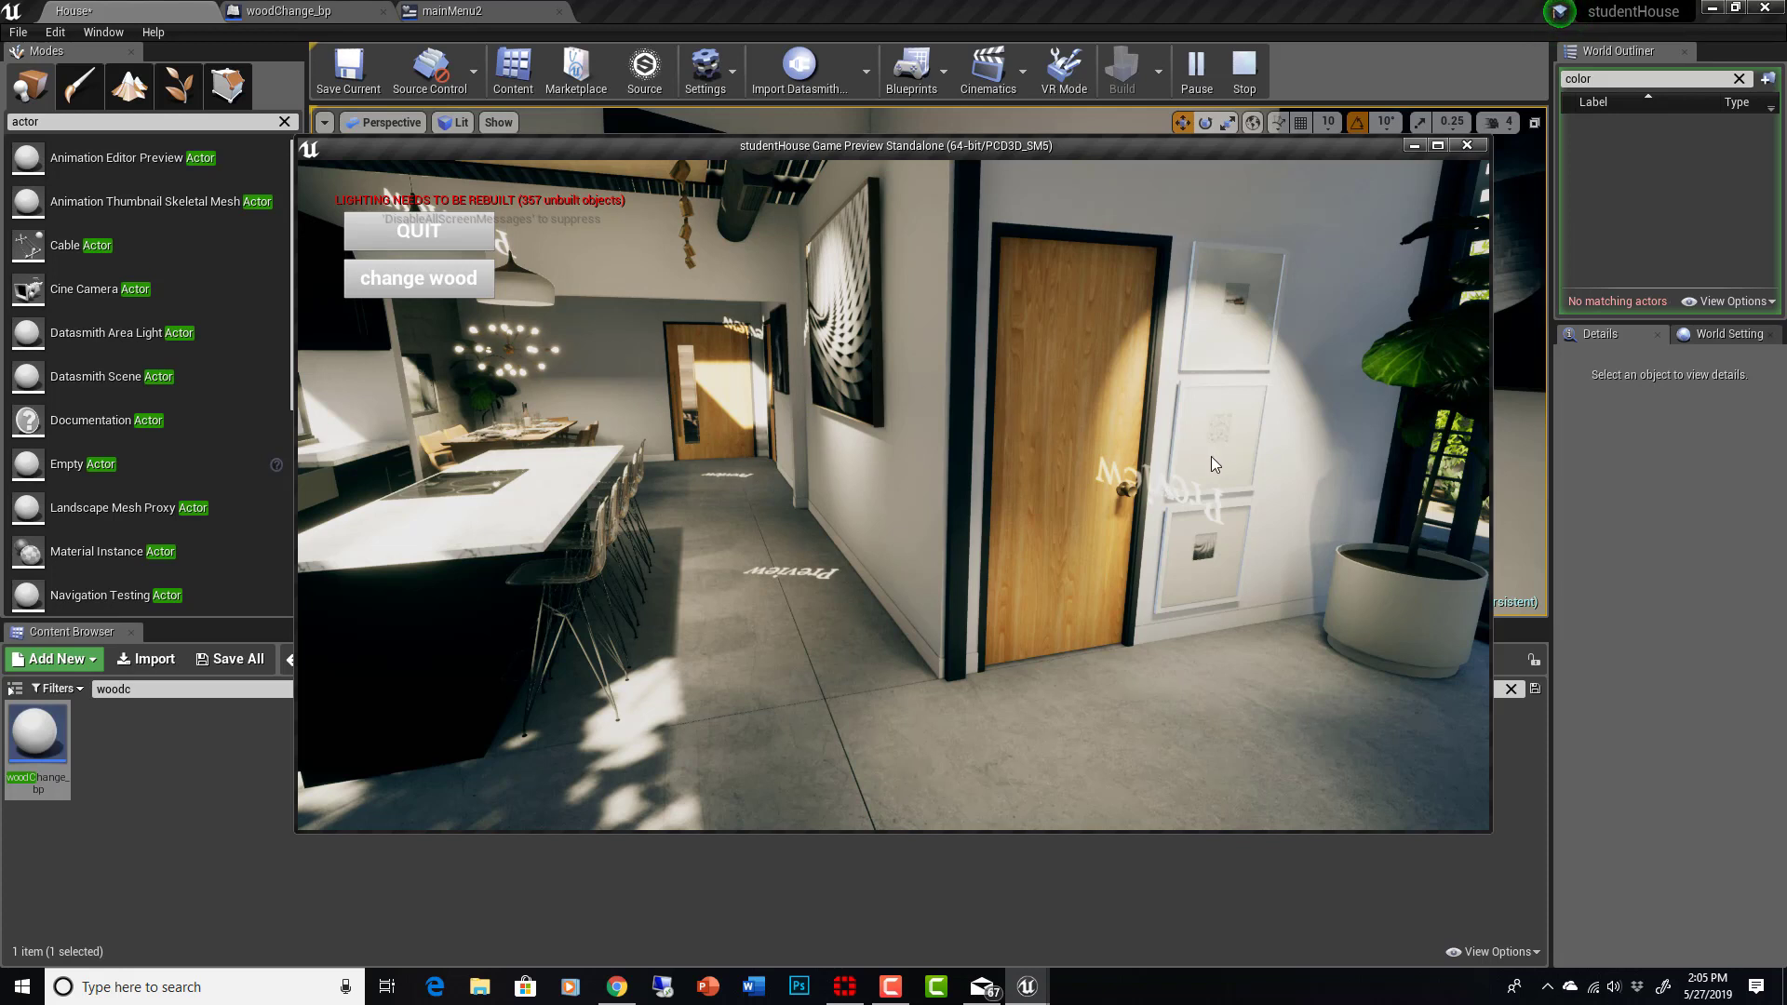
mouse_move(1255, 374)
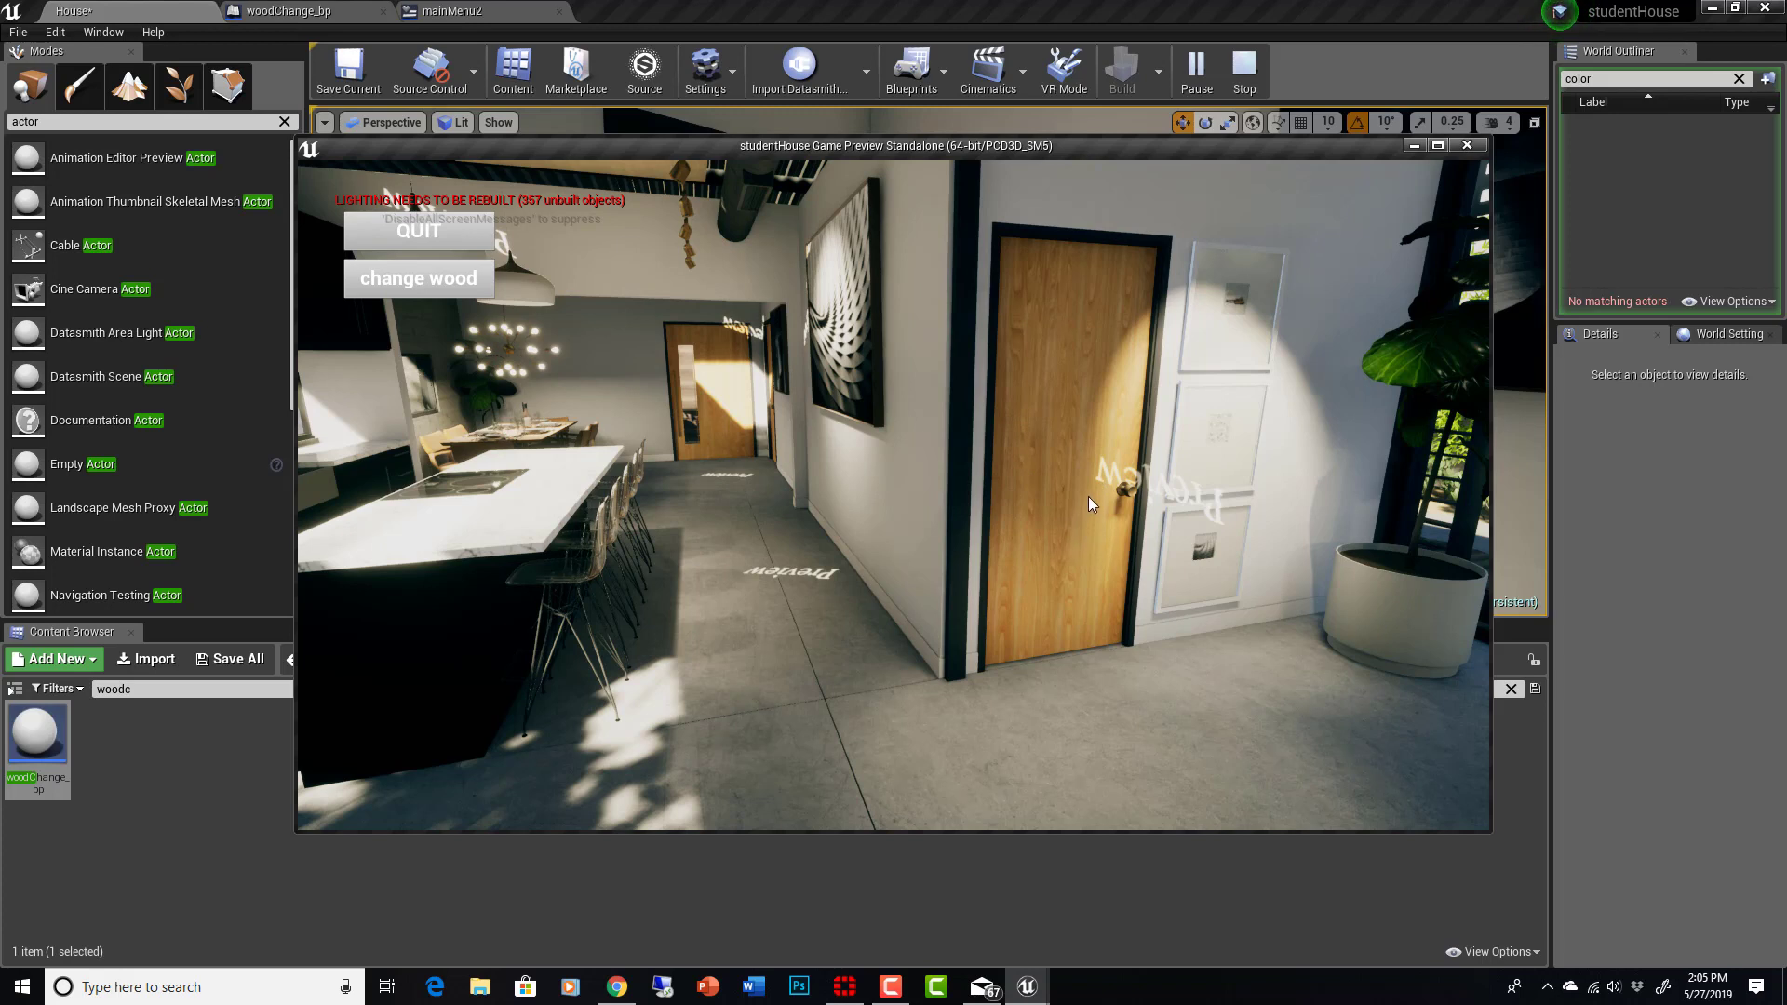
mouse_move(1126, 624)
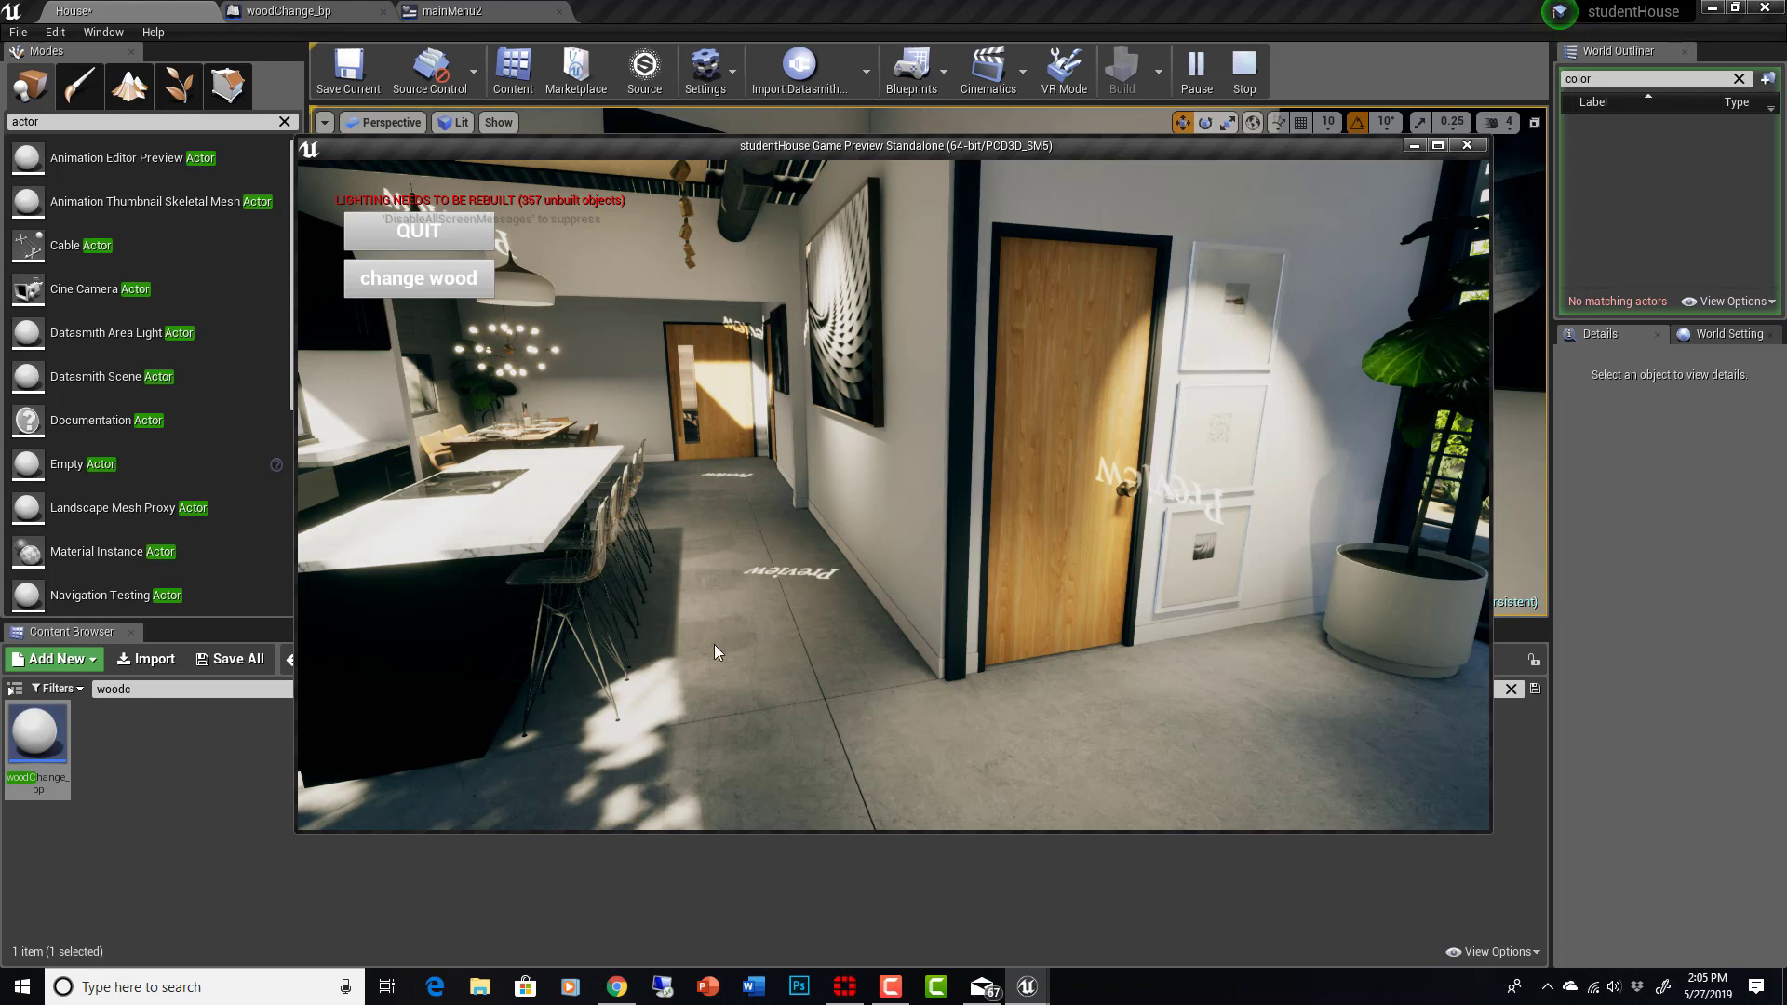
mouse_move(442, 238)
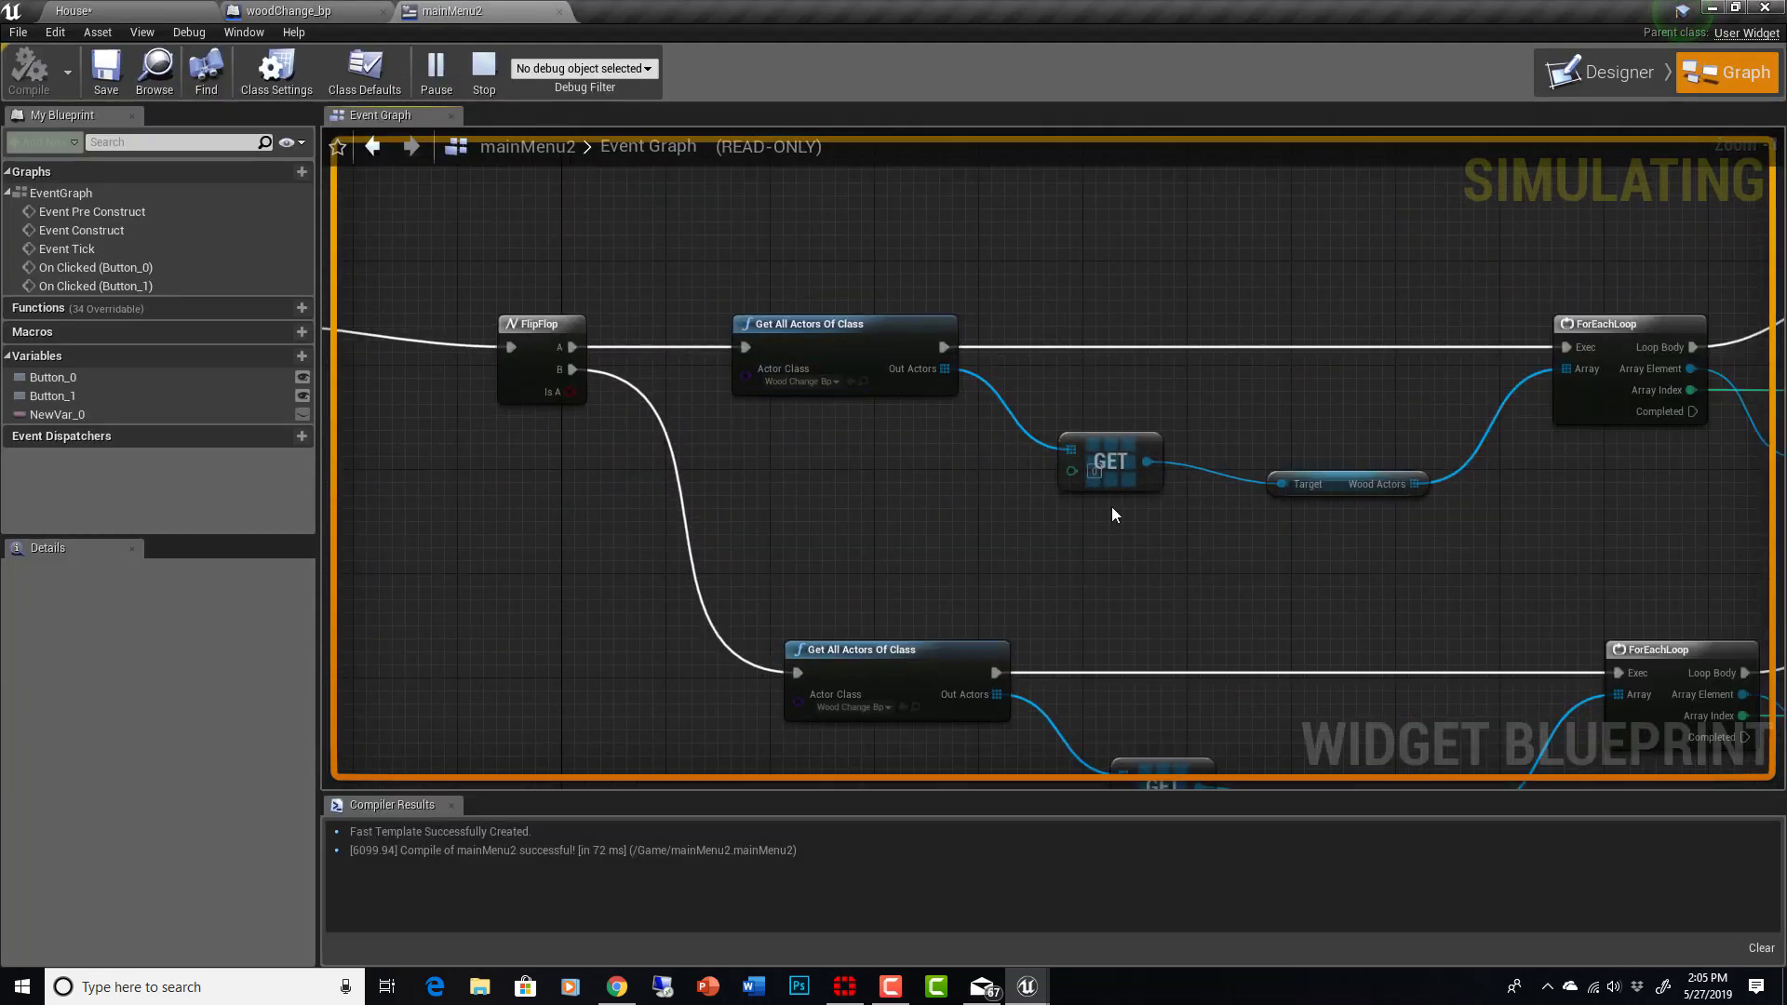
mouse_move(1149, 475)
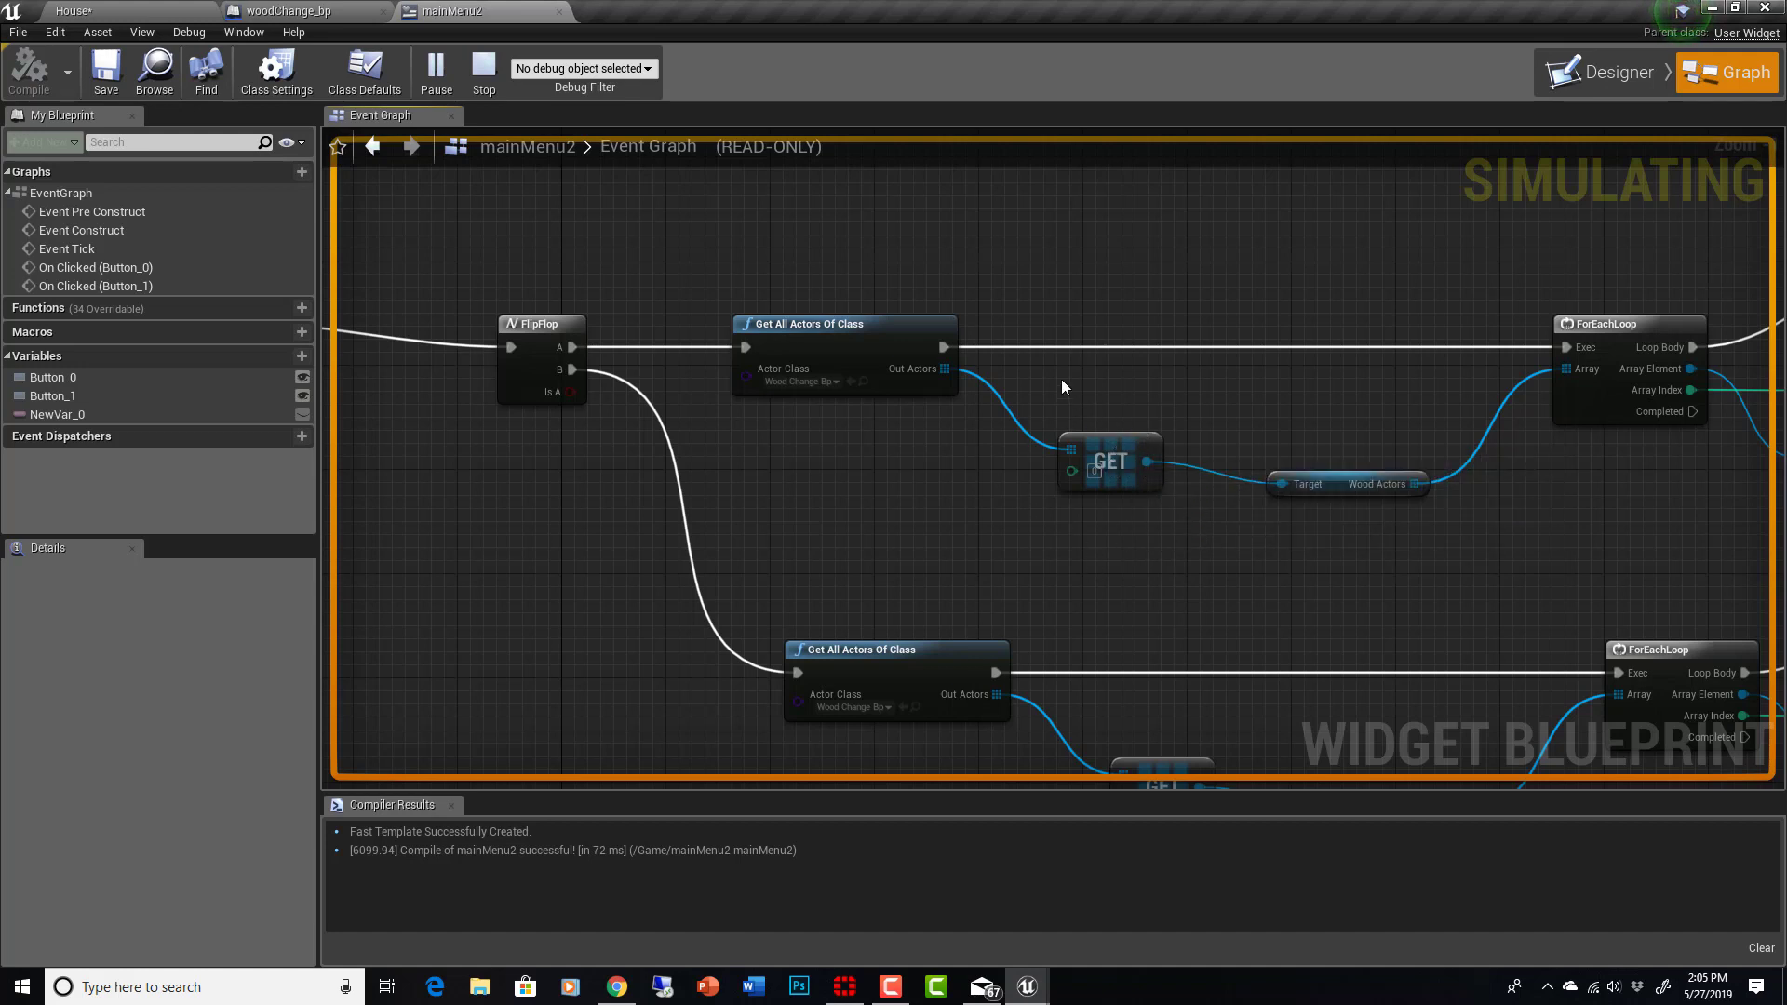
mouse_move(1226, 538)
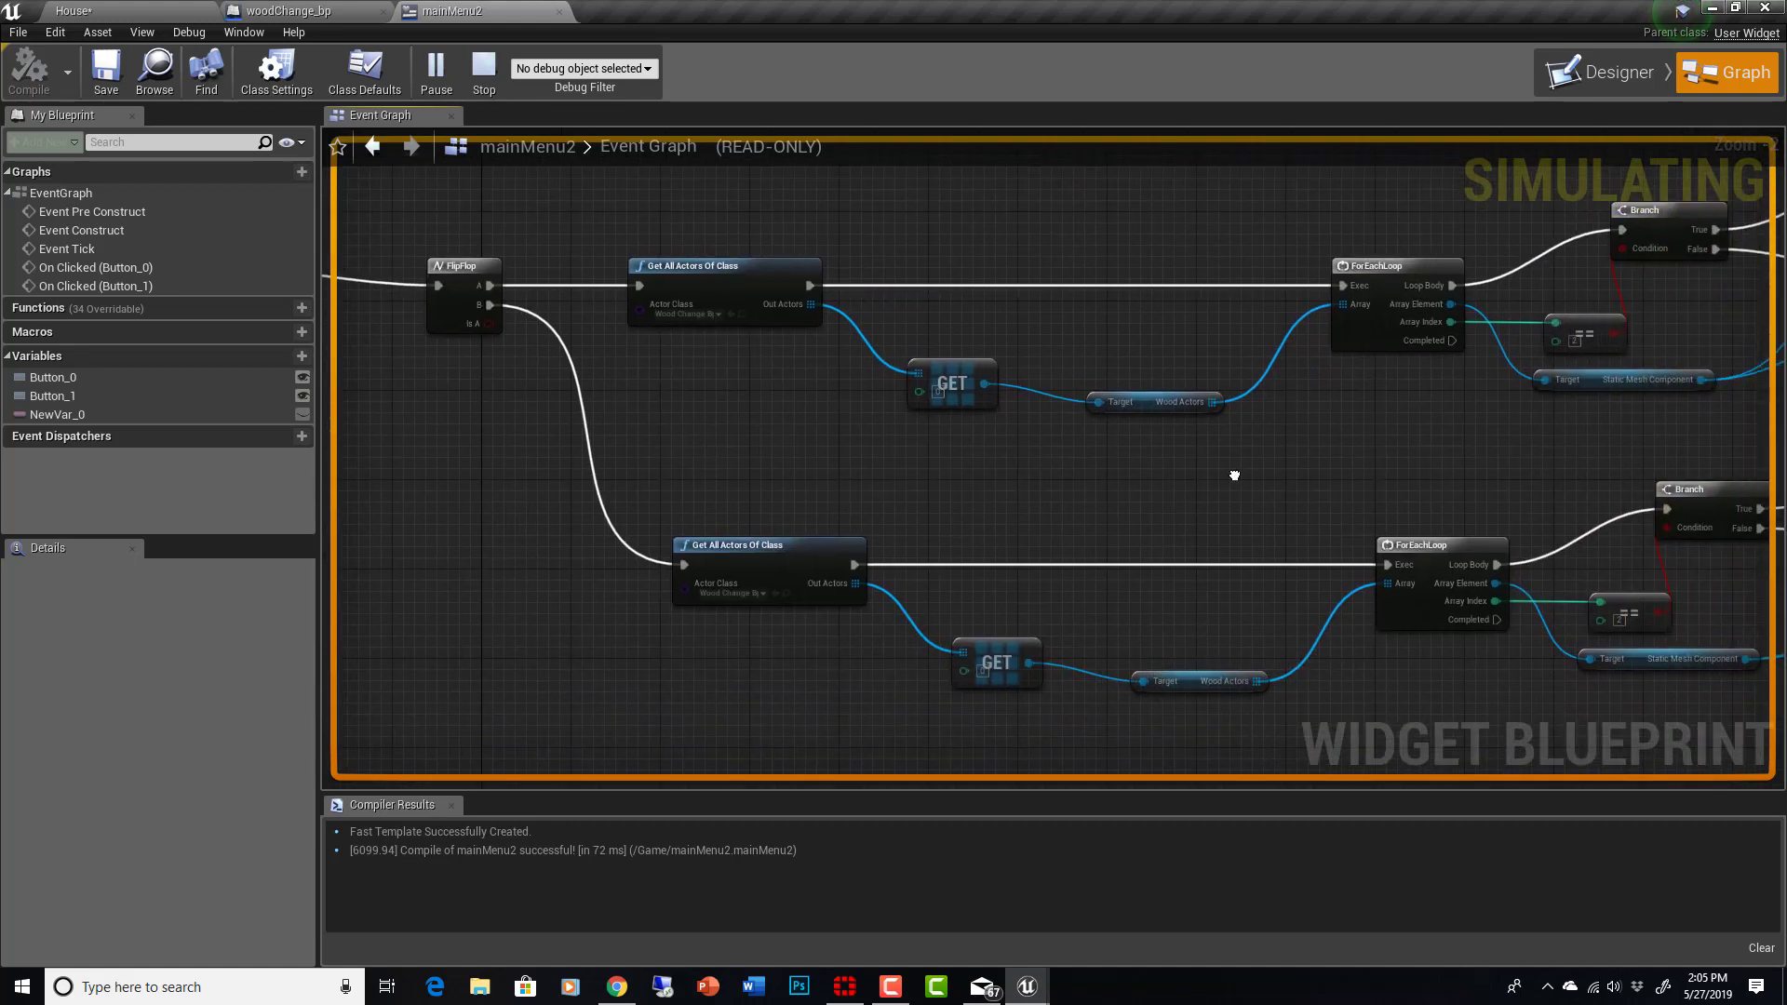
mouse_move(1129, 394)
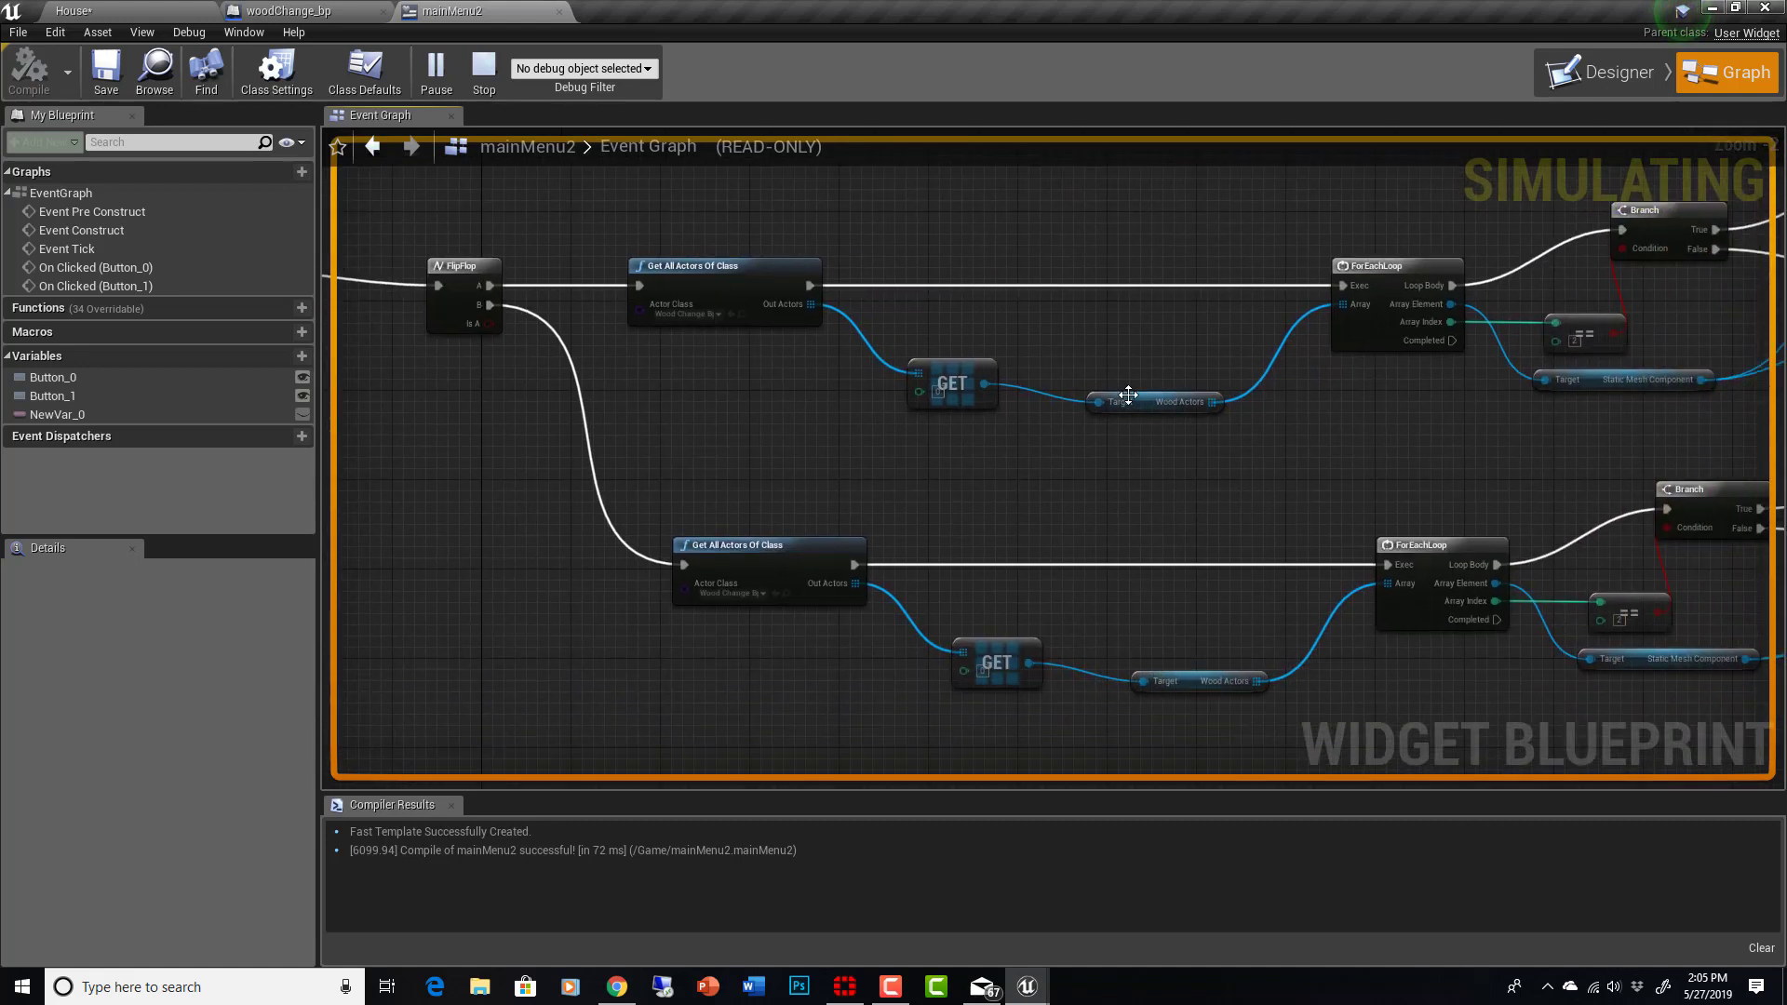
Step: Pan mainMenu2's graph to the branch logic and stop the running play session
left_click_drag(1128, 396, 1209, 450)
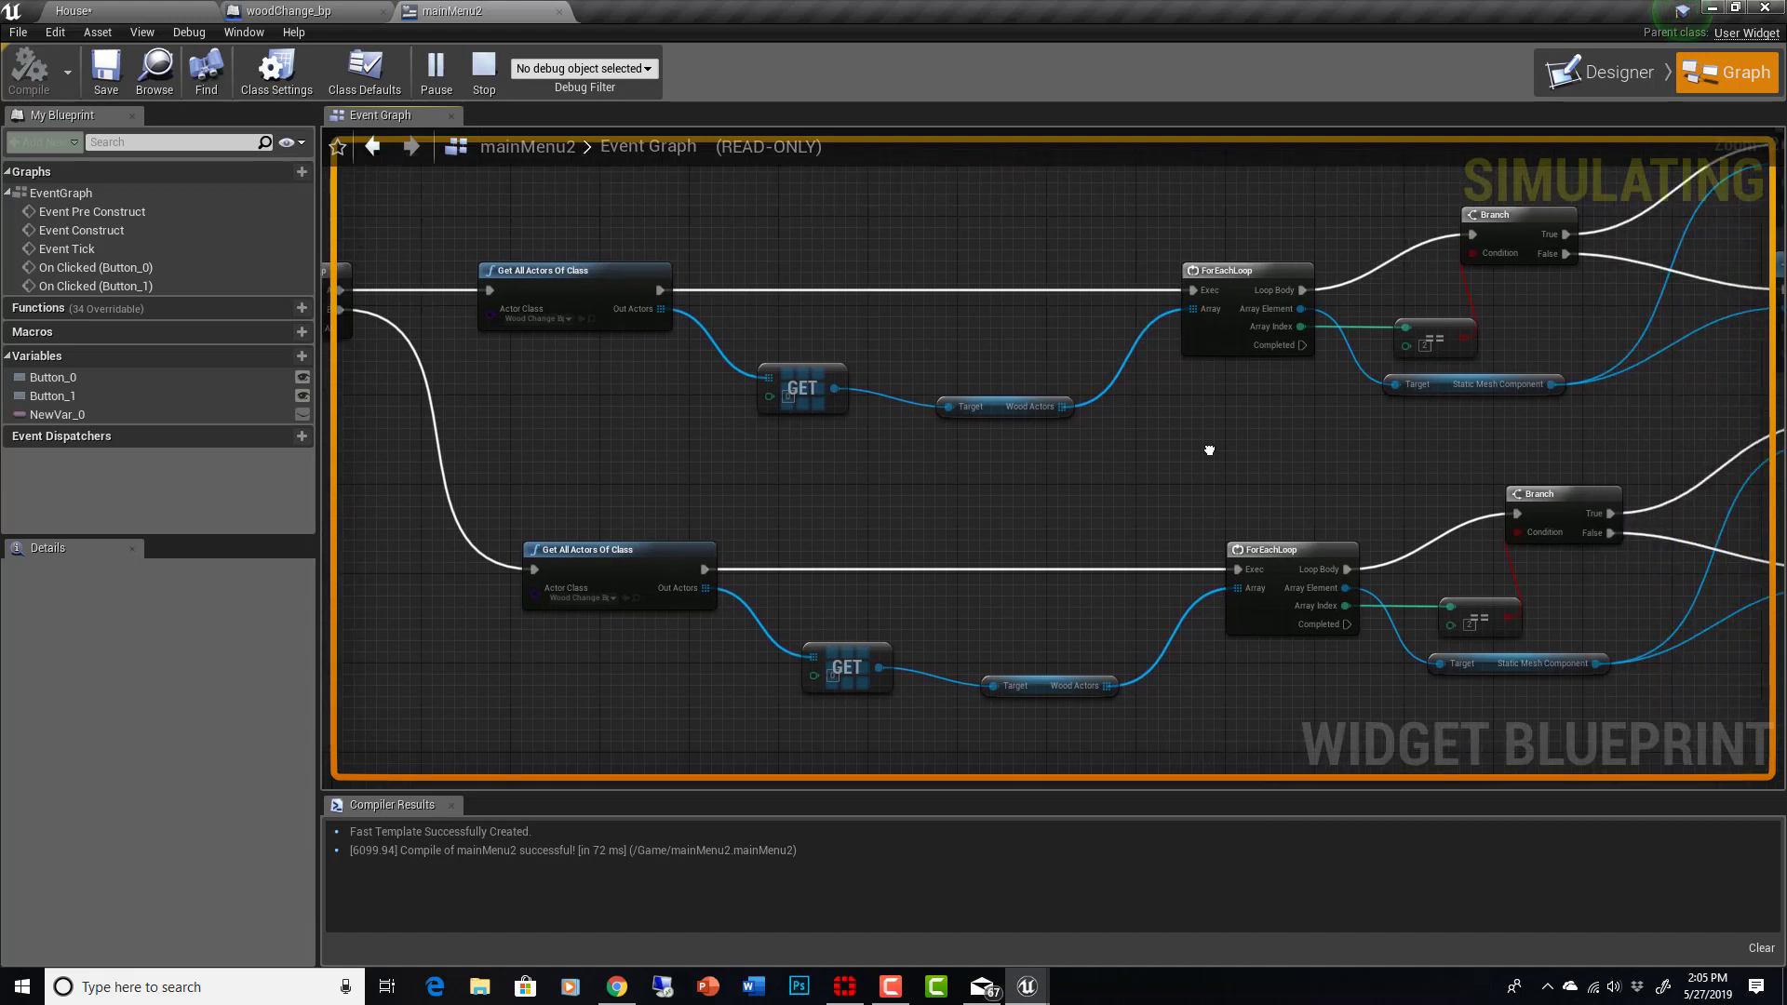
mouse_move(1609, 364)
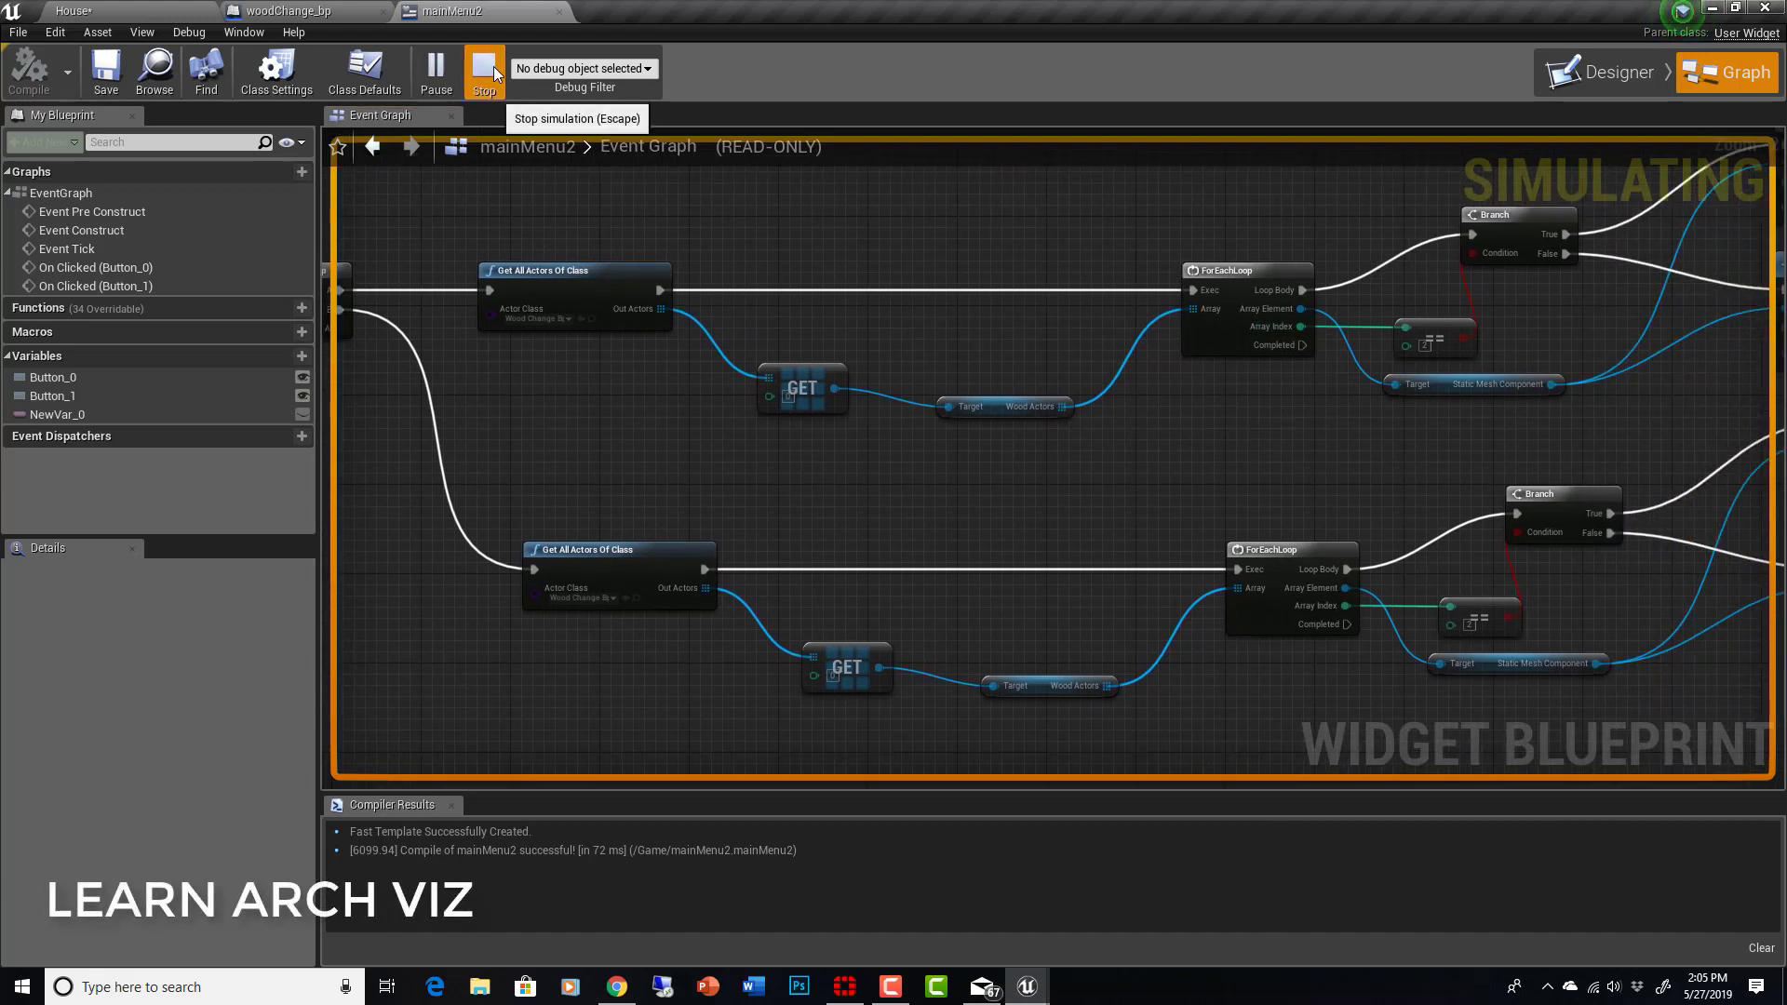
left_click(481, 69)
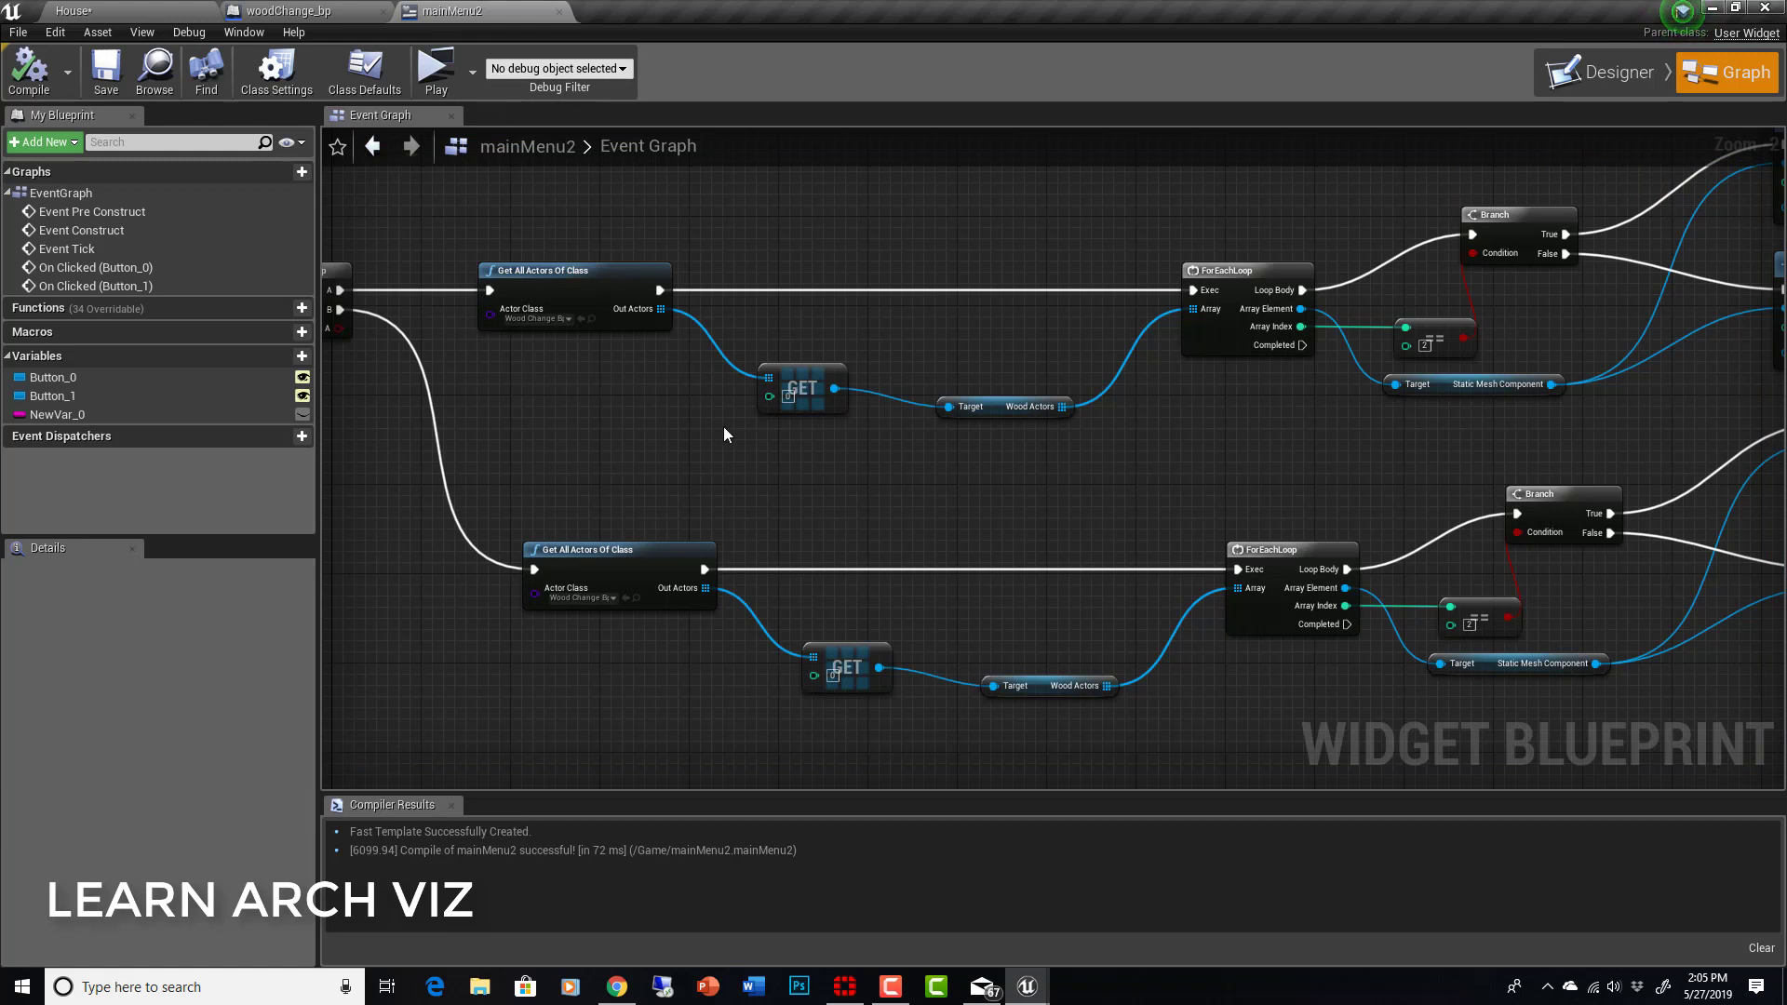